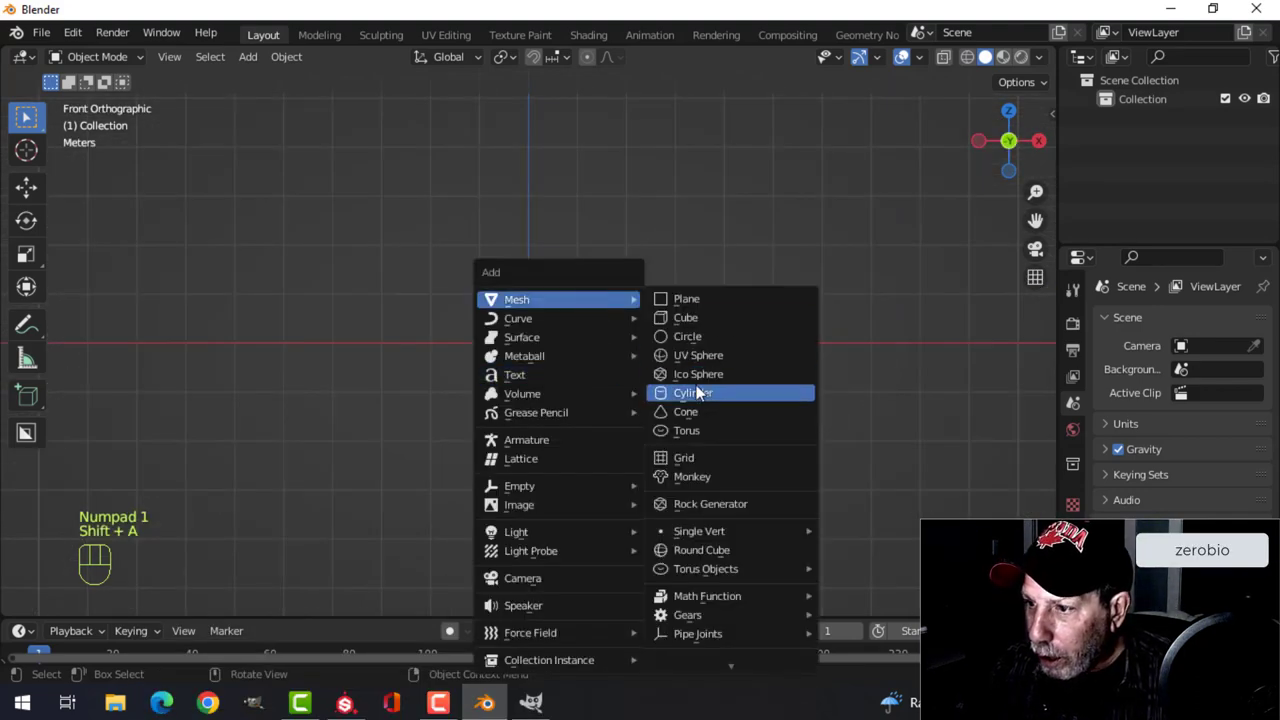
- Add a cylinder and stretch it into a tall casing body in Edit Mode
{"action": "left_click", "coordinate": [692, 392]}
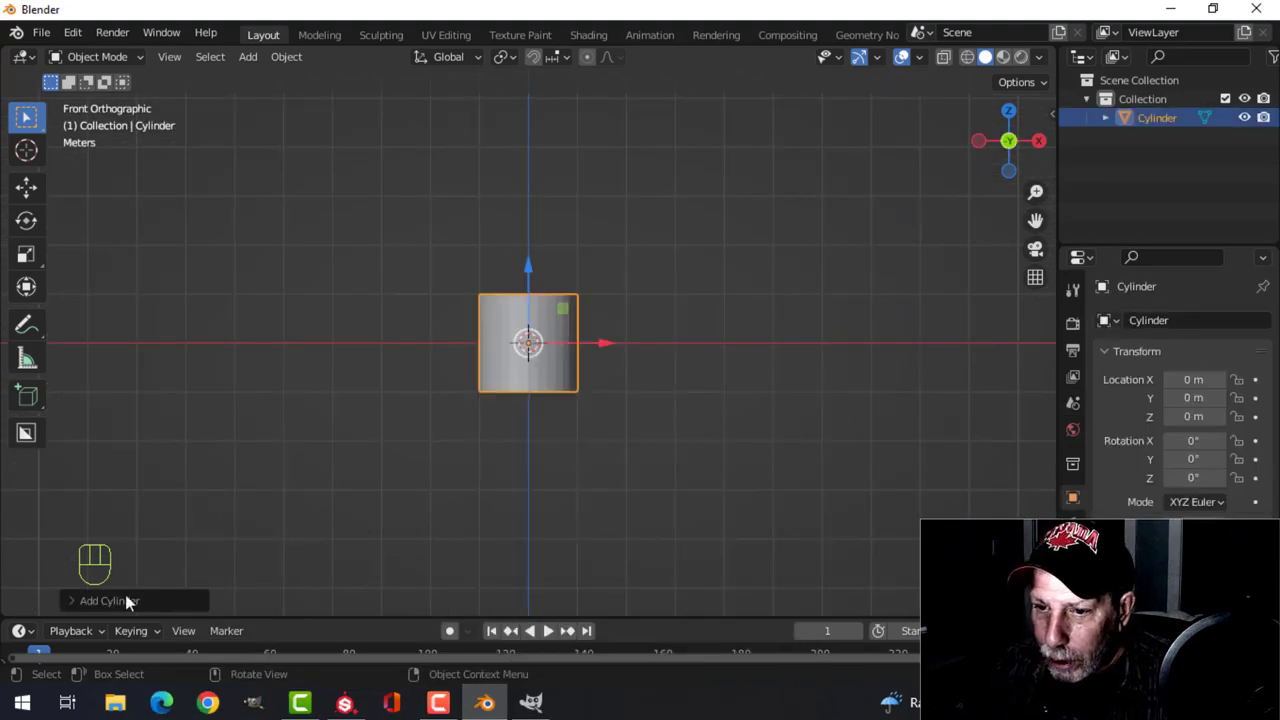
{"action": "left_click", "coordinate": [108, 600]}
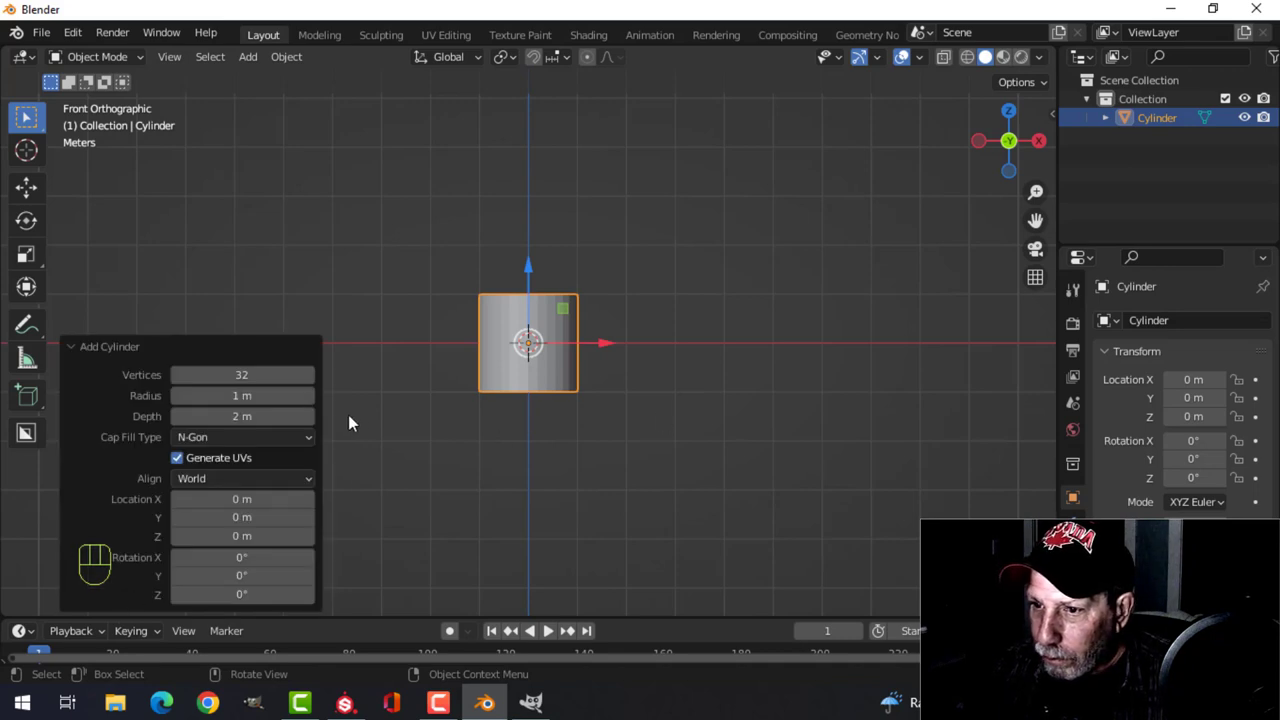
{"action": "key", "text": "Tab"}
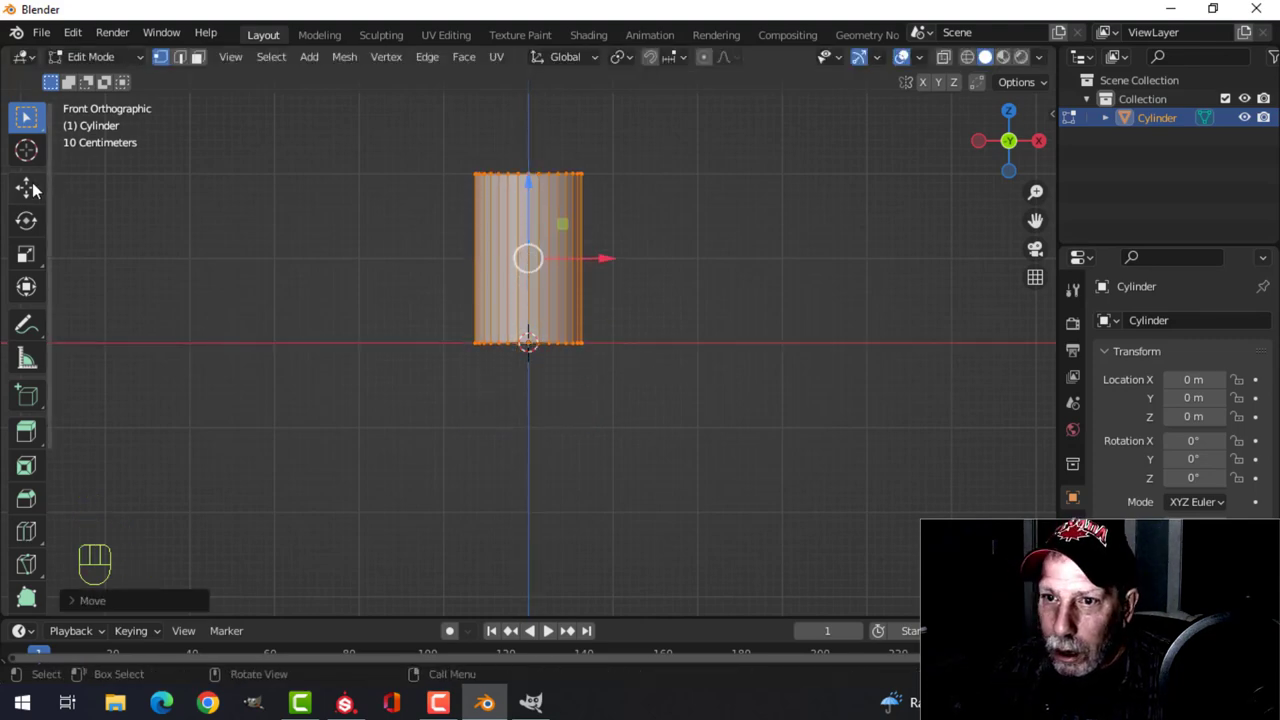
{"action": "key", "text": "alt+a"}
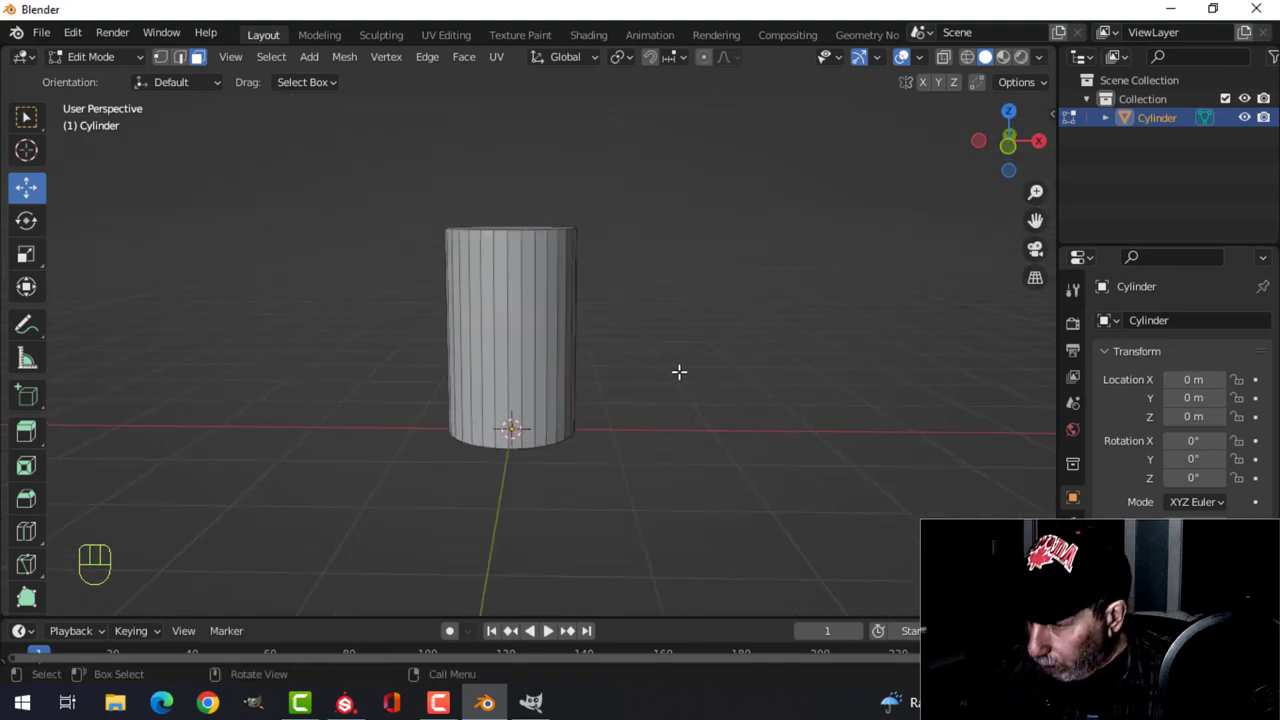
- Cut an edge ring near the top and shrink the band below it inward into a groove
{"action": "key", "text": "ctrl+r"}
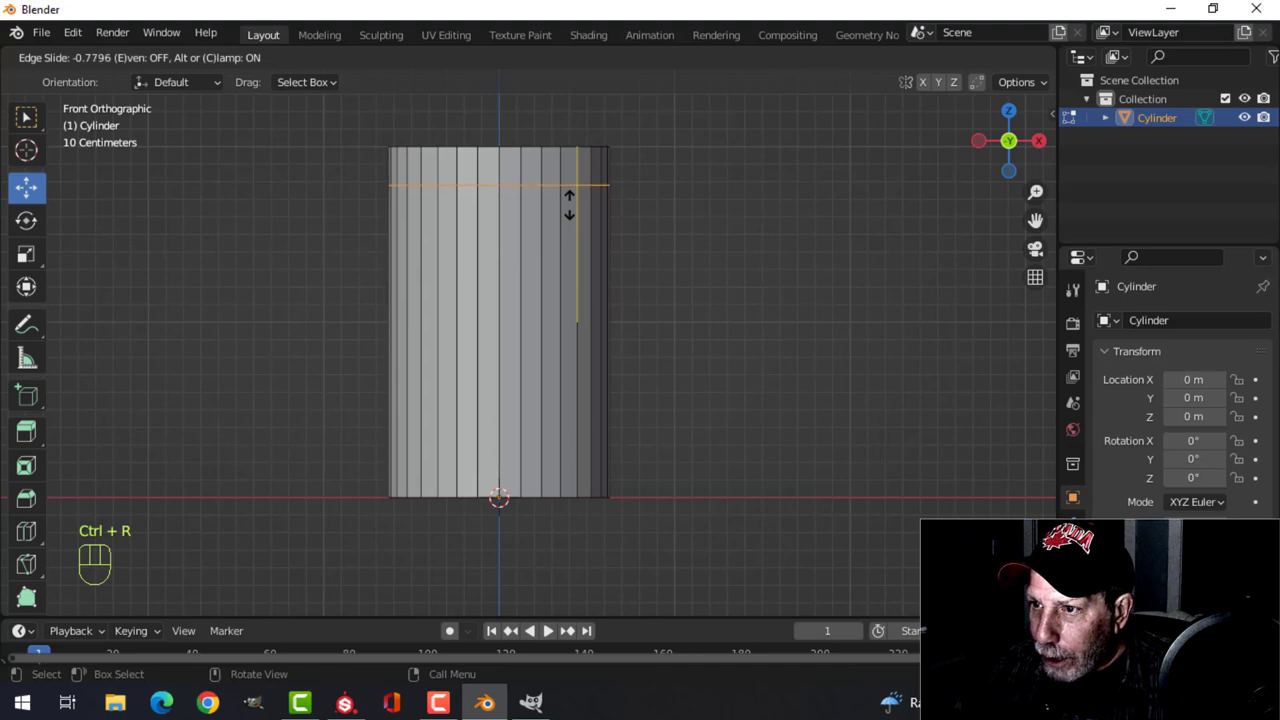
{"action": "left_click", "coordinate": [570, 216]}
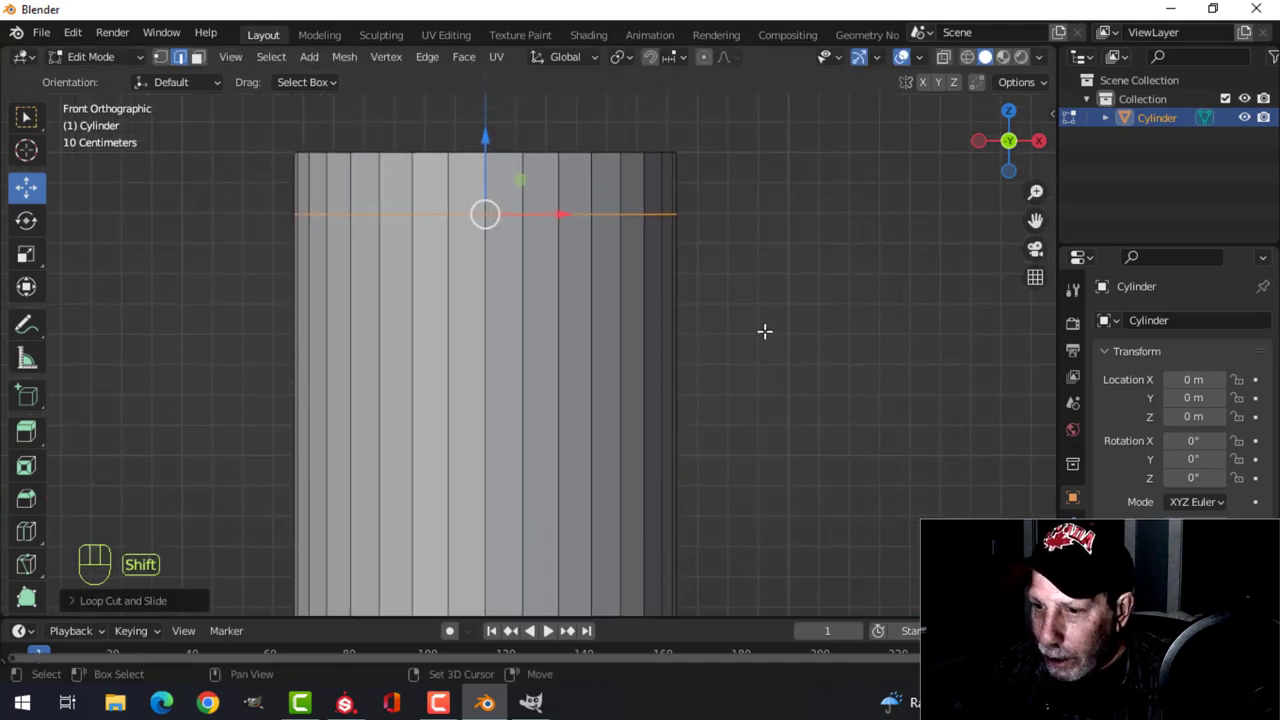
{"action": "key", "text": "ctrl+b"}
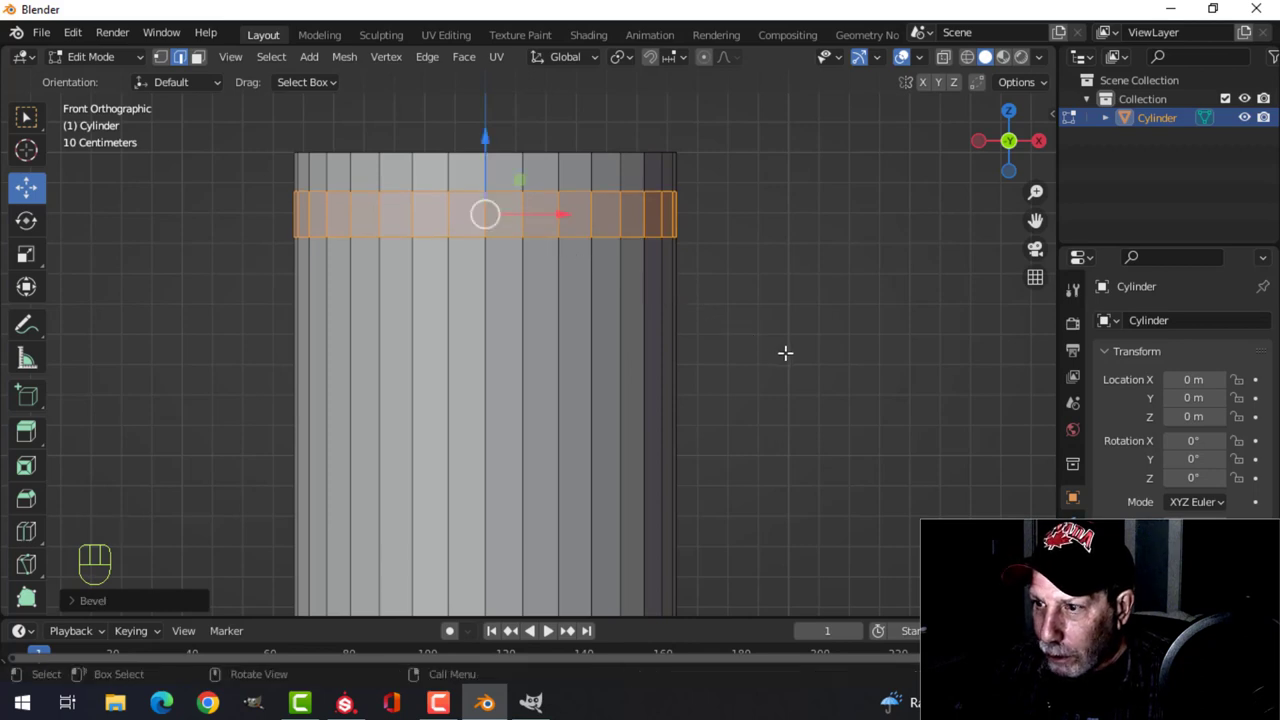
{"action": "key", "text": "alt+s"}
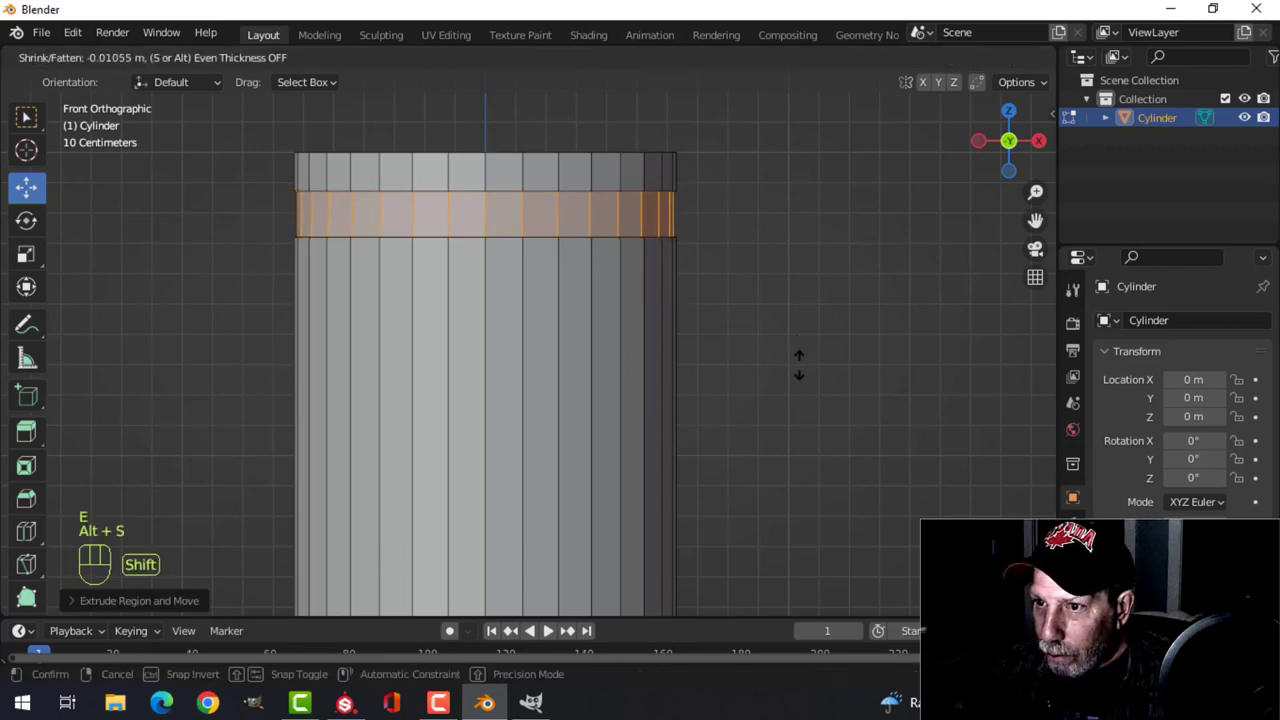
{"action": "mouse_move", "coordinate": [804, 380]}
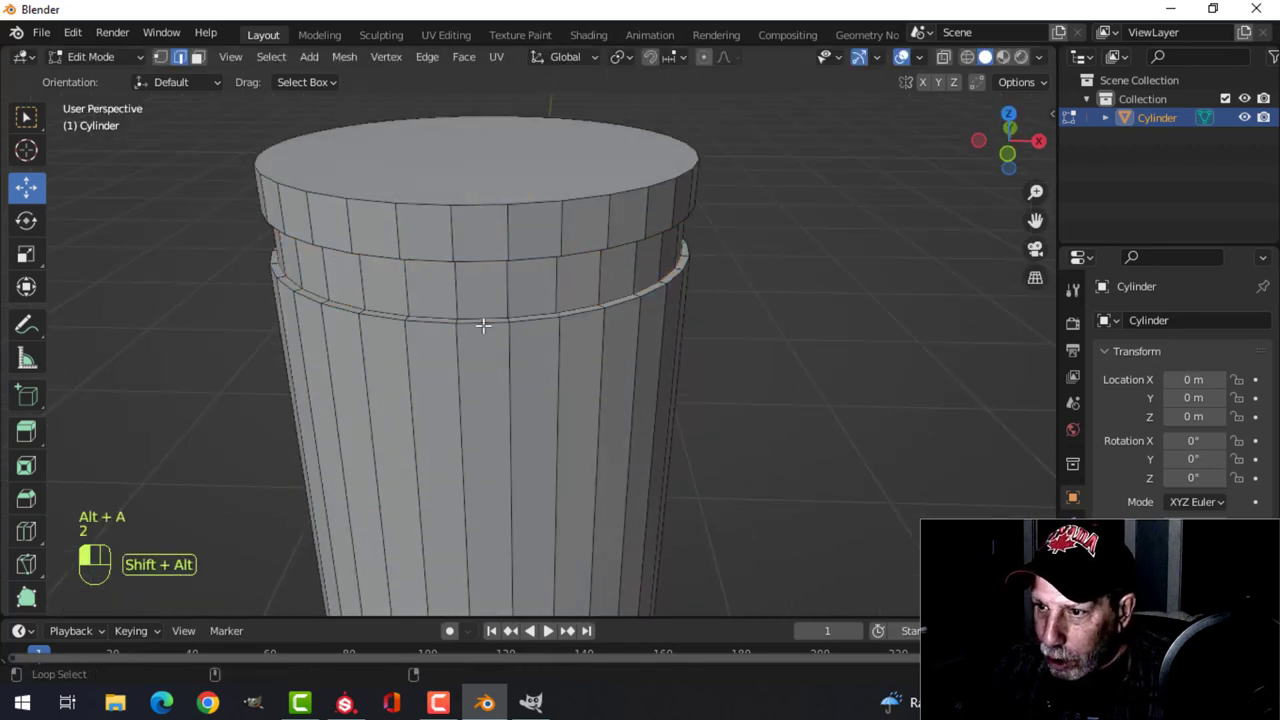
{"action": "key", "text": "g"}
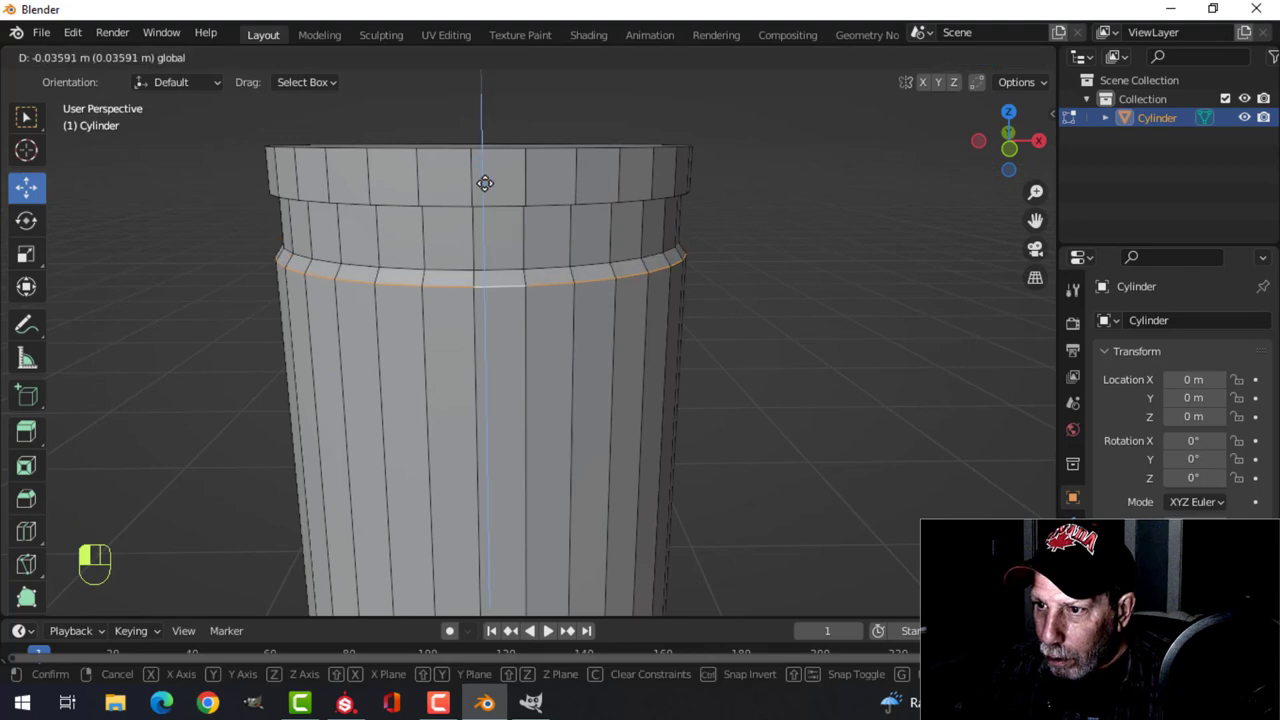
{"action": "key", "text": "alt+a"}
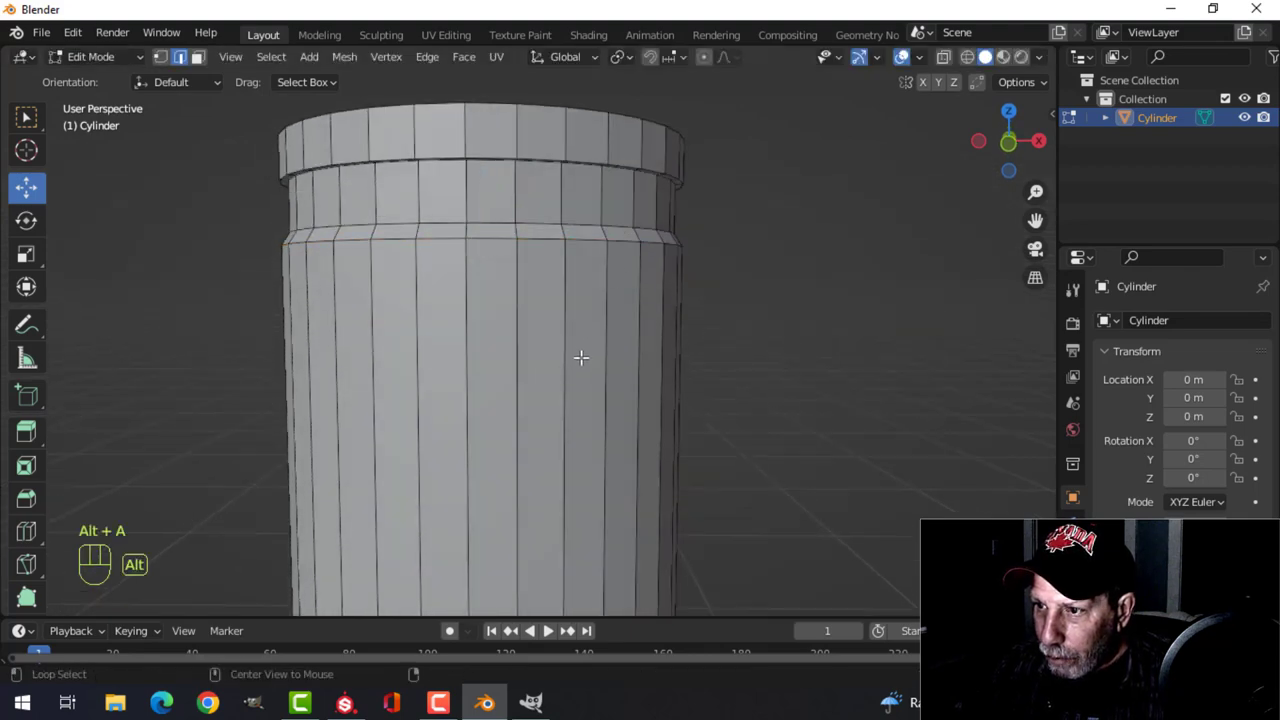
{"action": "key", "text": "ctrl+r"}
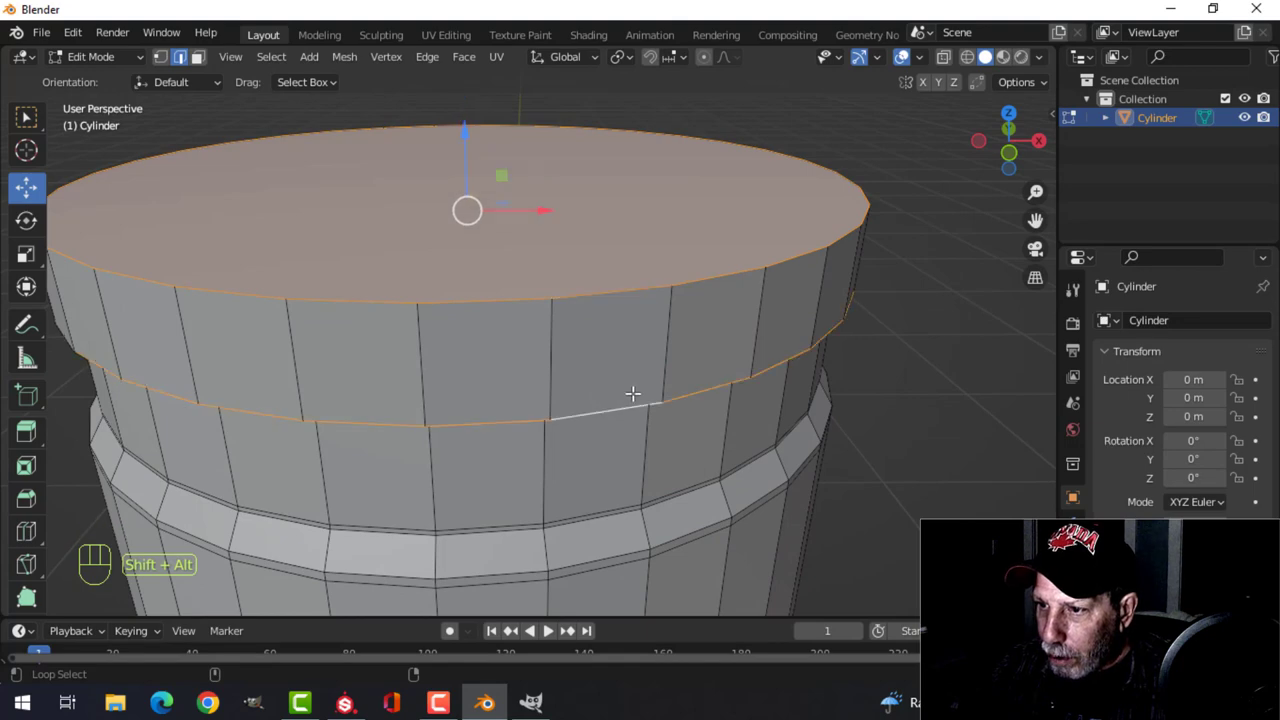
- Inset the top face and extrude the inner circle into a small raised primer disc
{"action": "key", "text": "ctrl+b"}
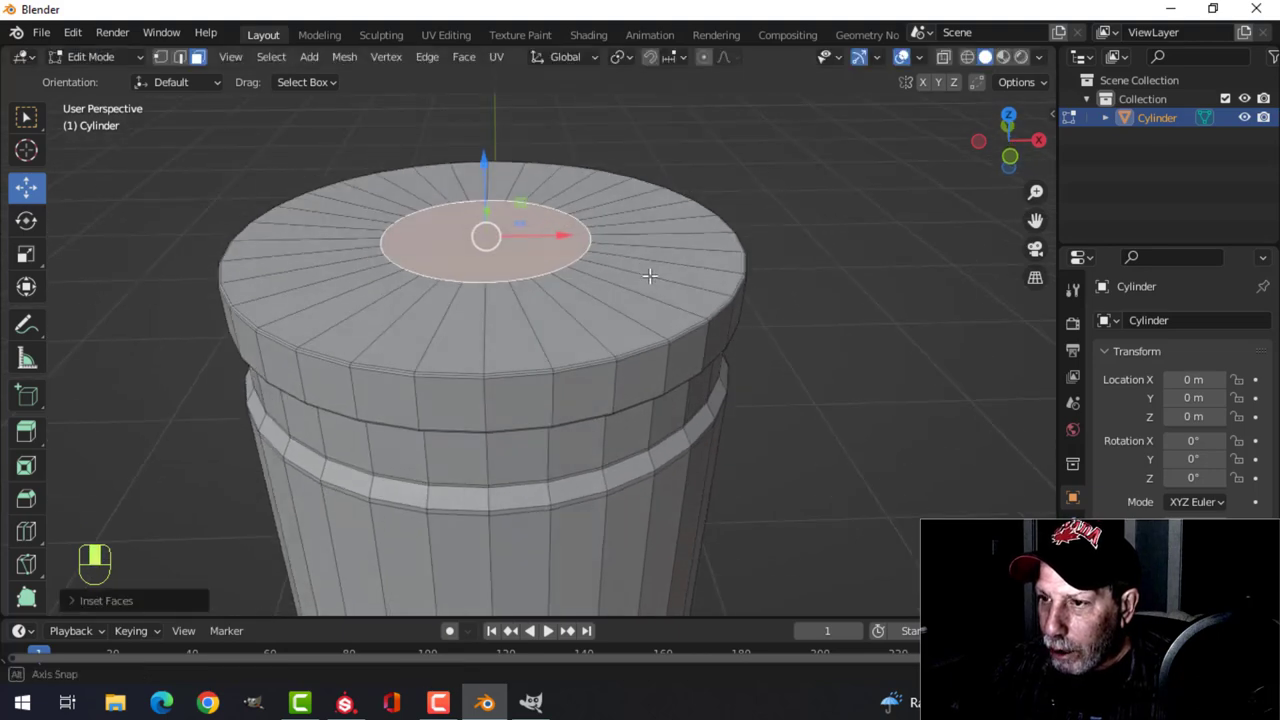
{"action": "key", "text": "e"}
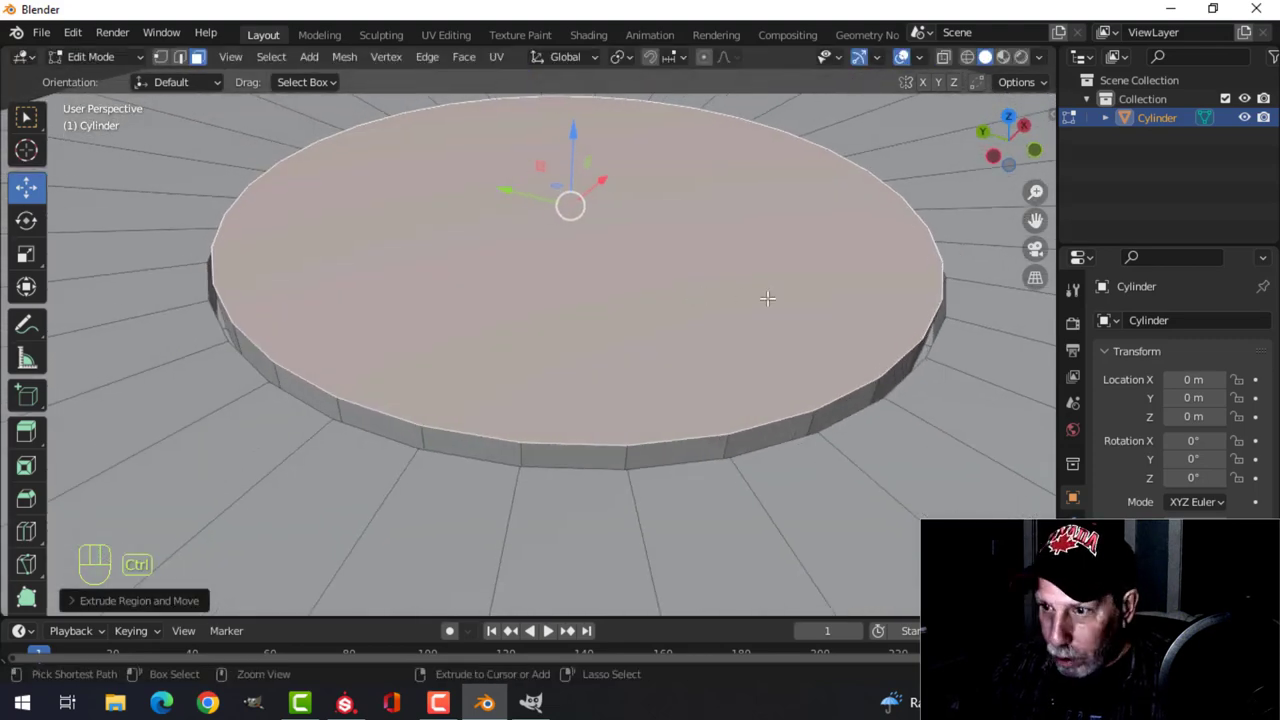
{"action": "key", "text": "ctrl+b"}
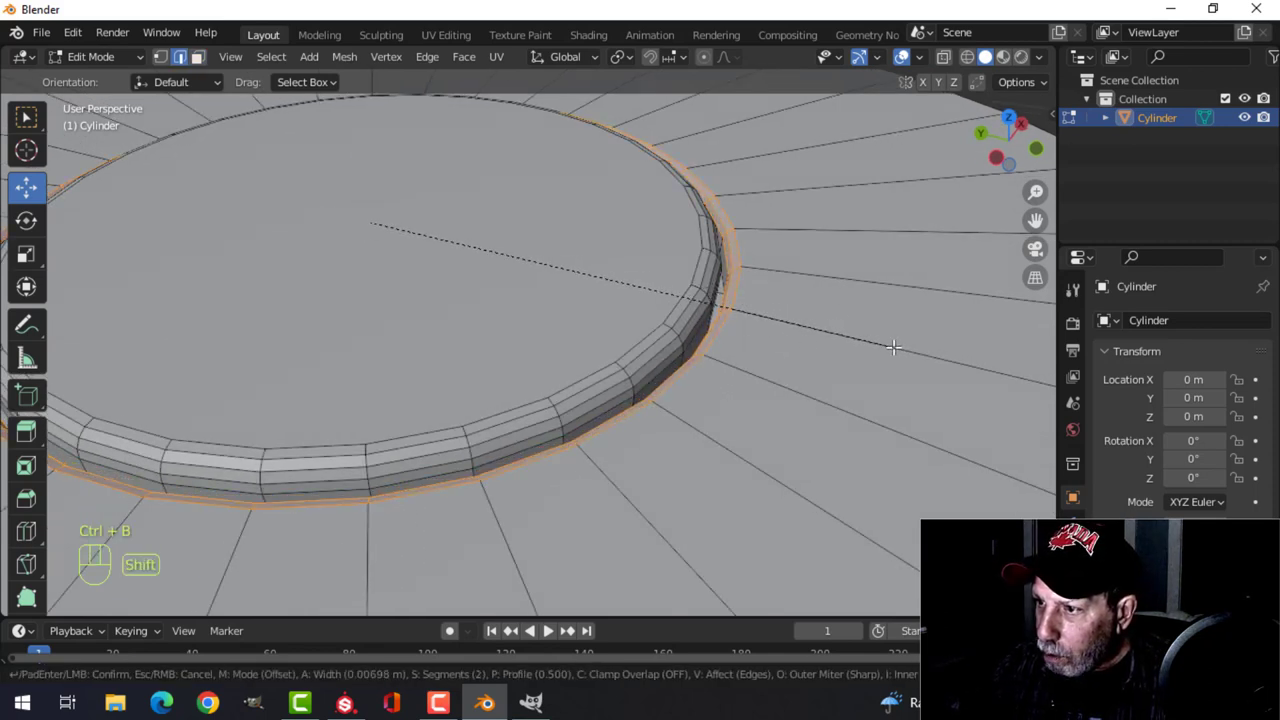
- Bevel the sharp rim edges and check the rounded casing head from the side and above
{"action": "key", "text": "Tab"}
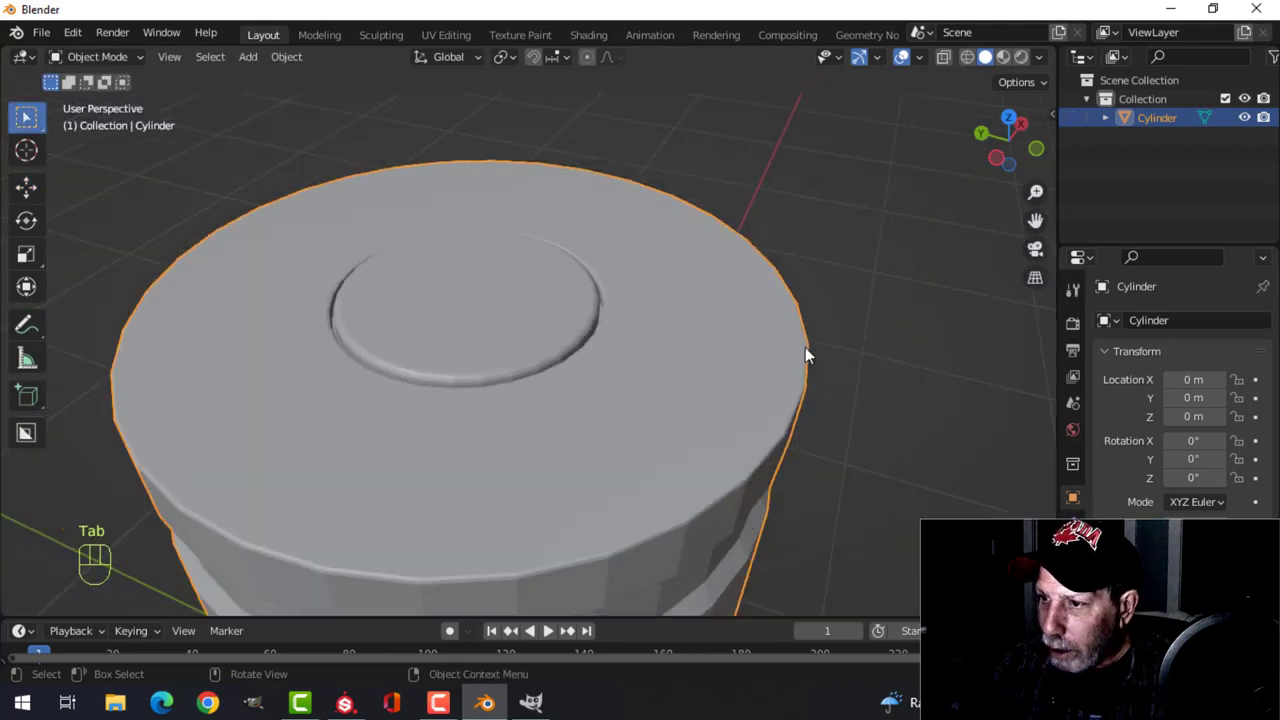
{"action": "left_click_drag", "start_coordinate": [808, 356], "coordinate": [716, 318]}
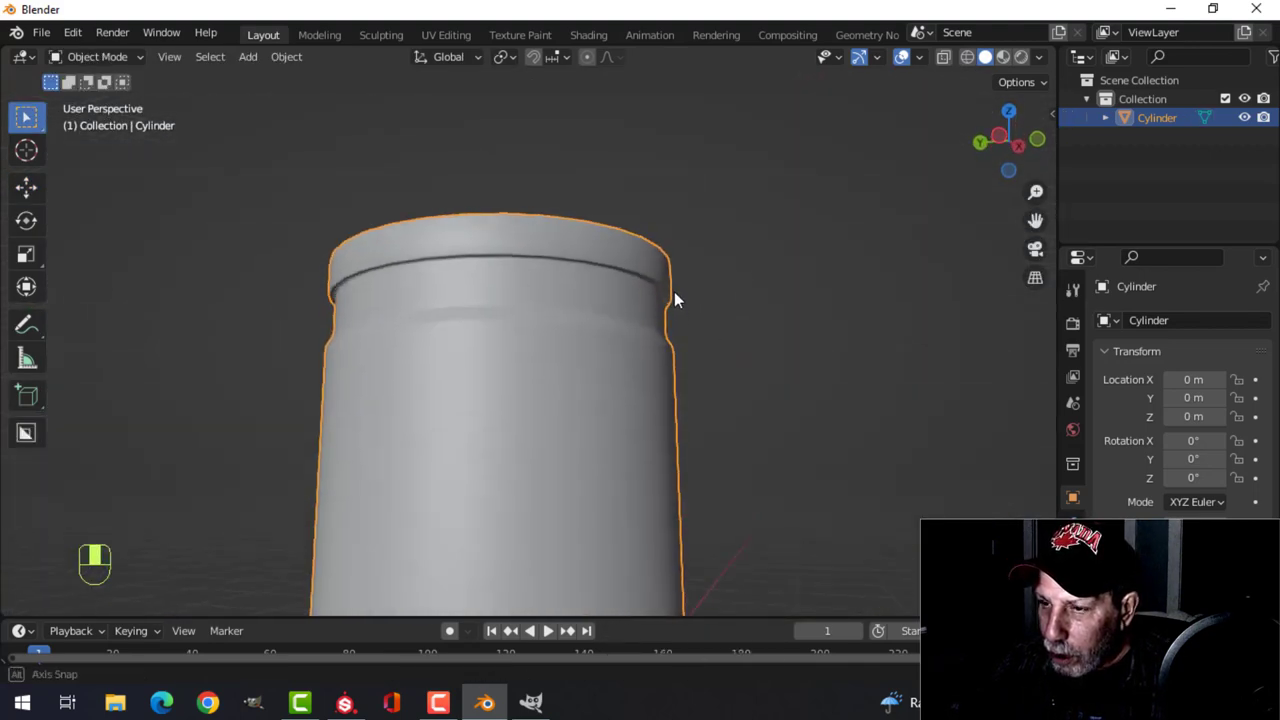
{"action": "left_click_drag", "start_coordinate": [676, 300], "coordinate": [660, 436]}
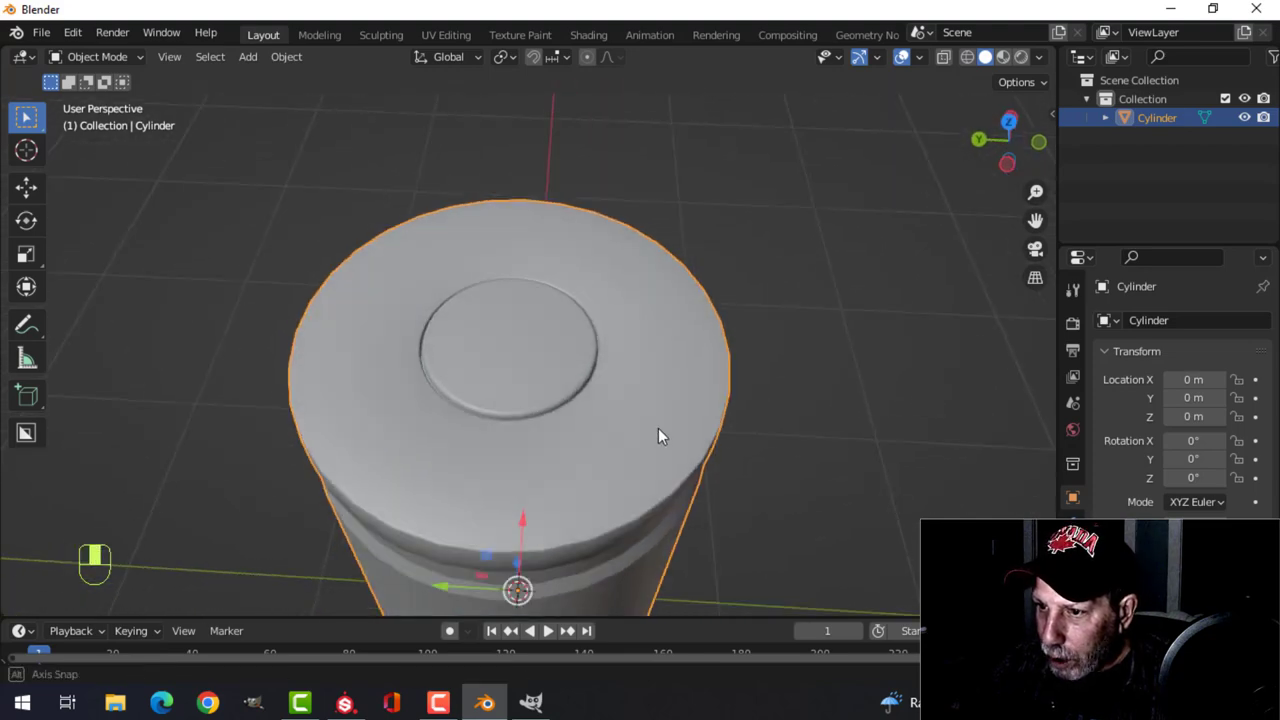
{"action": "key", "text": "Tab"}
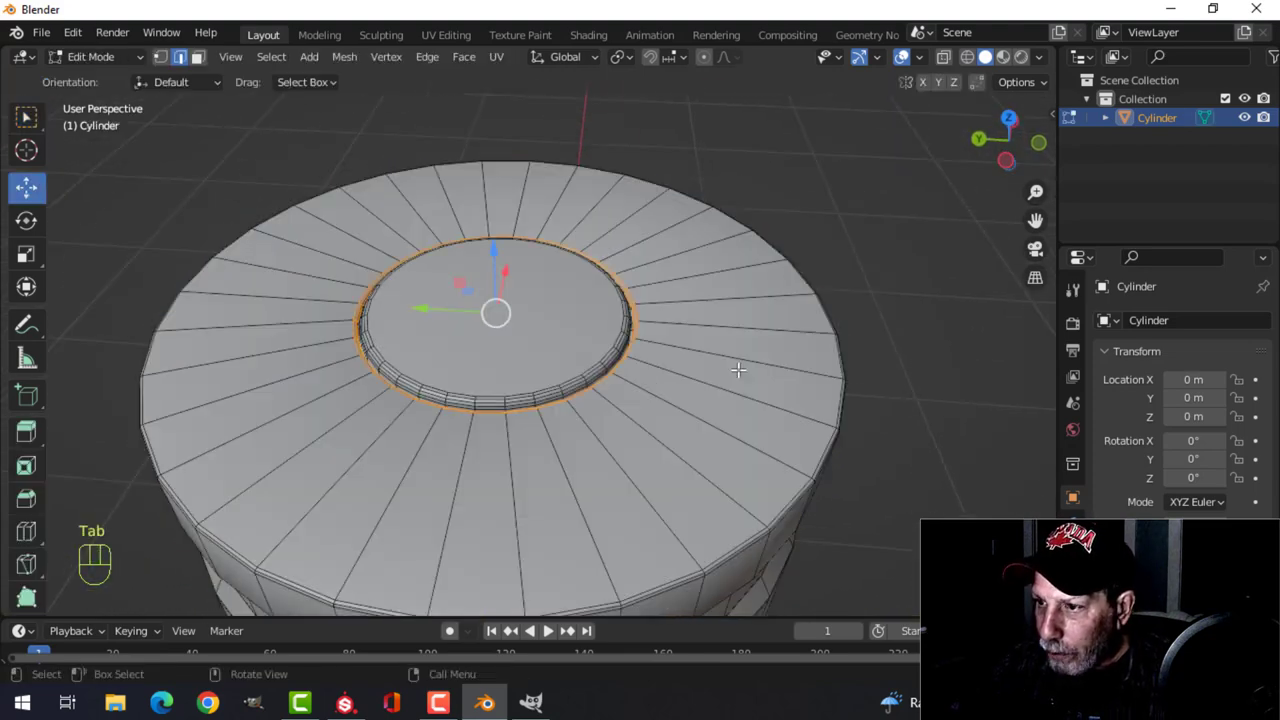
{"action": "key", "text": "Tab"}
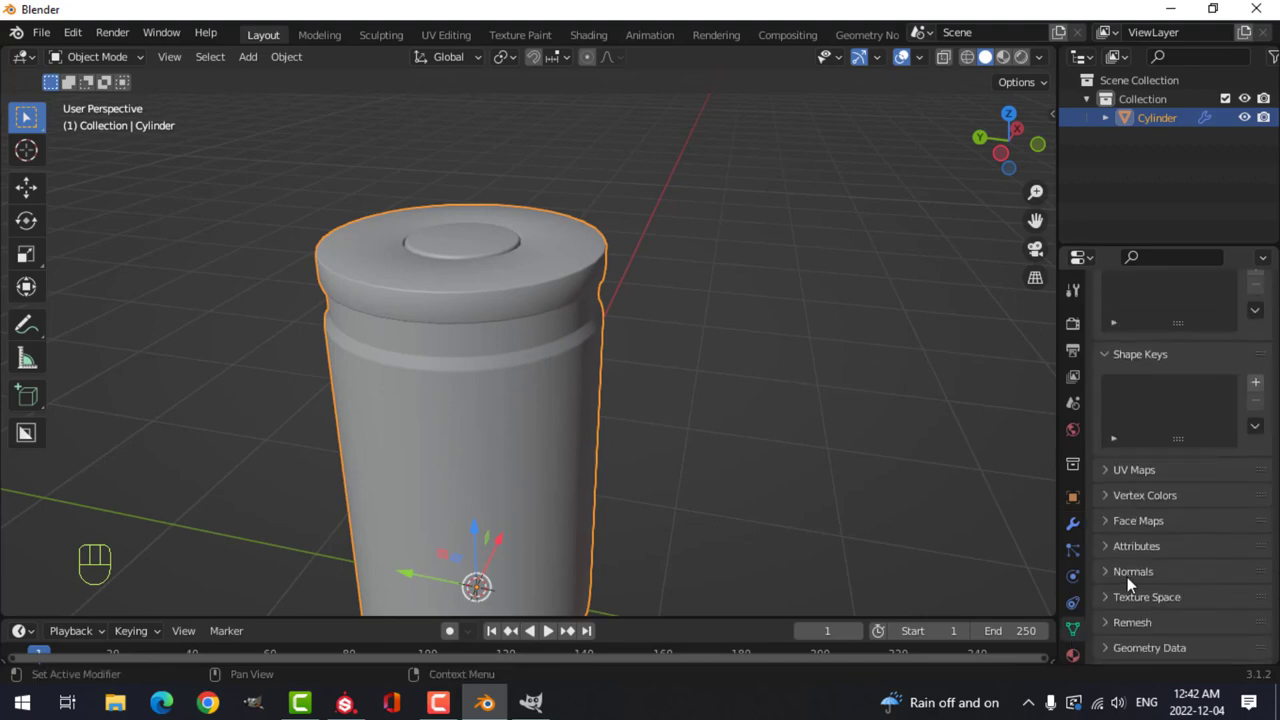
- Add a Solidify modifier with Thickness 0.025 m so the casing becomes a hollow shell
{"action": "left_click", "coordinate": [1132, 572]}
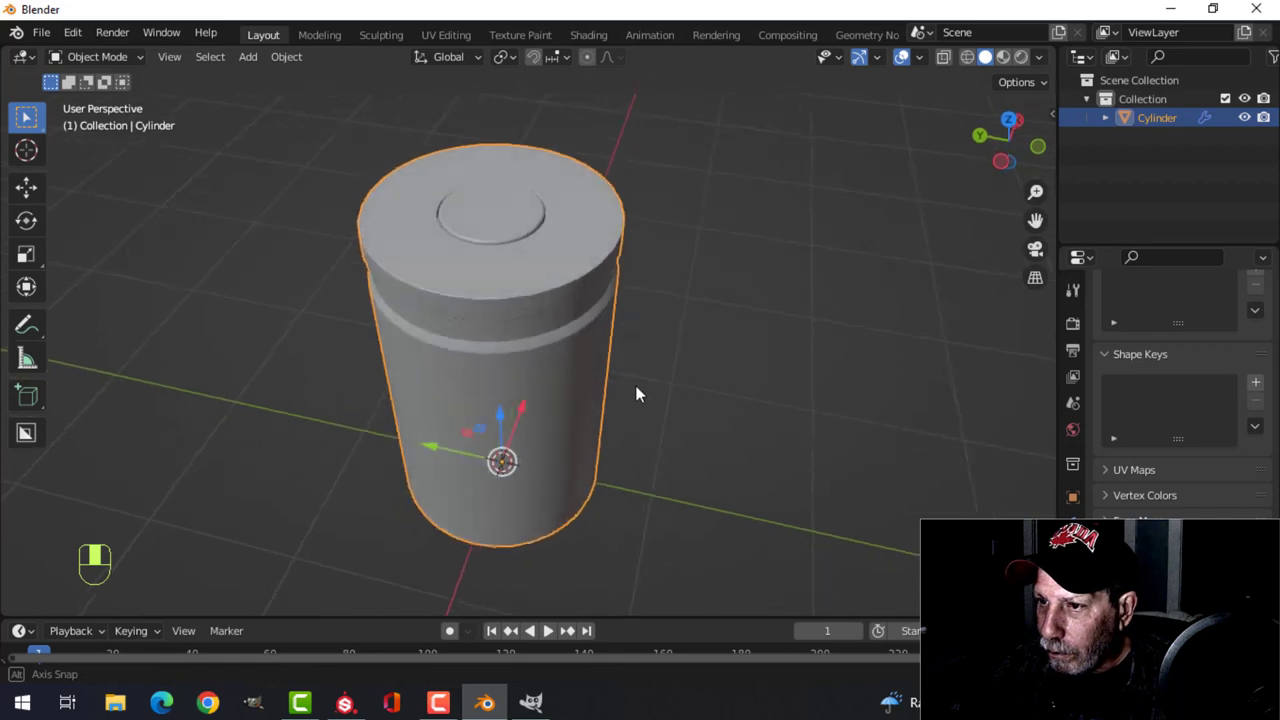
{"action": "left_click_drag", "start_coordinate": [640, 396], "coordinate": [658, 336]}
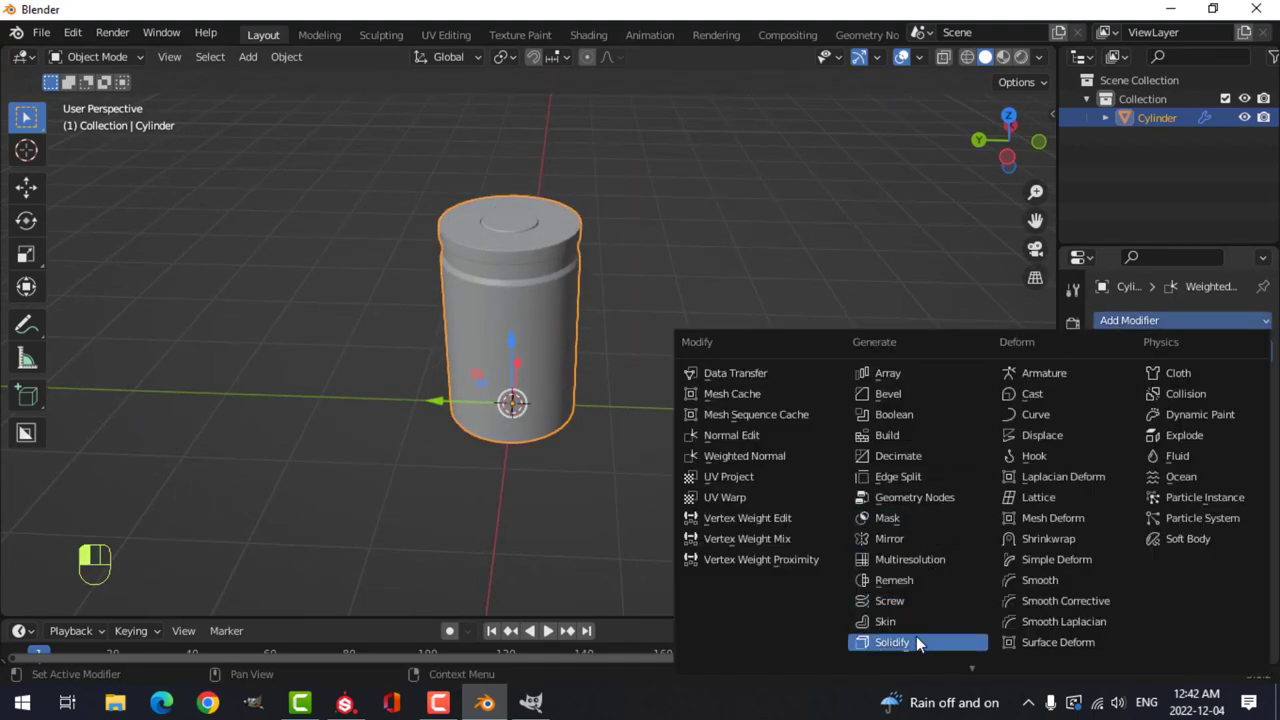
{"action": "left_click", "coordinate": [892, 642]}
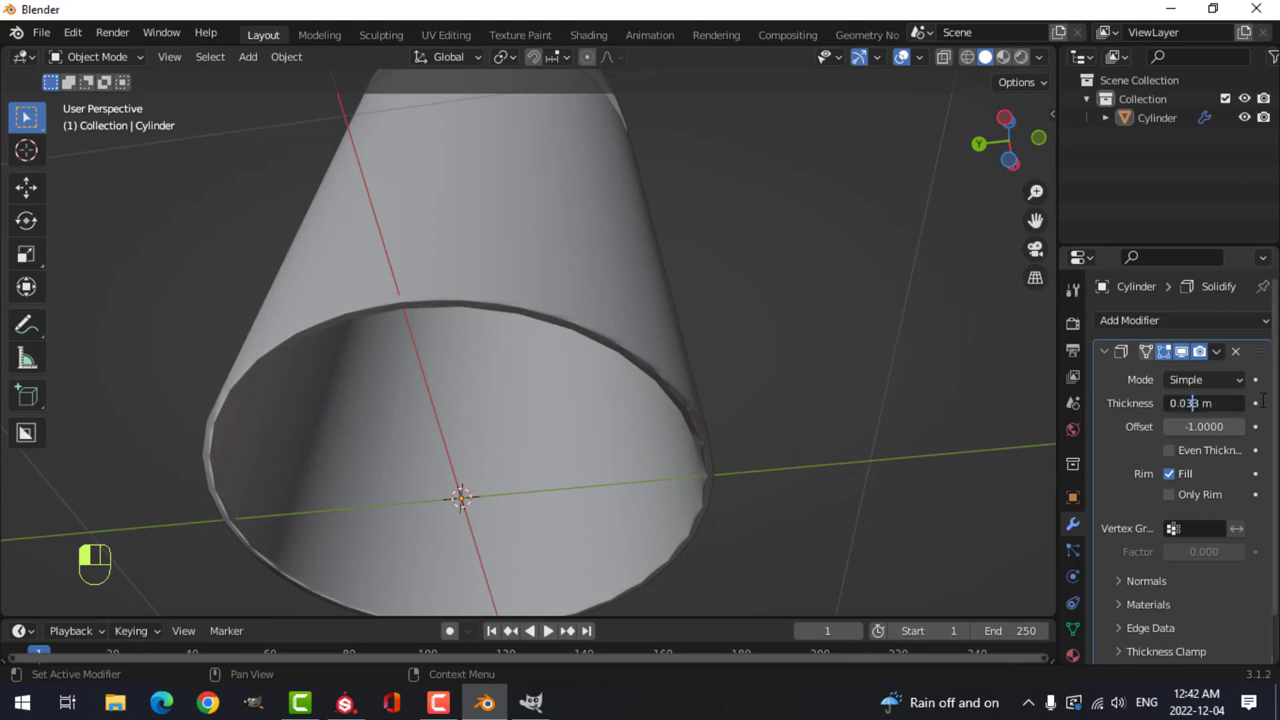
{"action": "key", "text": "Backspace"}
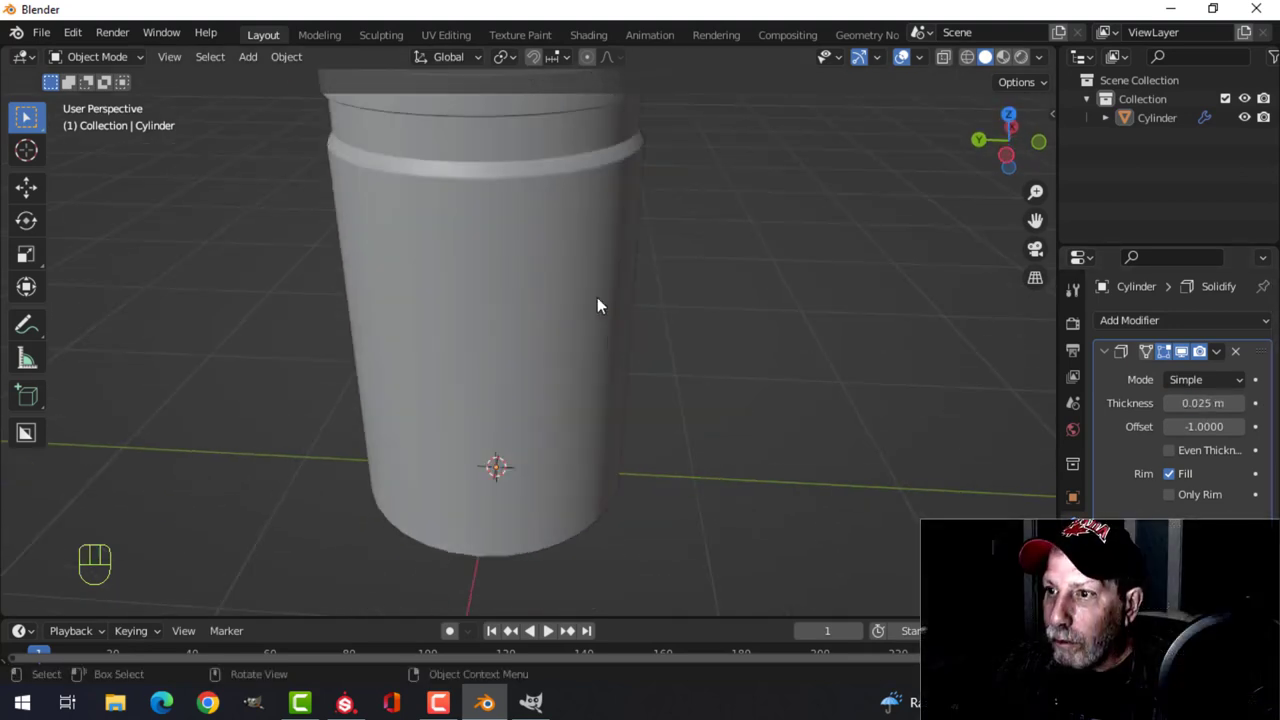
{"action": "left_click_drag", "start_coordinate": [598, 304], "coordinate": [568, 358]}
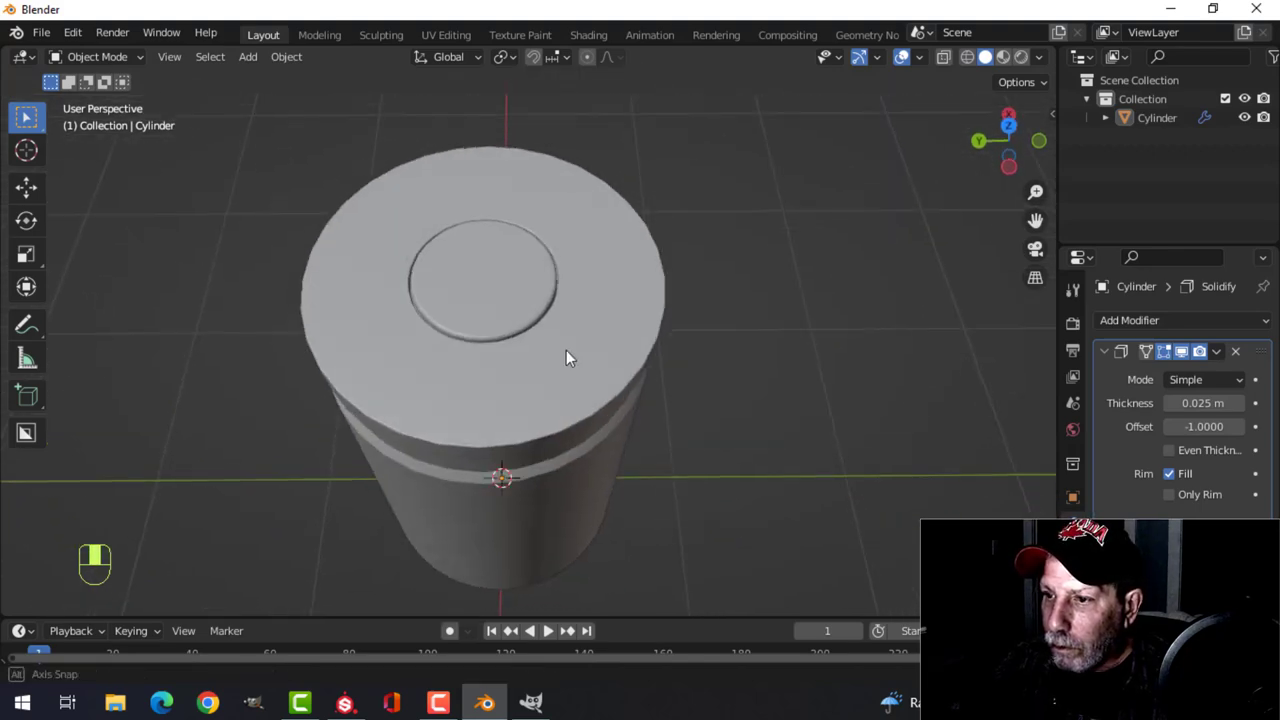
{"action": "left_click", "coordinate": [918, 56]}
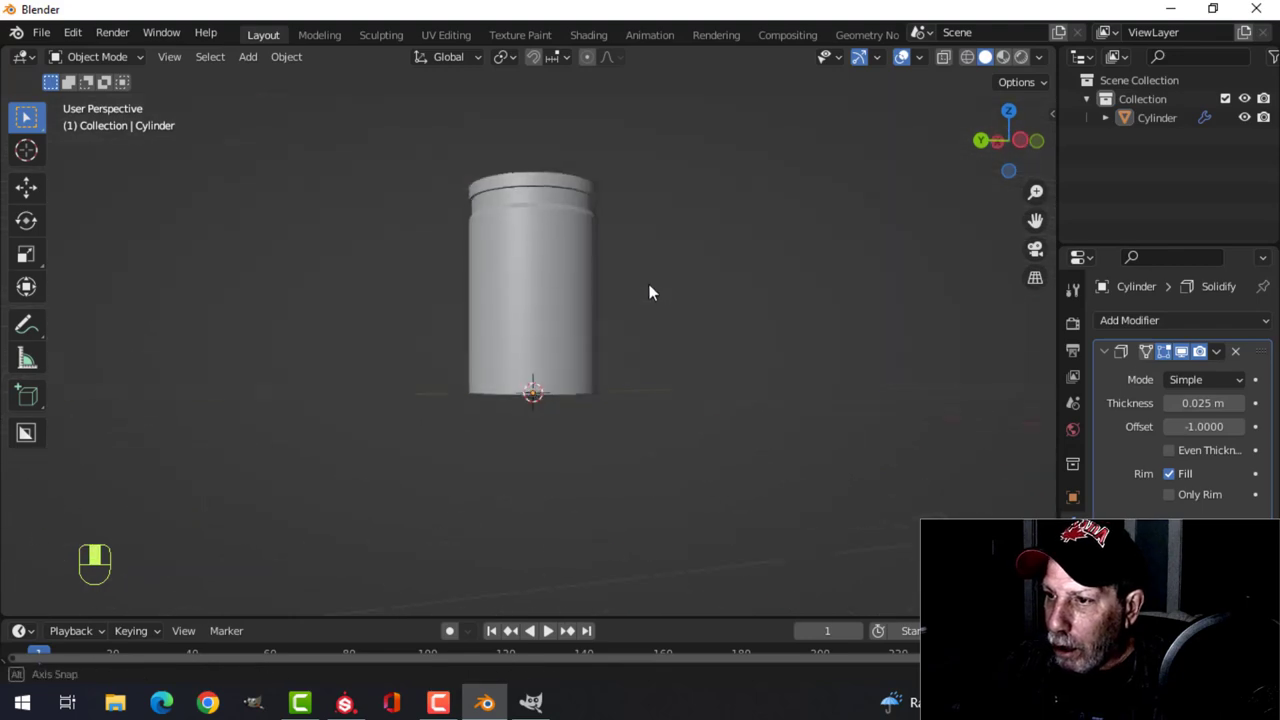
{"action": "left_click_drag", "start_coordinate": [650, 290], "coordinate": [664, 356]}
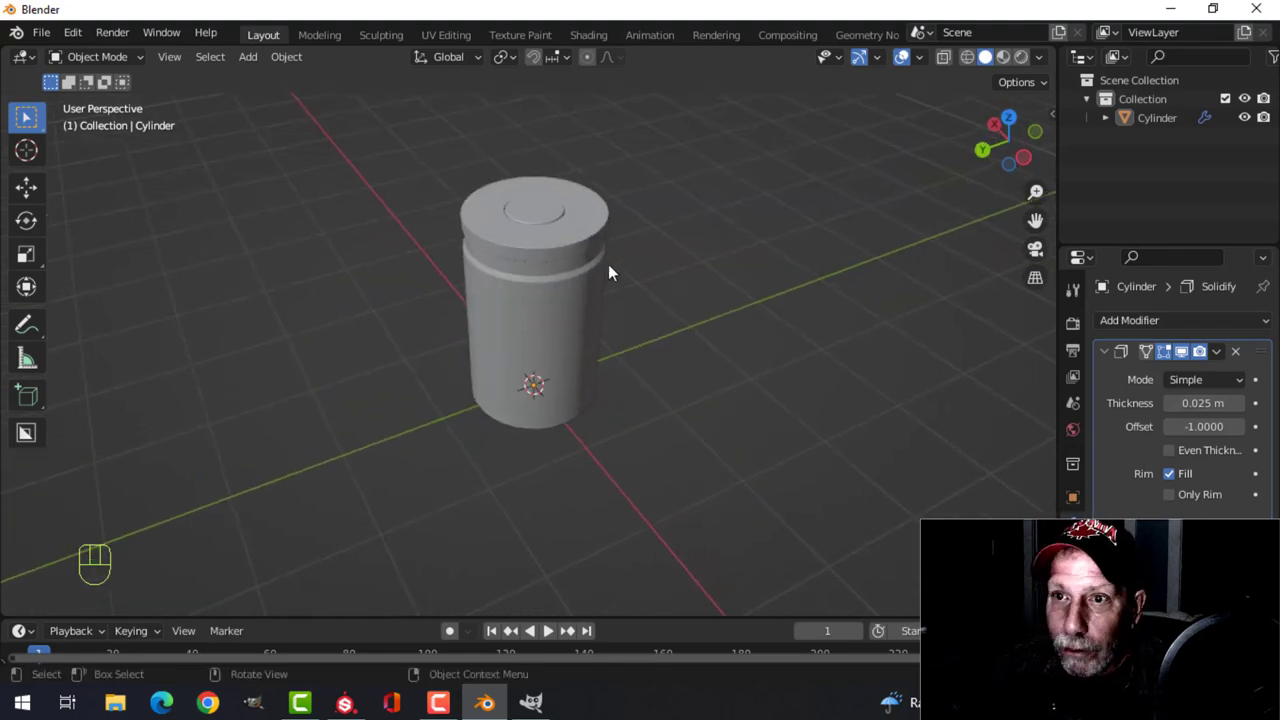
- In the UV Editing workspace, mark the casing's selected edges as UV seams
{"action": "left_click", "coordinate": [446, 34]}
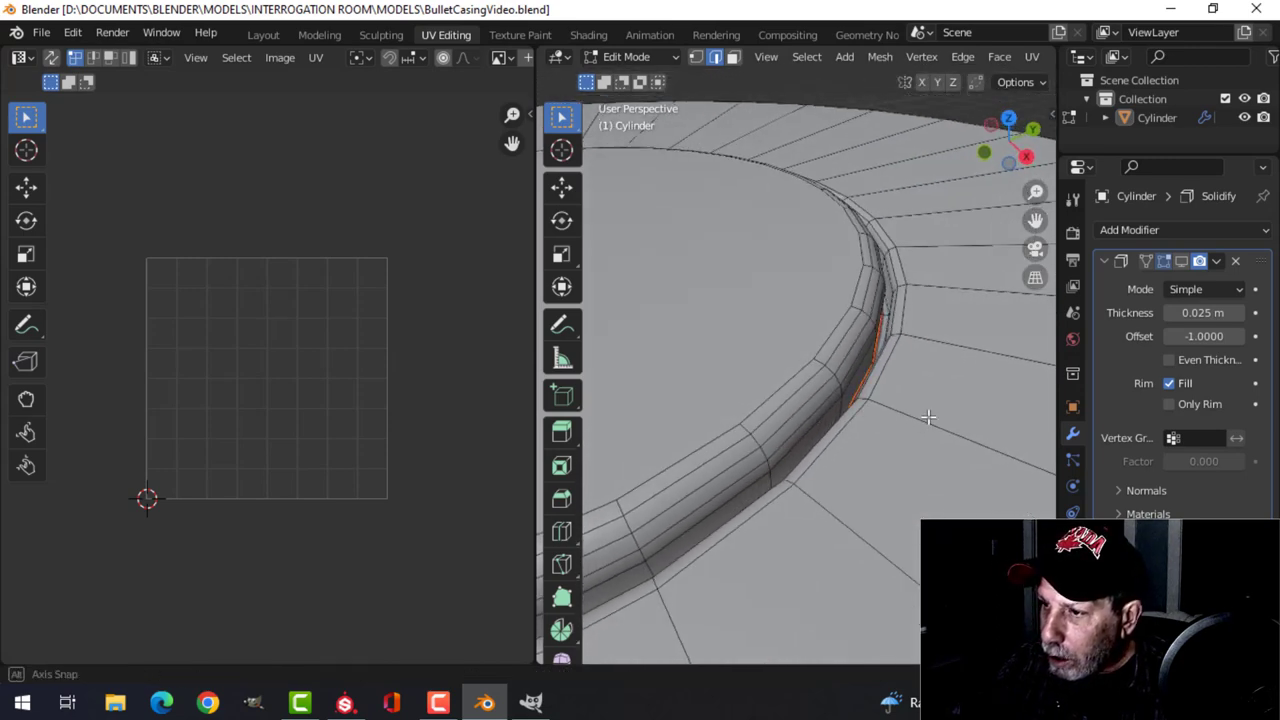
{"action": "left_click", "coordinate": [964, 56]}
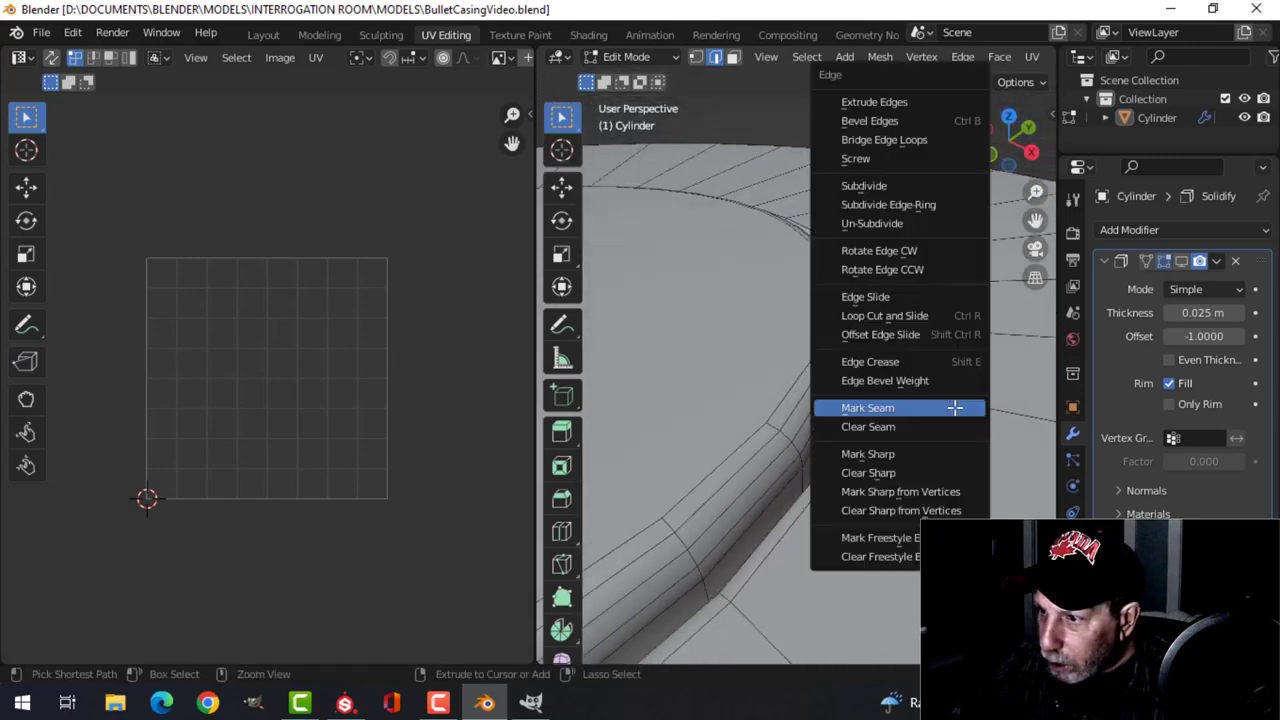
{"action": "left_click", "coordinate": [868, 408]}
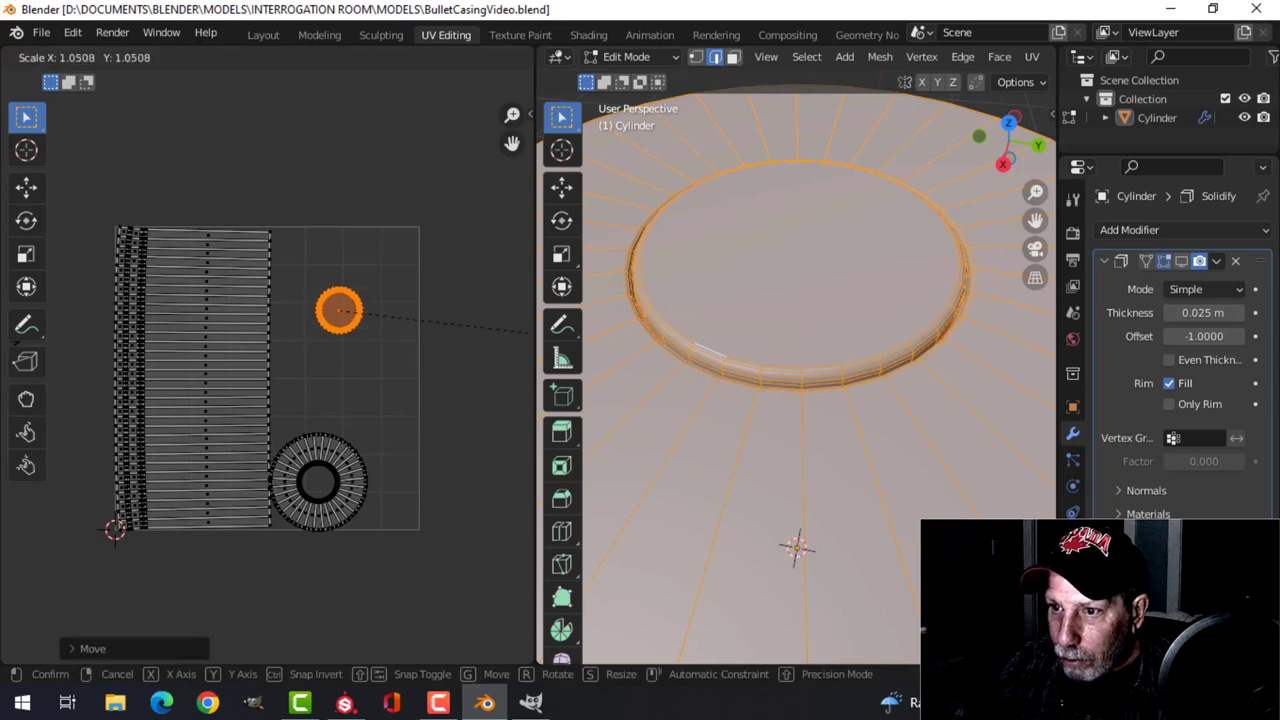
- Unwrap the whole mesh into side strips and circular end islands in the UV editor
{"action": "left_click", "coordinate": [336, 308]}
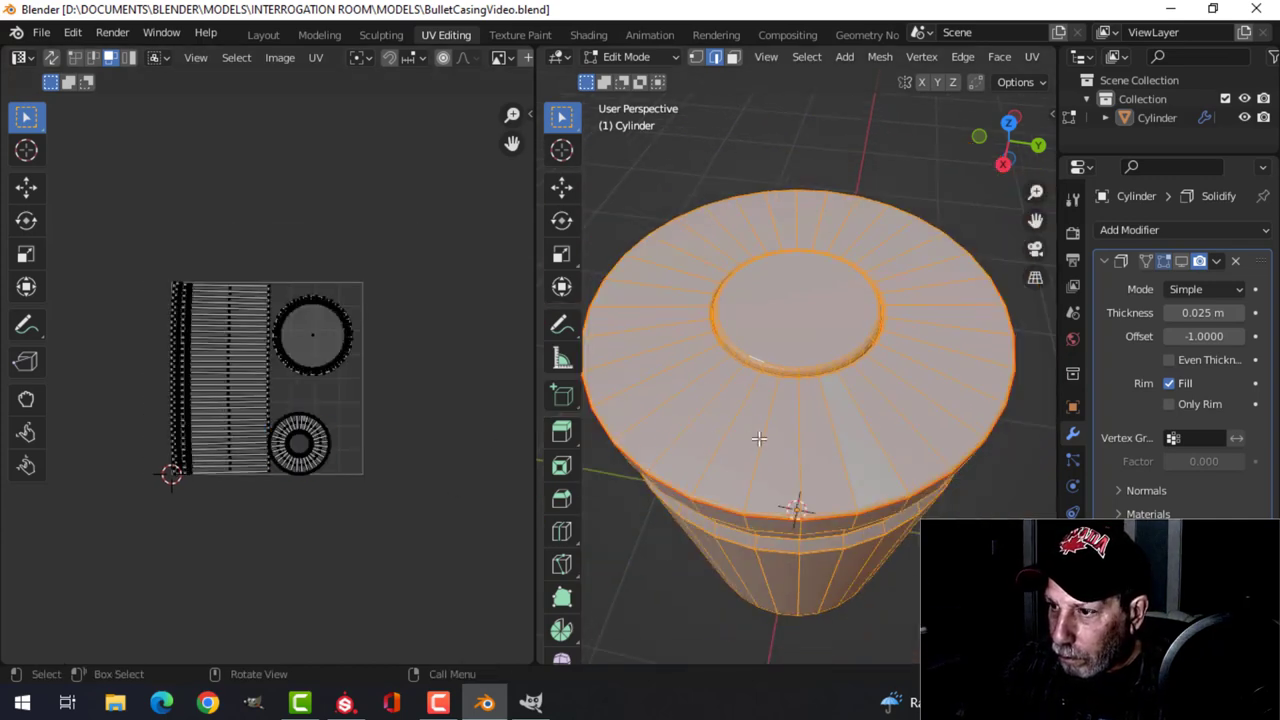
{"action": "left_click_drag", "start_coordinate": [800, 400], "coordinate": [800, 300]}
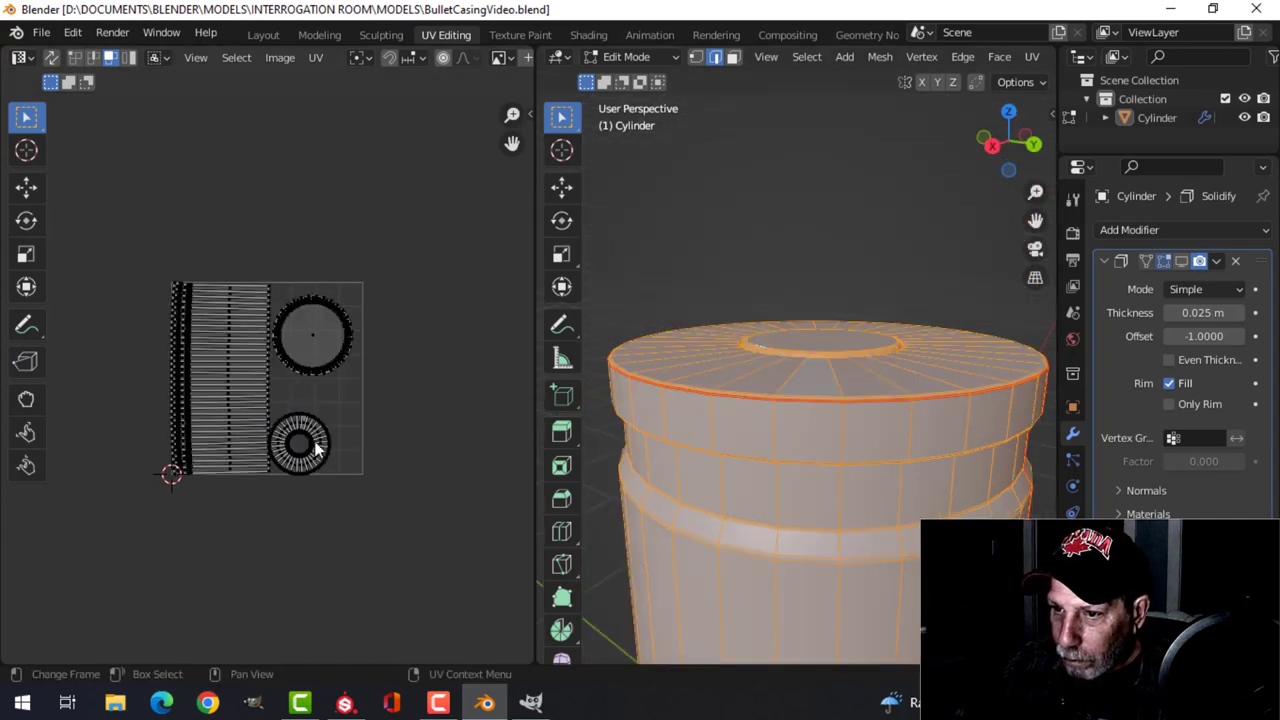
{"action": "key", "text": "a"}
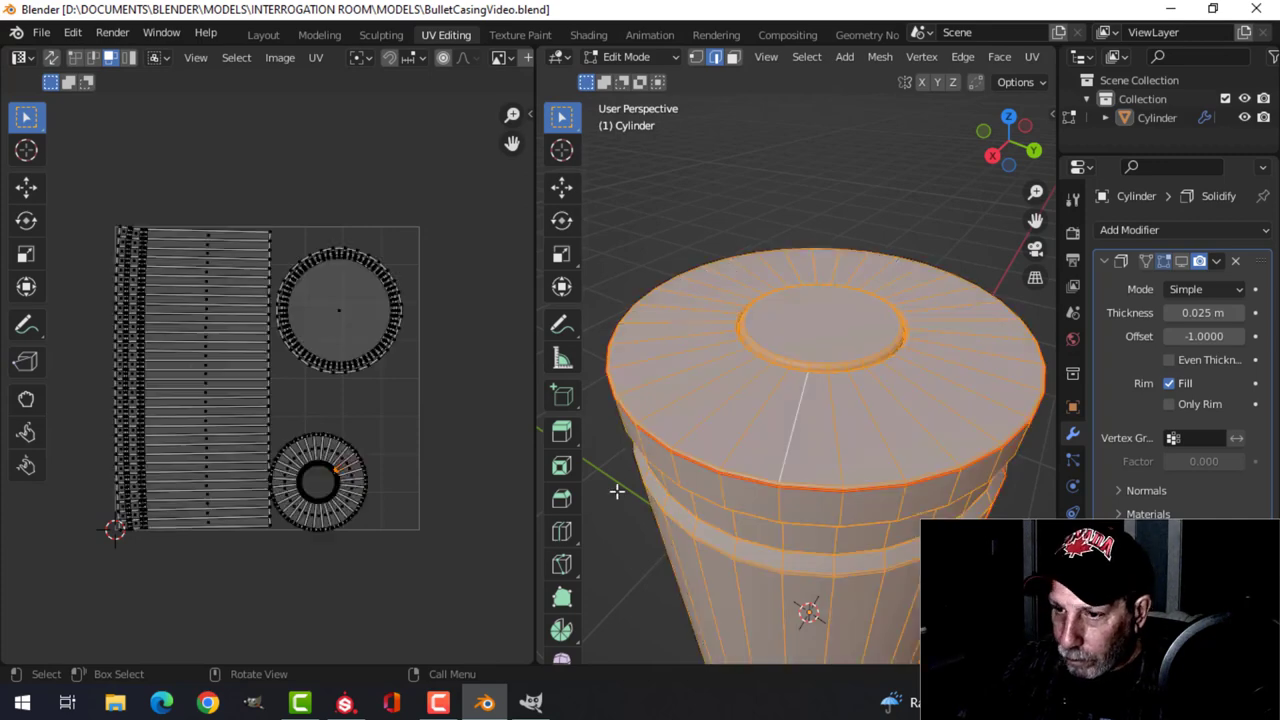
- Bake the casing's mesh maps in Texture Set Settings and start searching the shelf for a material
{"action": "left_click", "coordinate": [318, 480]}
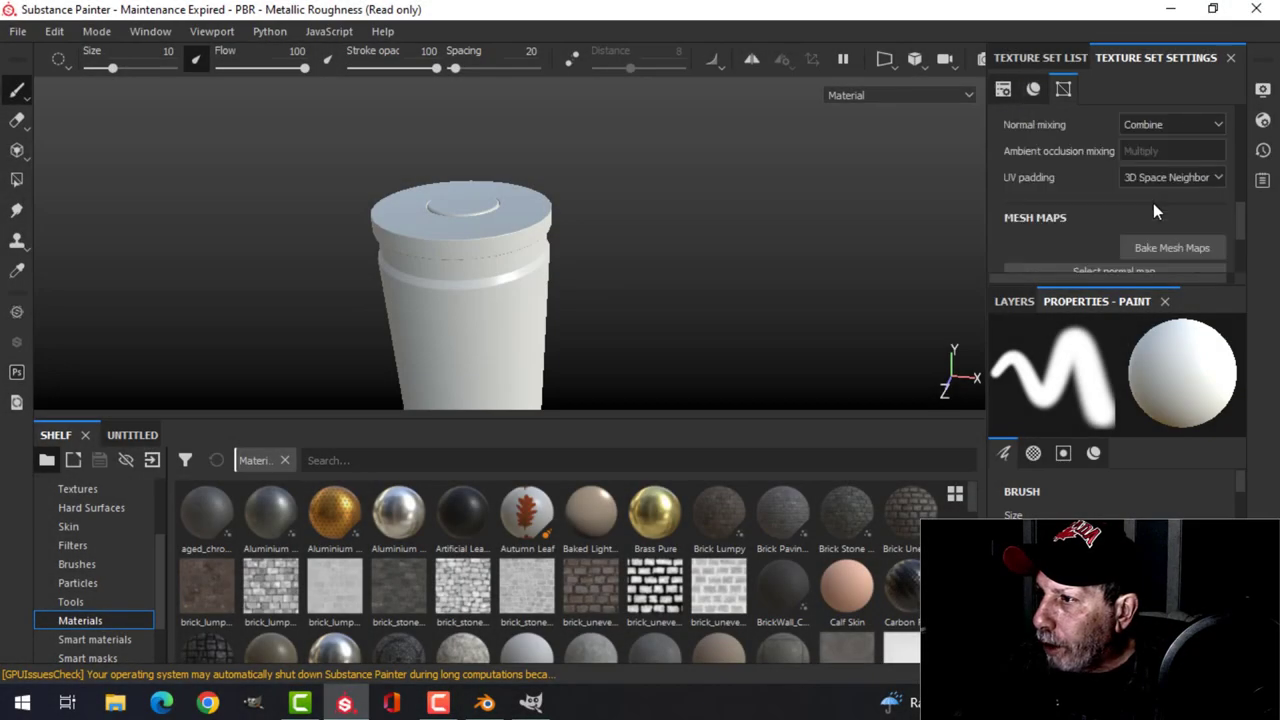
{"action": "left_click", "coordinate": [1172, 248]}
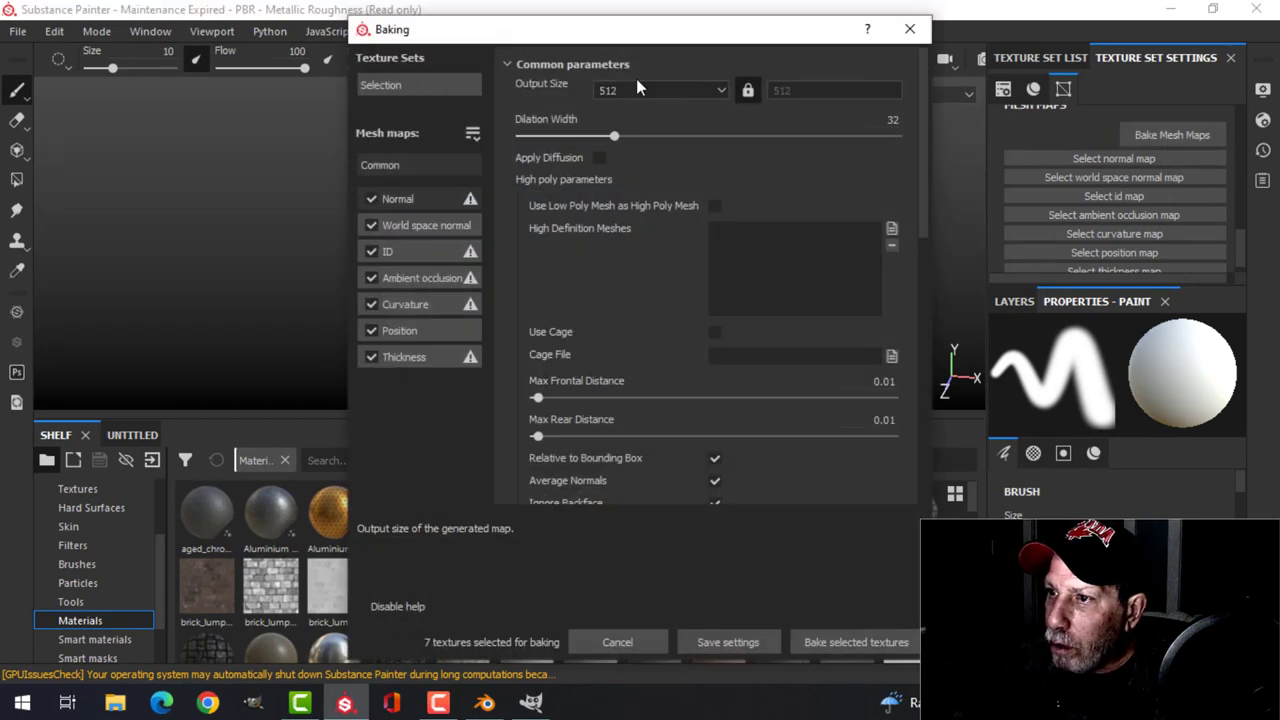
{"action": "left_click", "coordinate": [660, 90]}
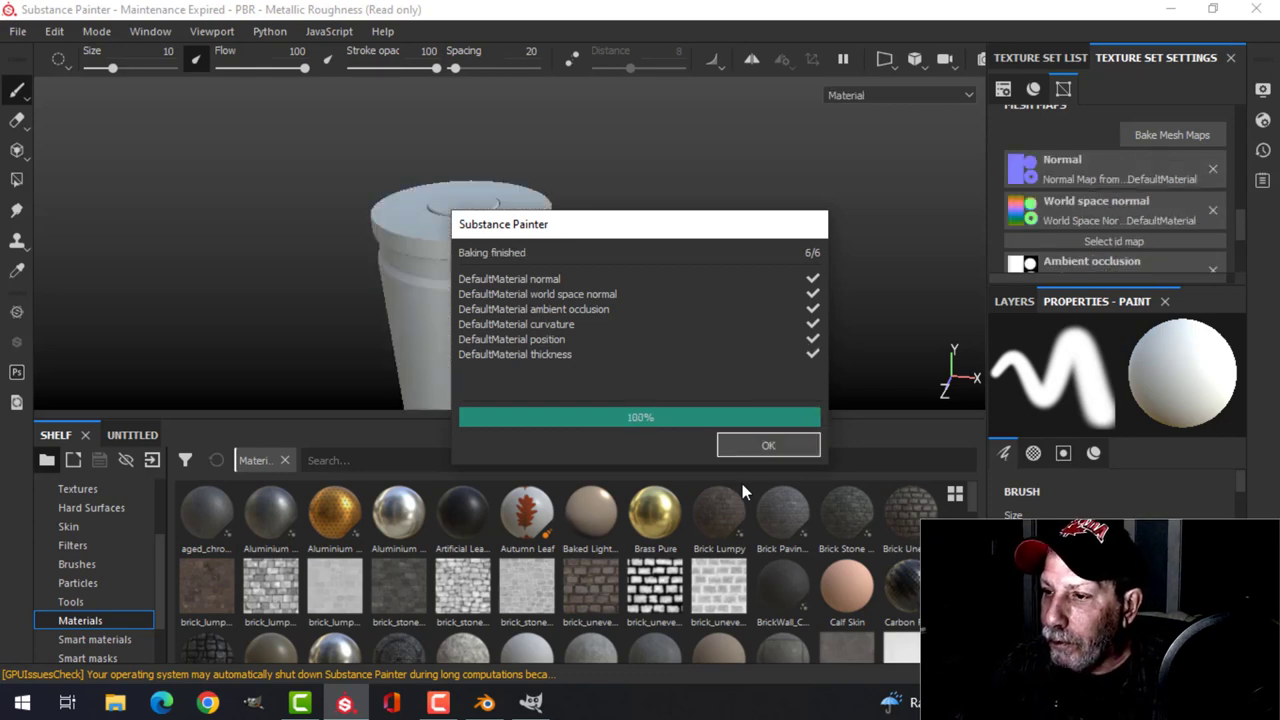
{"action": "left_click", "coordinate": [768, 444]}
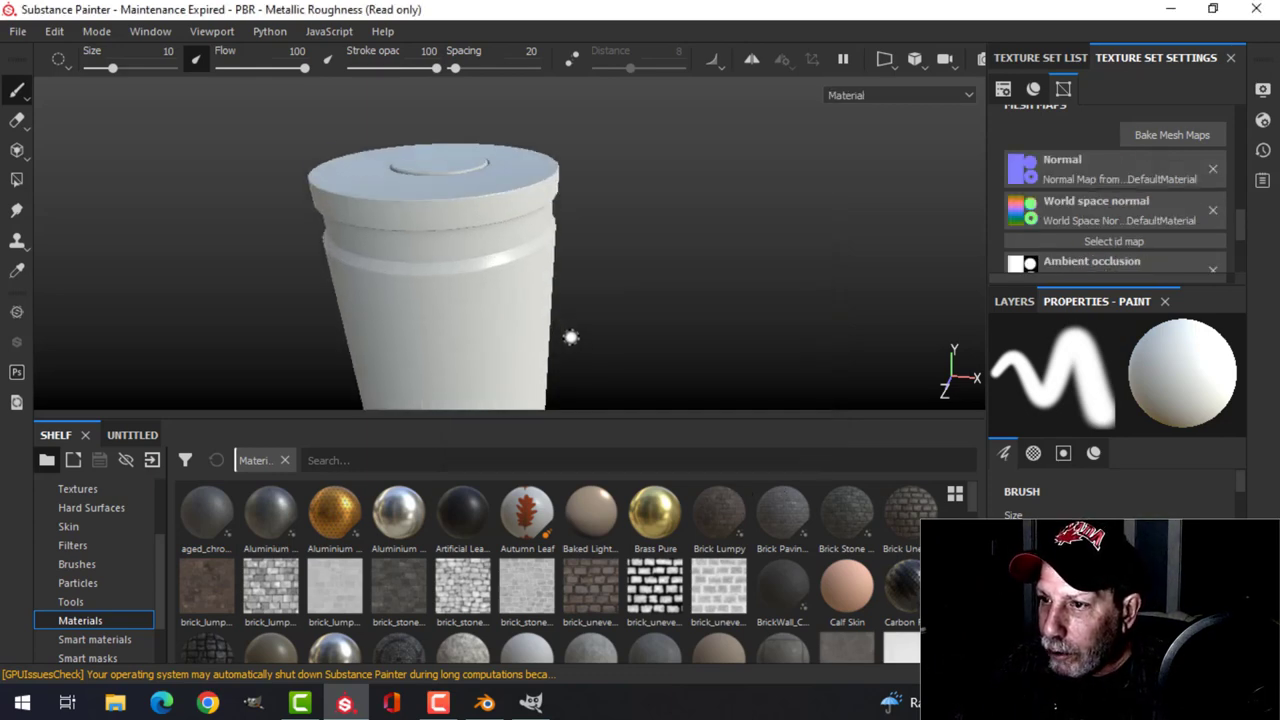
{"action": "left_click", "coordinate": [1012, 300]}
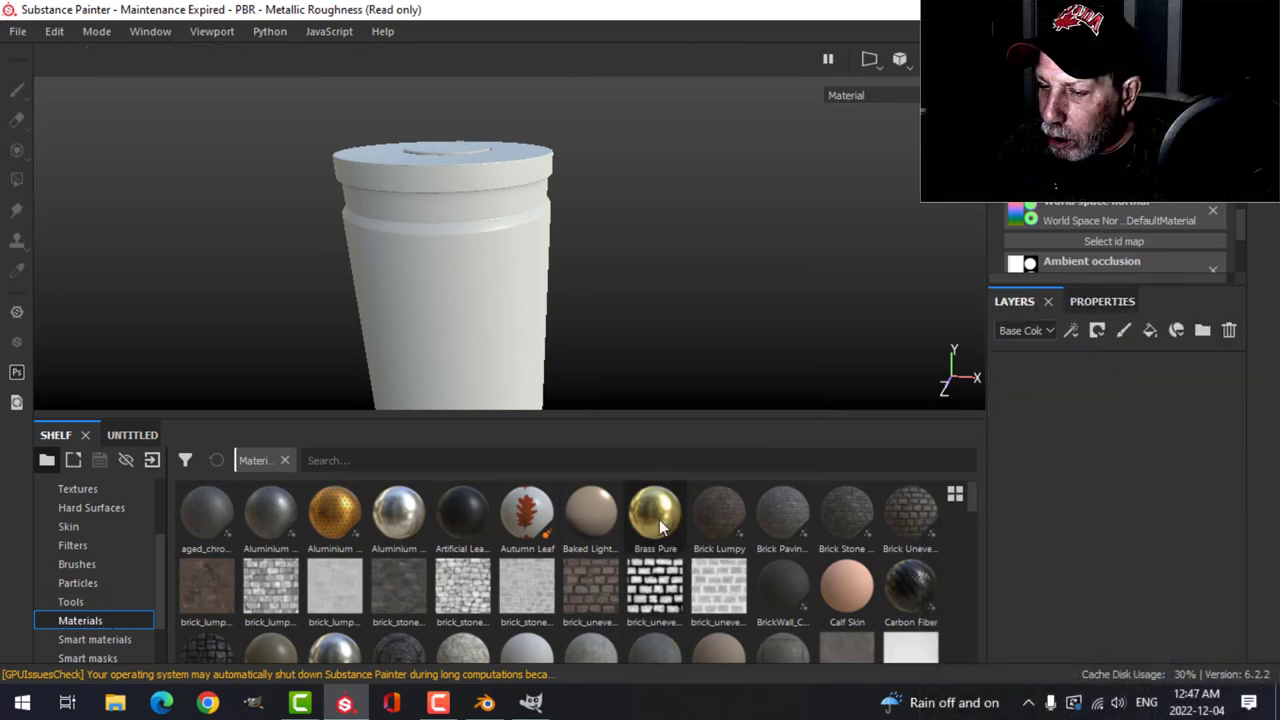
{"action": "type", "text": "me"}
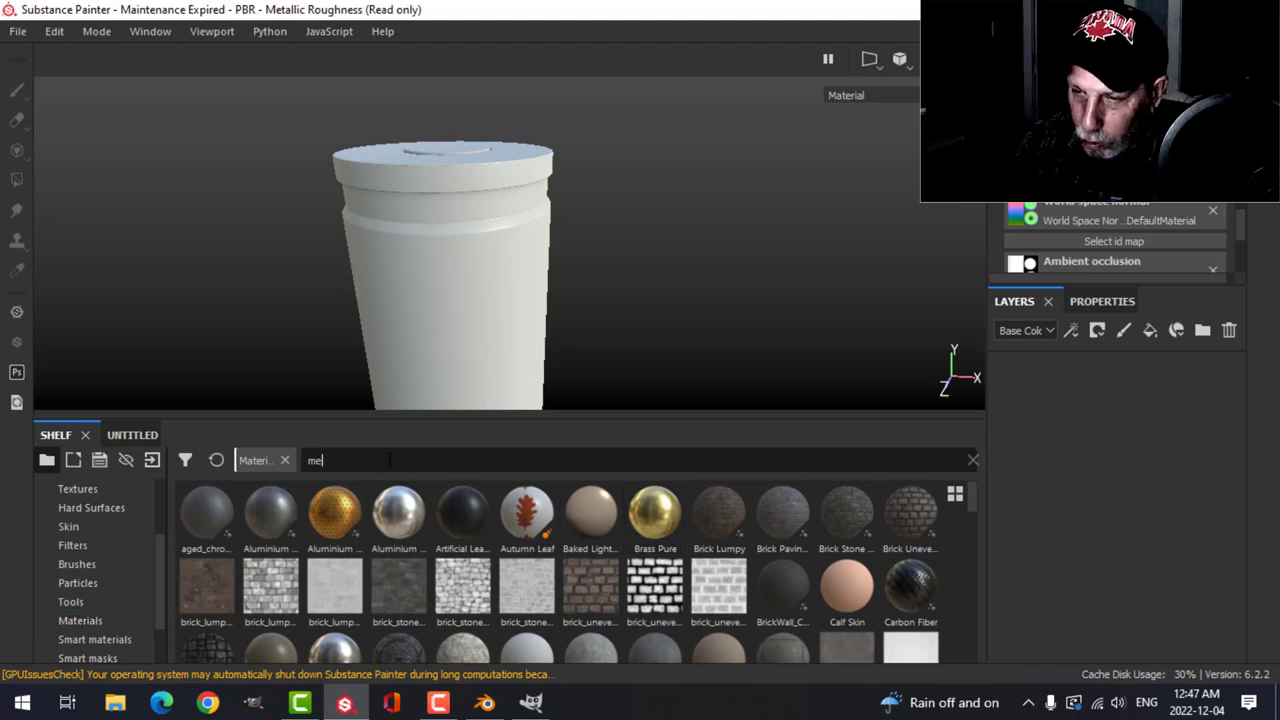
- Search 'metal', fill the casing with Brass Pure and layer Steel Rust and Wear over it
{"action": "type", "text": "tal"}
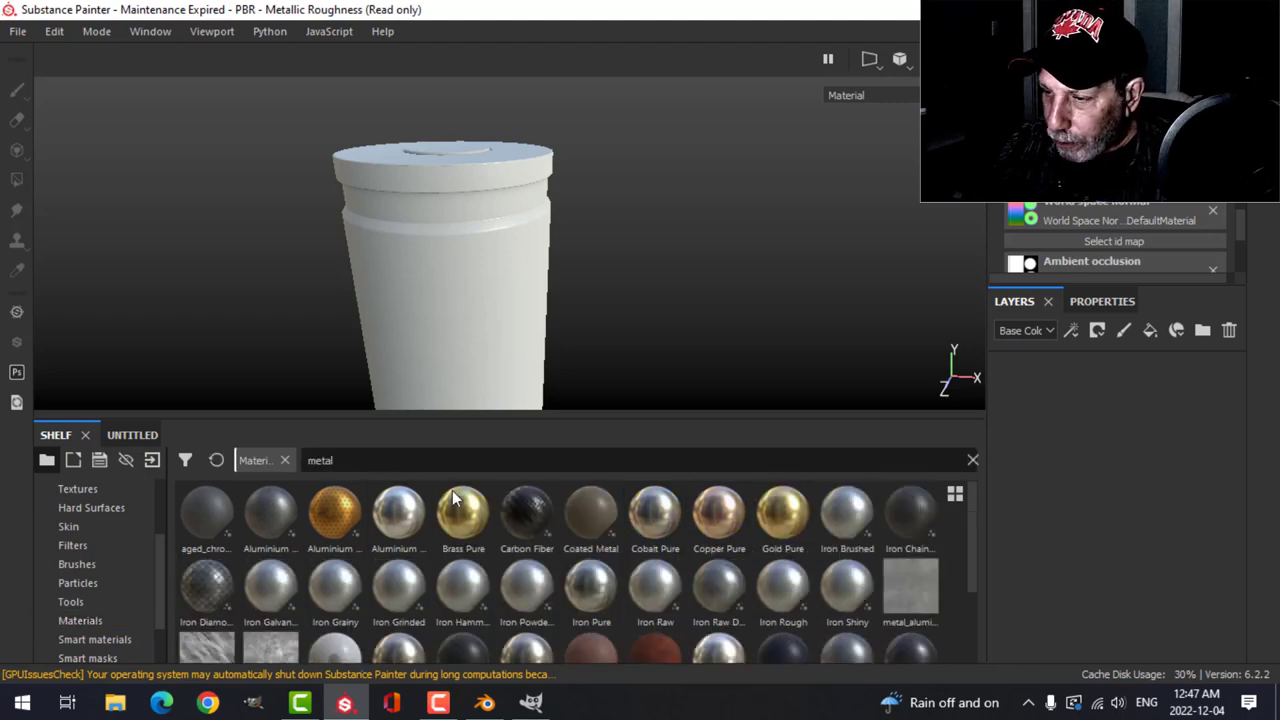
{"action": "left_click", "coordinate": [462, 516]}
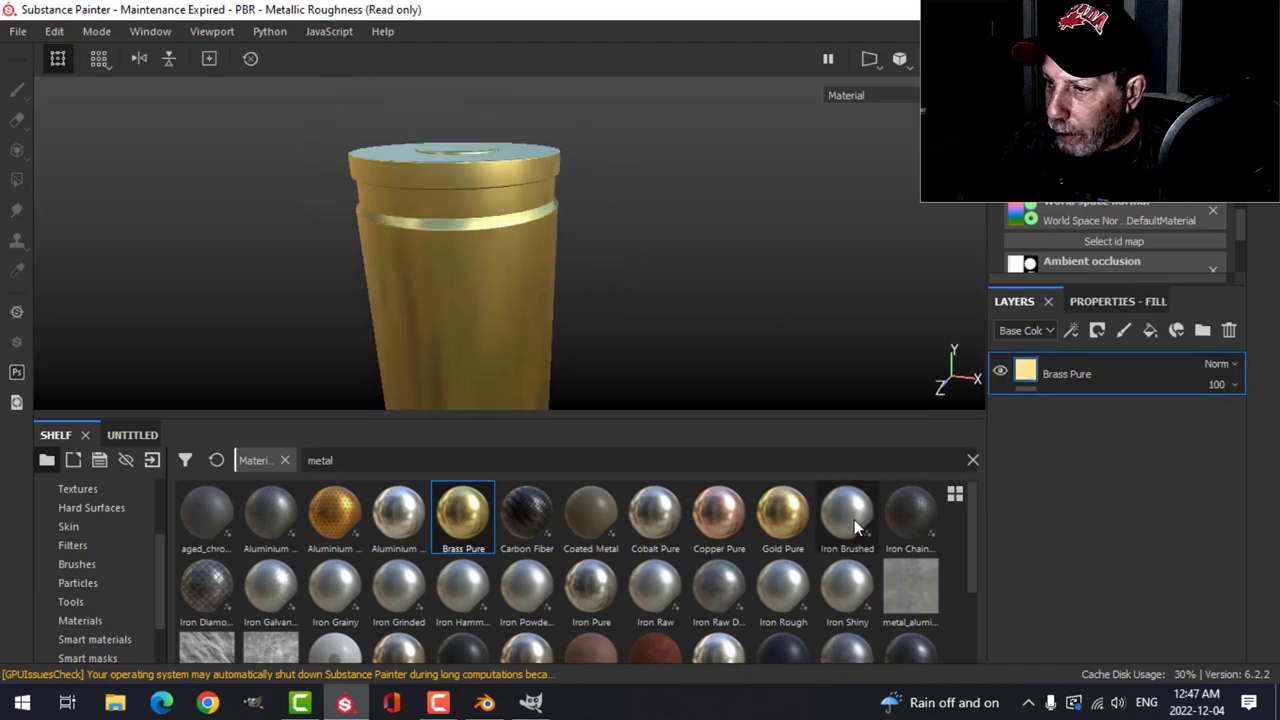
{"action": "scroll", "scroll_direction": "down", "scroll_amount": 3}
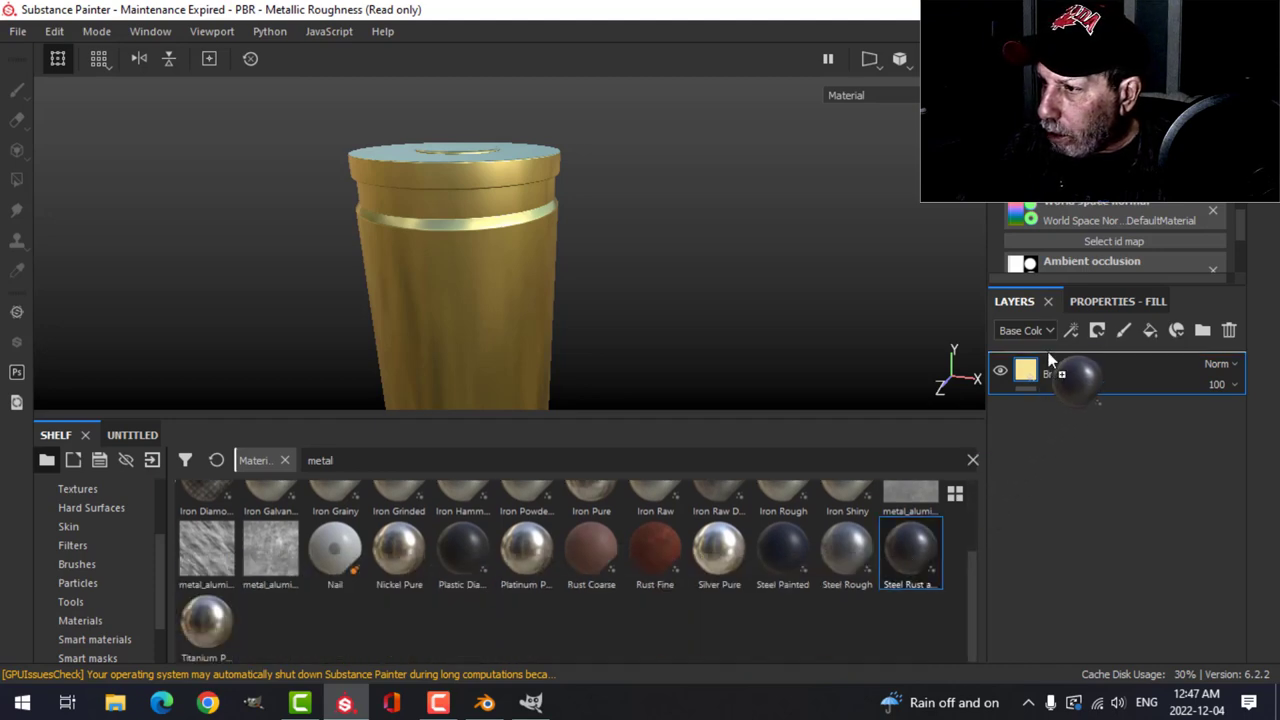
{"action": "left_click", "coordinate": [1096, 330]}
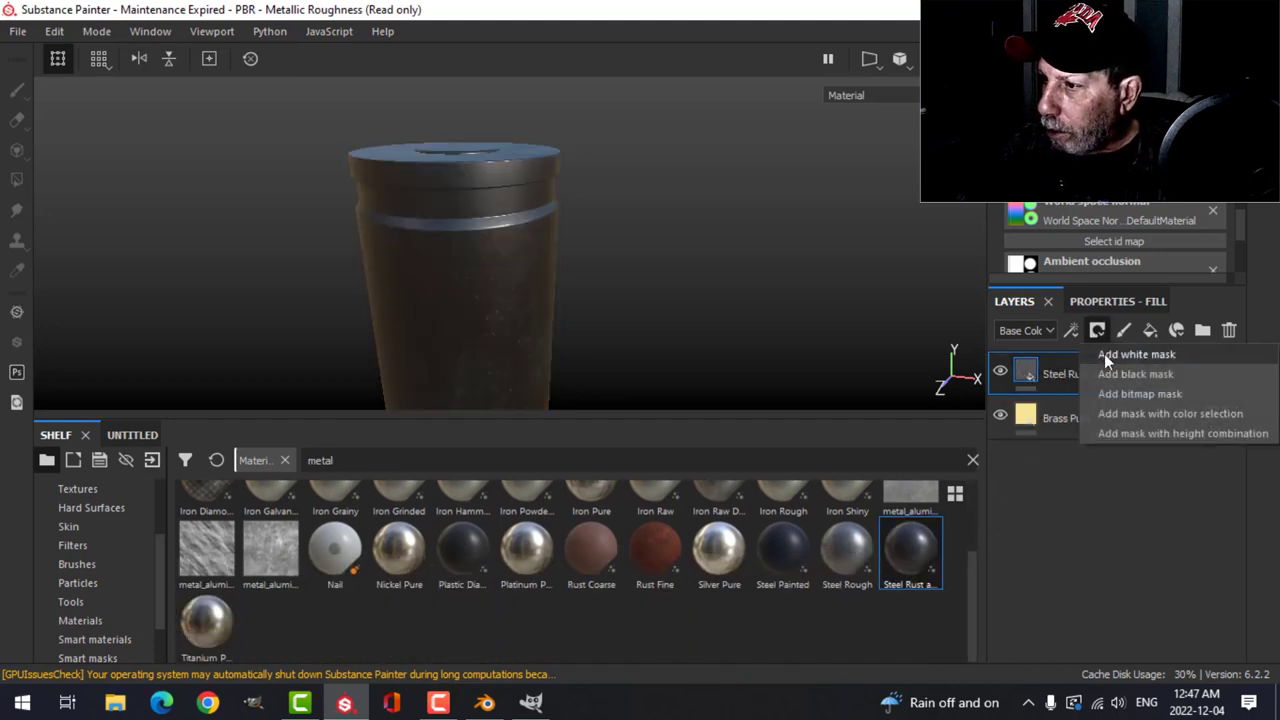
- Give the wear layer a black mask driven by a Dirt generator
{"action": "left_click", "coordinate": [1136, 374]}
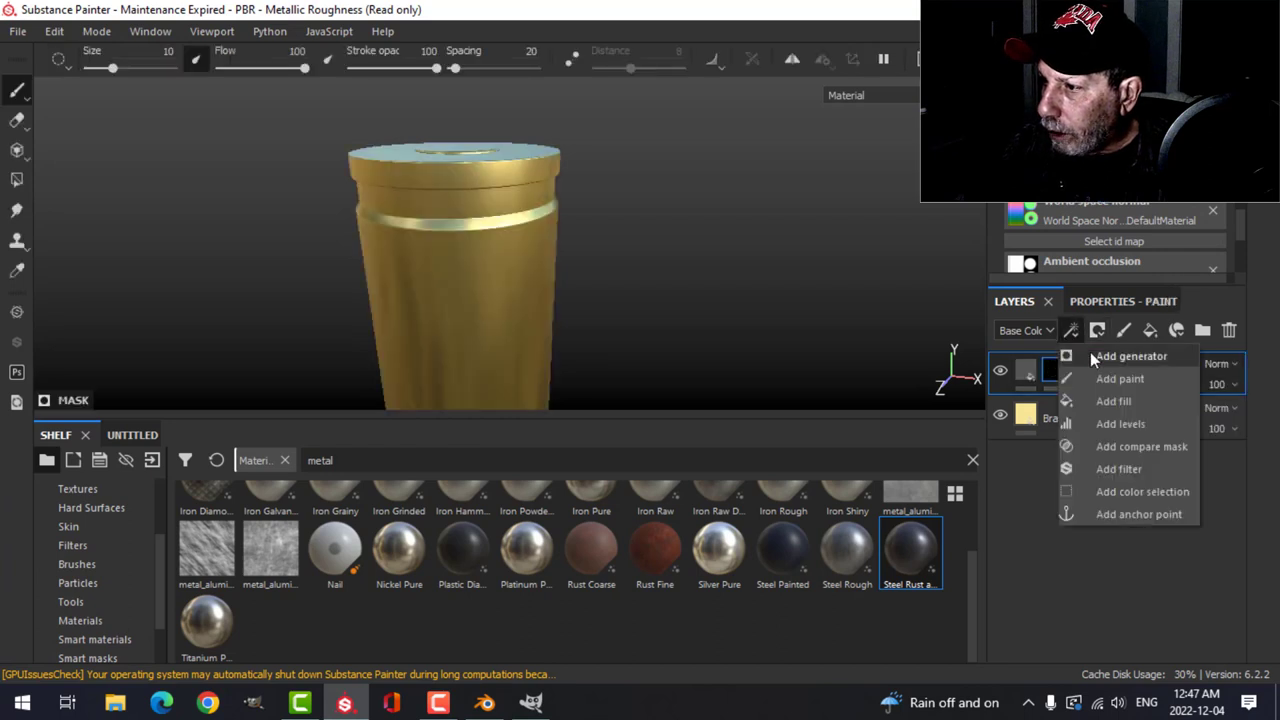
{"action": "left_click", "coordinate": [1132, 356]}
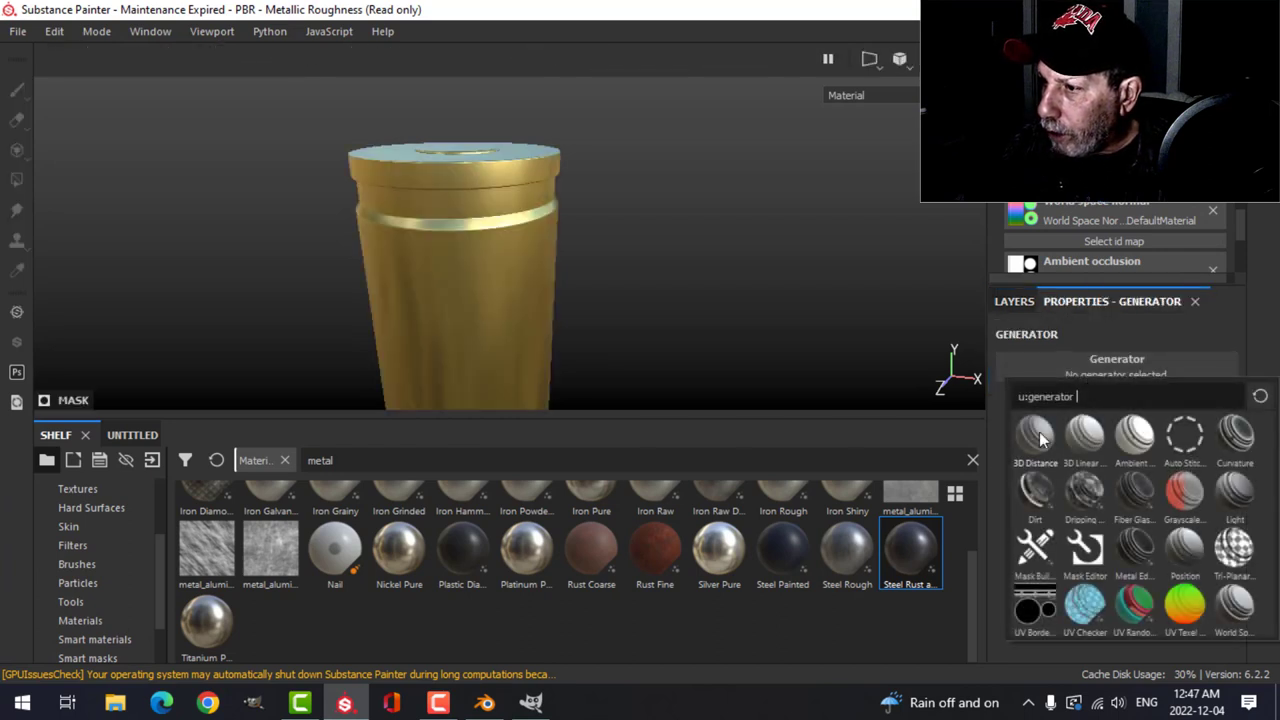
{"action": "left_click", "coordinate": [1036, 490]}
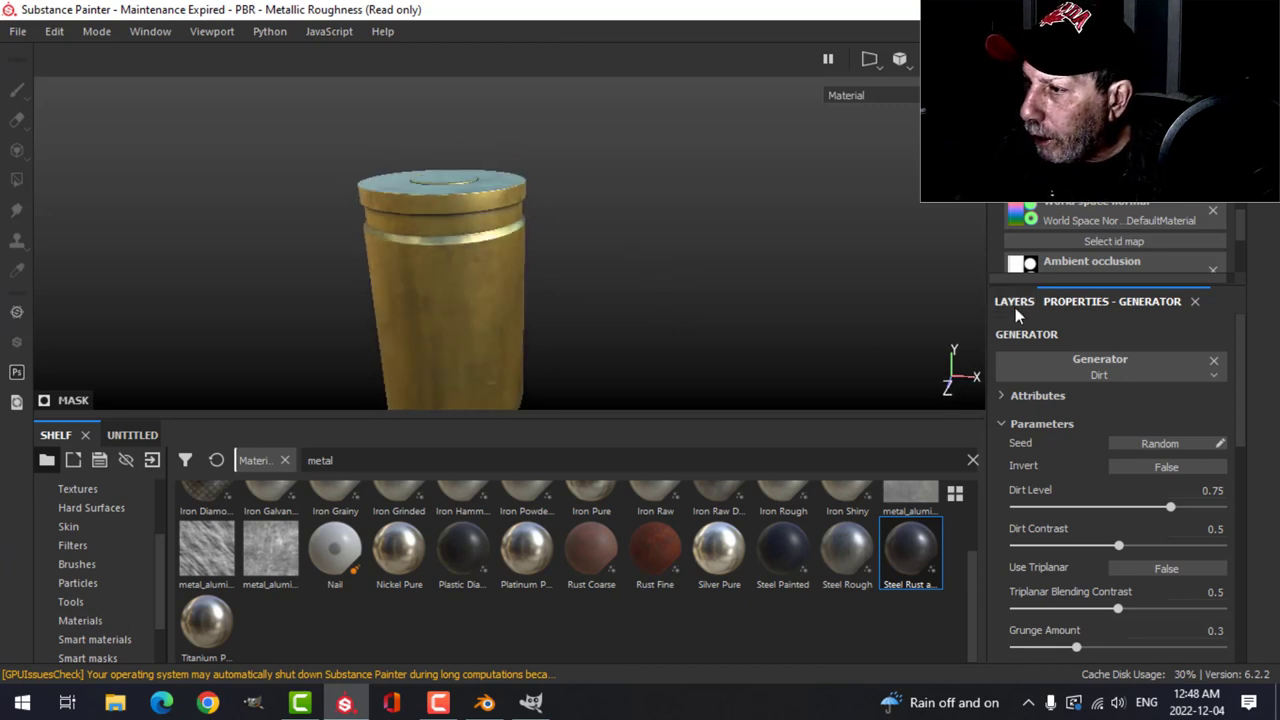
{"action": "left_click", "coordinate": [1012, 300]}
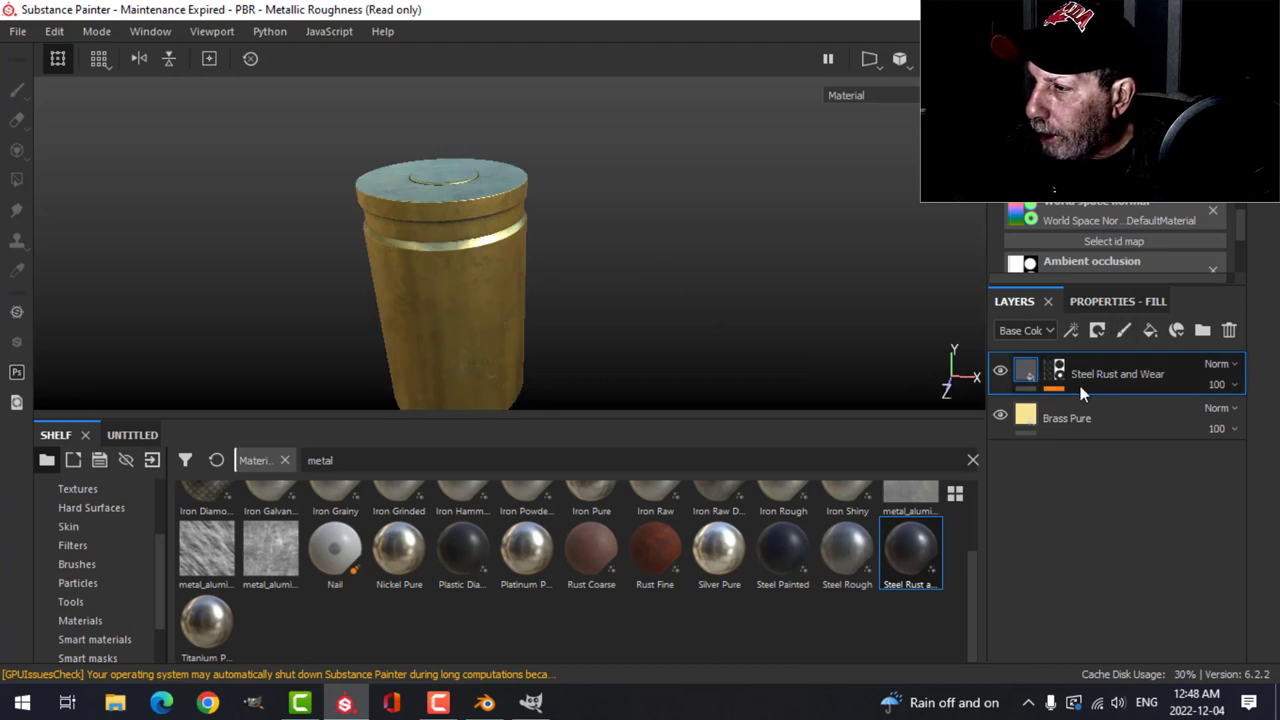
- Duplicate the Brass Pure layer as a grey fill with a black mask
{"action": "left_click", "coordinate": [1066, 418]}
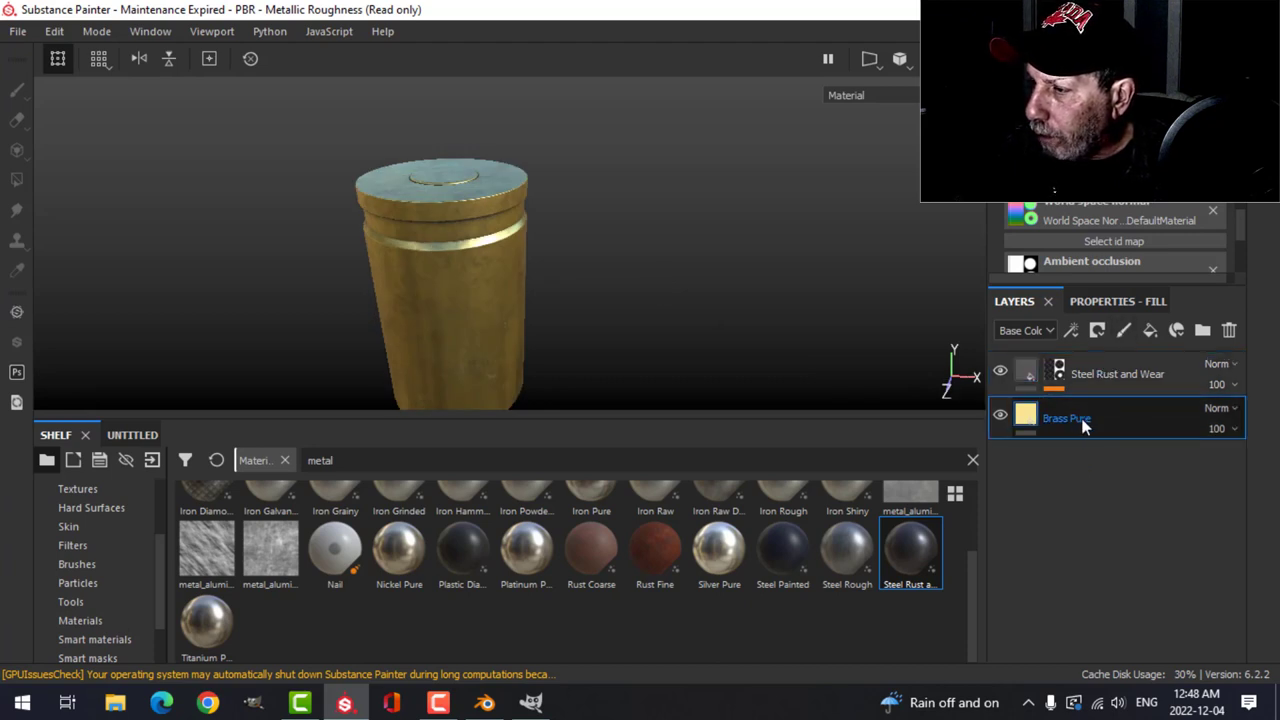
{"action": "right_click", "coordinate": [1066, 418]}
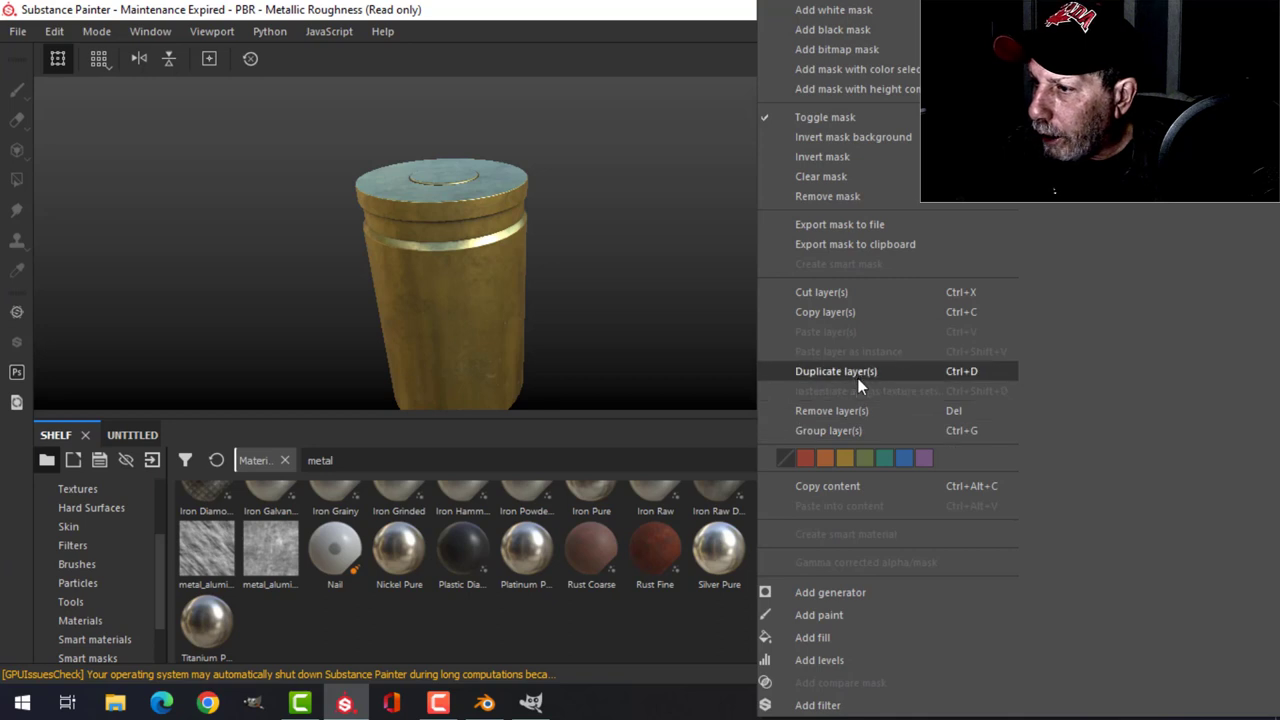
{"action": "left_click", "coordinate": [836, 370]}
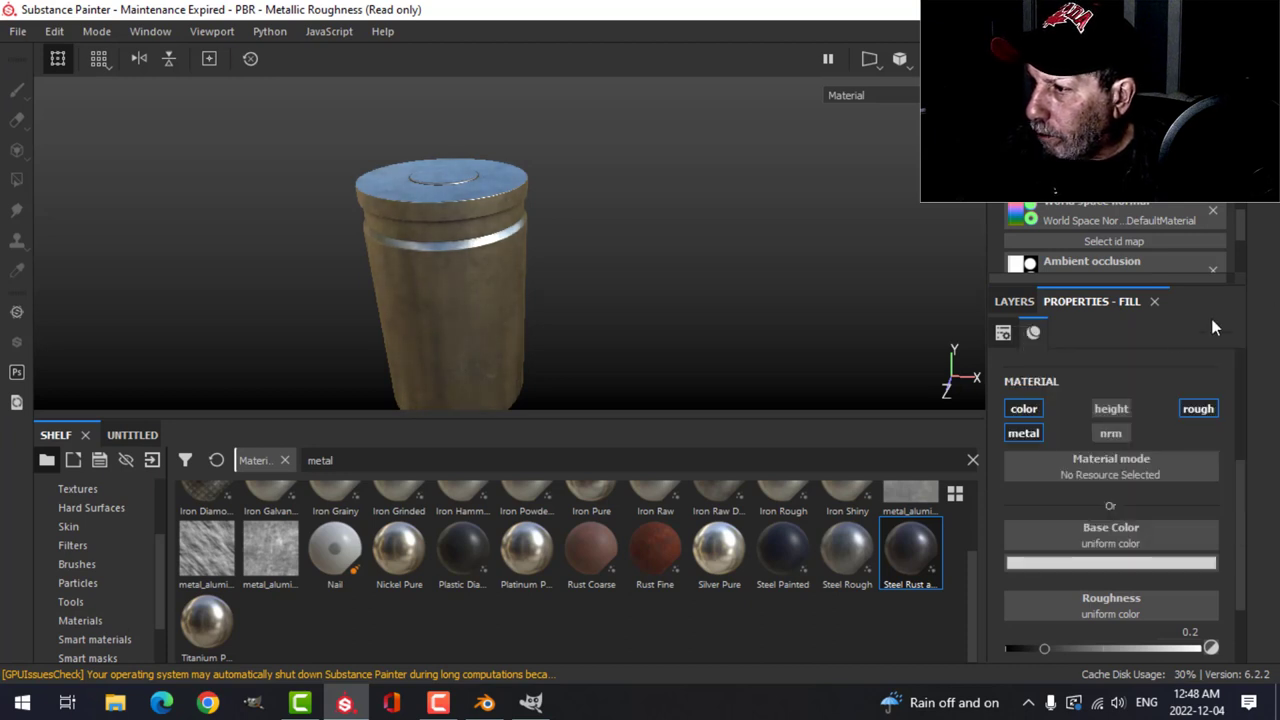
{"action": "left_click", "coordinate": [1096, 330]}
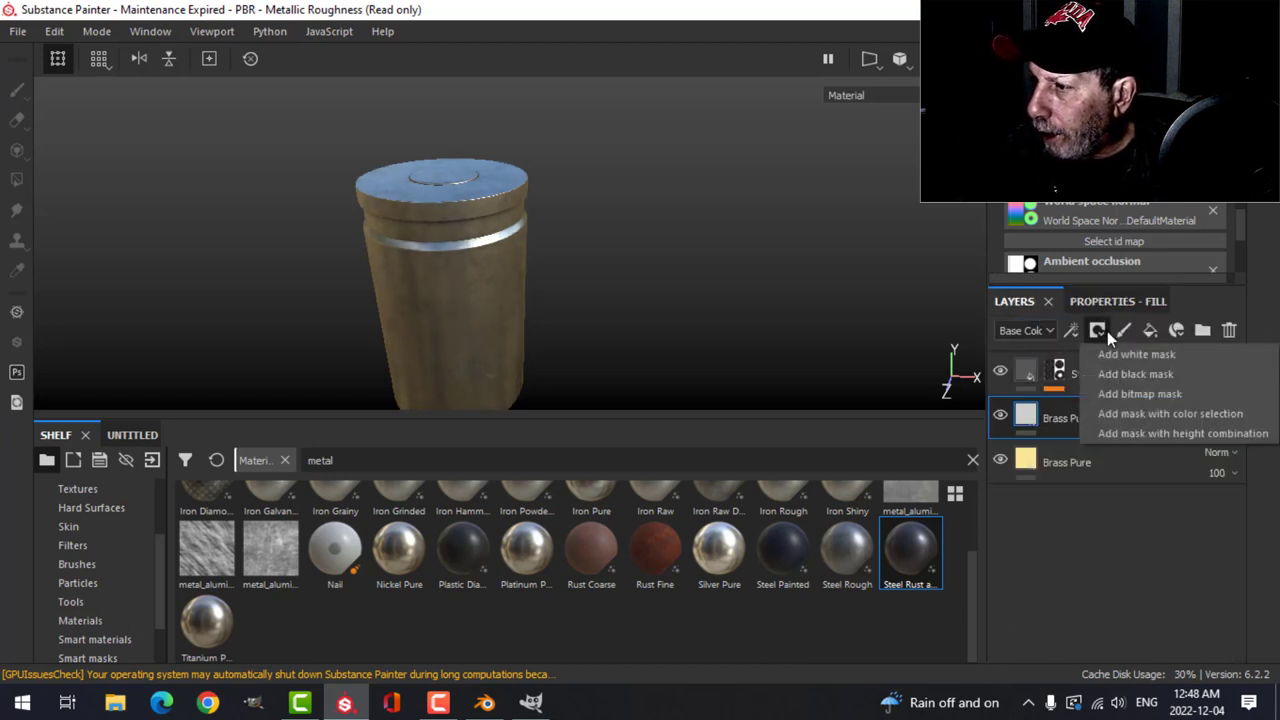
{"action": "left_click", "coordinate": [1136, 354]}
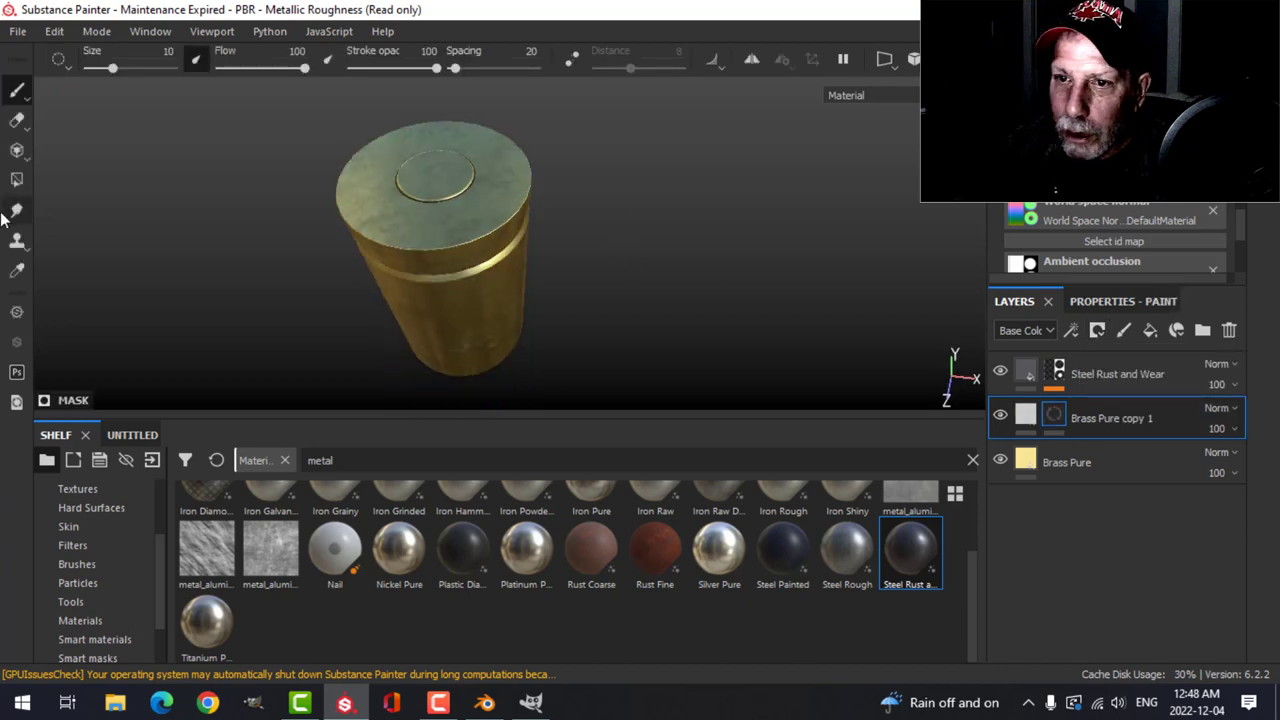
- Paint grey steel through the mask onto the primer circle on the casing head
{"action": "left_click", "coordinate": [16, 178]}
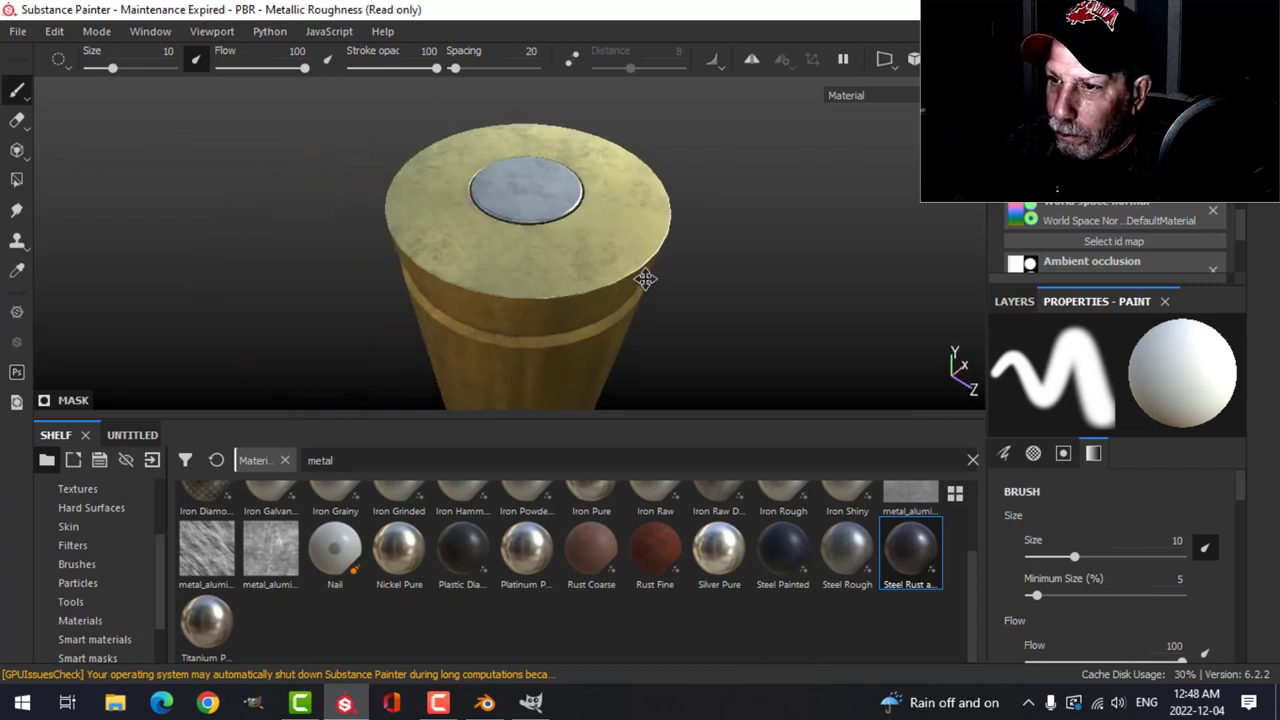
{"action": "left_click_drag", "start_coordinate": [644, 280], "coordinate": [722, 244]}
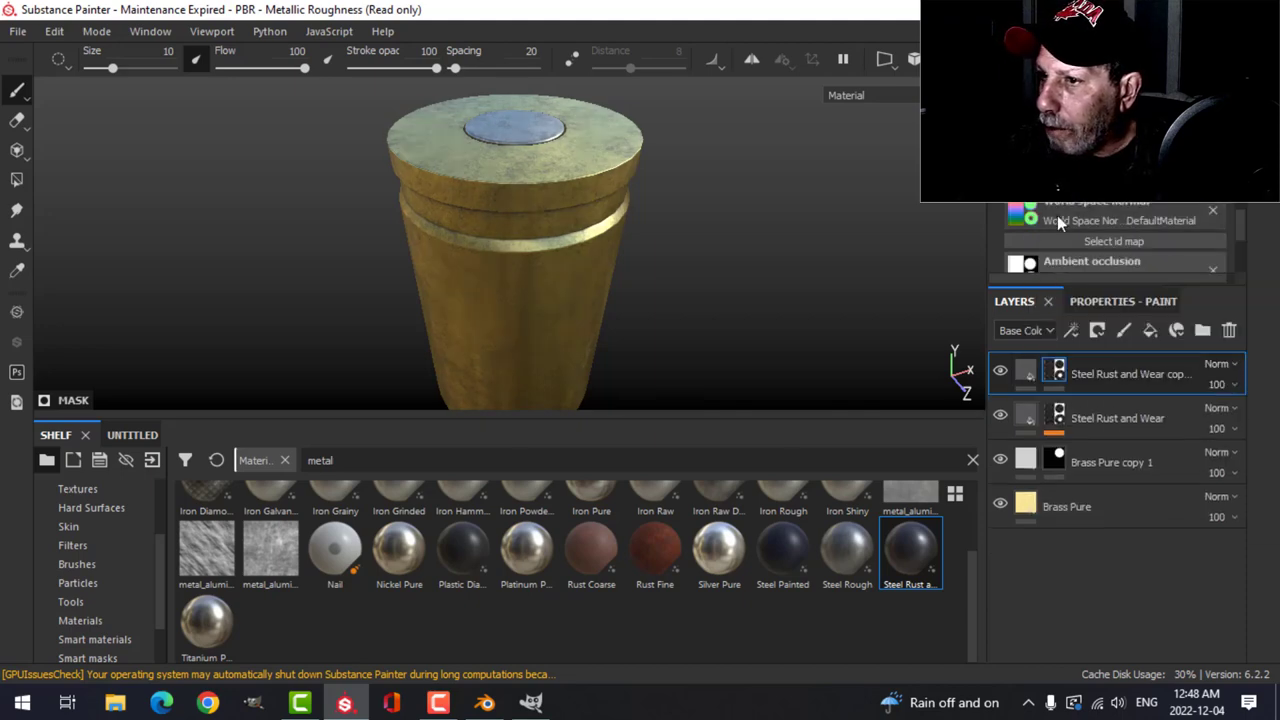
- Add a Metal Edge Wear generator to the copied wear mask with Wear Level about 0.47
{"action": "left_click", "coordinate": [1072, 330]}
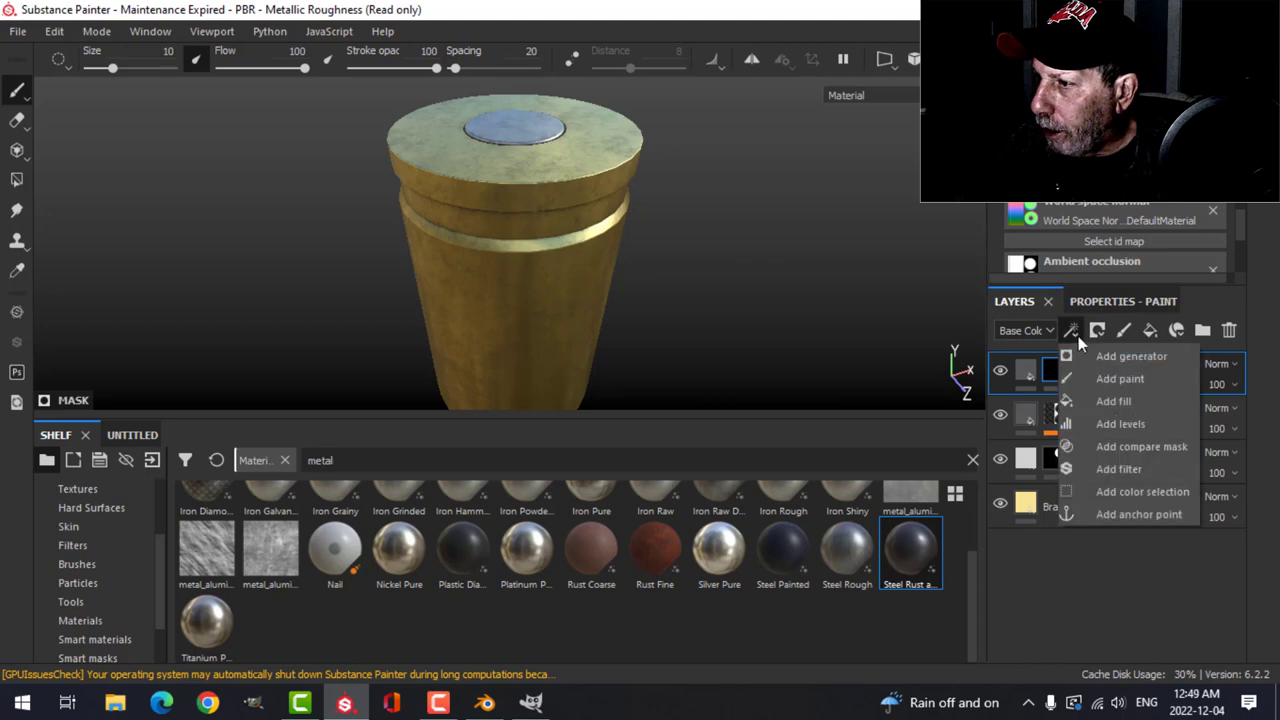
{"action": "left_click", "coordinate": [1132, 356]}
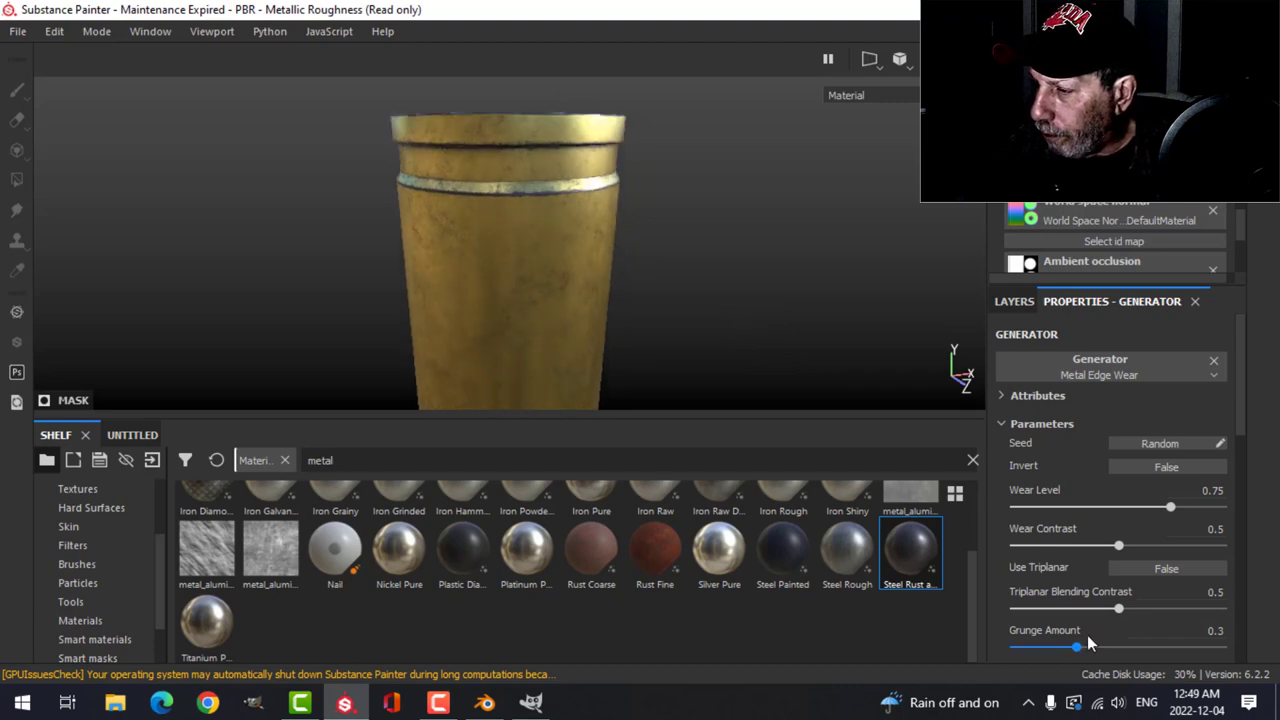
{"action": "left_click_drag", "start_coordinate": [1076, 648], "coordinate": [1124, 648]}
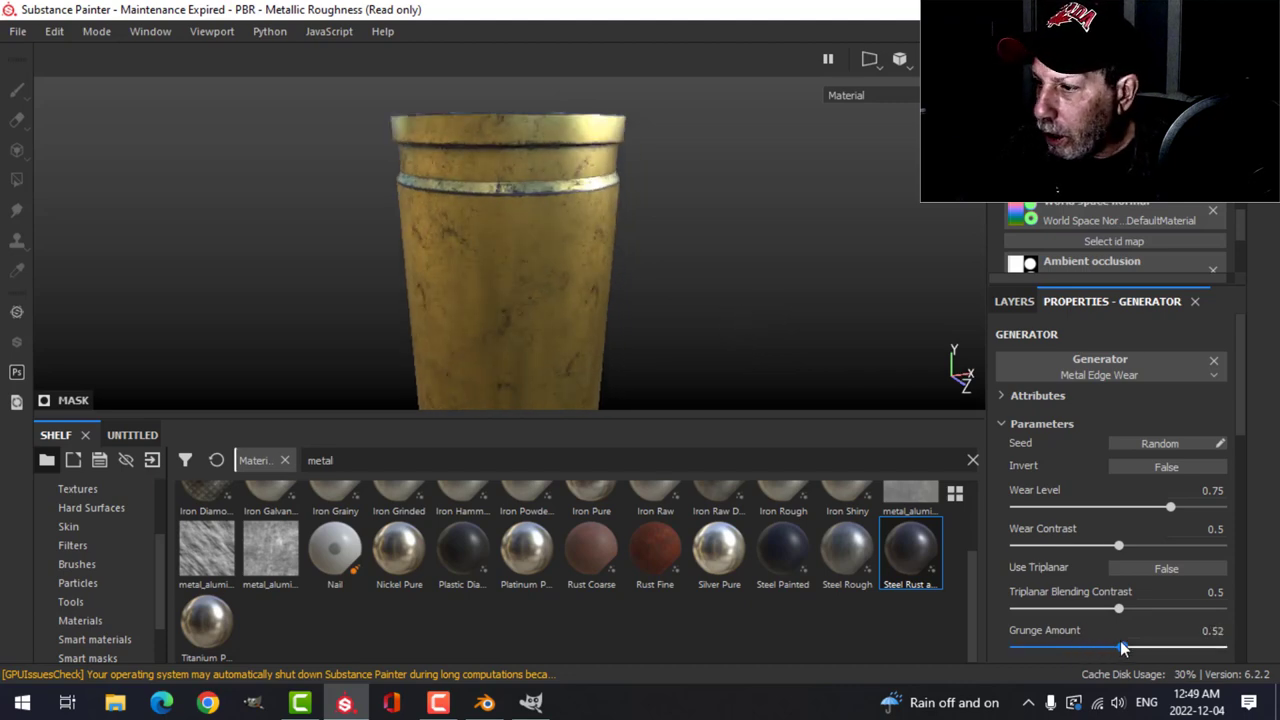
{"action": "left_click_drag", "start_coordinate": [1124, 648], "coordinate": [1090, 648]}
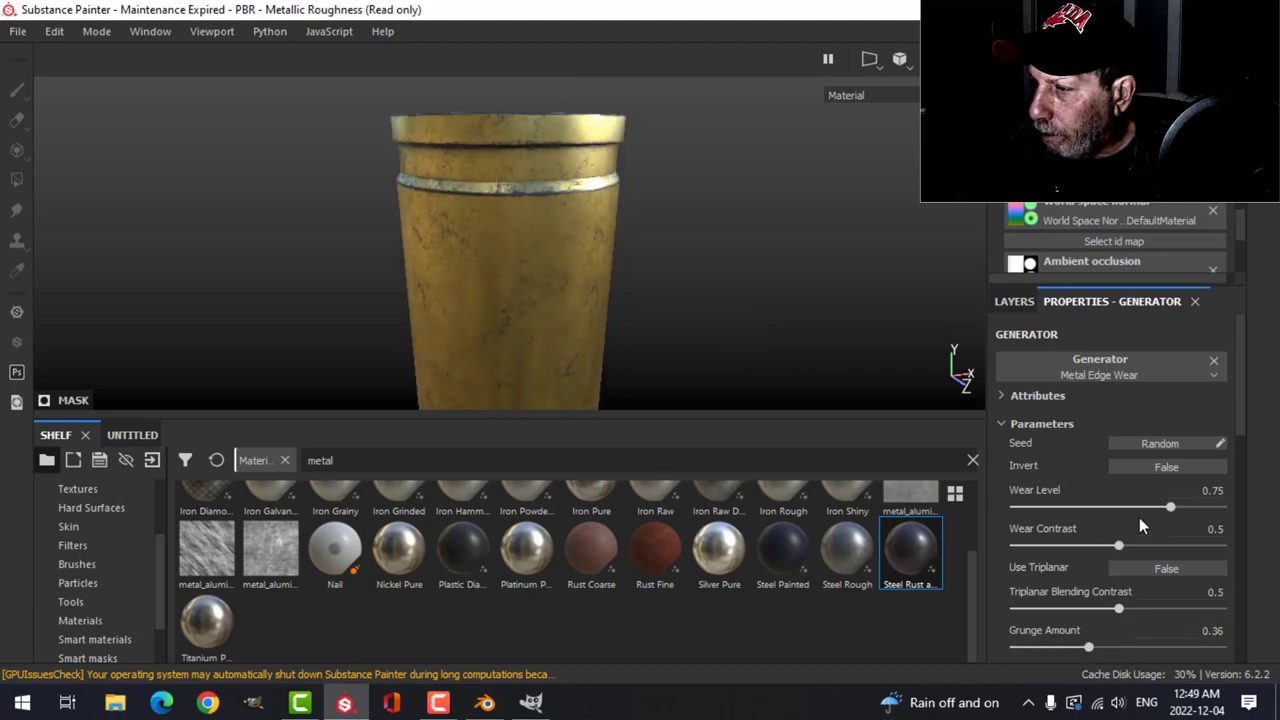
{"action": "left_click_drag", "start_coordinate": [1170, 508], "coordinate": [1112, 508]}
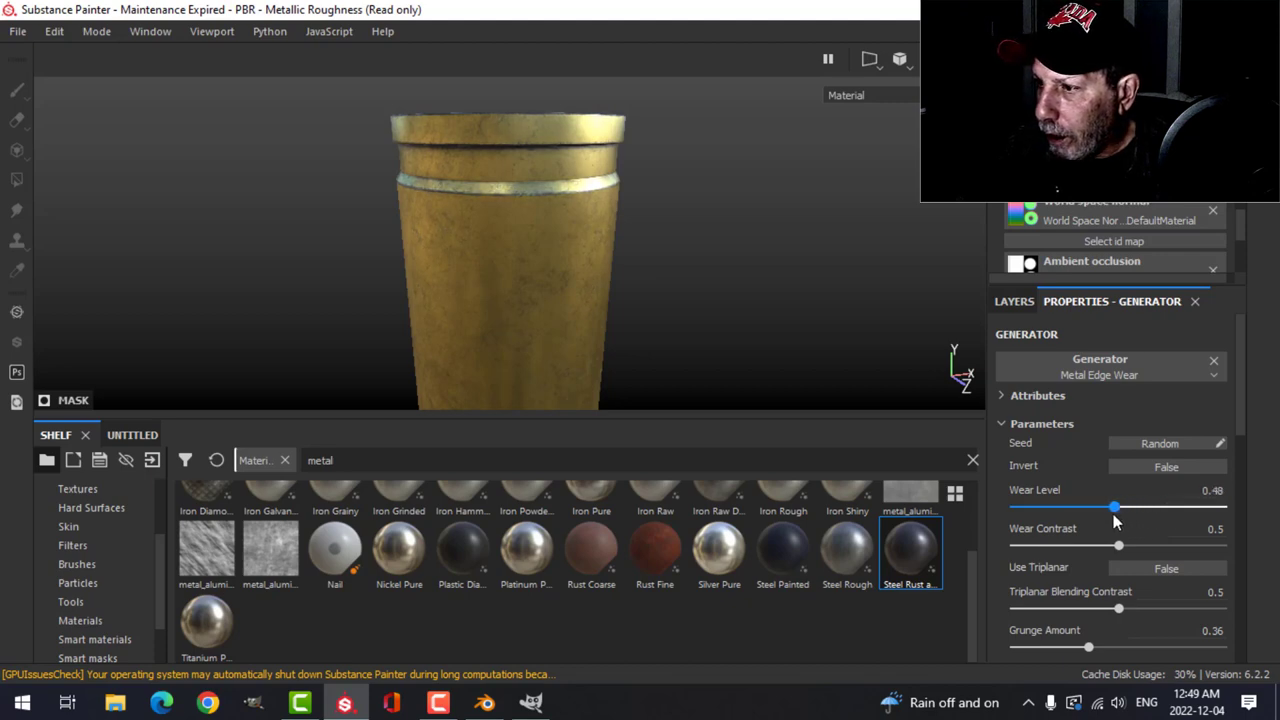
{"action": "left_click_drag", "start_coordinate": [1112, 508], "coordinate": [1112, 508]}
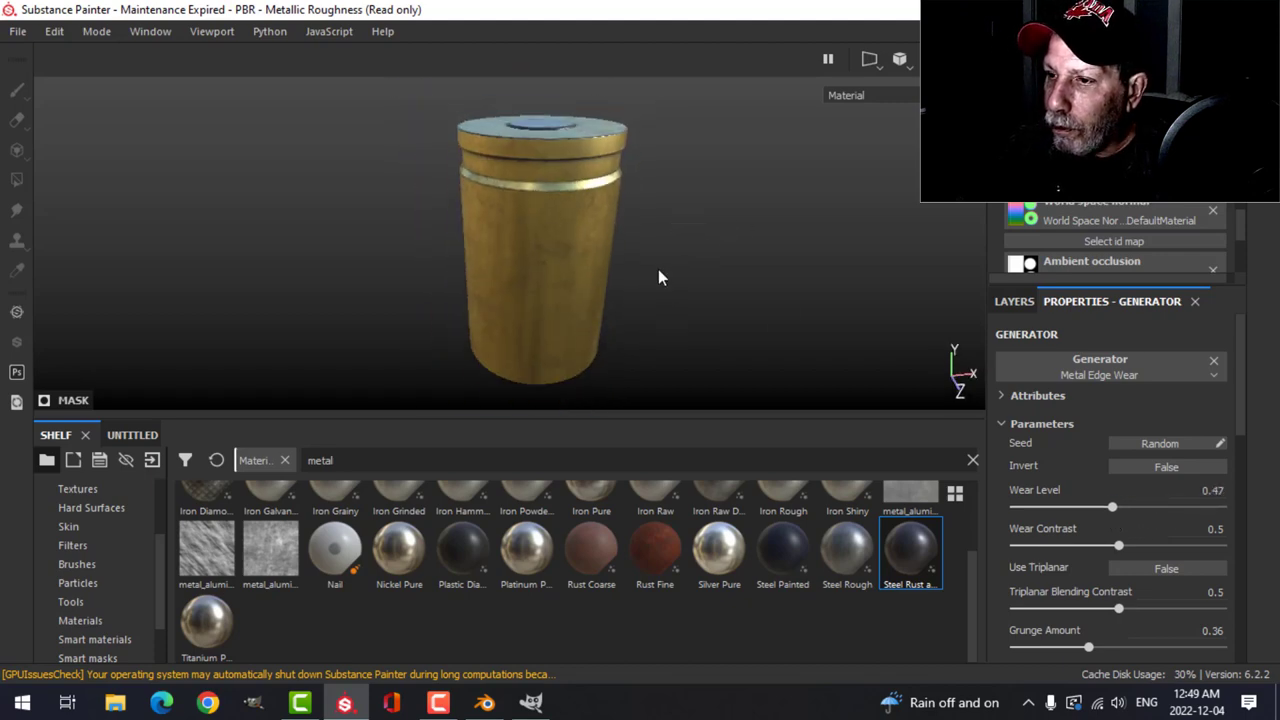
- Add a fresh empty fill layer on top of the stack
{"action": "left_click_drag", "start_coordinate": [660, 276], "coordinate": [770, 258]}
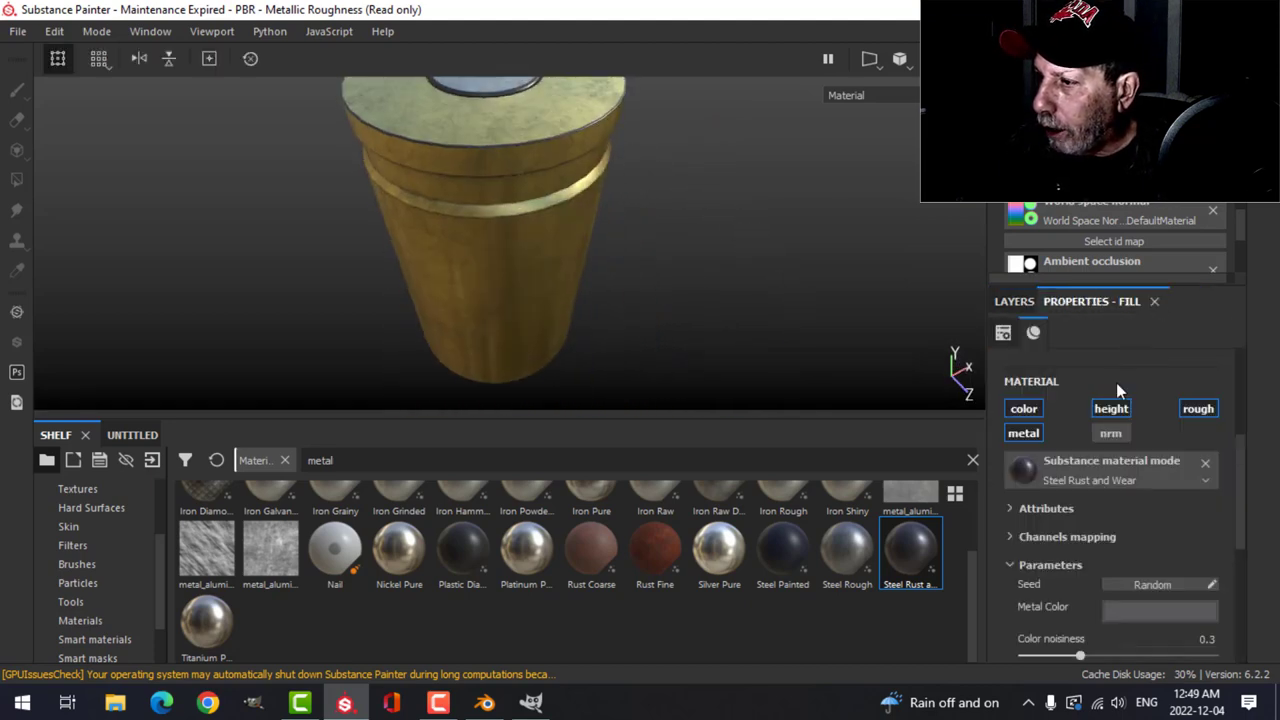
{"action": "scroll", "scroll_direction": "down", "scroll_amount": 3}
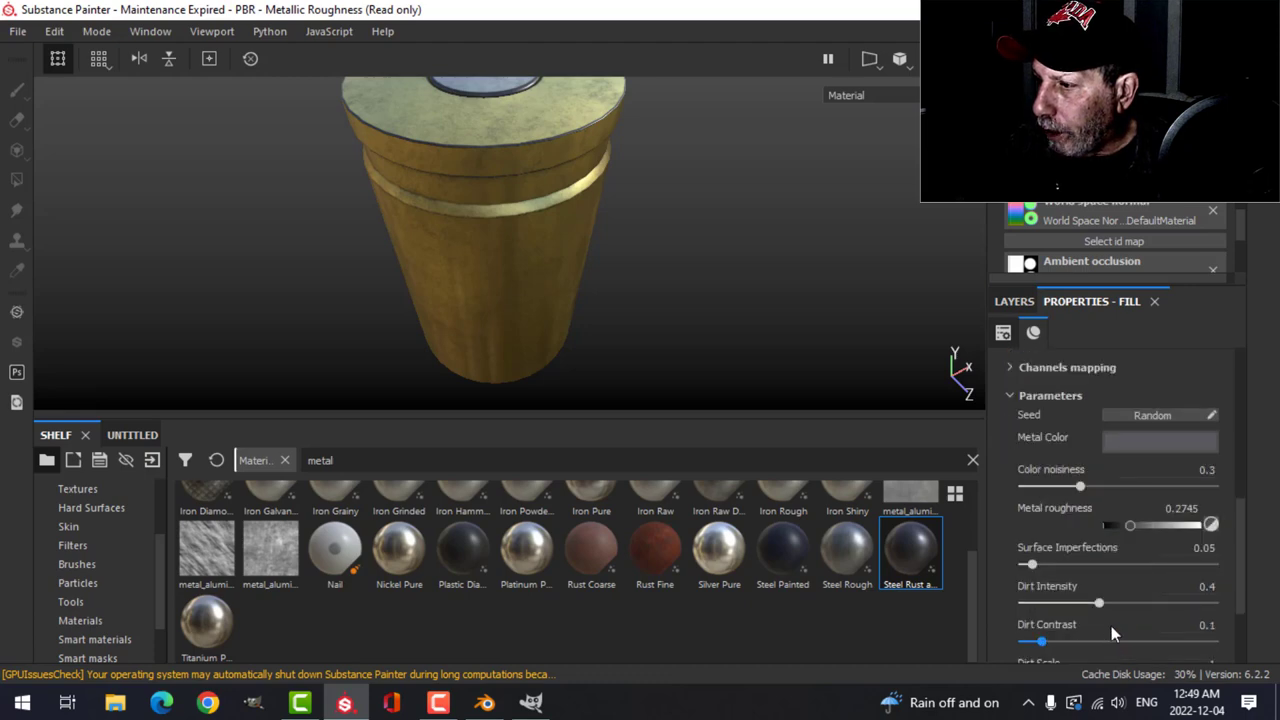
{"action": "left_click", "coordinate": [1160, 436]}
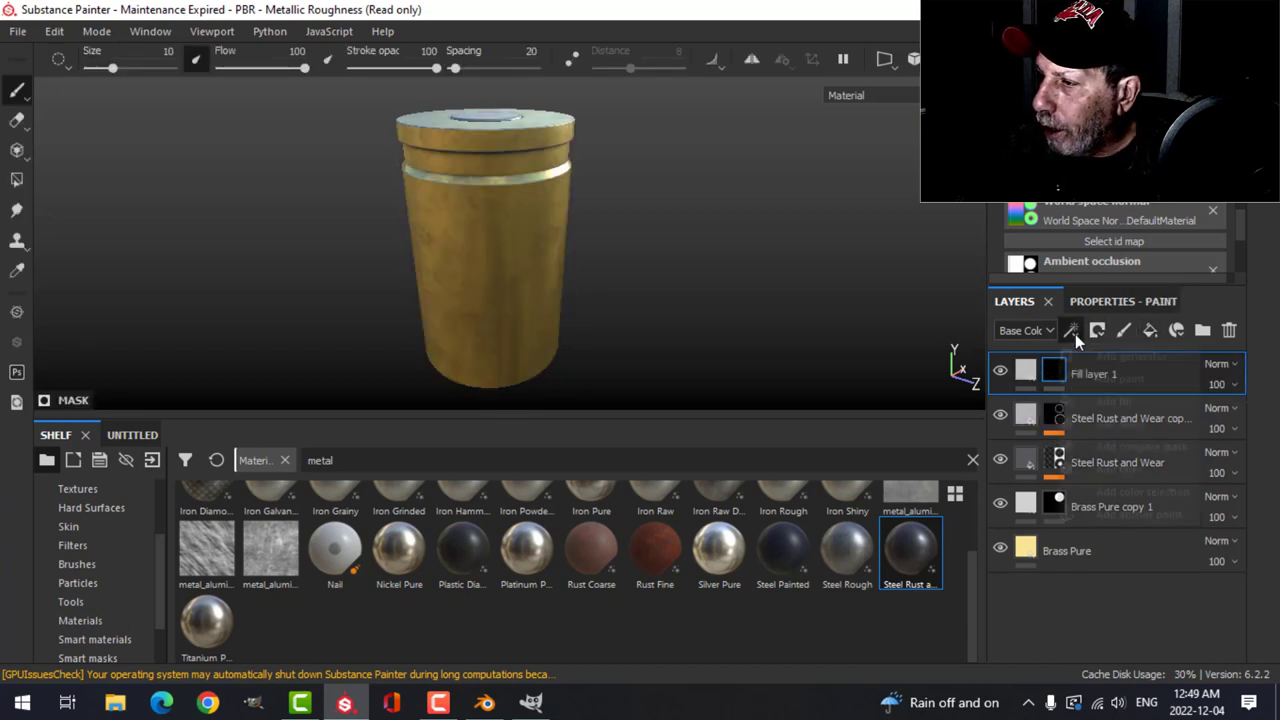
- Apply Grunge Scratches Rough to the mask with Balance 0.39, Length 0.8 and slightly raised masking
{"action": "left_click", "coordinate": [1024, 374]}
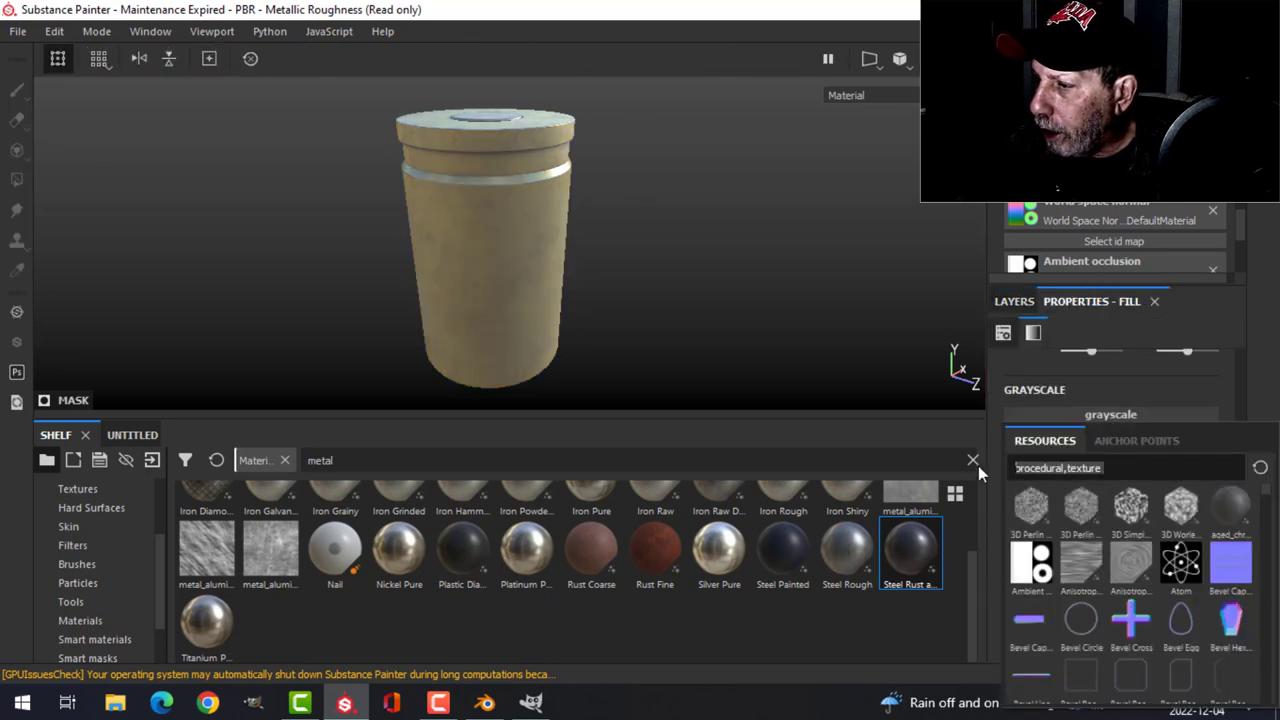
{"action": "type", "text": "scrat"}
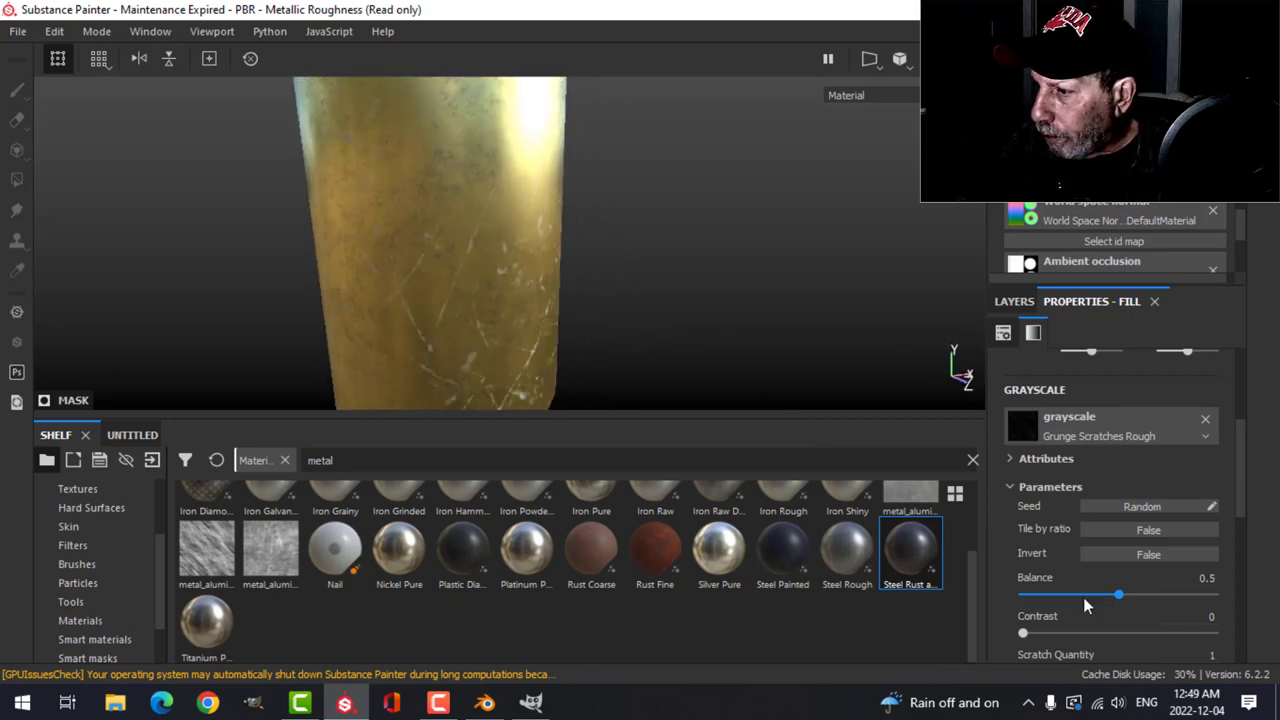
{"action": "left_click_drag", "start_coordinate": [1120, 594], "coordinate": [1098, 594]}
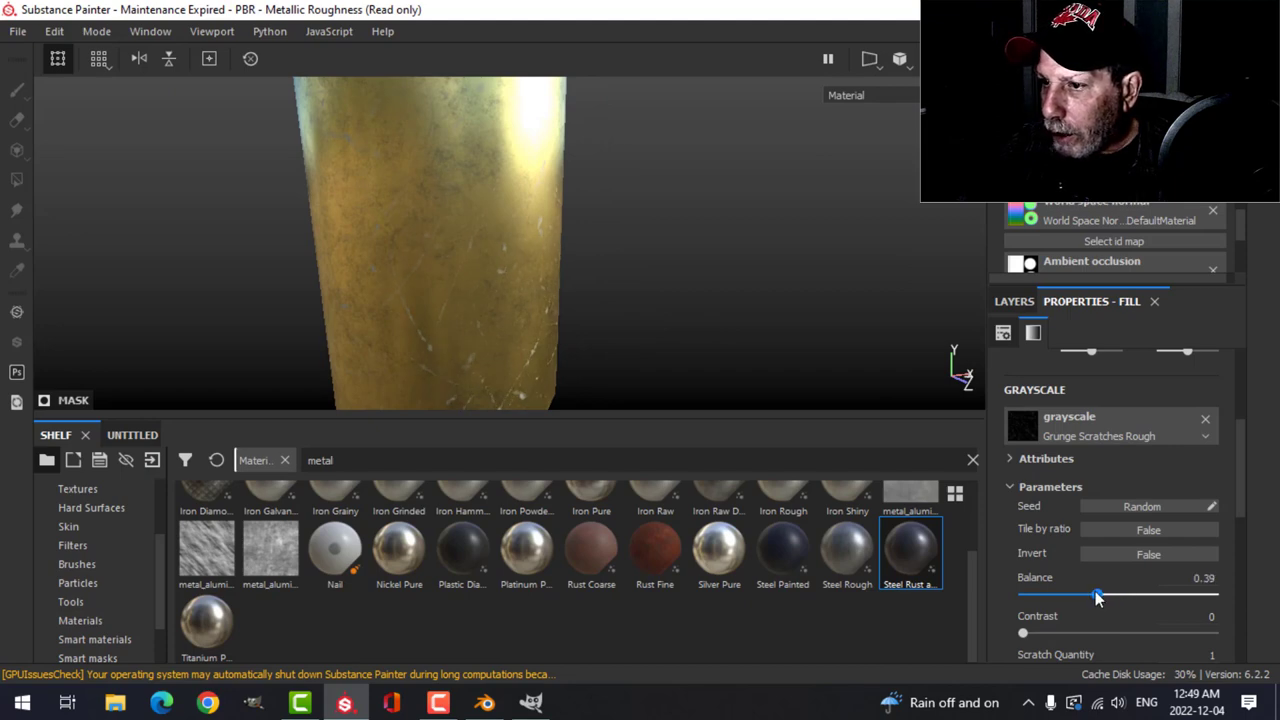
{"action": "scroll", "scroll_direction": "down", "scroll_amount": 3}
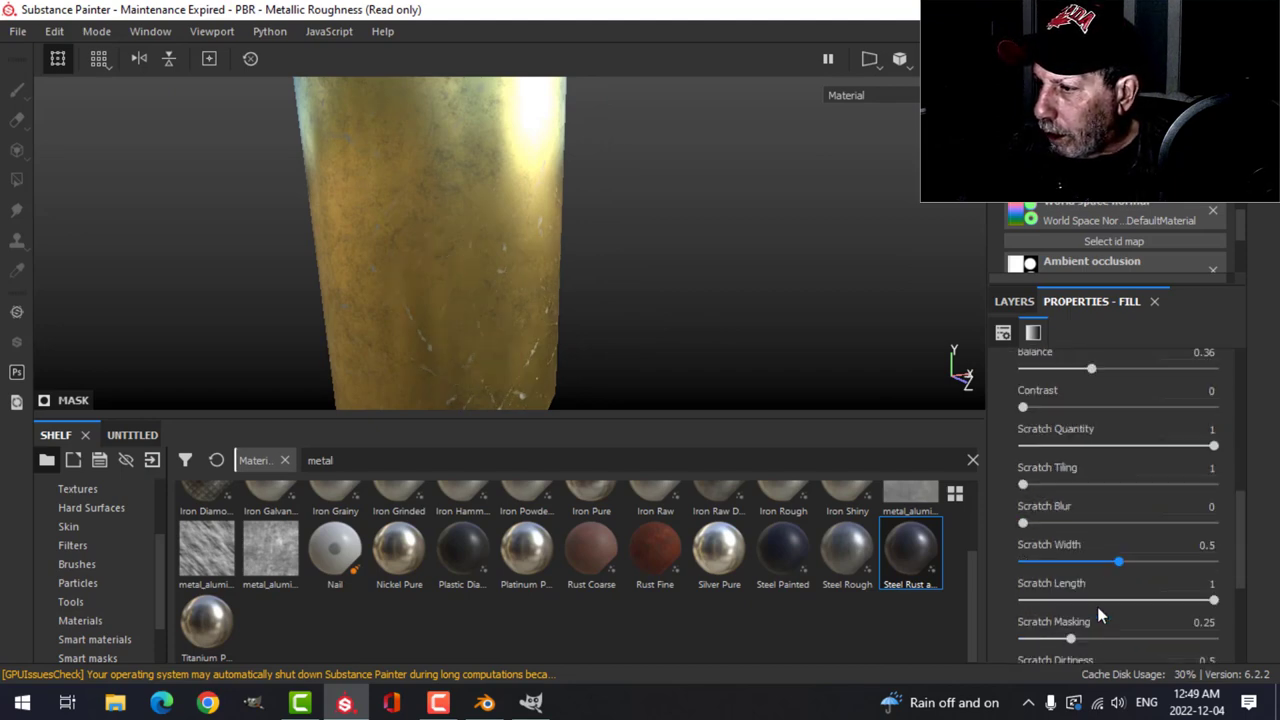
{"action": "left_click_drag", "start_coordinate": [1216, 600], "coordinate": [1176, 600]}
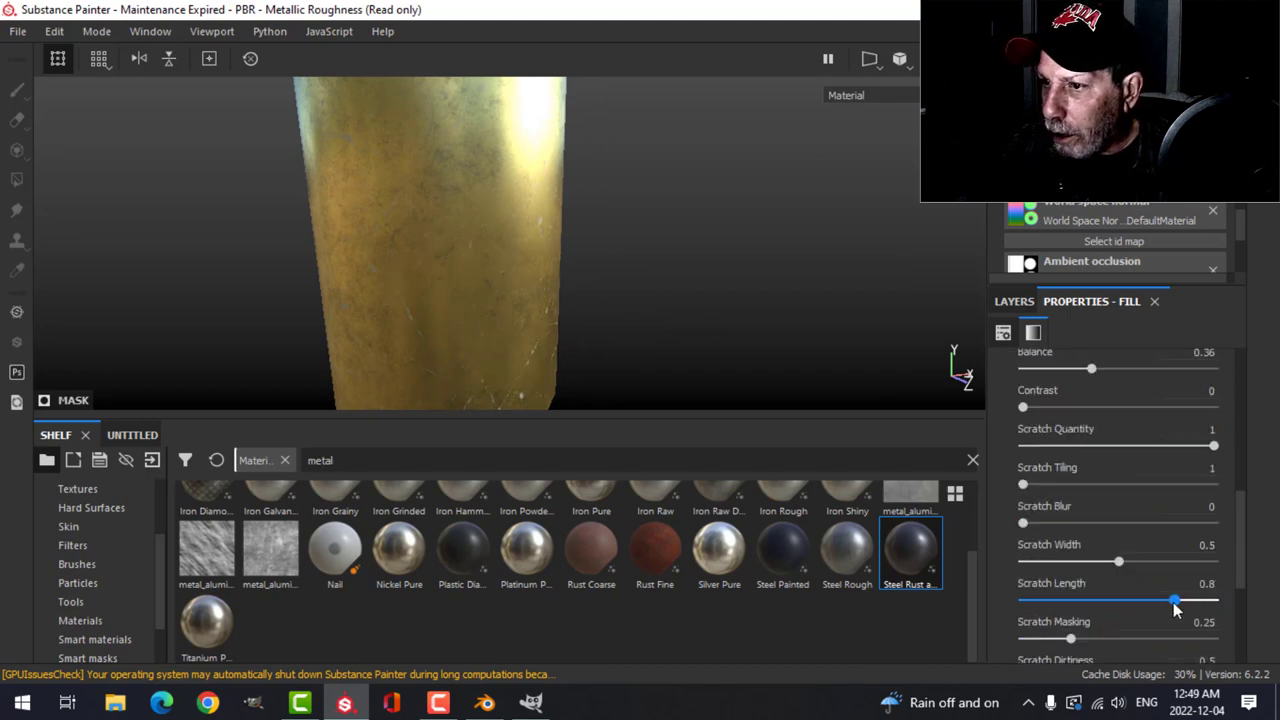
{"action": "scroll", "scroll_direction": "down", "scroll_amount": 3}
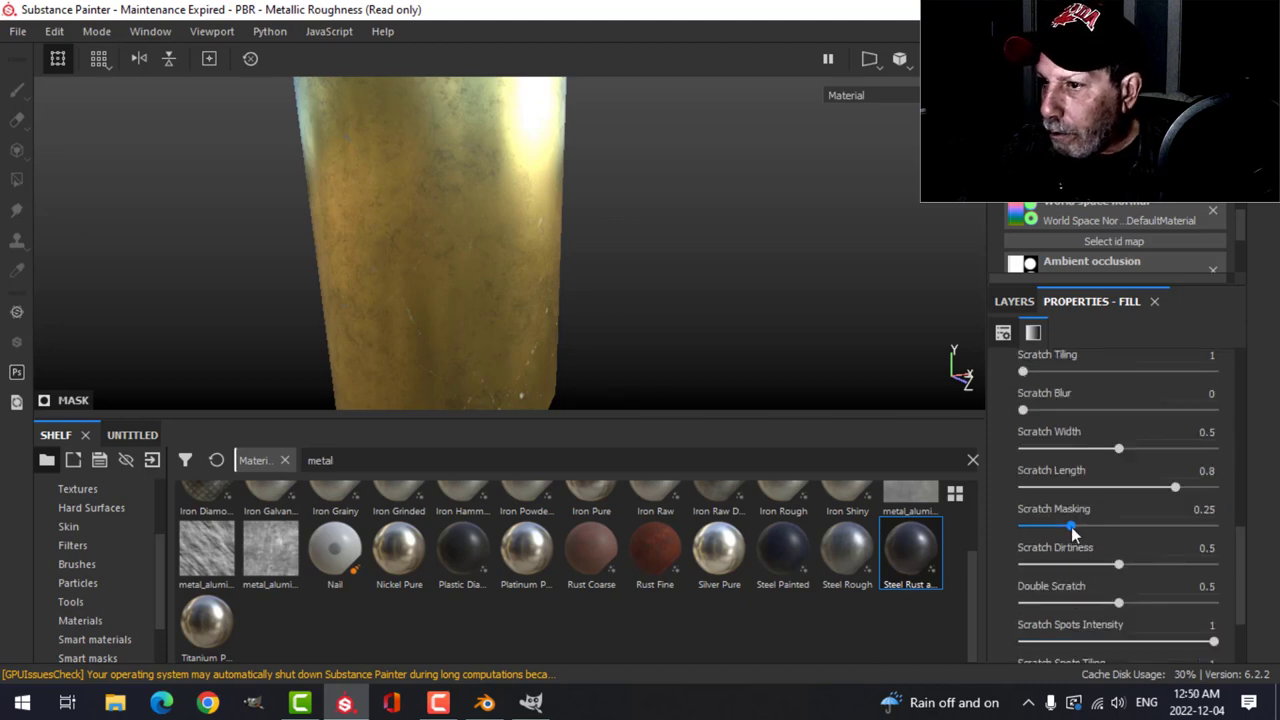
{"action": "left_click_drag", "start_coordinate": [1070, 524], "coordinate": [1078, 524]}
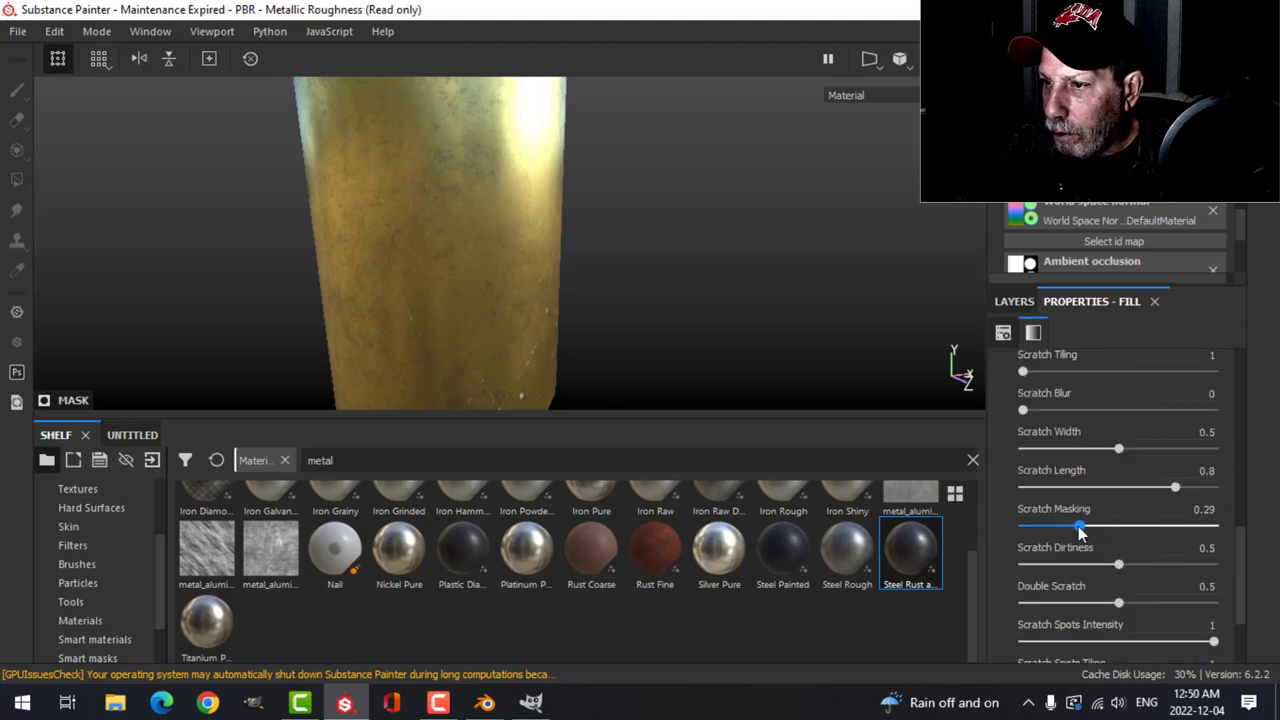
{"action": "left_click_drag", "start_coordinate": [1078, 528], "coordinate": [1128, 528]}
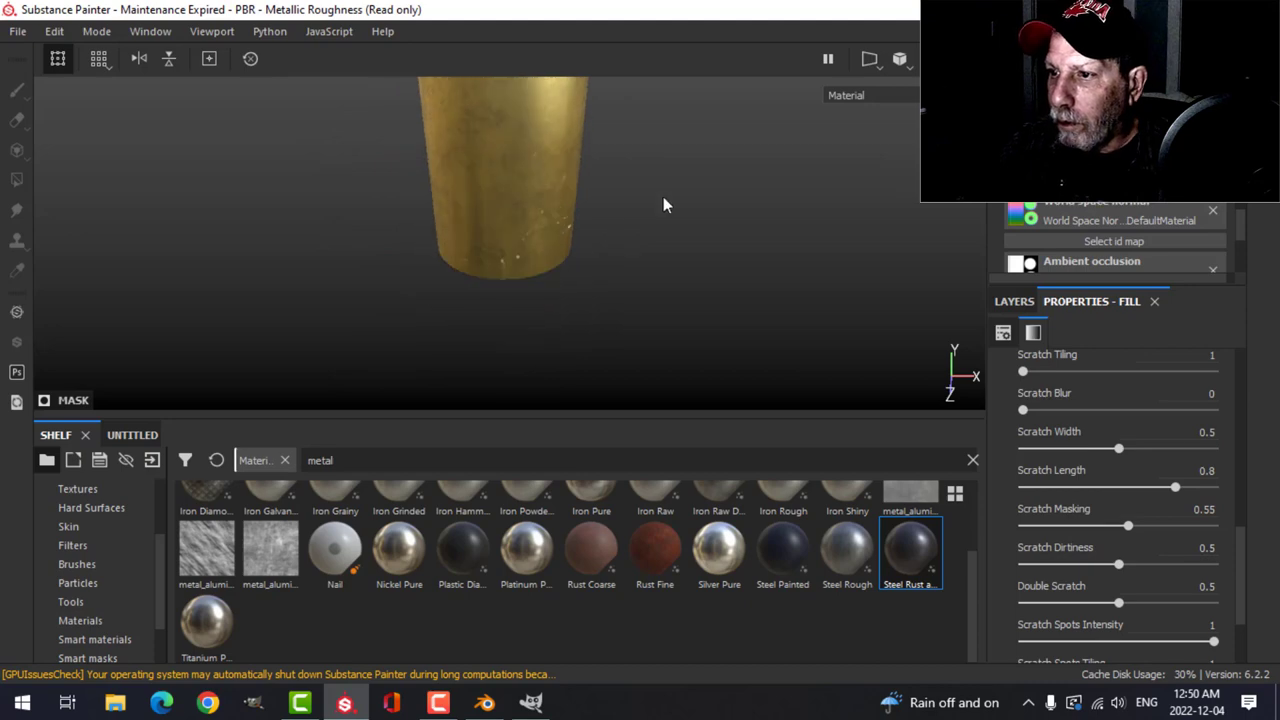
{"action": "left_click_drag", "start_coordinate": [668, 204], "coordinate": [644, 276]}
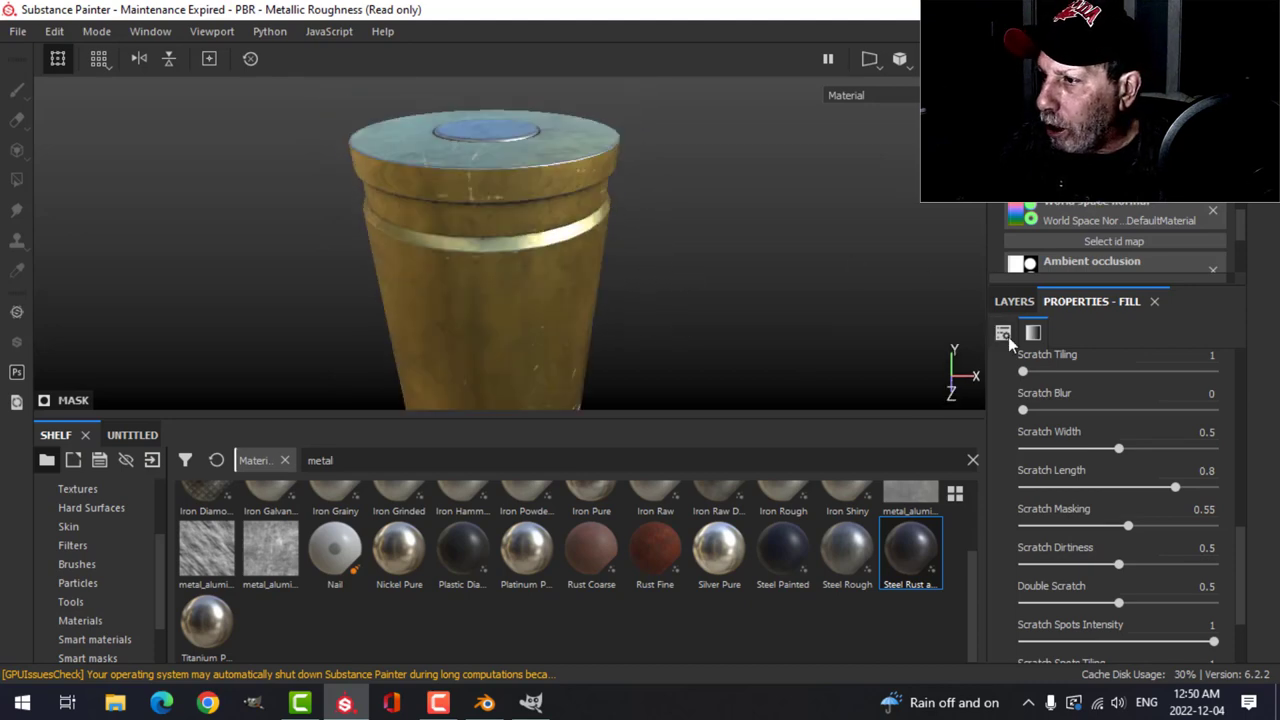
- Give the scratch fill a slight negative Height, inspect the casing, then switch to GIMP
{"action": "left_click", "coordinate": [1012, 300]}
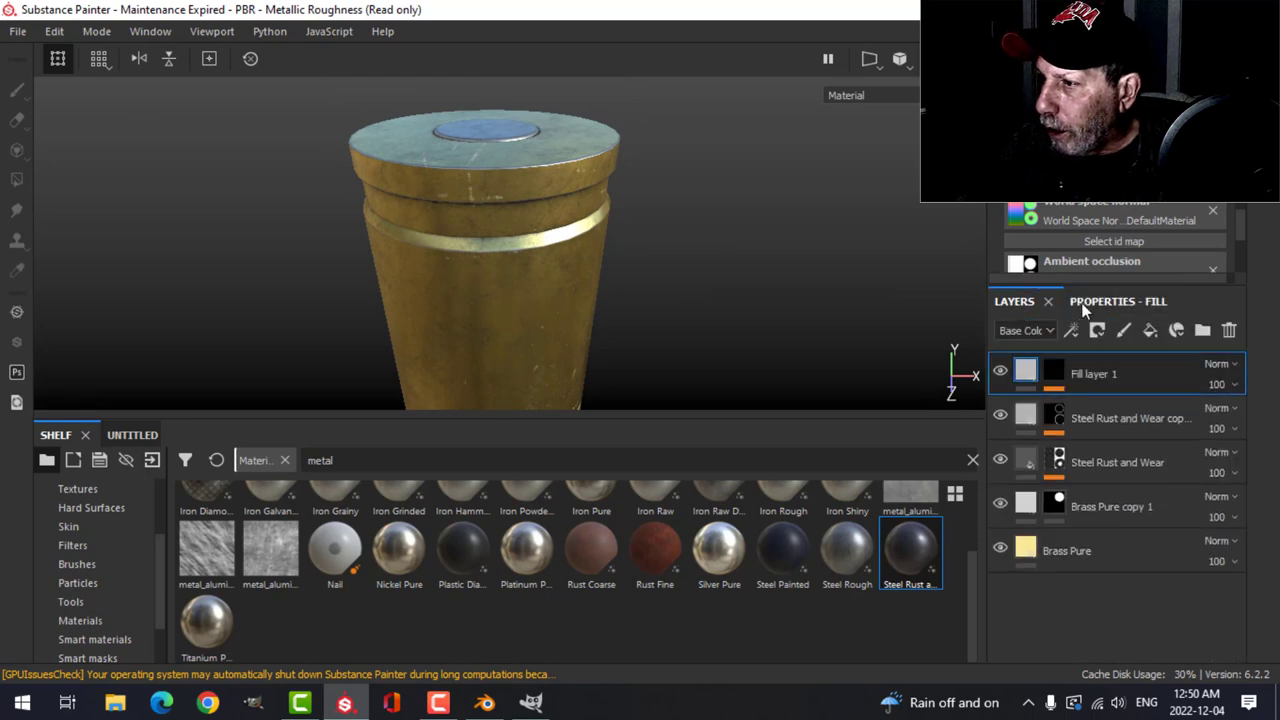
{"action": "left_click", "coordinate": [1118, 300]}
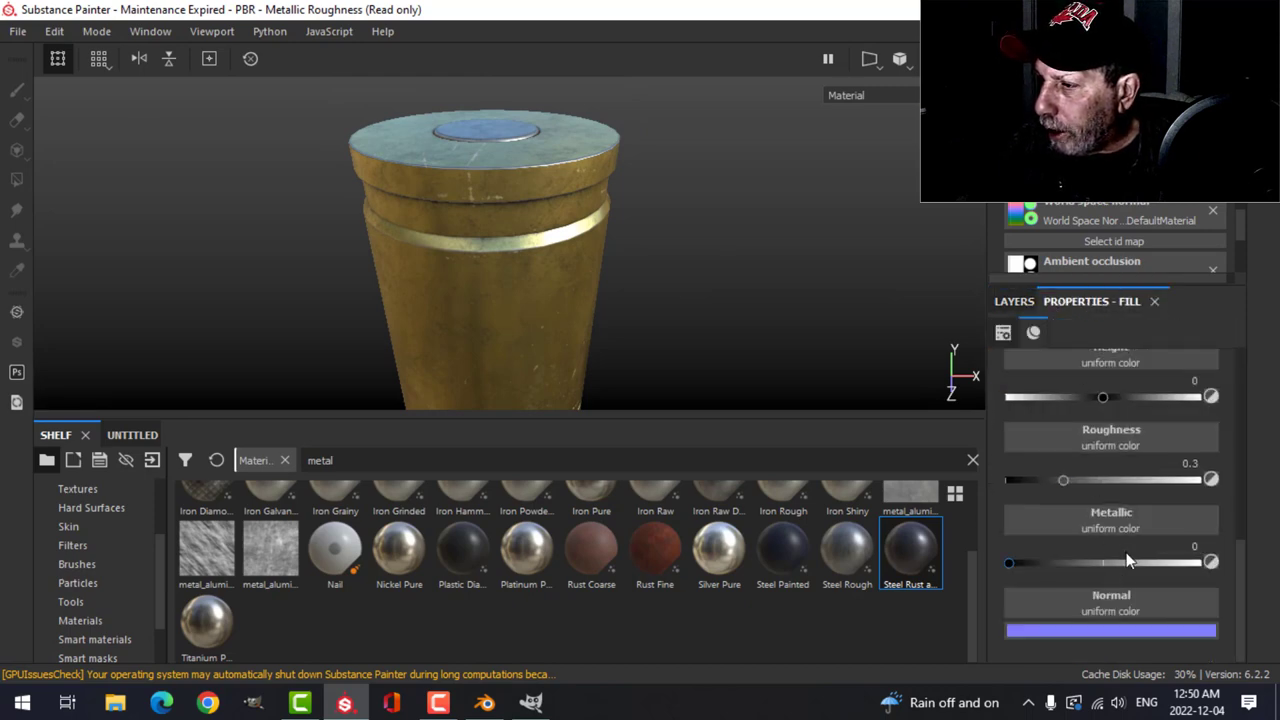
{"action": "scroll", "scroll_direction": "up", "scroll_amount": 3}
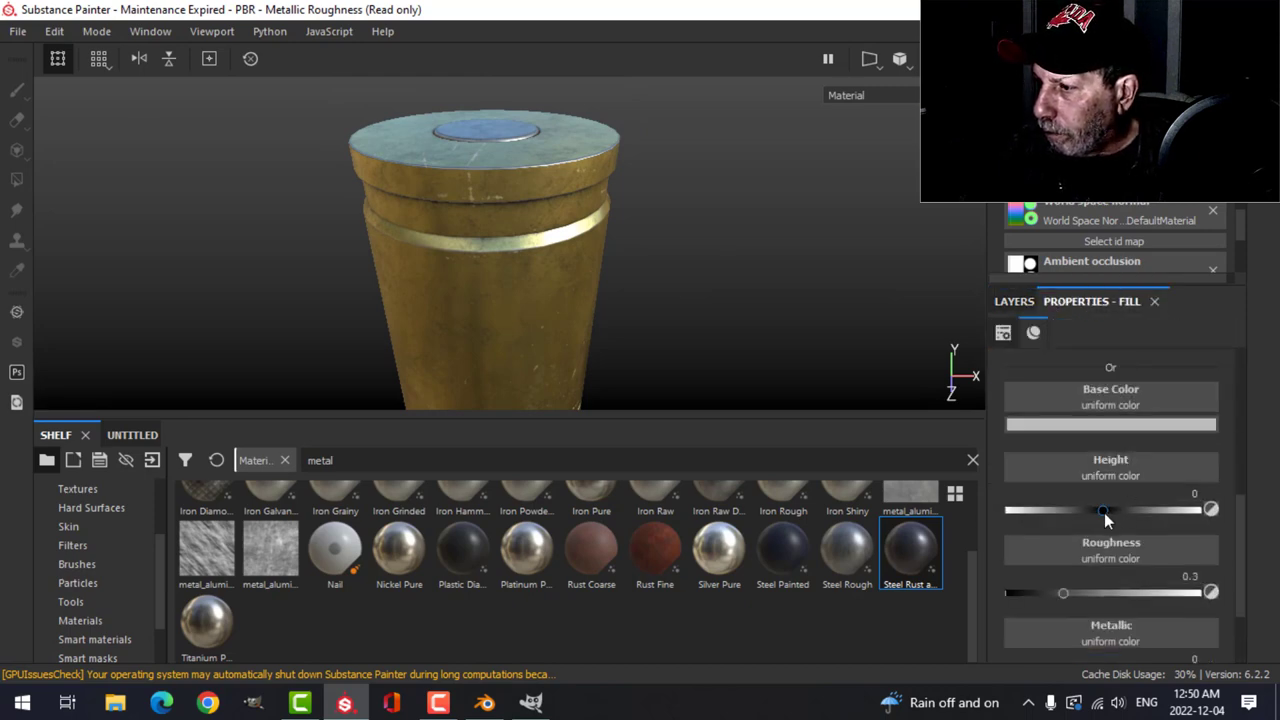
{"action": "left_click_drag", "start_coordinate": [1104, 510], "coordinate": [1092, 510]}
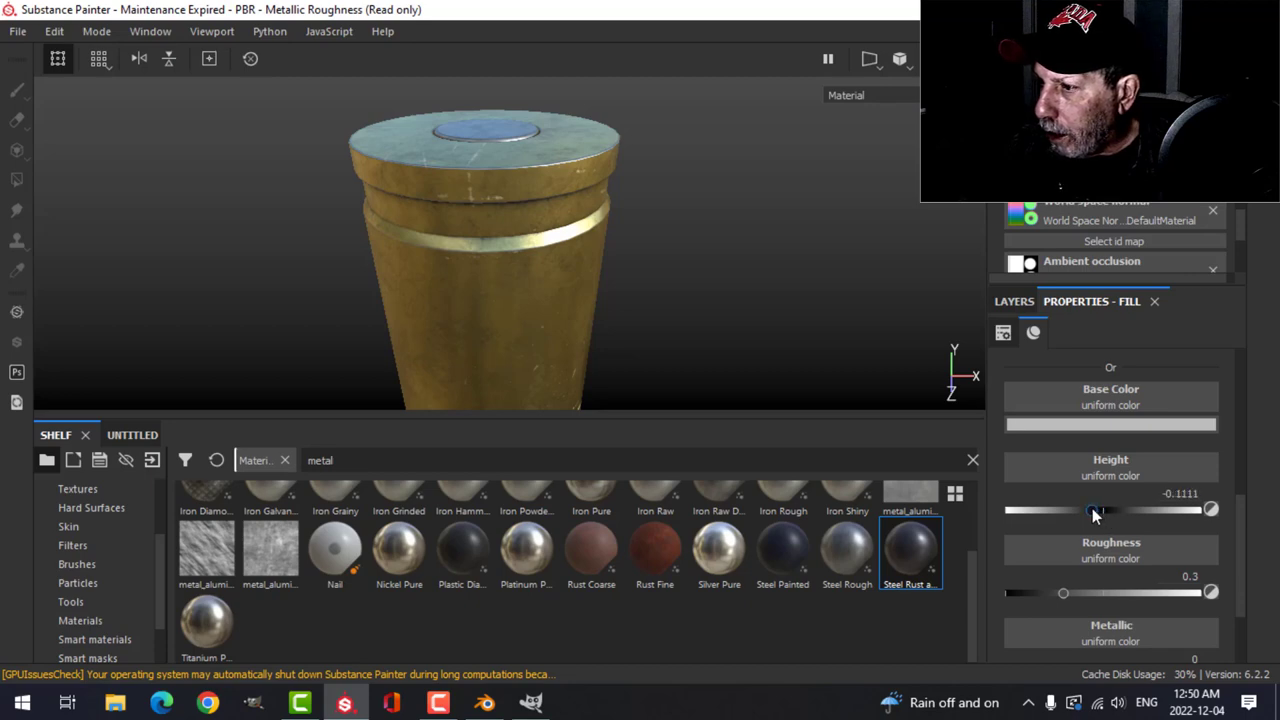
{"action": "left_click_drag", "start_coordinate": [1094, 510], "coordinate": [1094, 510]}
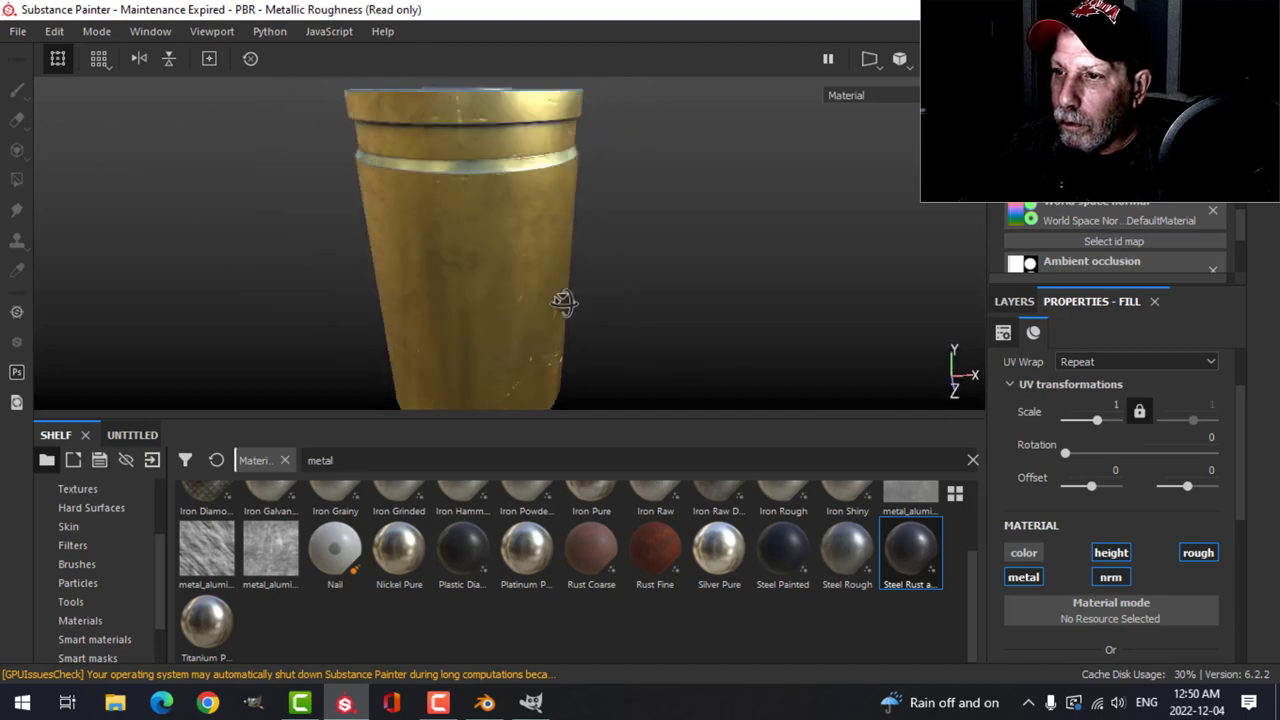
{"action": "left_click_drag", "start_coordinate": [564, 302], "coordinate": [504, 258]}
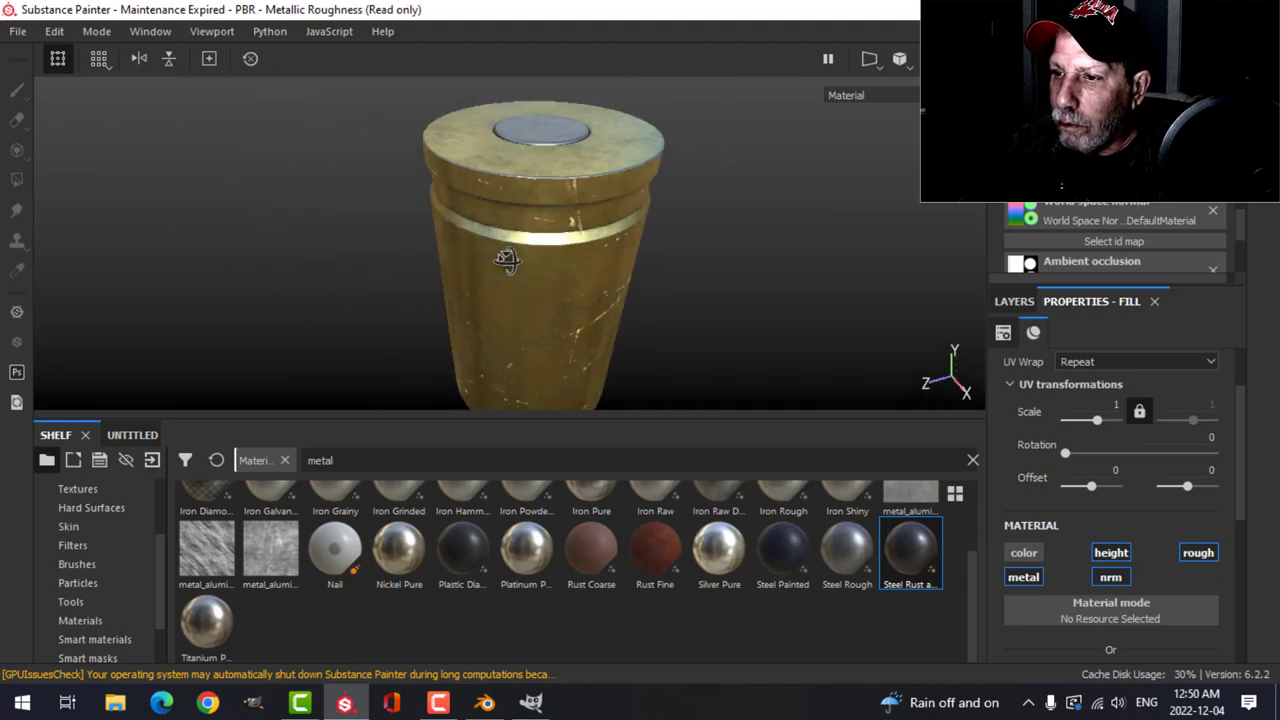
{"action": "left_click_drag", "start_coordinate": [504, 260], "coordinate": [470, 260]}
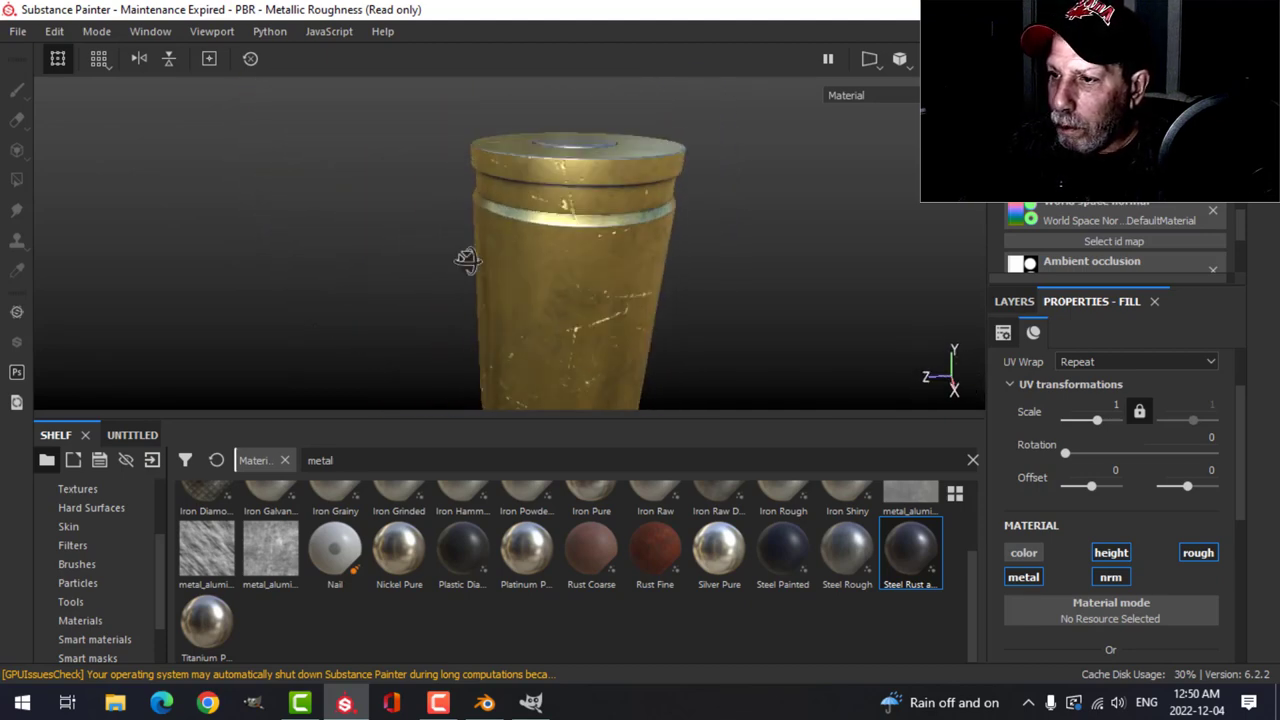
{"action": "left_click_drag", "start_coordinate": [470, 260], "coordinate": [624, 308]}
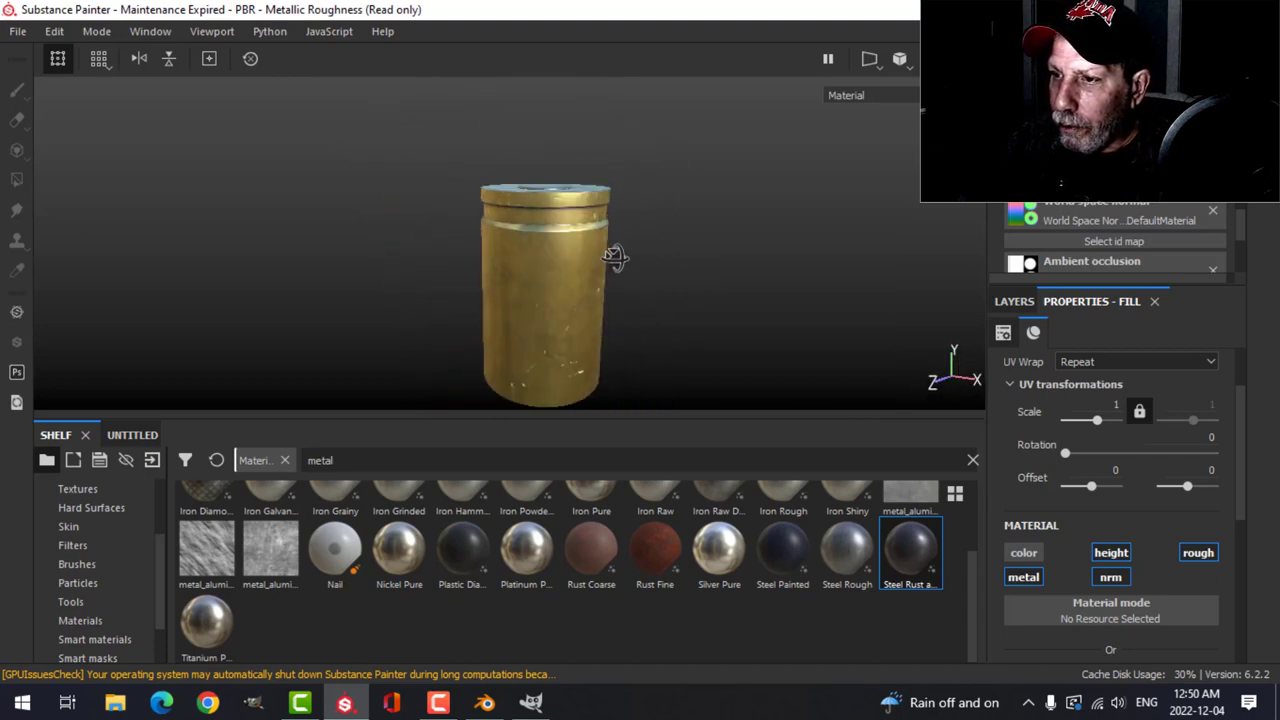
{"action": "left_click_drag", "start_coordinate": [616, 256], "coordinate": [510, 256]}
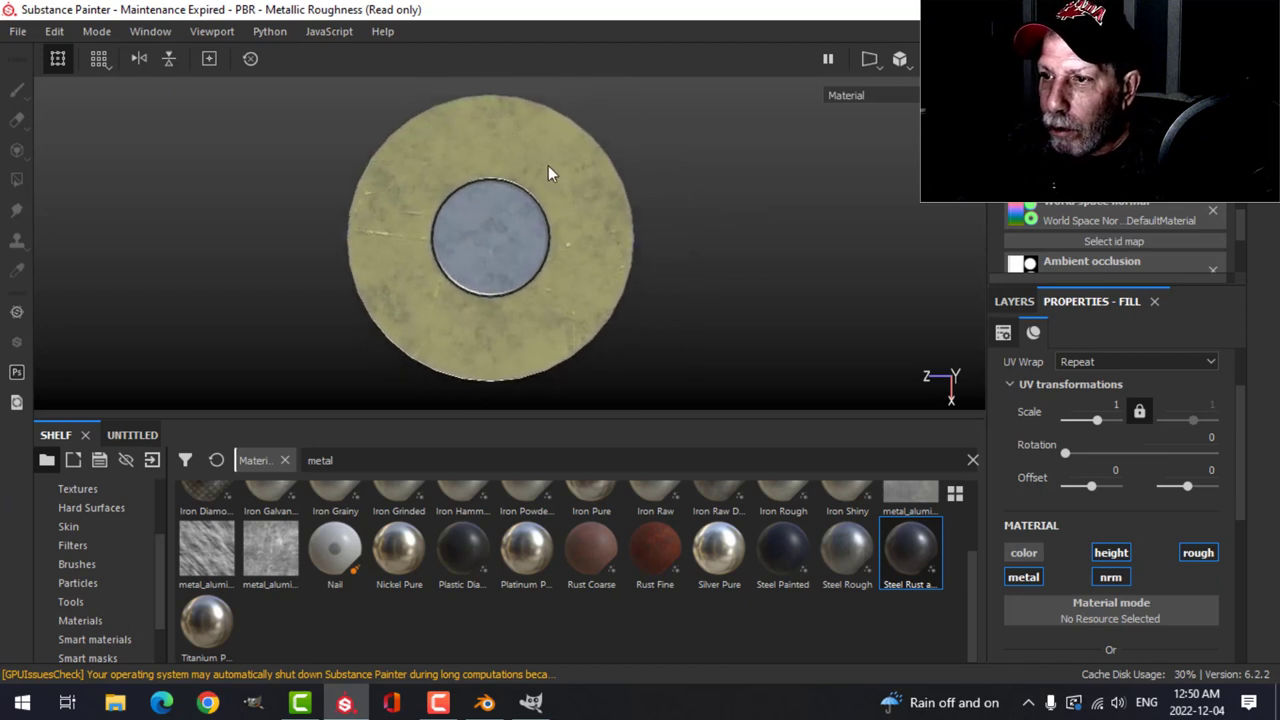
{"action": "mouse_move", "coordinate": [620, 380]}
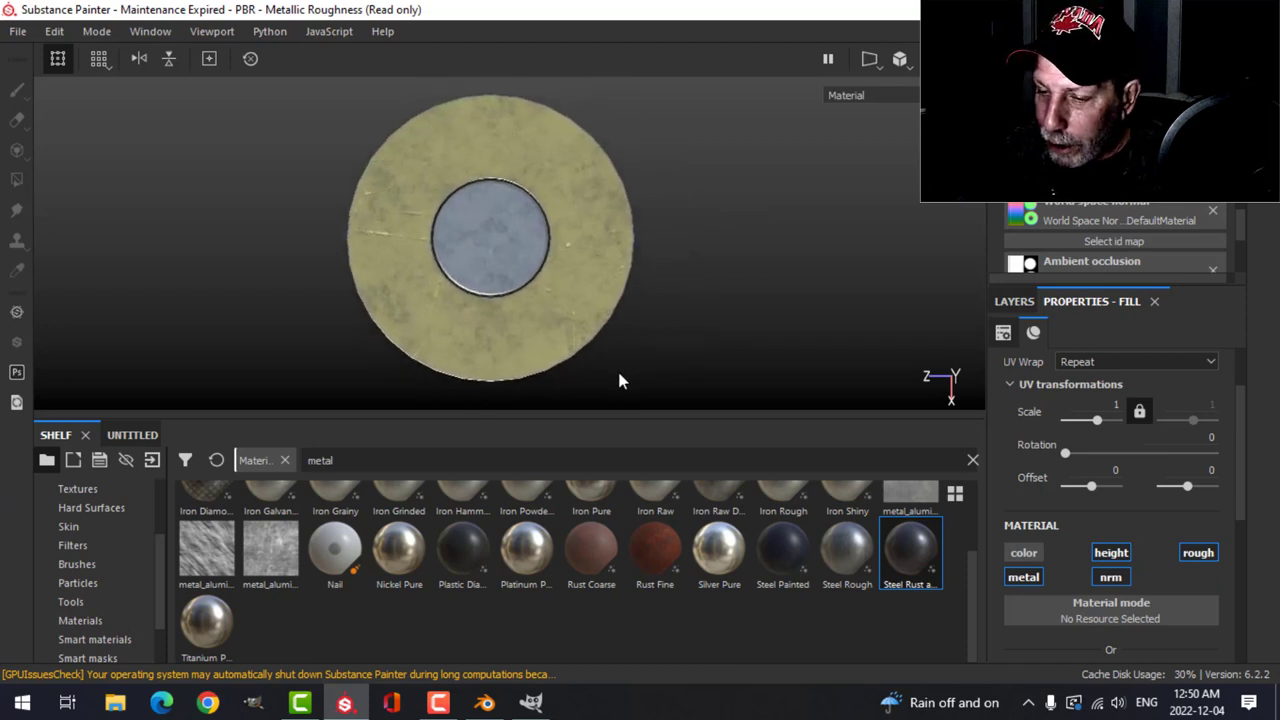
{"action": "left_click", "coordinate": [530, 702]}
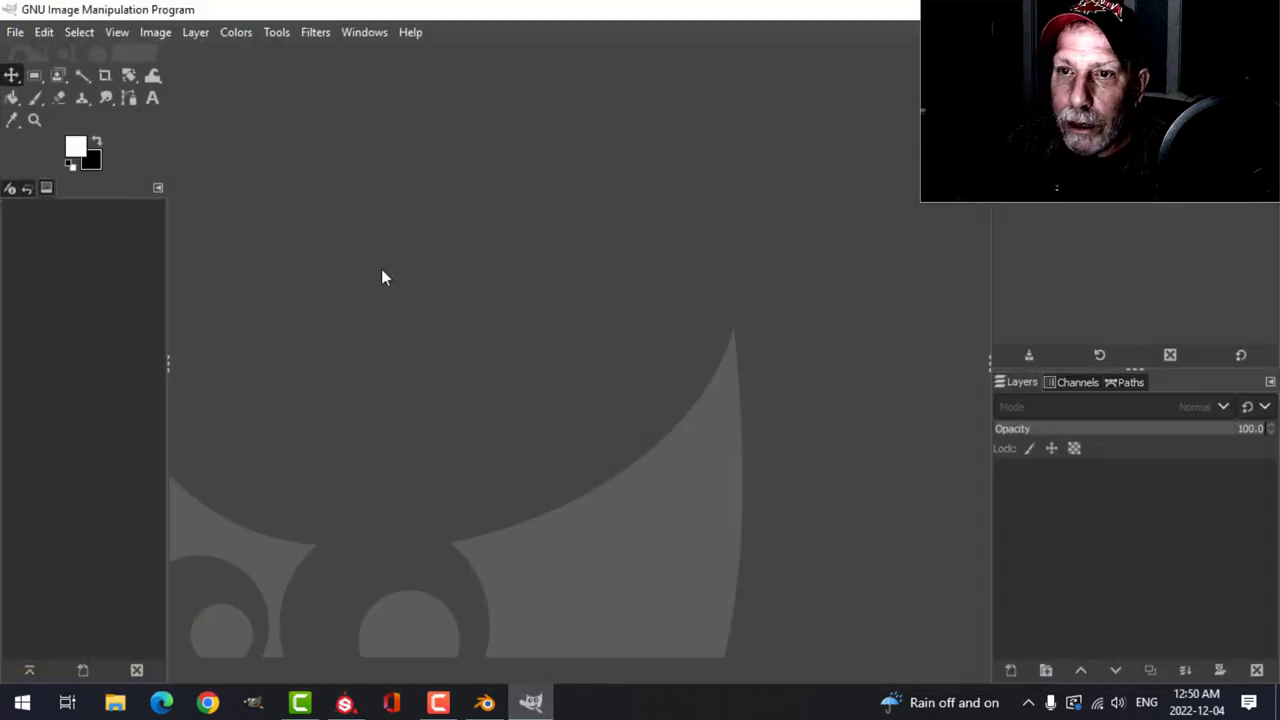
- Create a new 1024×1024 image in GIMP
{"action": "left_click", "coordinate": [16, 32]}
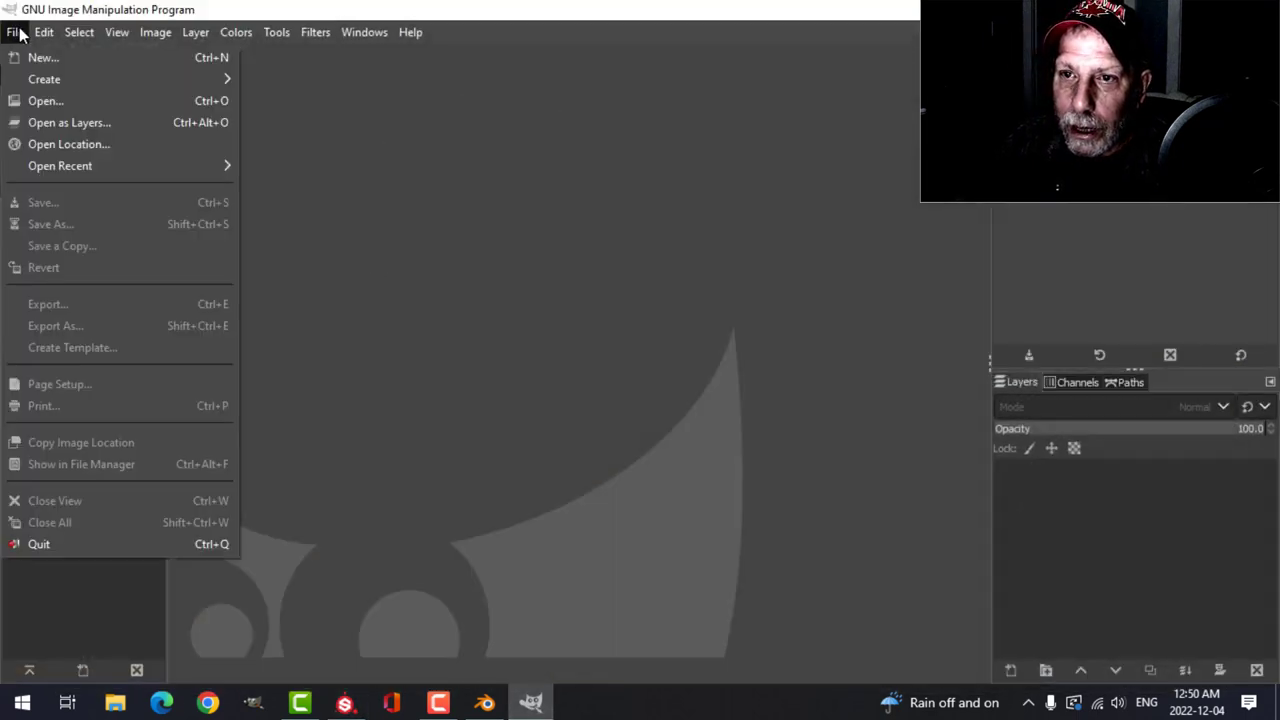
{"action": "left_click", "coordinate": [44, 56]}
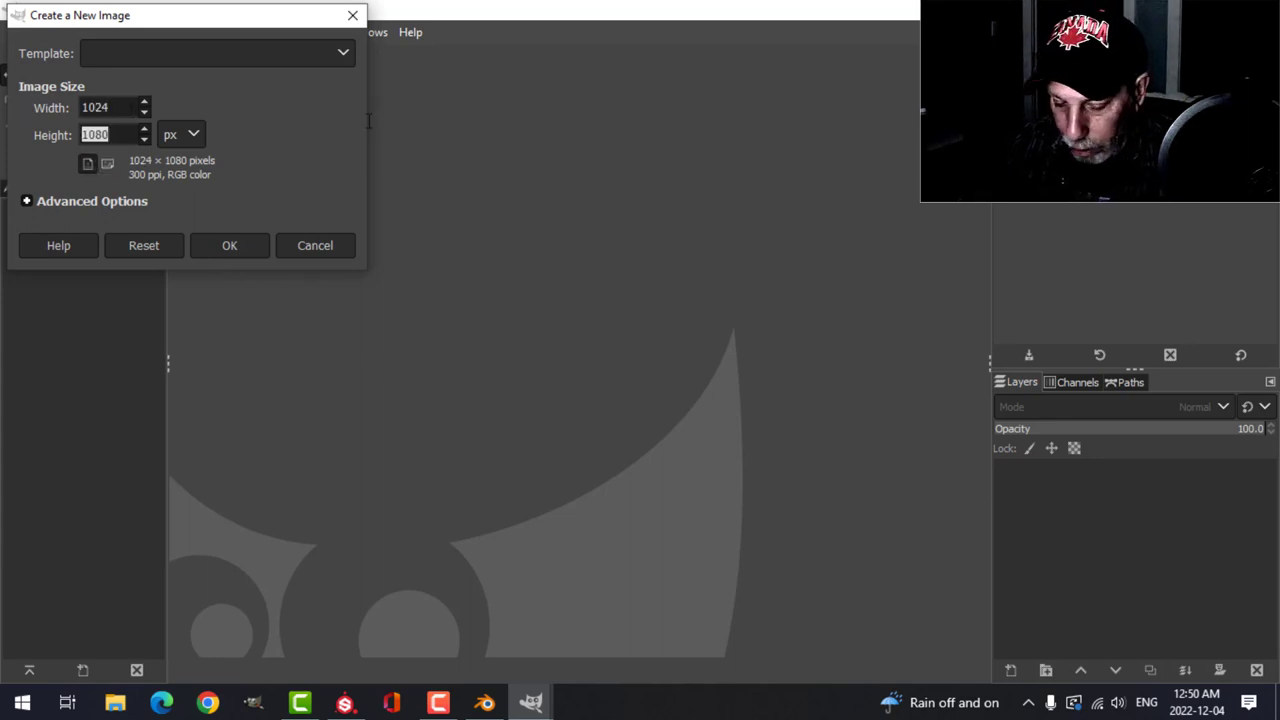
{"action": "type", "text": "1024"}
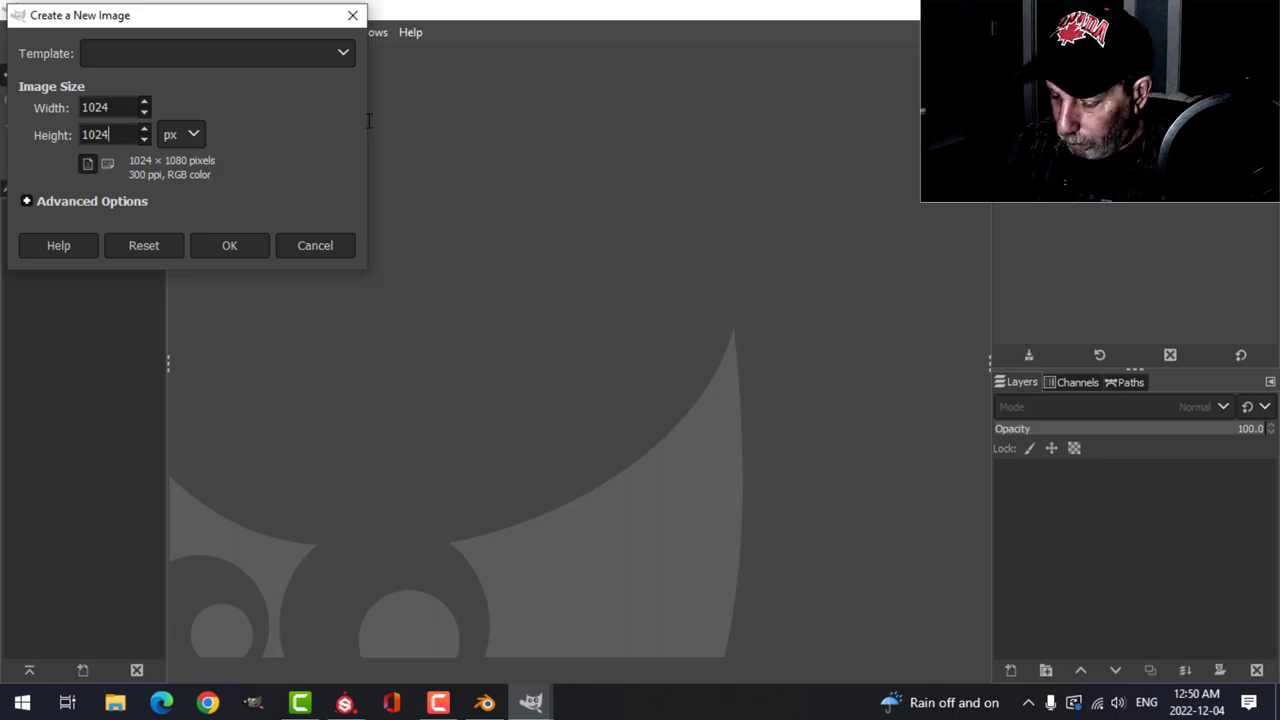
{"action": "left_click", "coordinate": [228, 244]}
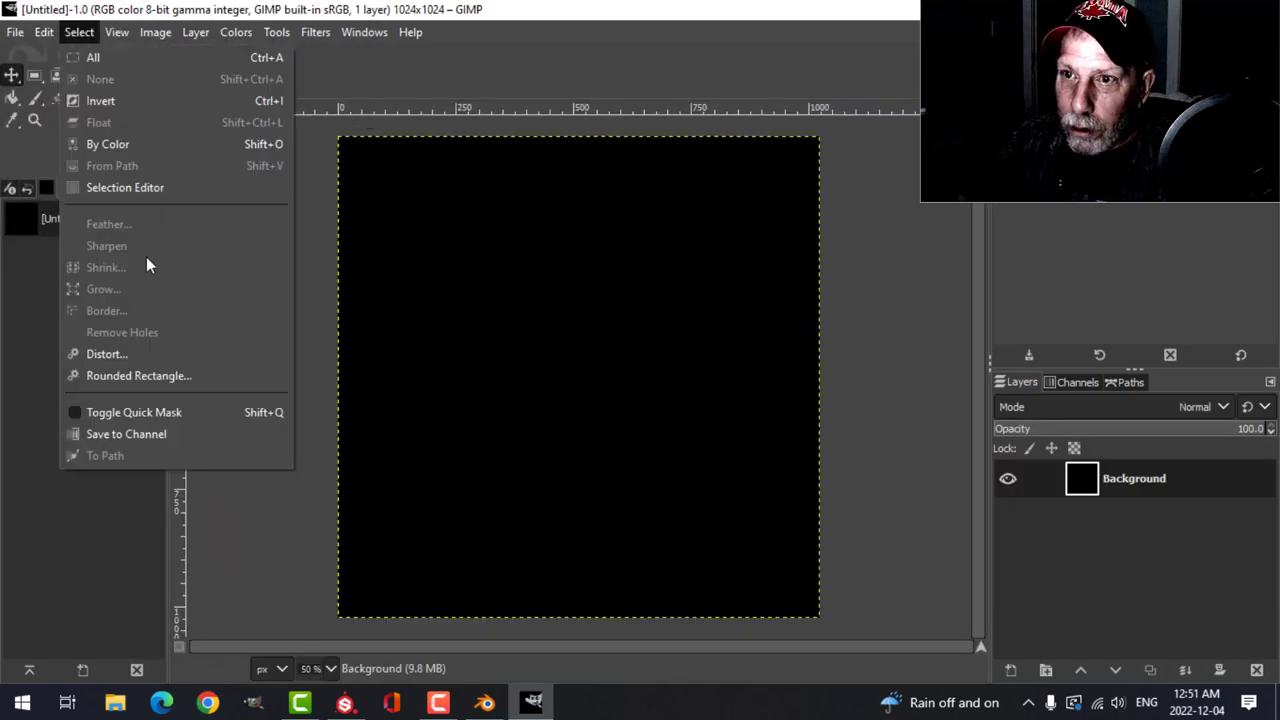
- Add a horizontal and a vertical guide at 50 percent crossing at the canvas centre
{"action": "left_click", "coordinate": [116, 32]}
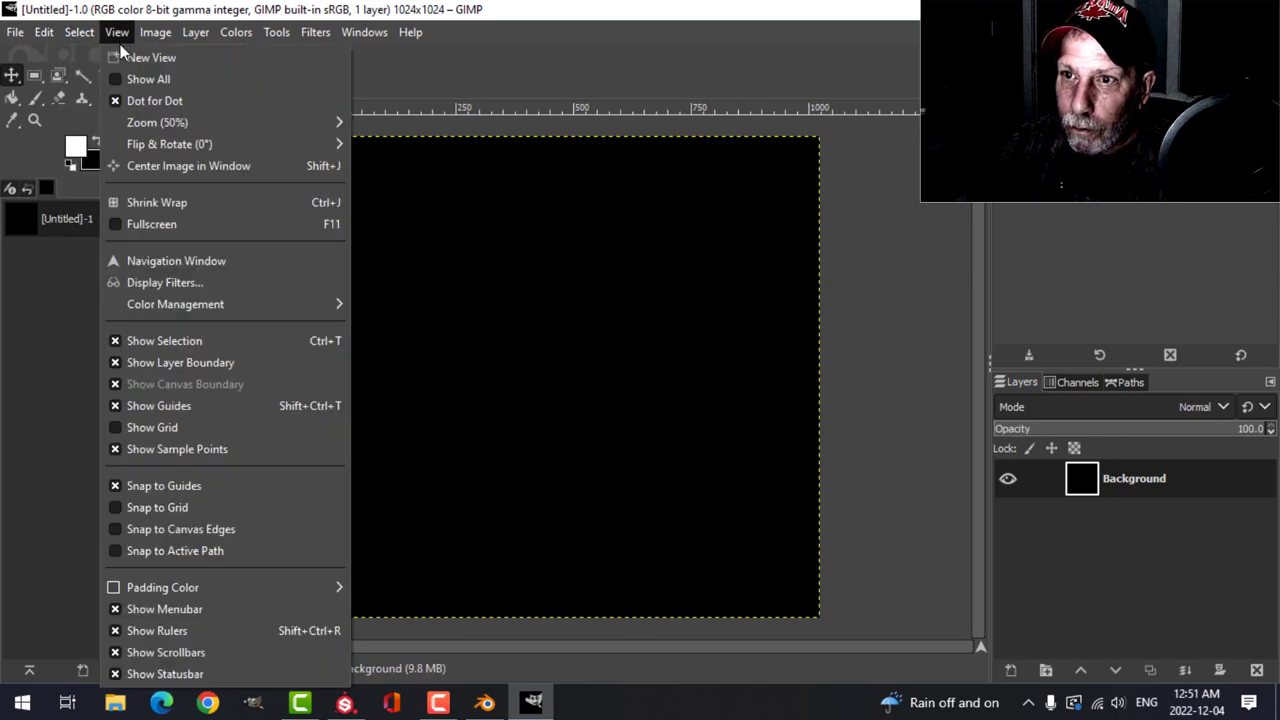
{"action": "left_click", "coordinate": [156, 32]}
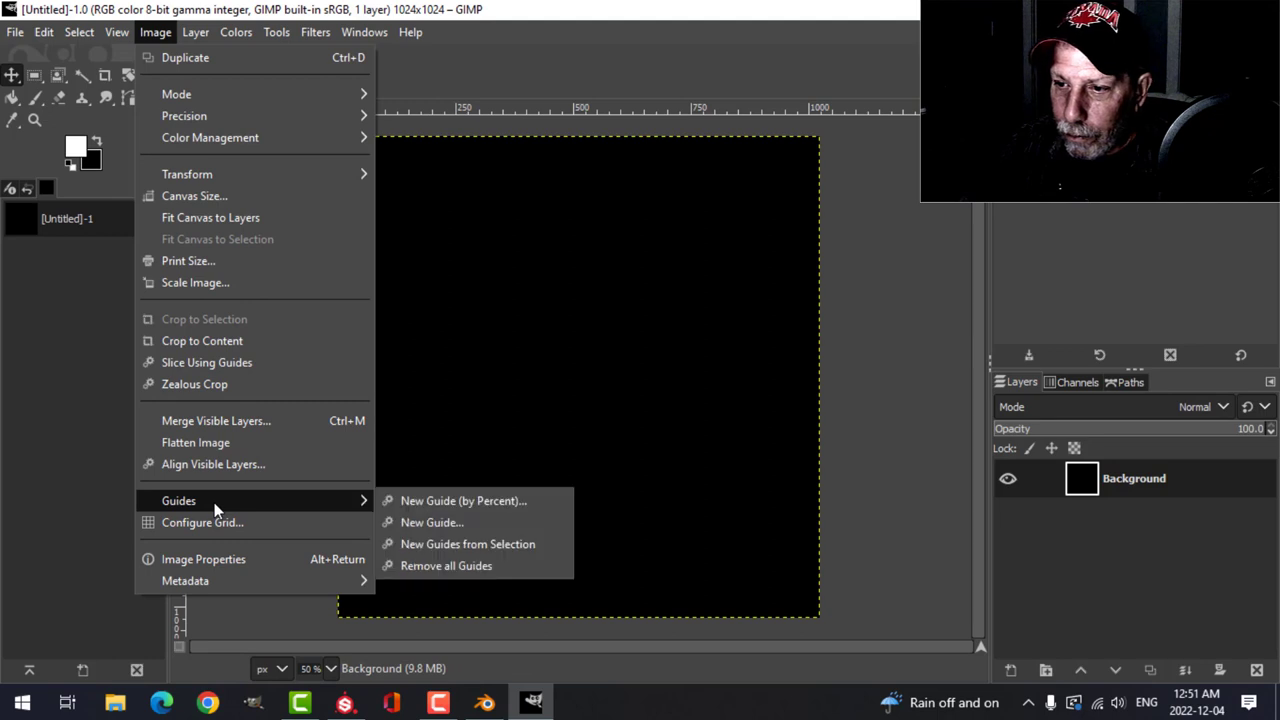
{"action": "left_click", "coordinate": [464, 500]}
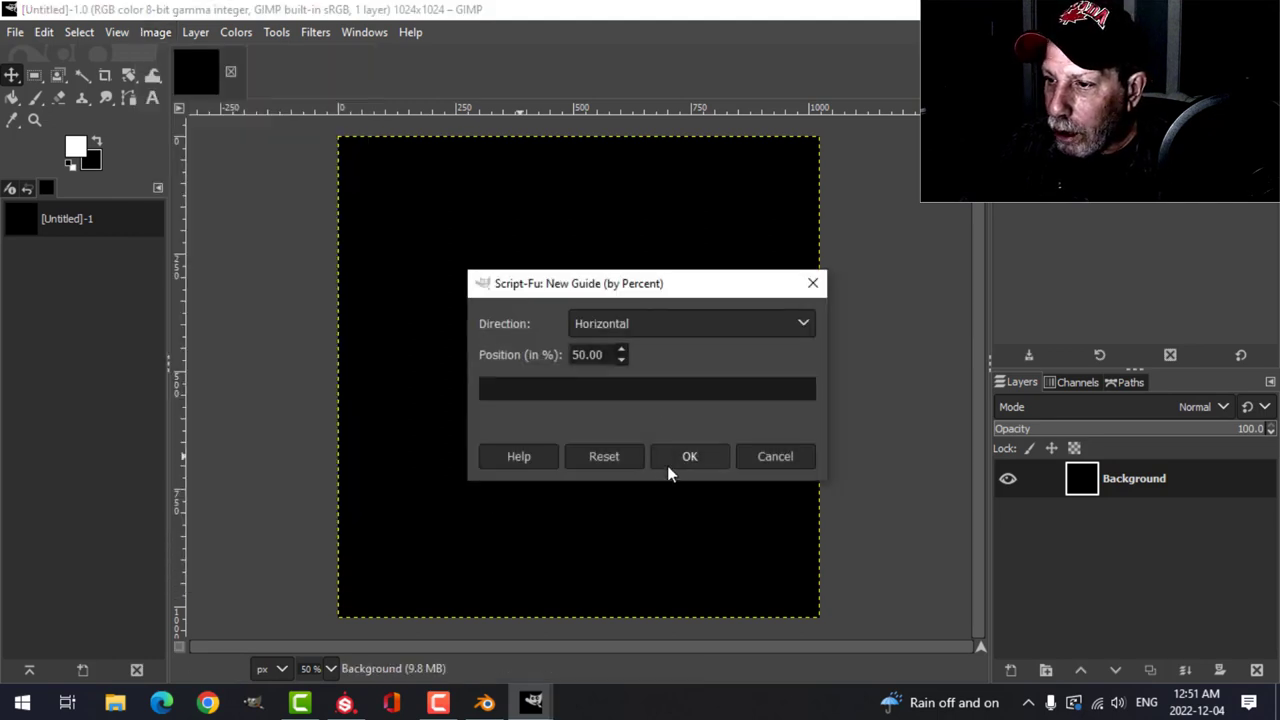
{"action": "left_click", "coordinate": [156, 32]}
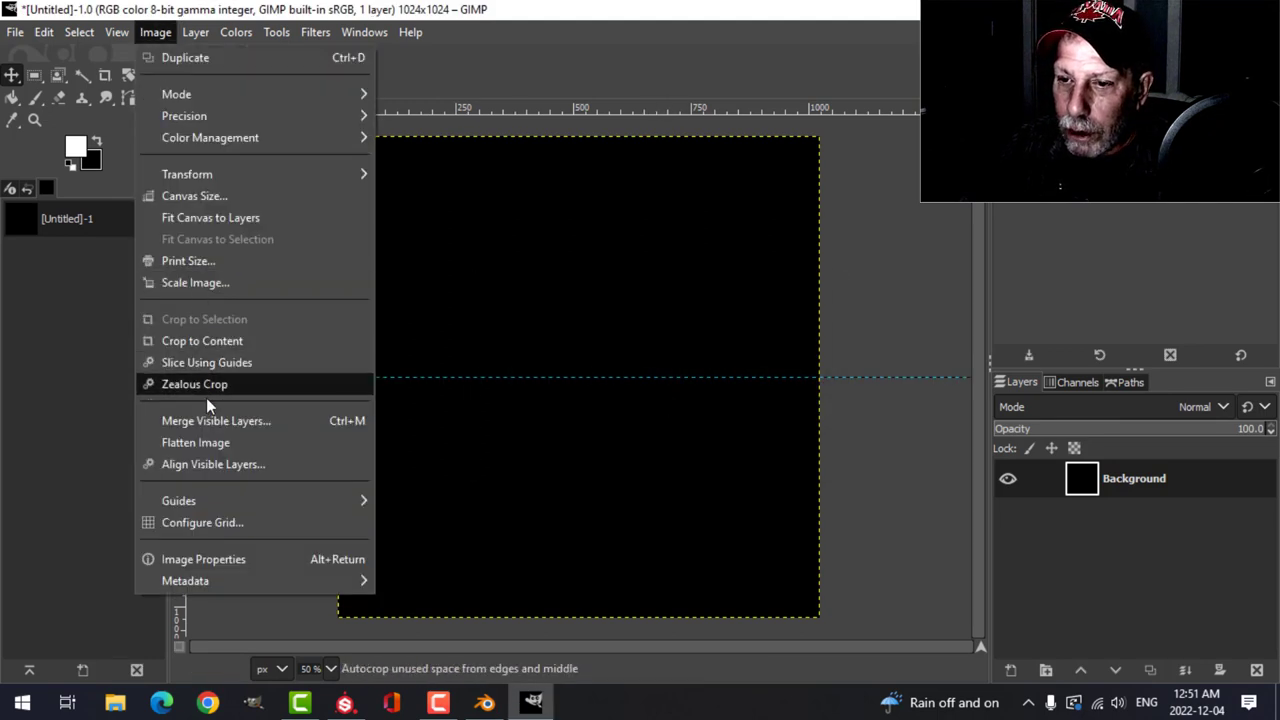
{"action": "left_click", "coordinate": [178, 500]}
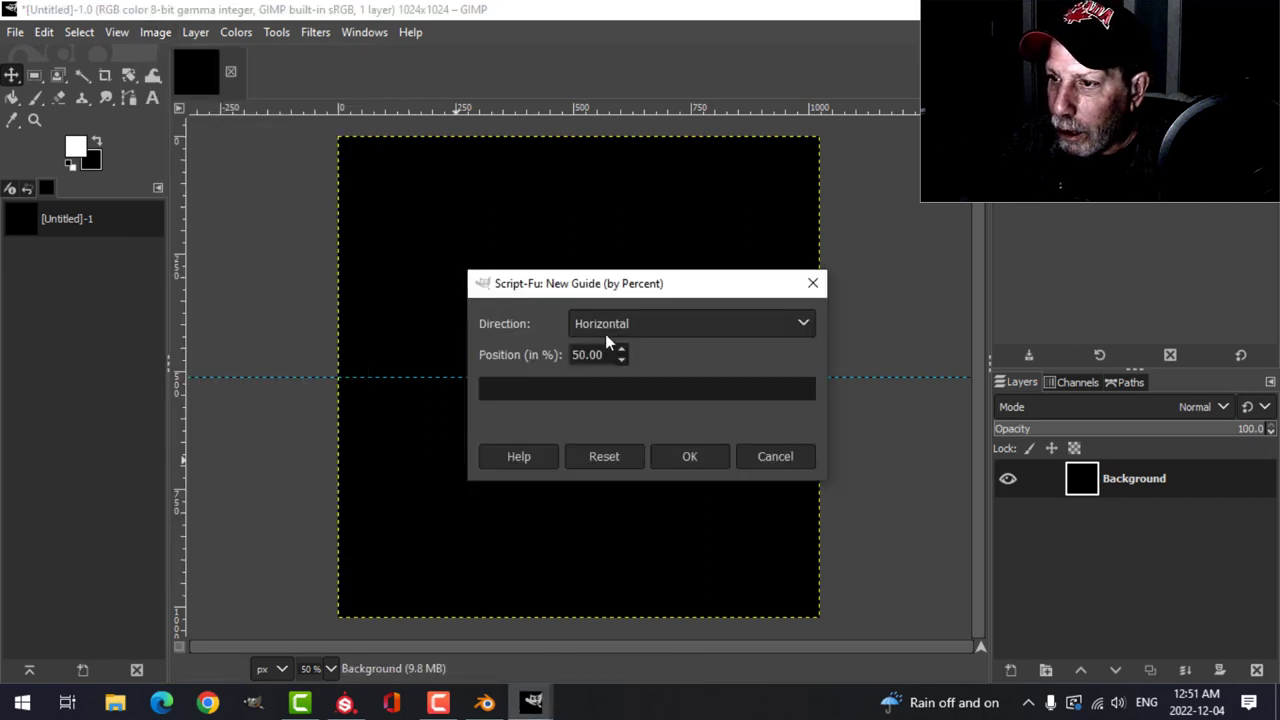
{"action": "left_click", "coordinate": [688, 456]}
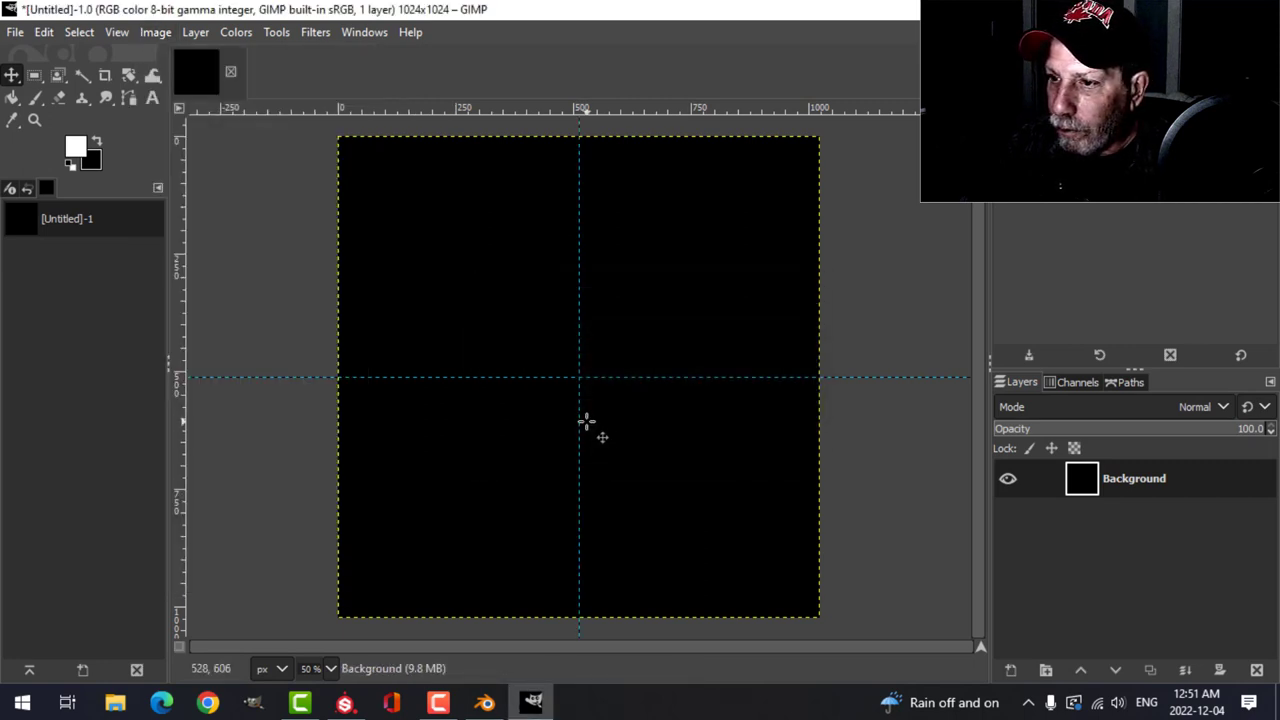
{"action": "left_click", "coordinate": [32, 76]}
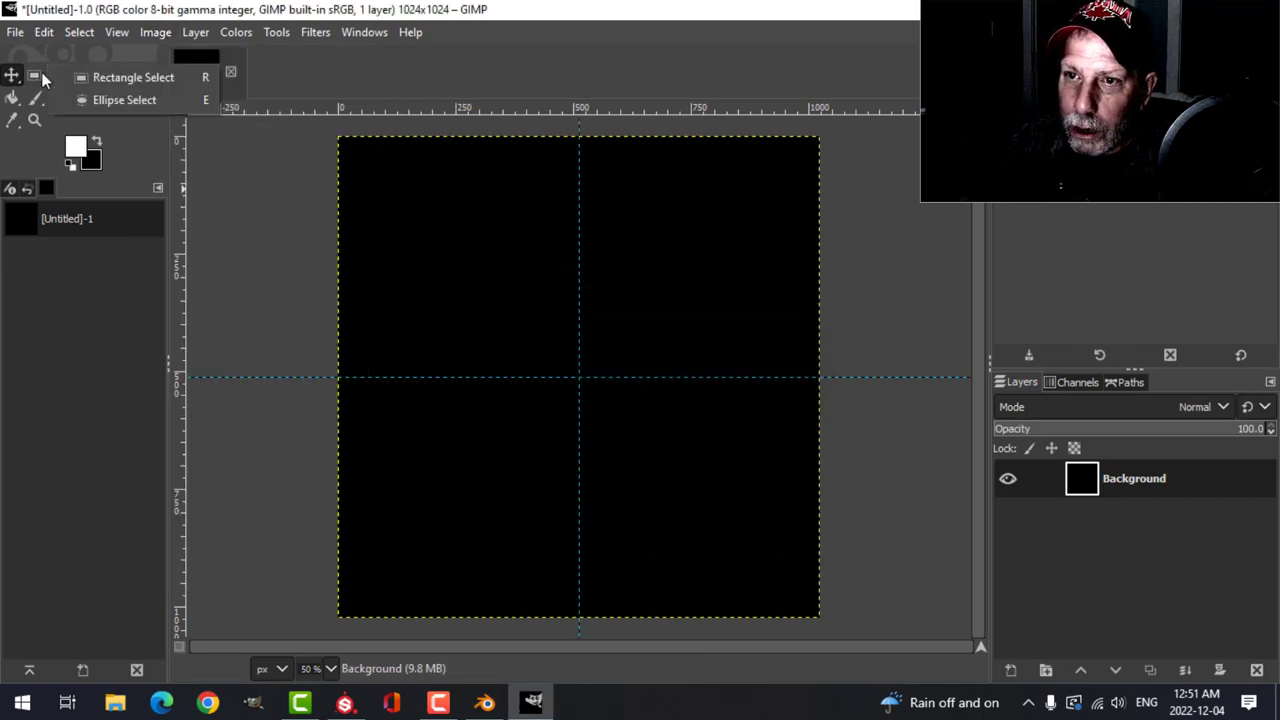
- Draw a centred circular ellipse selection and convert it into a Selection path
{"action": "left_click", "coordinate": [124, 100]}
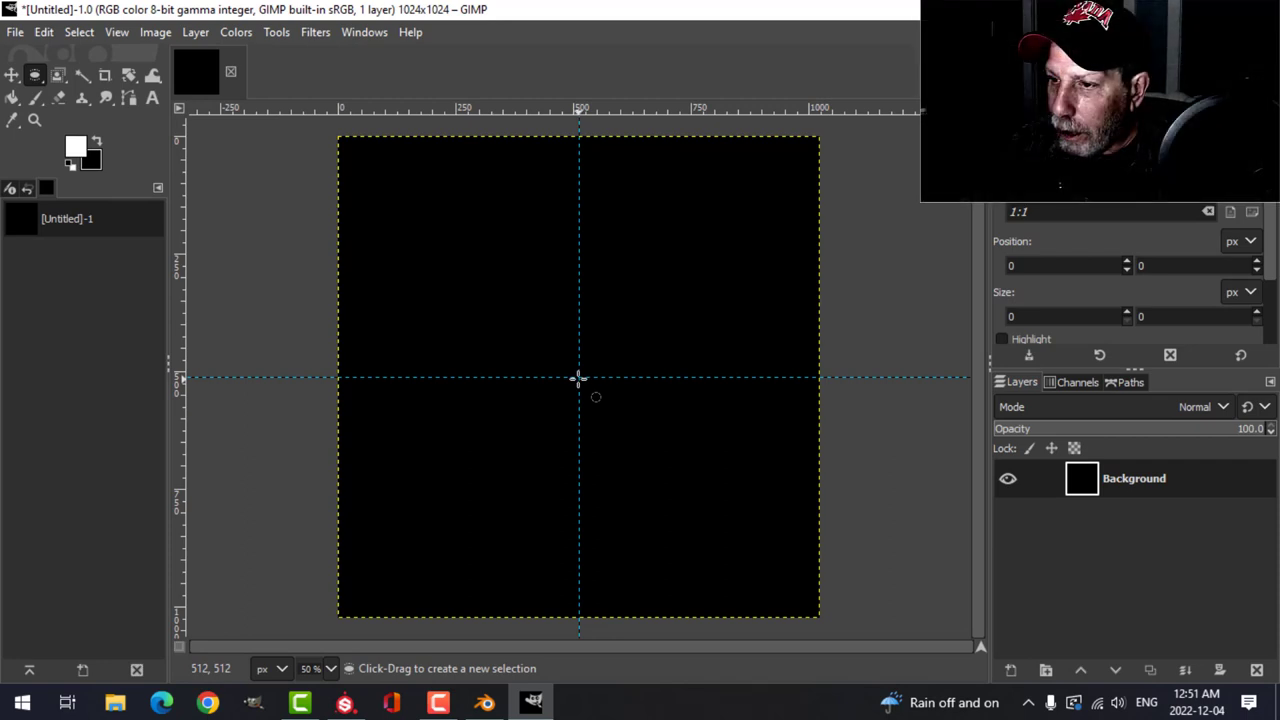
{"action": "left_click_drag", "start_coordinate": [404, 204], "coordinate": [756, 556]}
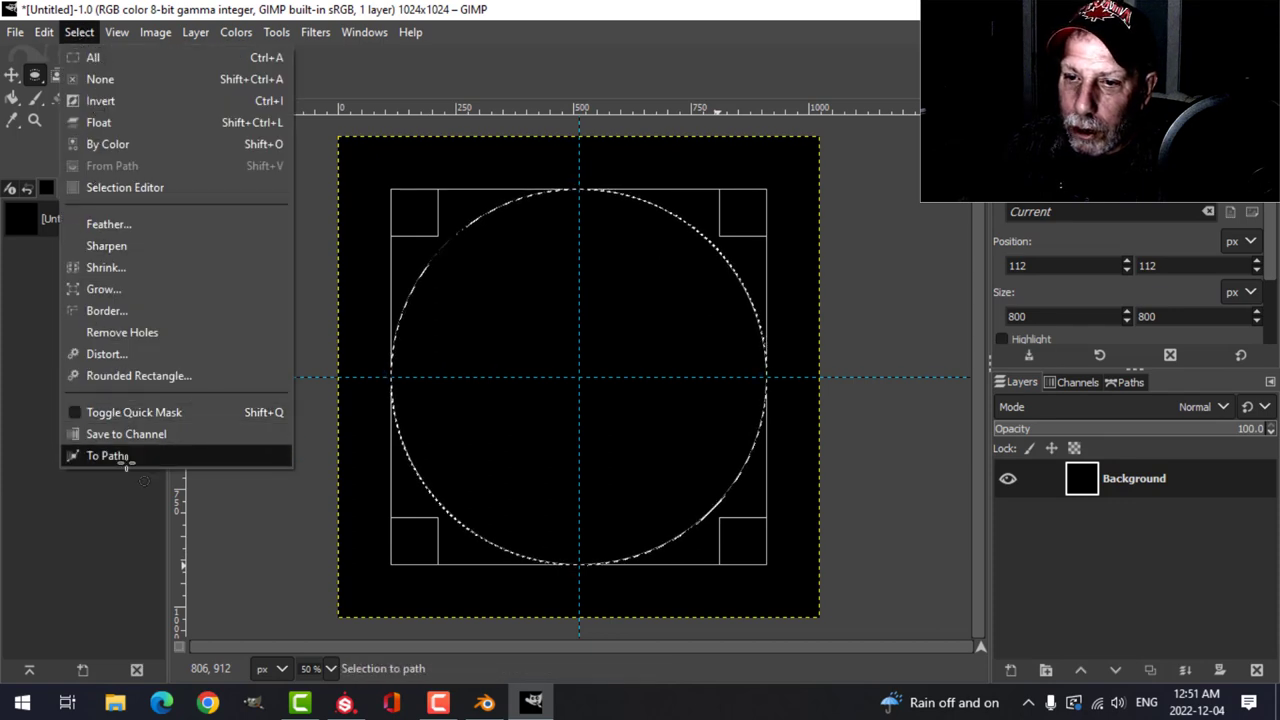
{"action": "left_click", "coordinate": [108, 456]}
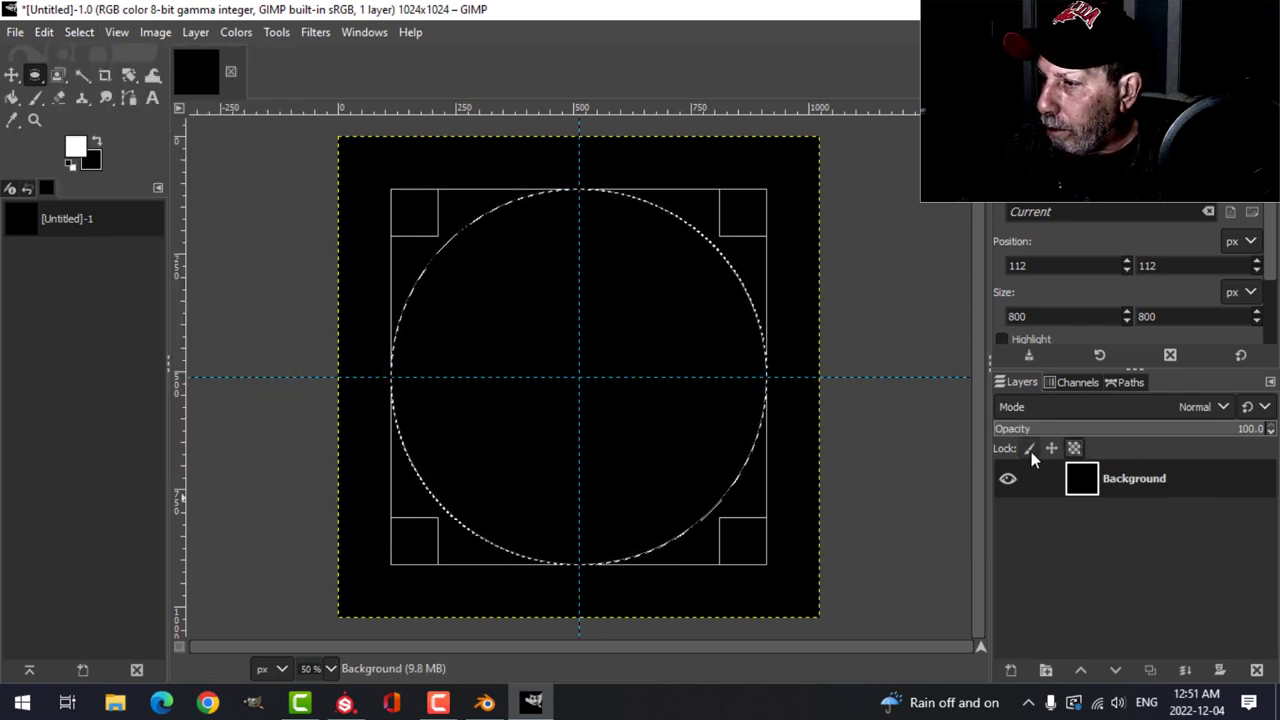
- Confirm the Selection path in the Paths list, return to Layers and take the Text tool
{"action": "left_click", "coordinate": [1076, 380]}
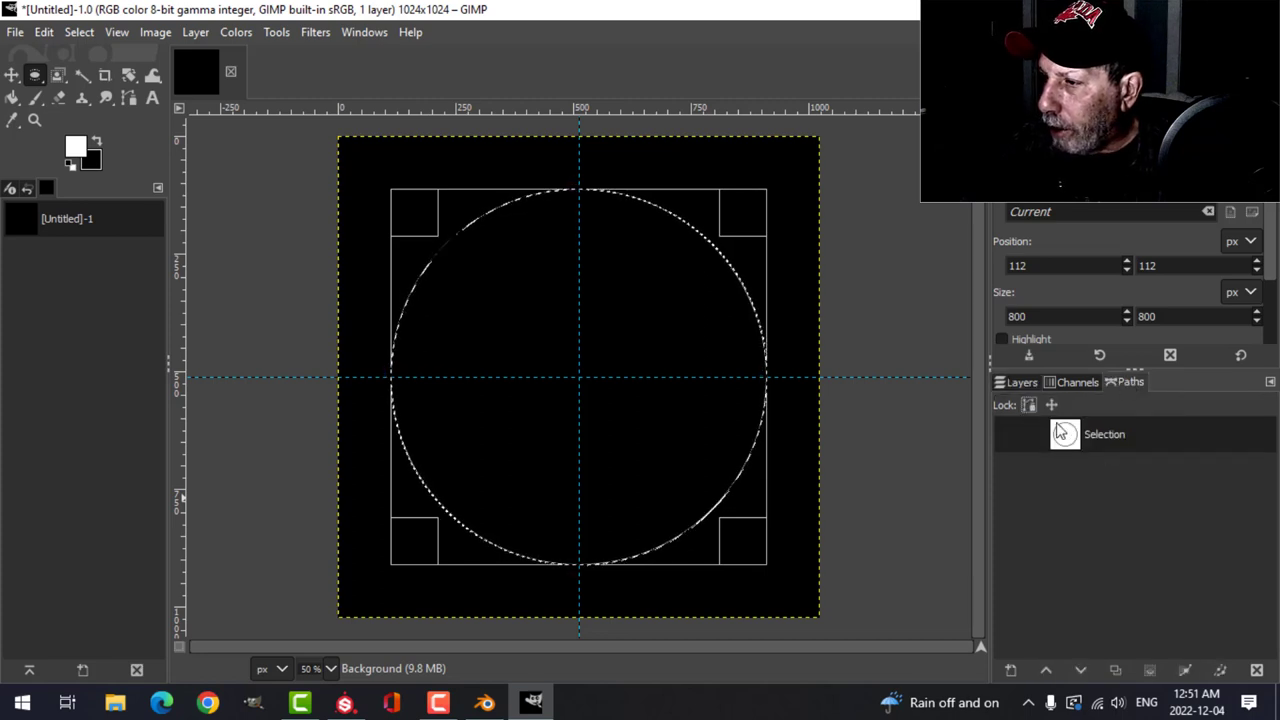
{"action": "left_click", "coordinate": [1020, 382]}
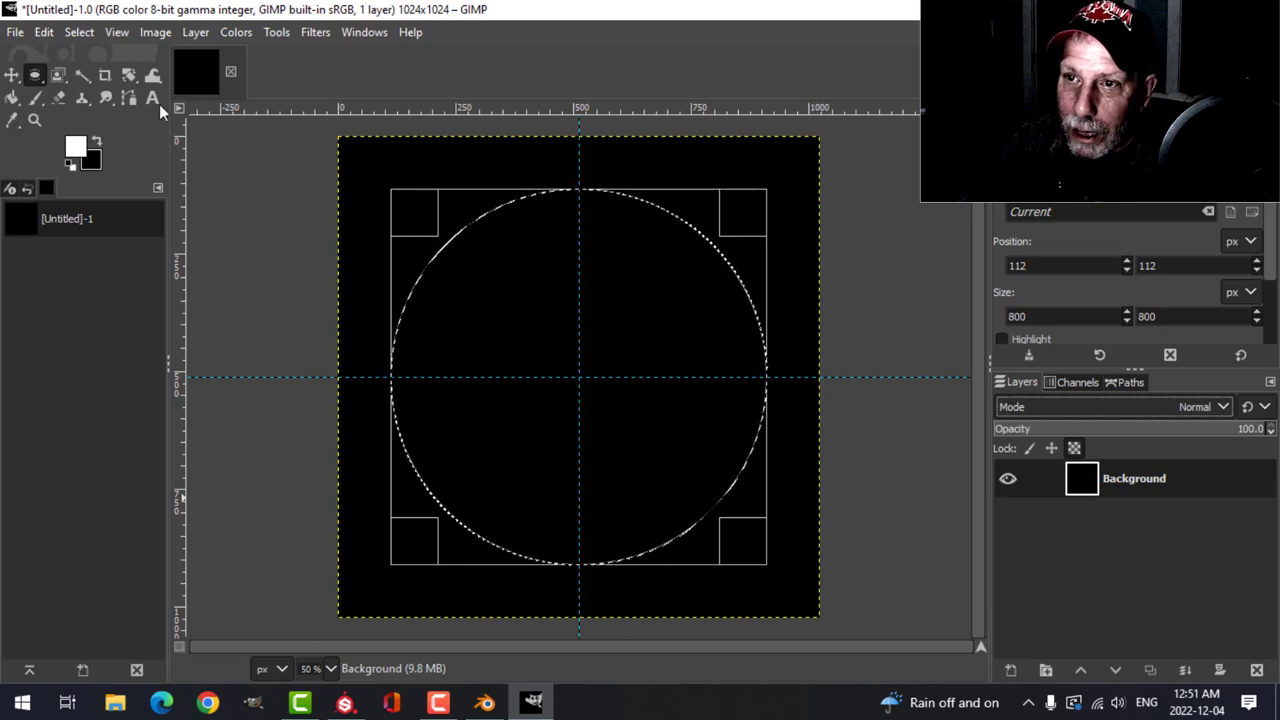
{"action": "left_click", "coordinate": [152, 96]}
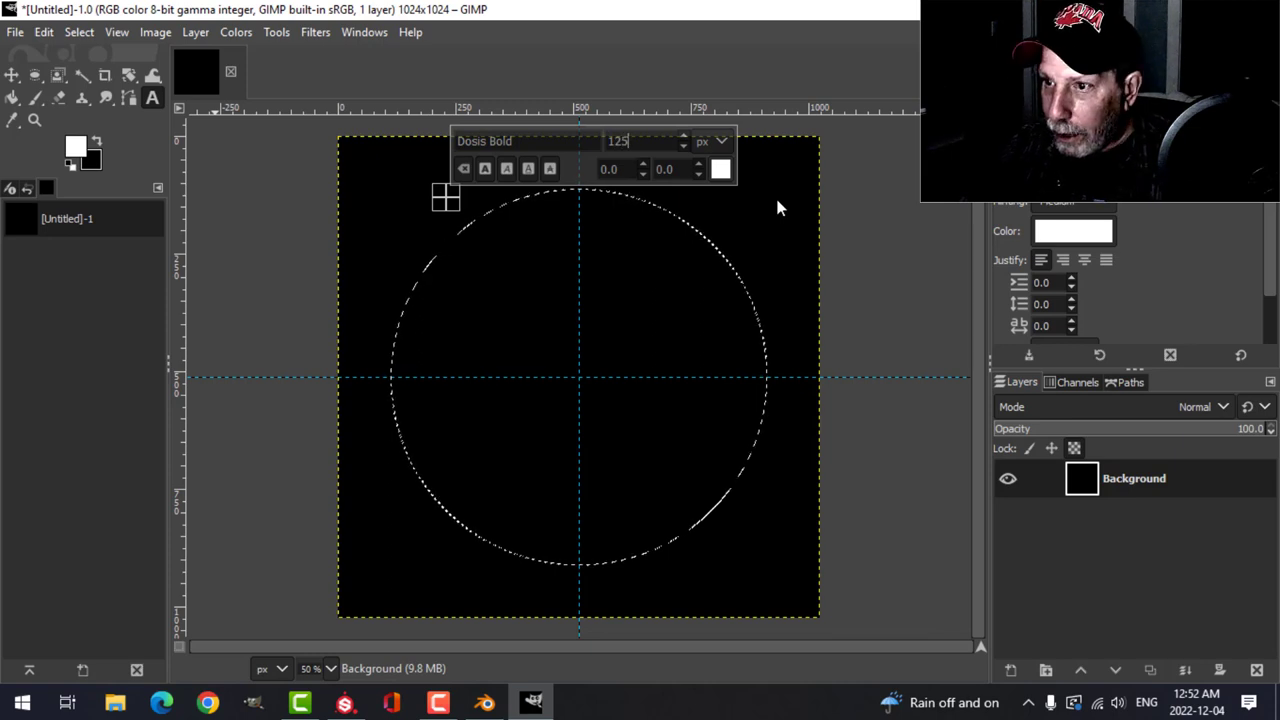
{"action": "mouse_move", "coordinate": [484, 276]}
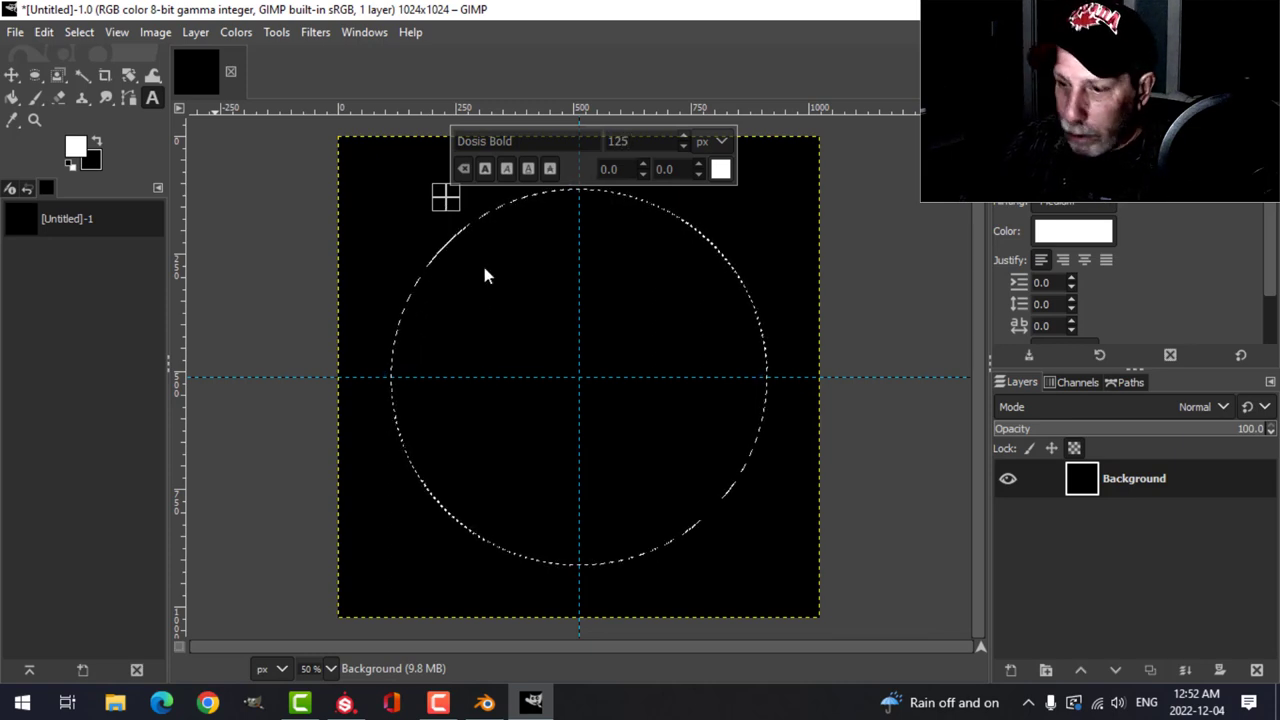
- Enter the white bold lettering 'FEDERAL 45 AUTO' as a text layer
{"action": "type", "text": "FEDER"}
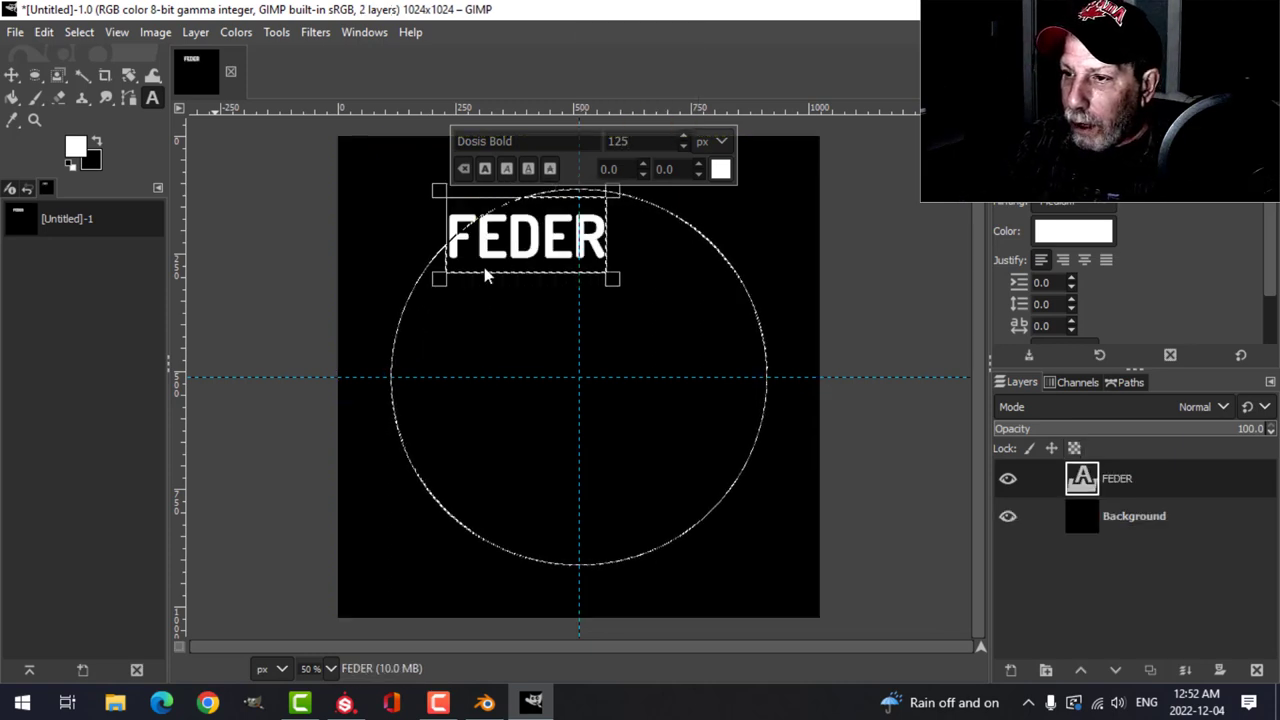
{"action": "type", "text": "AL"}
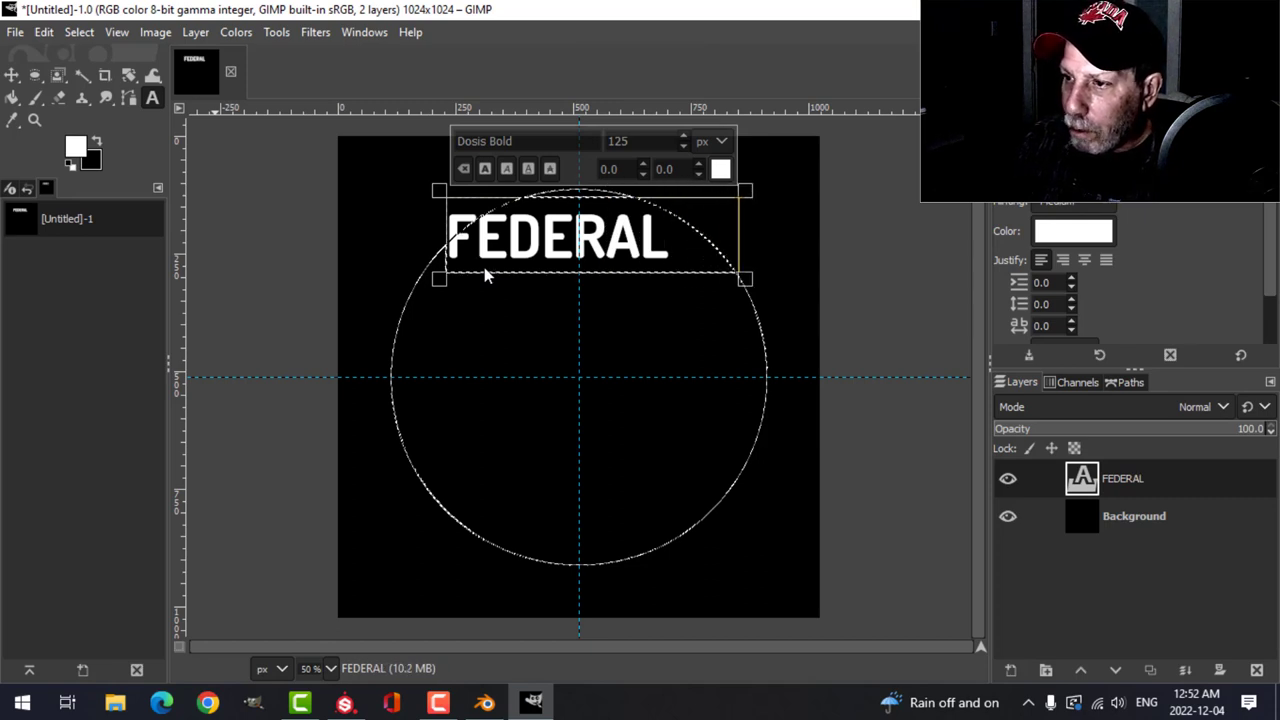
{"action": "mouse_move", "coordinate": [656, 238]}
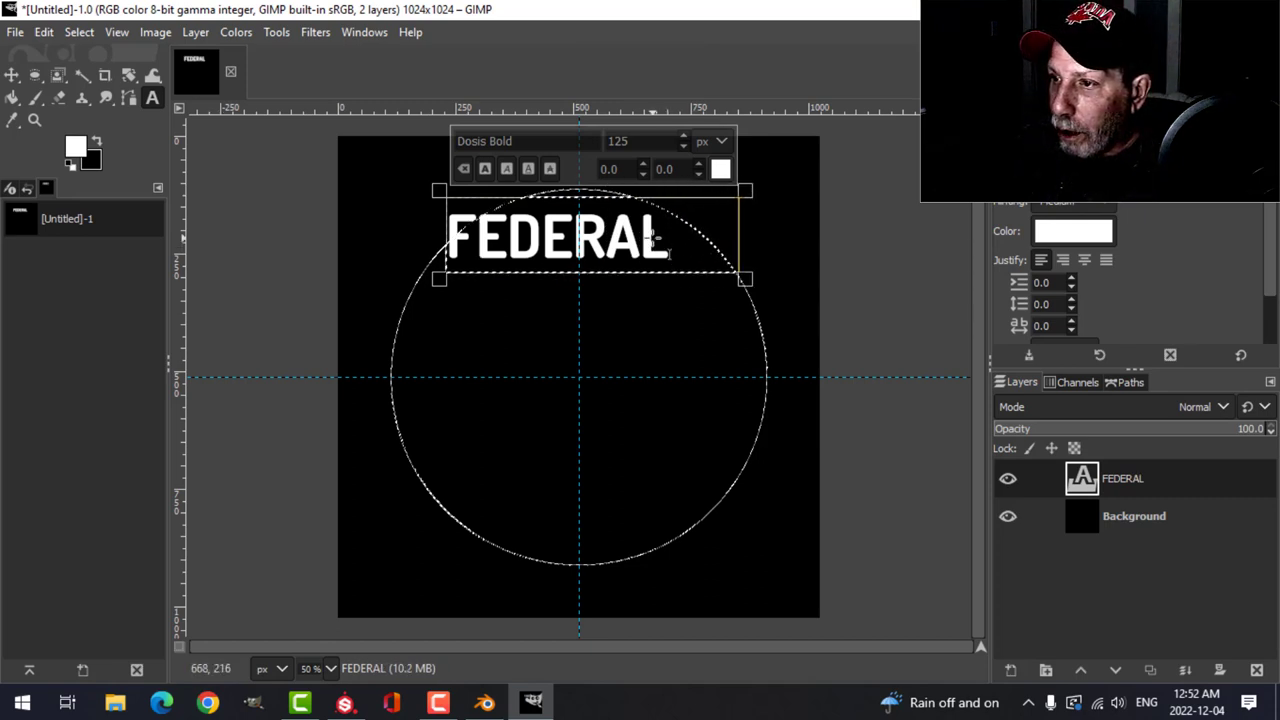
{"action": "type", "text": "45 AUTO"}
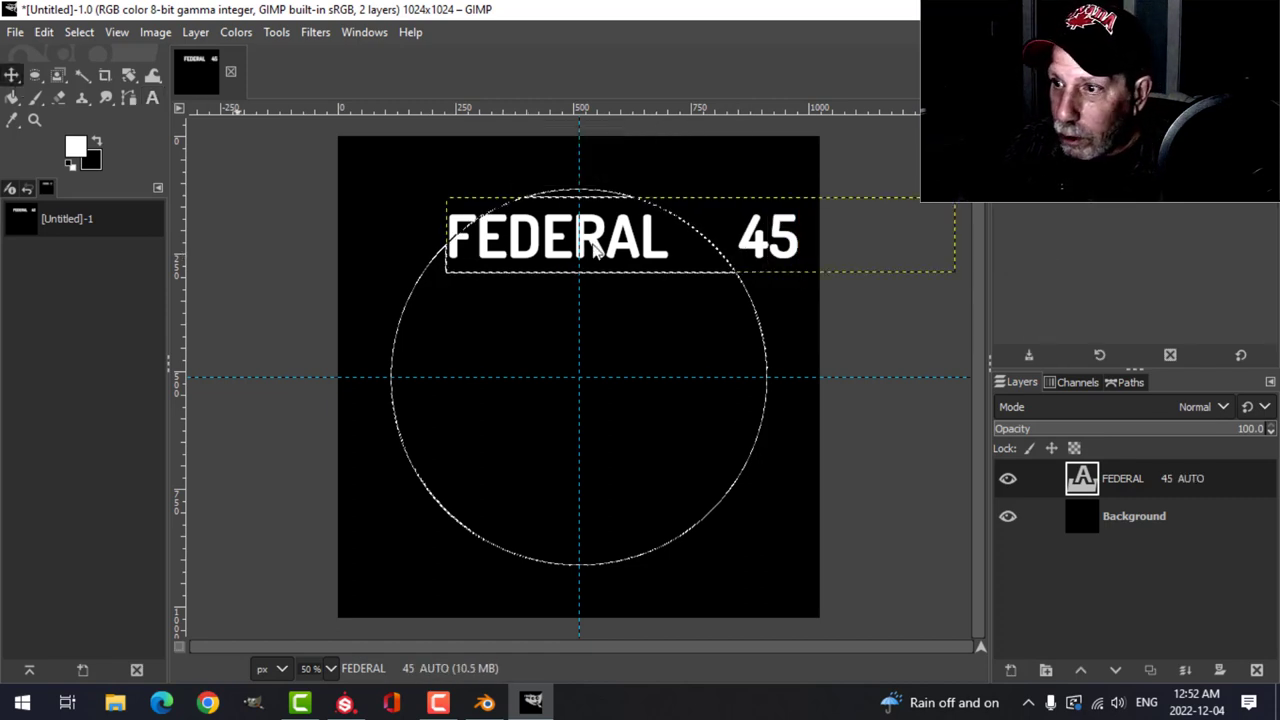
{"action": "mouse_move", "coordinate": [12, 76]}
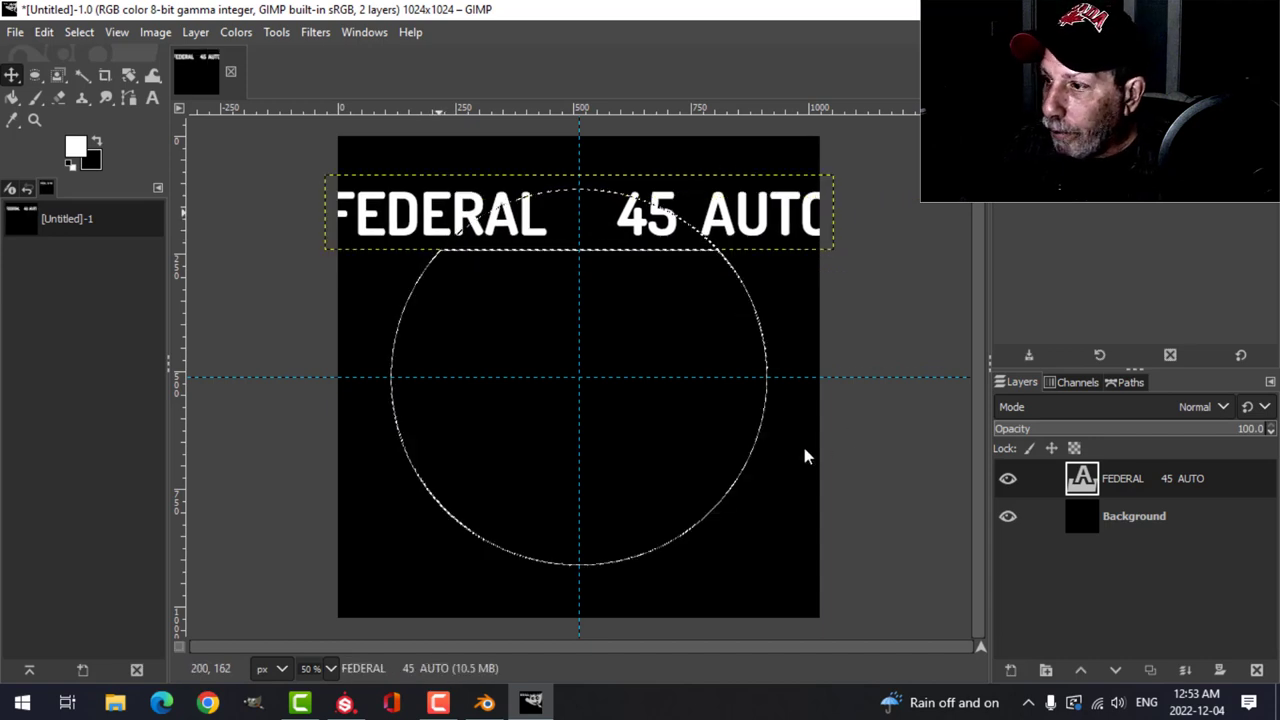
- Bend the FEDERAL 45 AUTO text along the circle path and hide the flat text layer
{"action": "right_click", "coordinate": [1124, 478]}
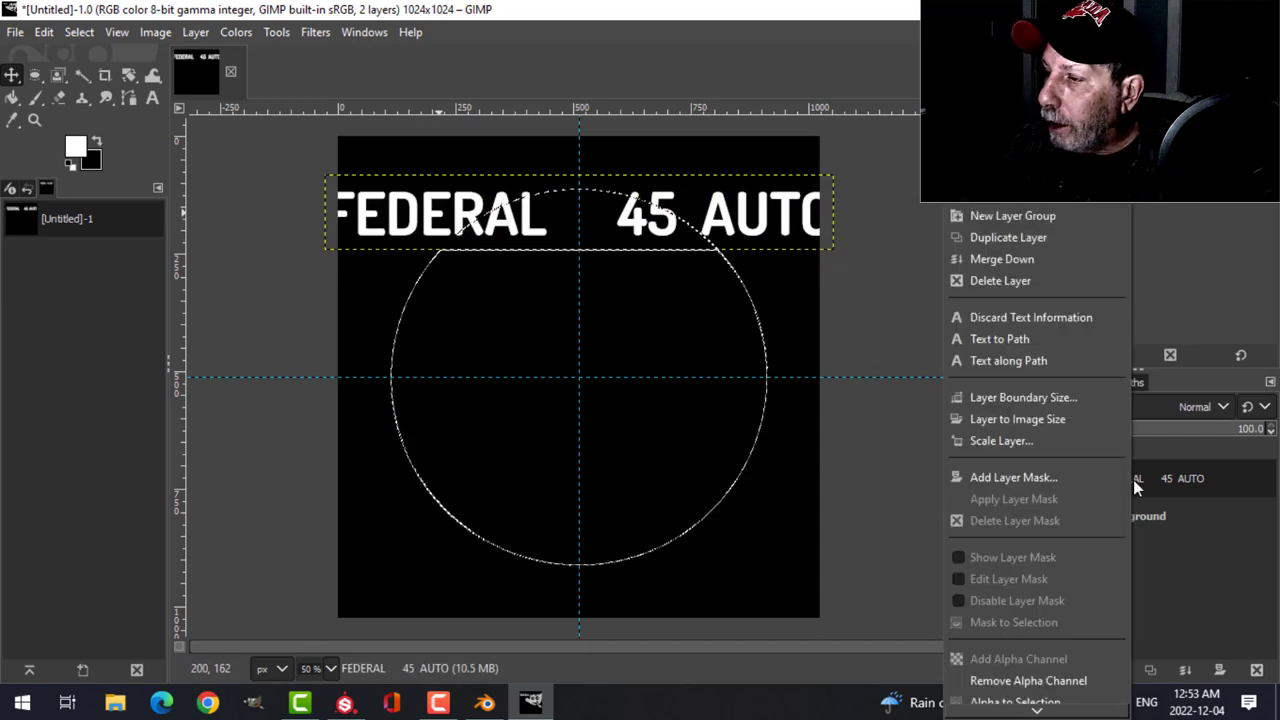
{"action": "left_click", "coordinate": [1008, 360]}
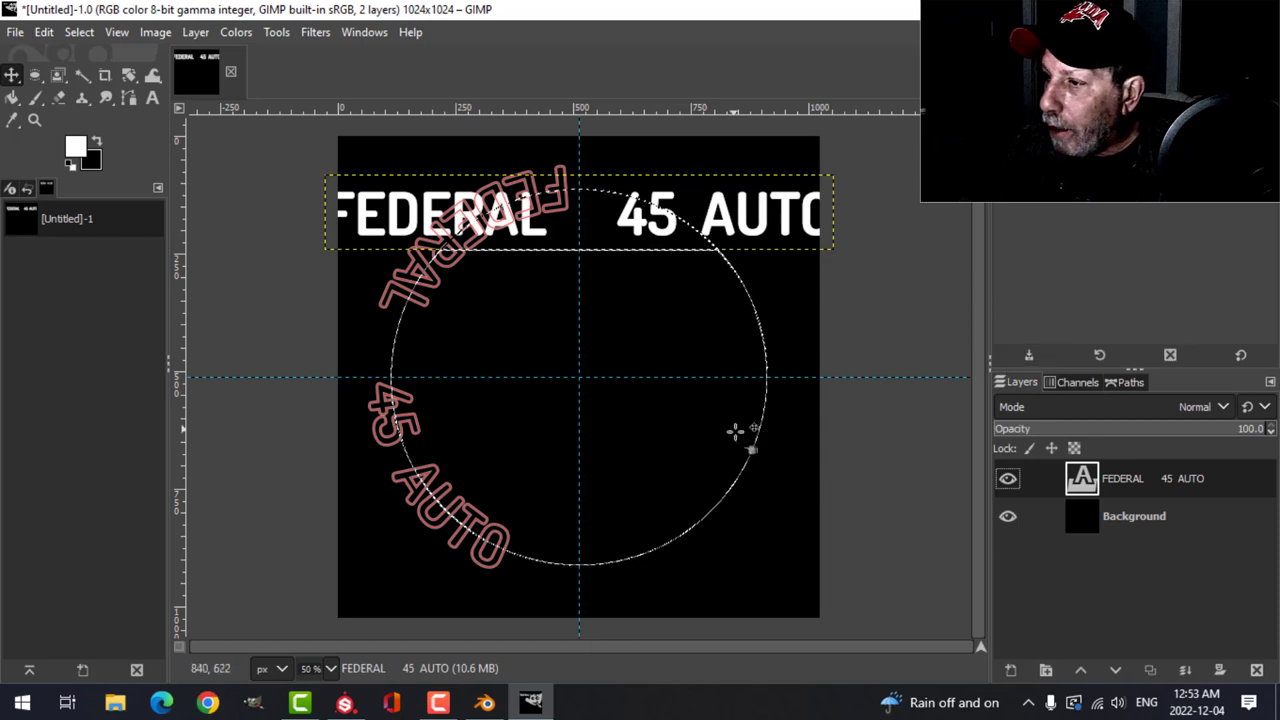
{"action": "left_click", "coordinate": [1008, 478]}
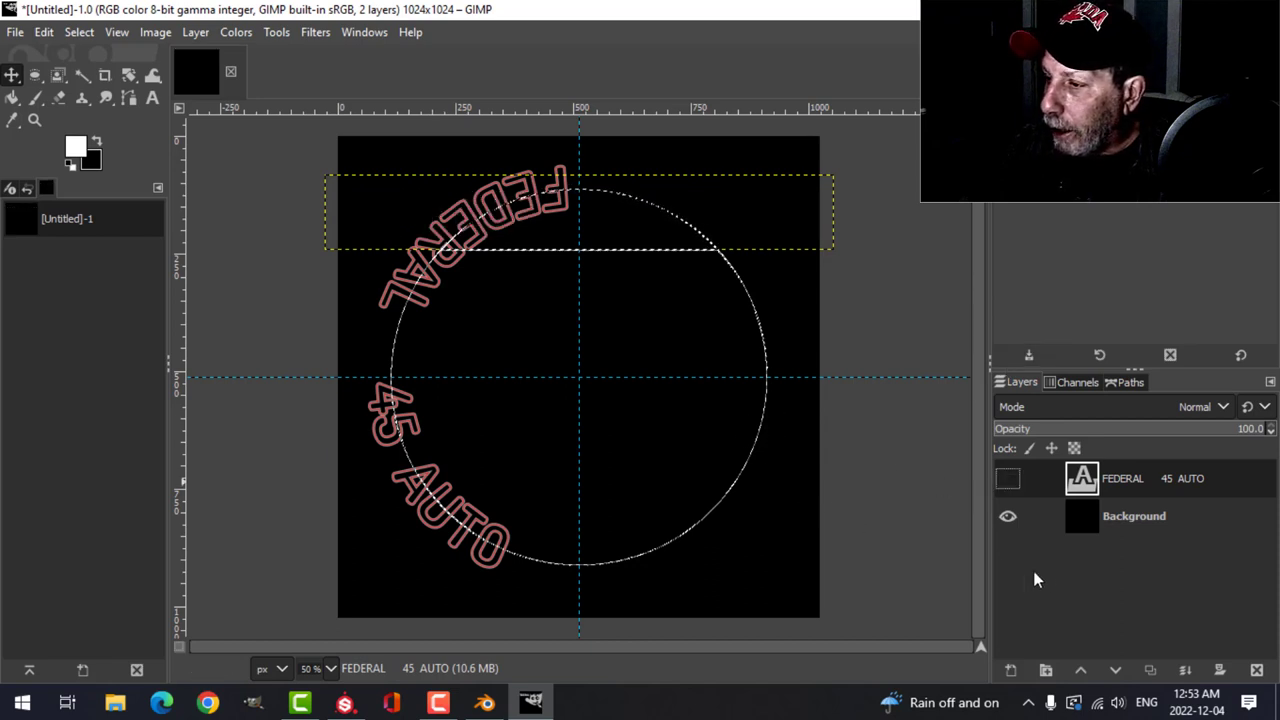
- Create a new layer named TOP LINE to hold the curved lettering
{"action": "left_click", "coordinate": [1128, 382]}
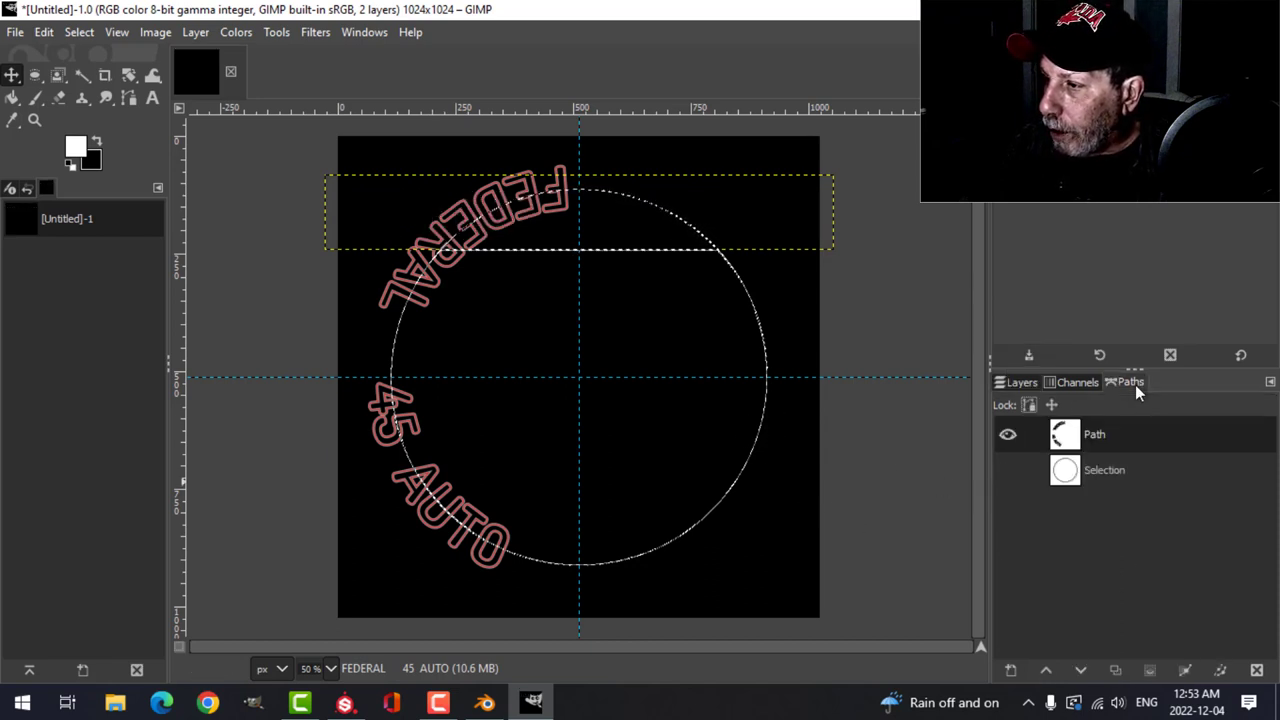
{"action": "right_click", "coordinate": [1094, 432]}
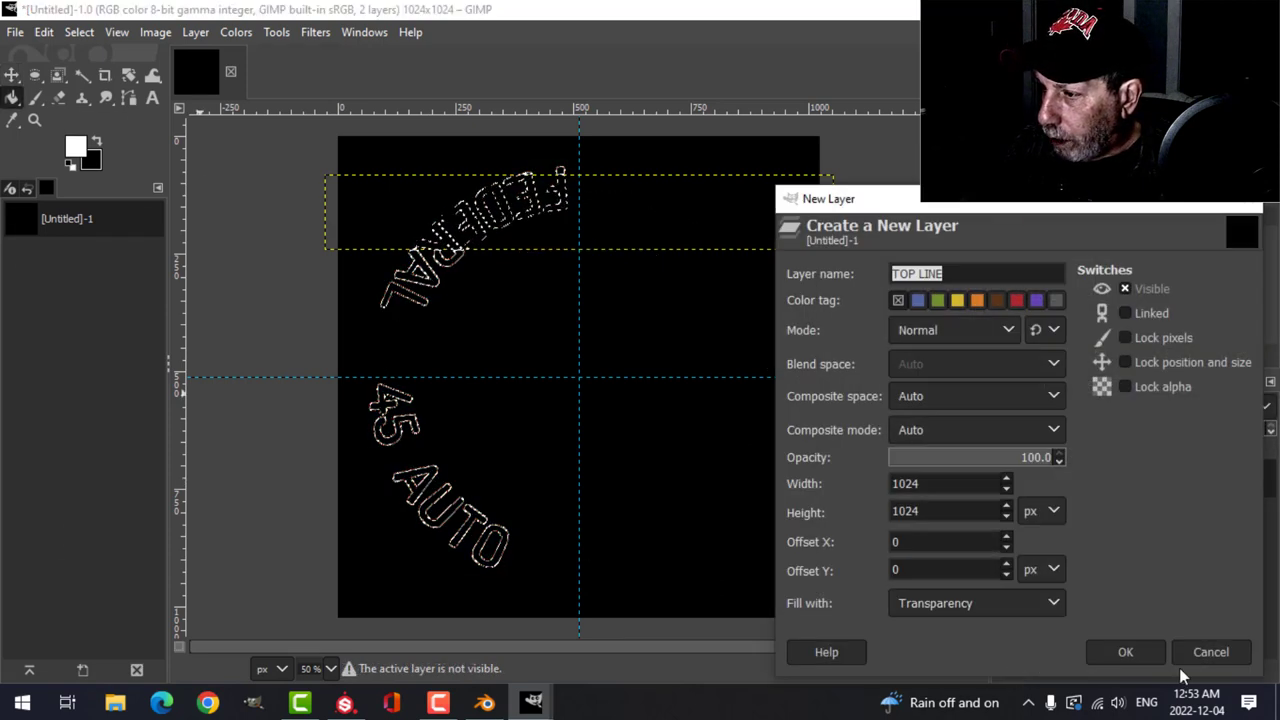
{"action": "left_click", "coordinate": [1124, 652]}
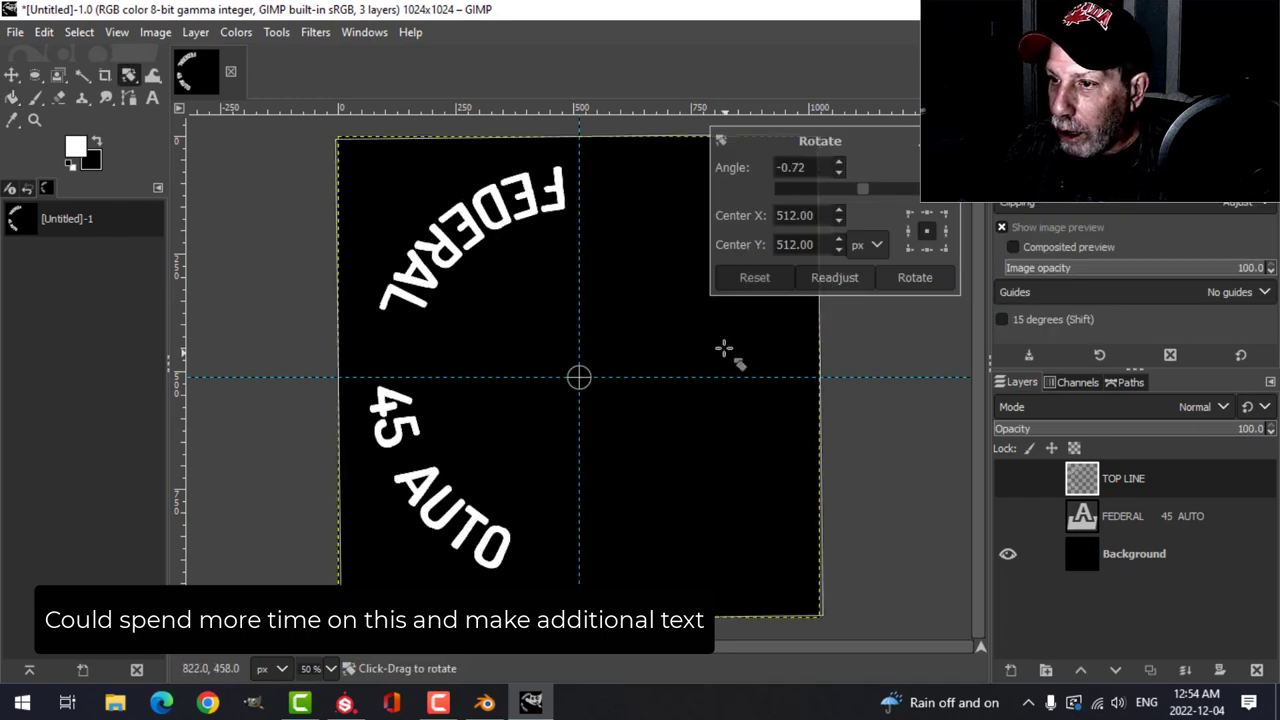
- Rotate the curved TOP LINE lettering about -99 degrees so it arcs along the bottom
{"action": "left_click_drag", "start_coordinate": [724, 348], "coordinate": [548, 236]}
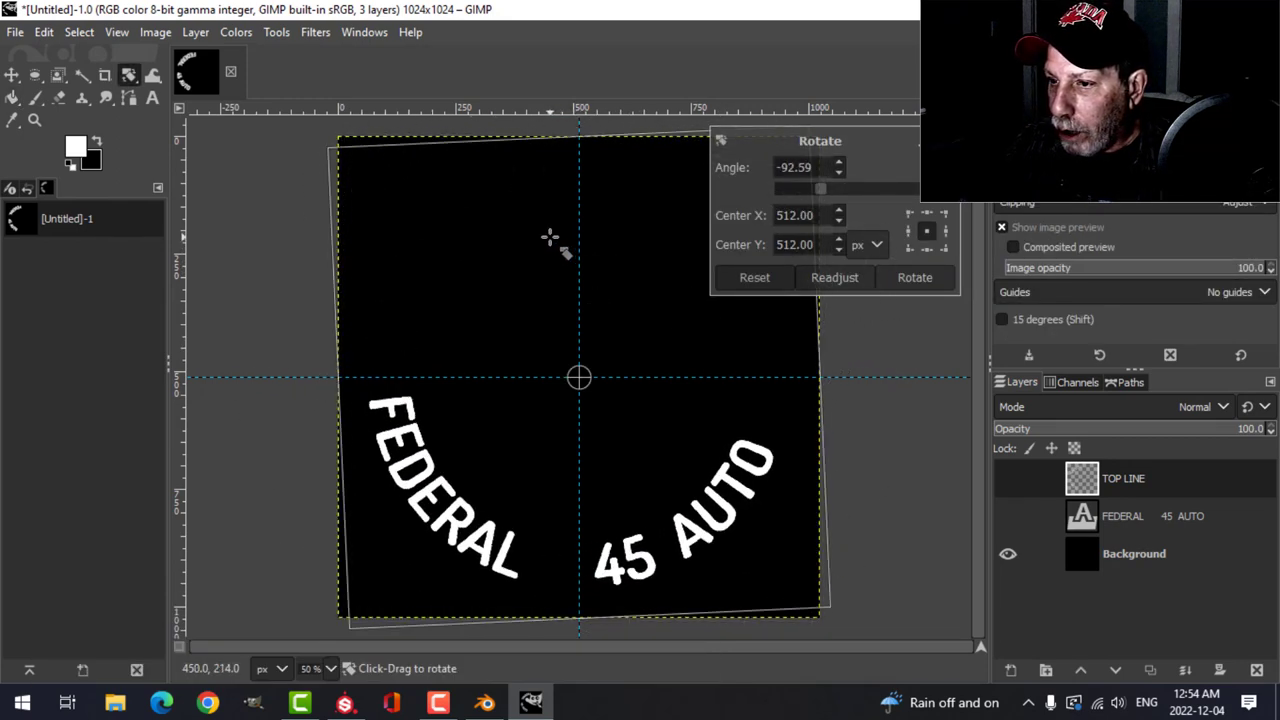
{"action": "left_click_drag", "start_coordinate": [550, 238], "coordinate": [536, 220]}
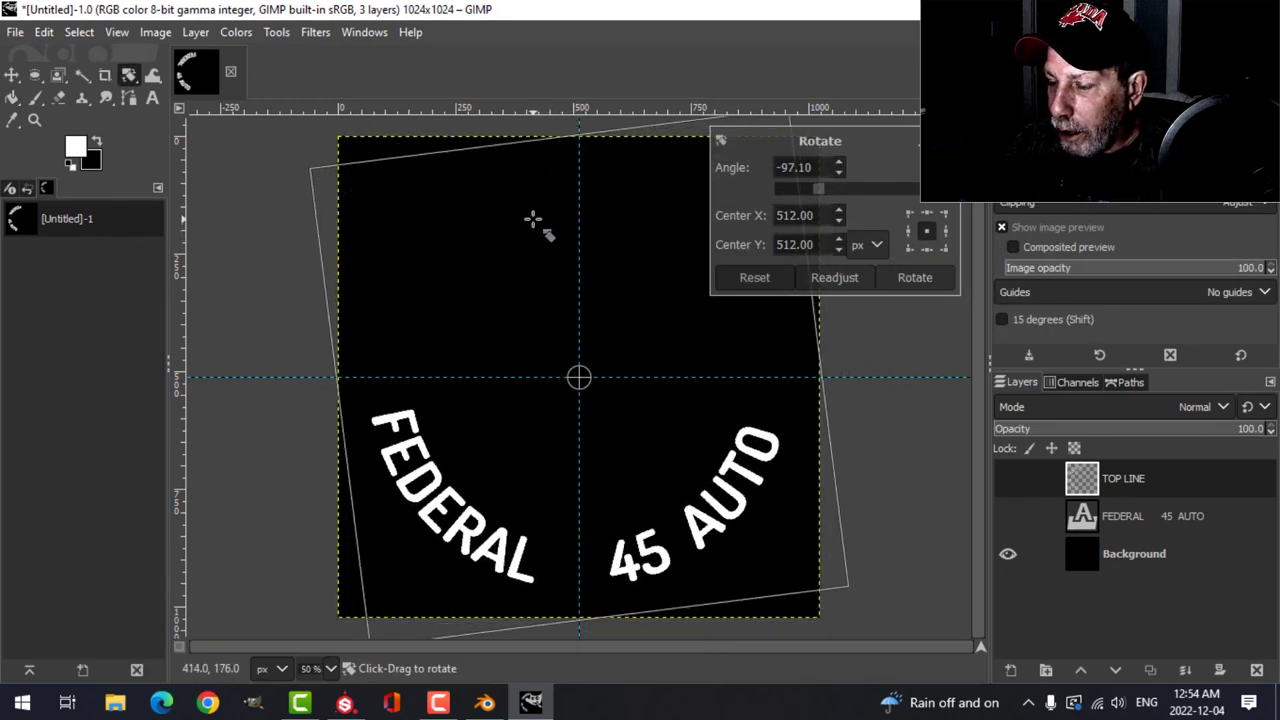
{"action": "left_click_drag", "start_coordinate": [532, 218], "coordinate": [520, 208]}
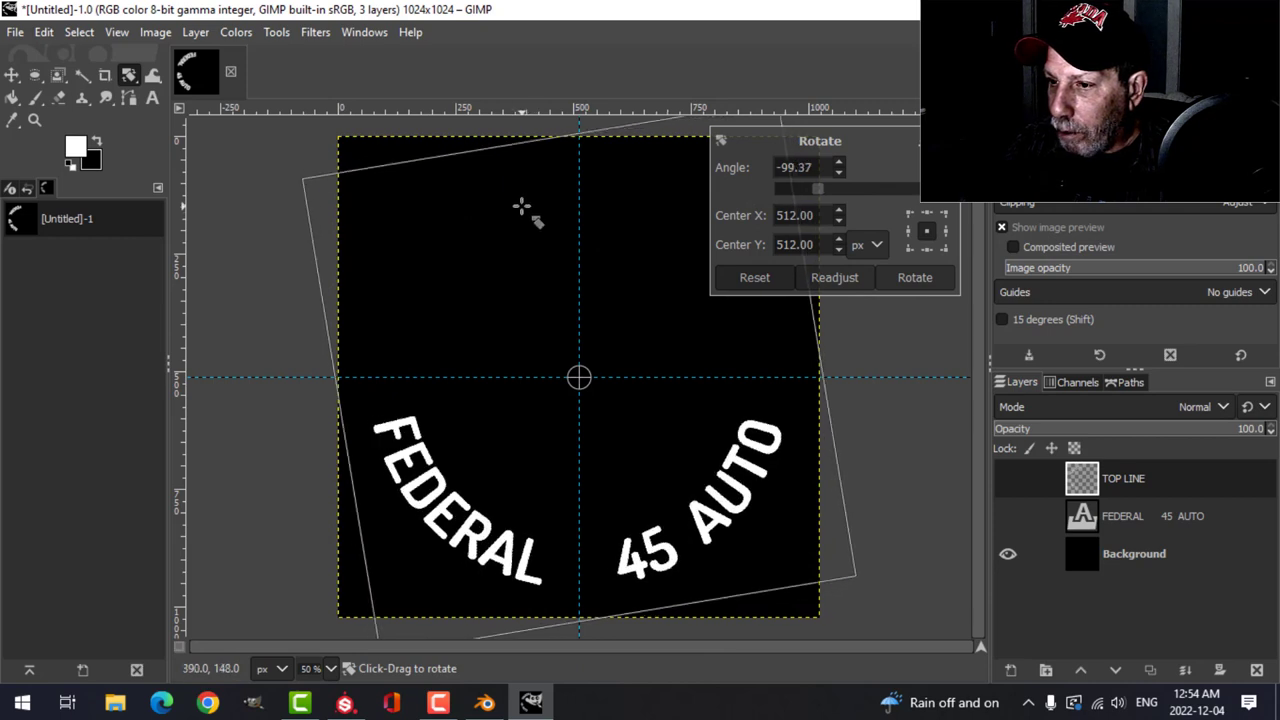
{"action": "mouse_move", "coordinate": [578, 378]}
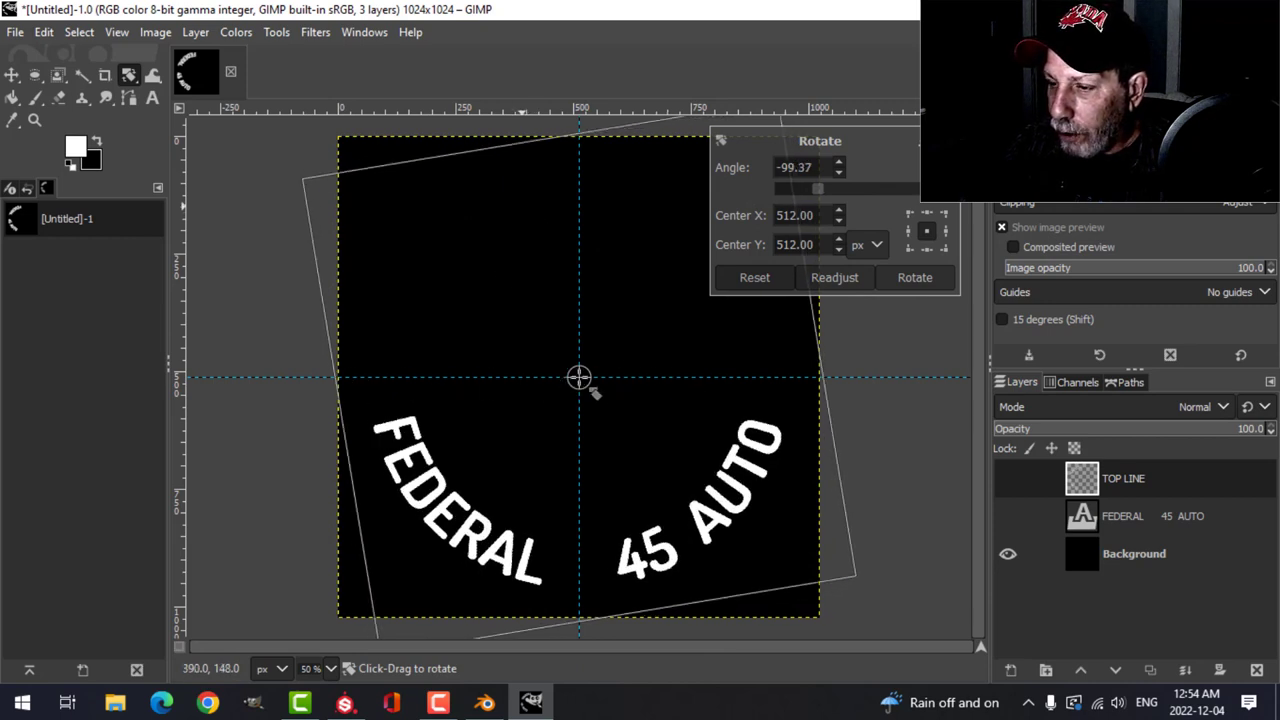
{"action": "mouse_move", "coordinate": [910, 344]}
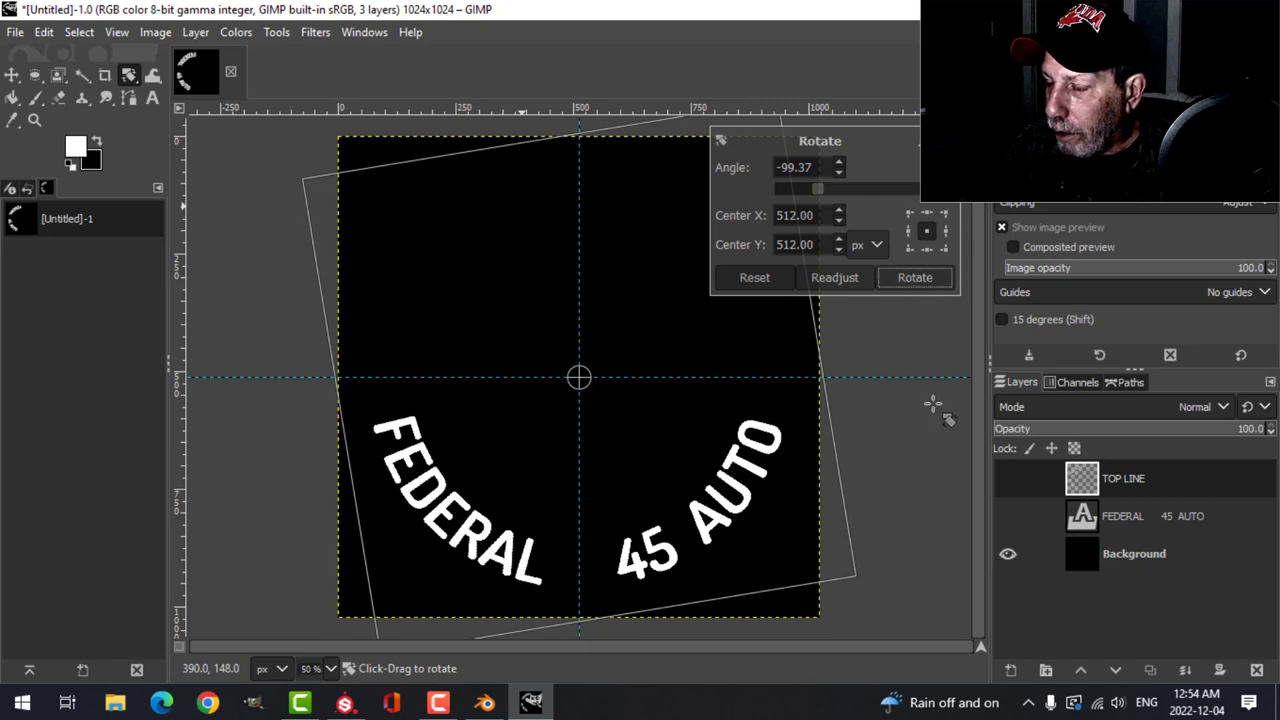
{"action": "left_click", "coordinate": [914, 276]}
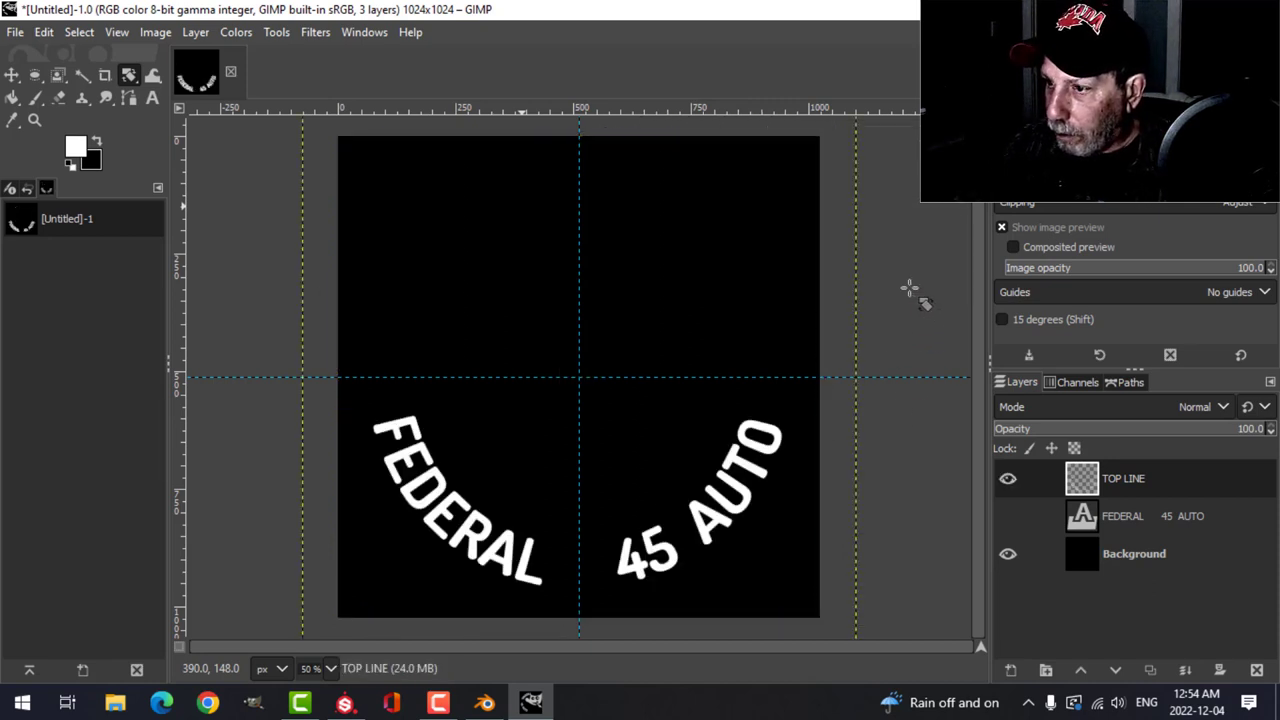
- Hide the black Background layer so the arc sits on transparency and begin exporting
{"action": "left_click", "coordinate": [1008, 478]}
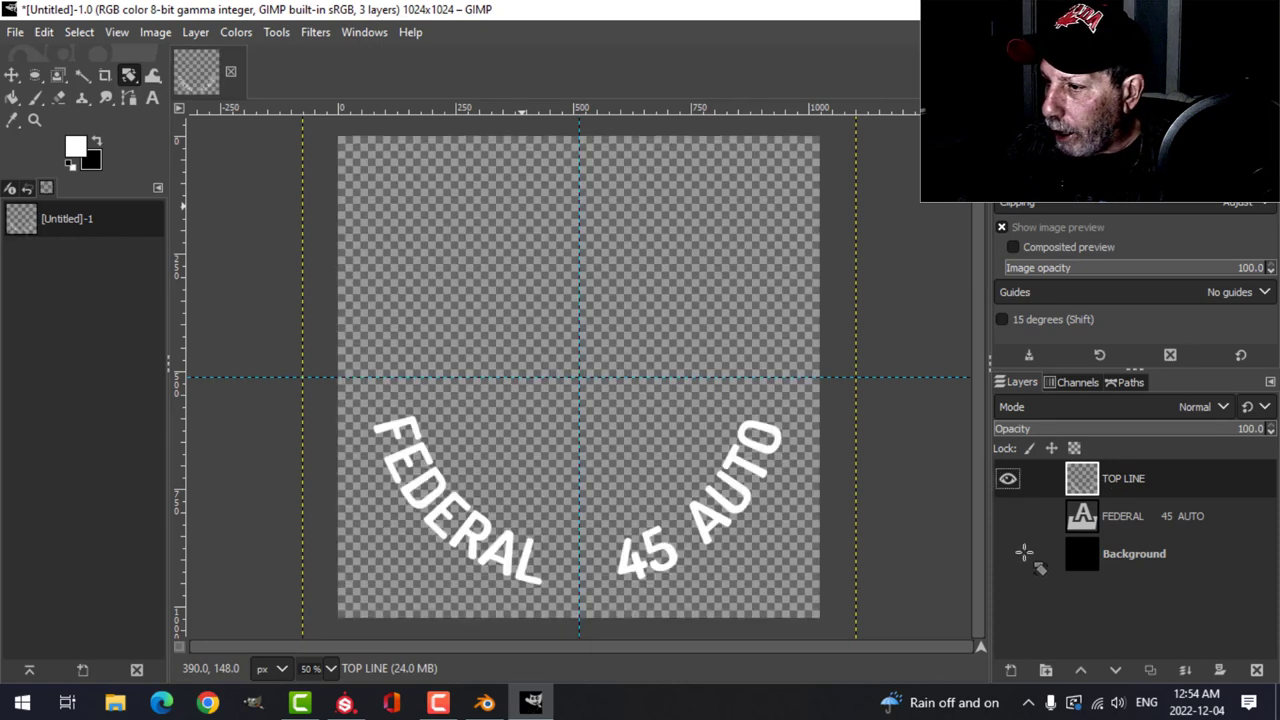
{"action": "left_click", "coordinate": [16, 32]}
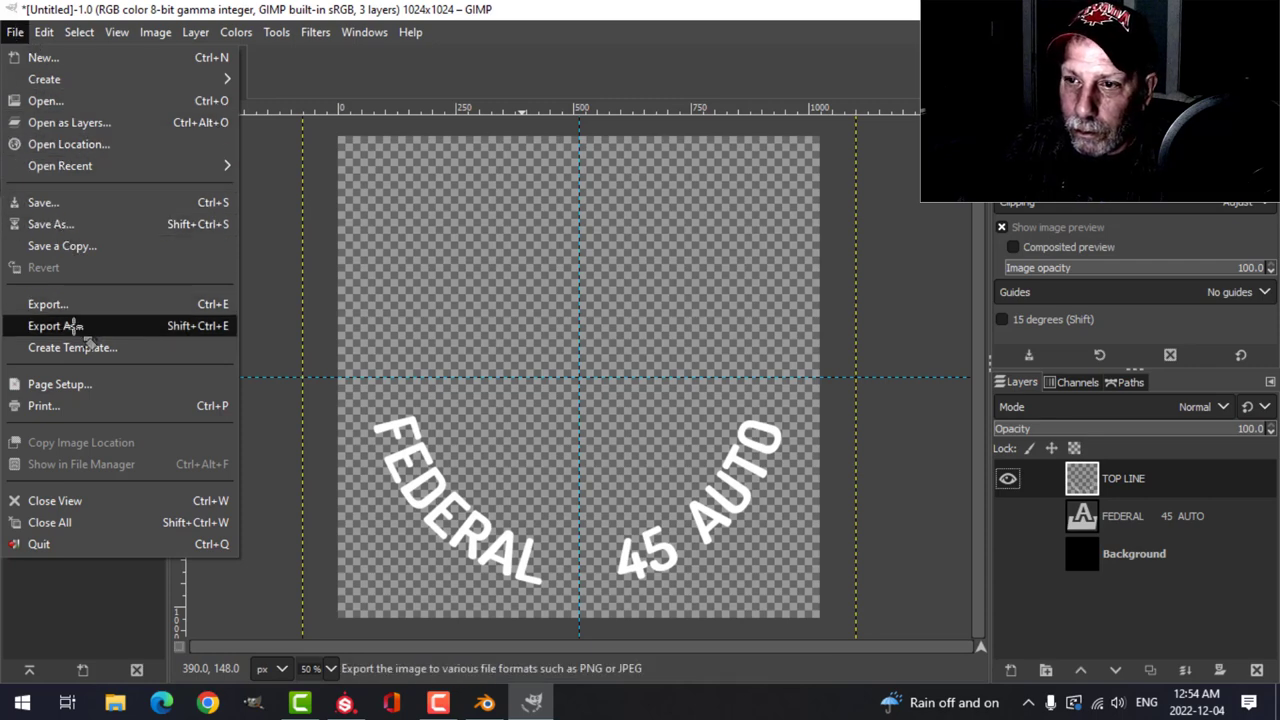
- Browse the Export As dialog to TEXTURES/LABELS AND DECALS
{"action": "left_click", "coordinate": [54, 324]}
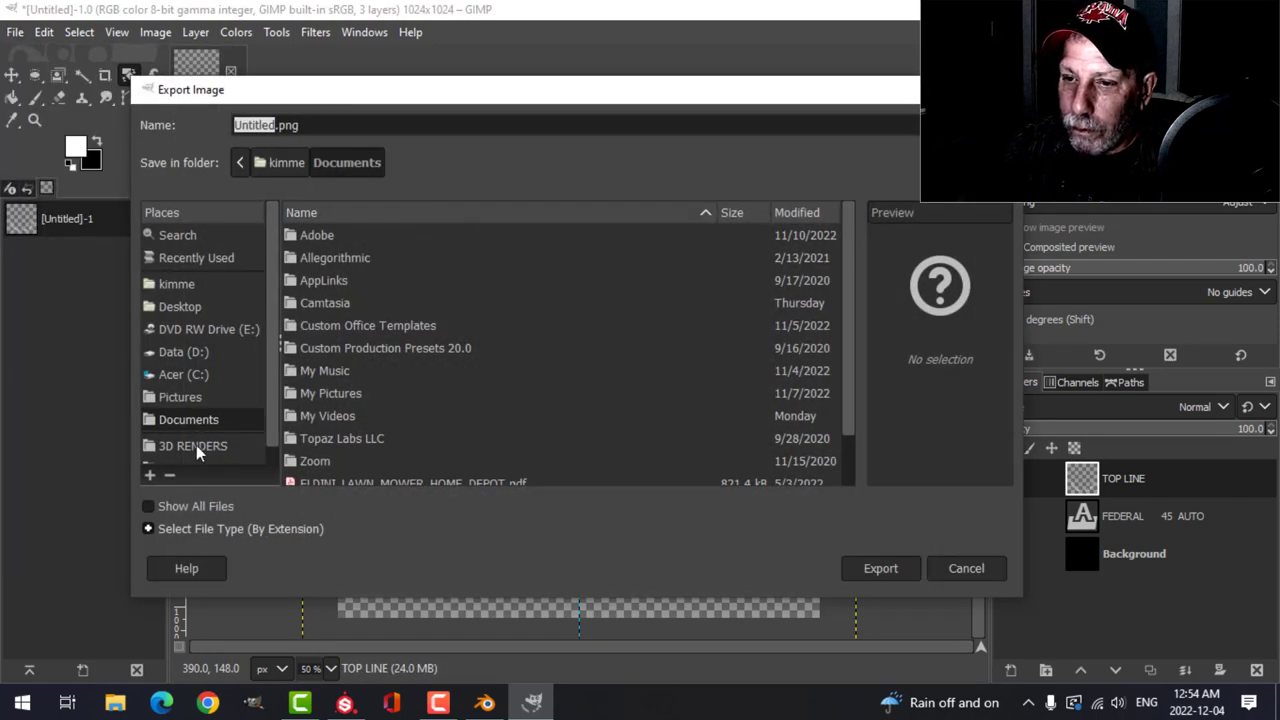
{"action": "double_click", "coordinate": [182, 452]}
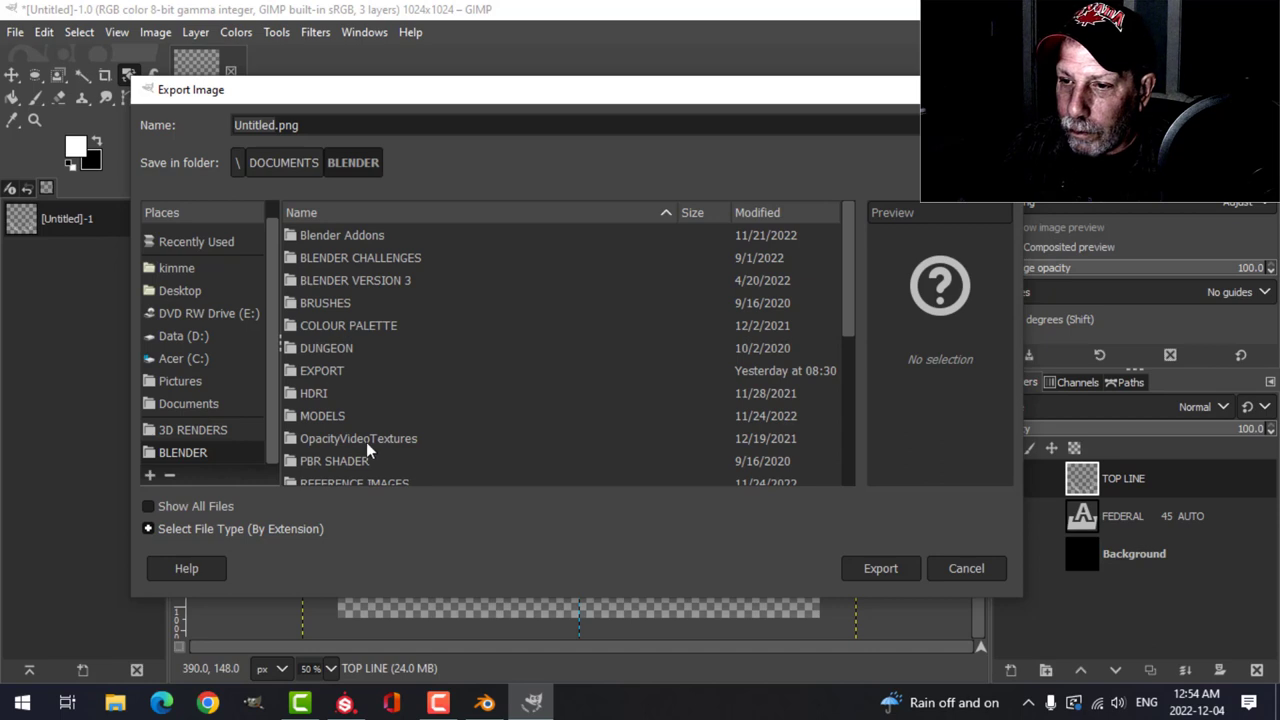
{"action": "left_click", "coordinate": [358, 438]}
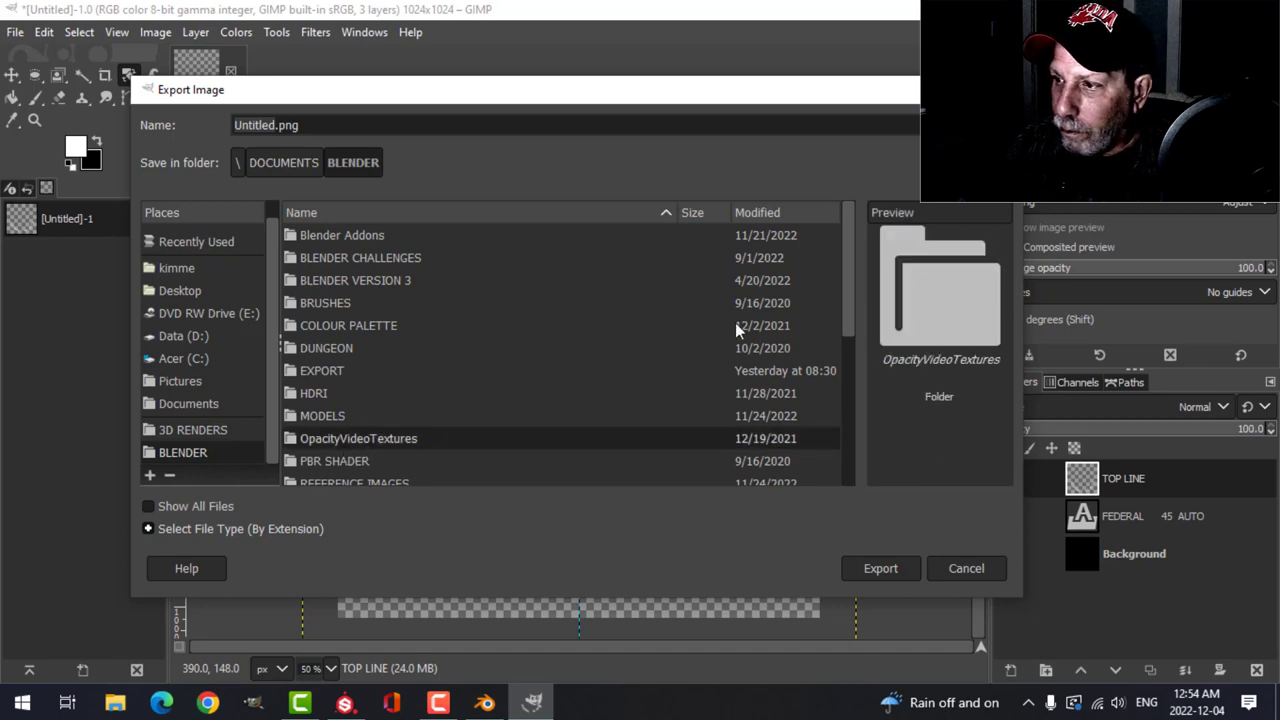
{"action": "scroll", "scroll_direction": "down", "scroll_amount": 3}
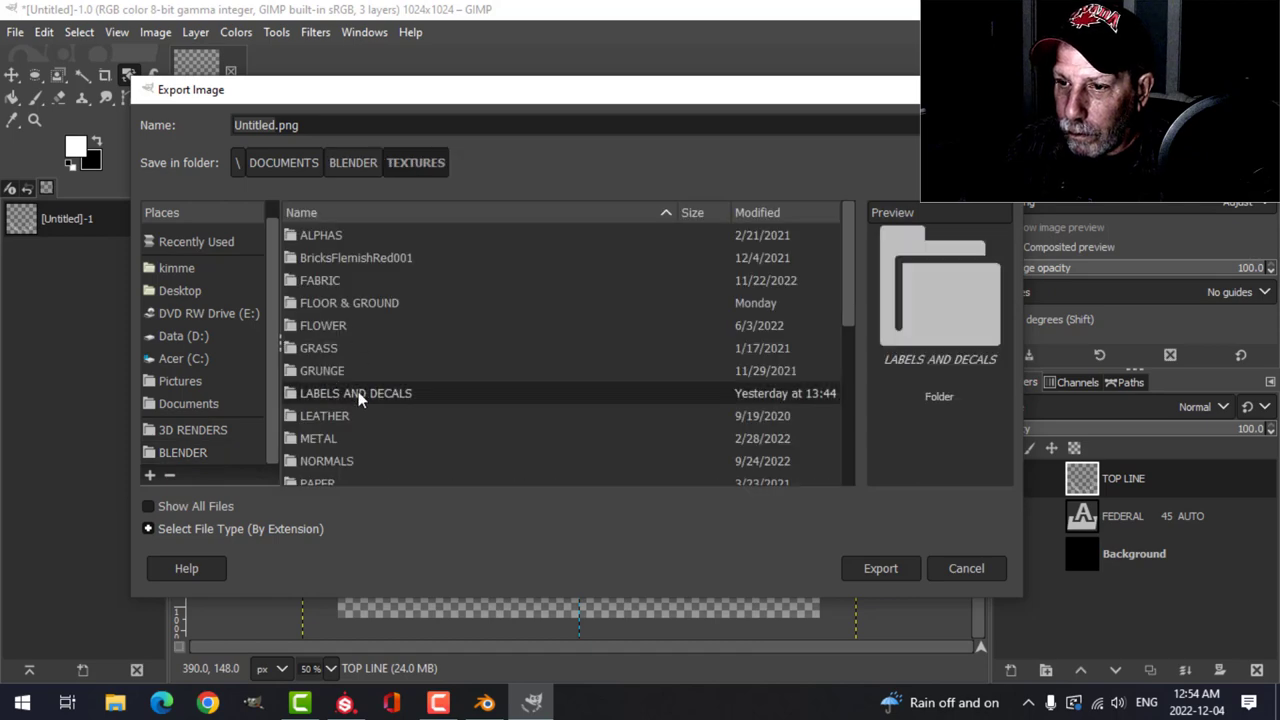
{"action": "double_click", "coordinate": [356, 392]}
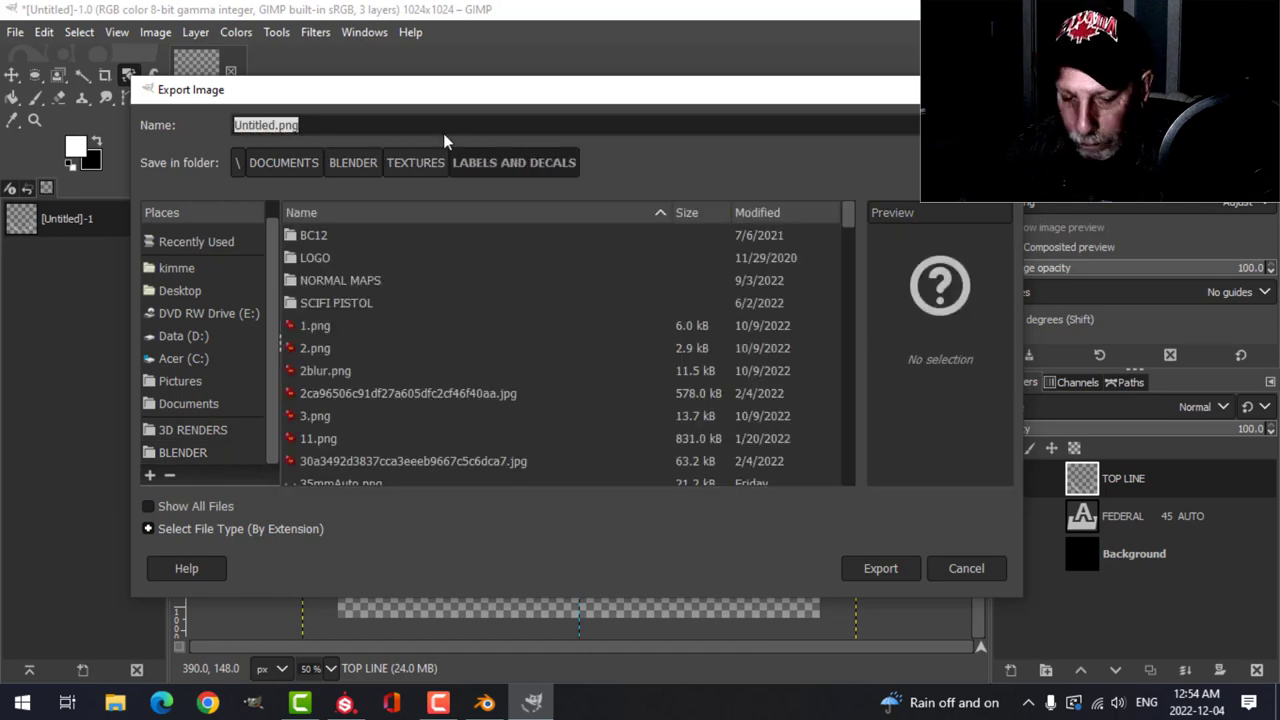
- Export the headstamp image as '45 AUTO.png' and return to Substance Painter
{"action": "type", "text": "45"}
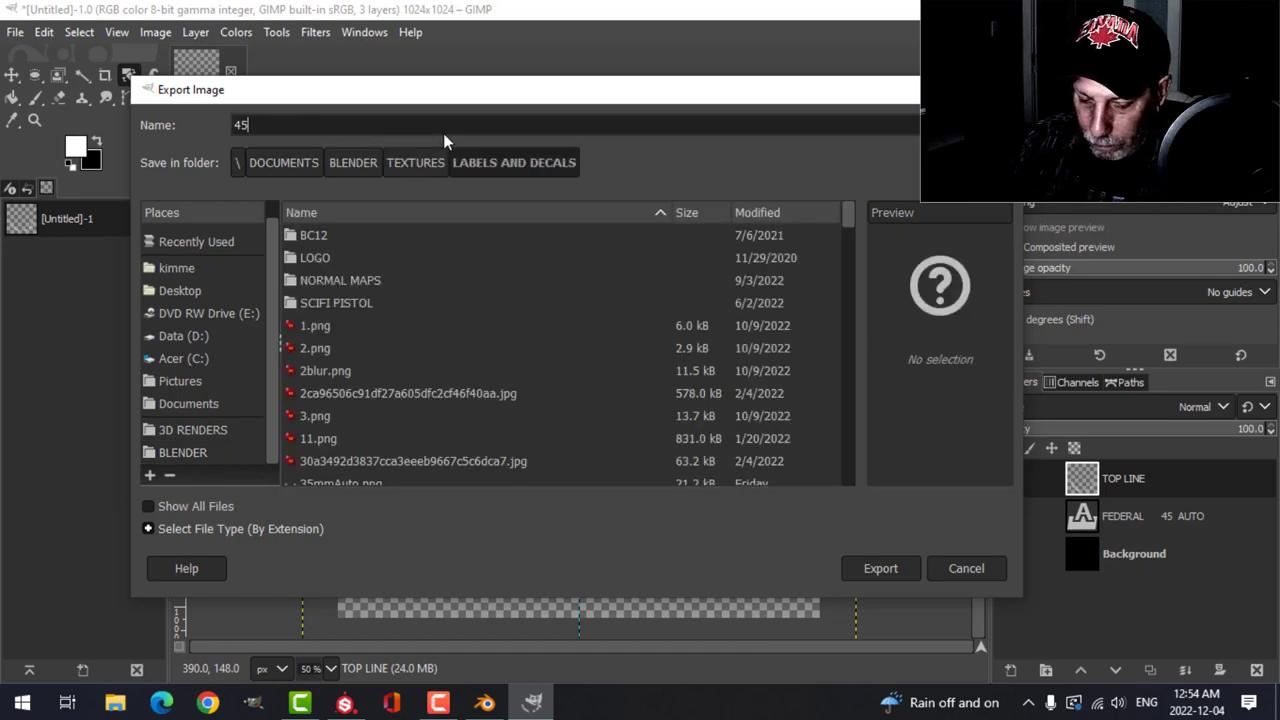
{"action": "type", "text": "AUTO"}
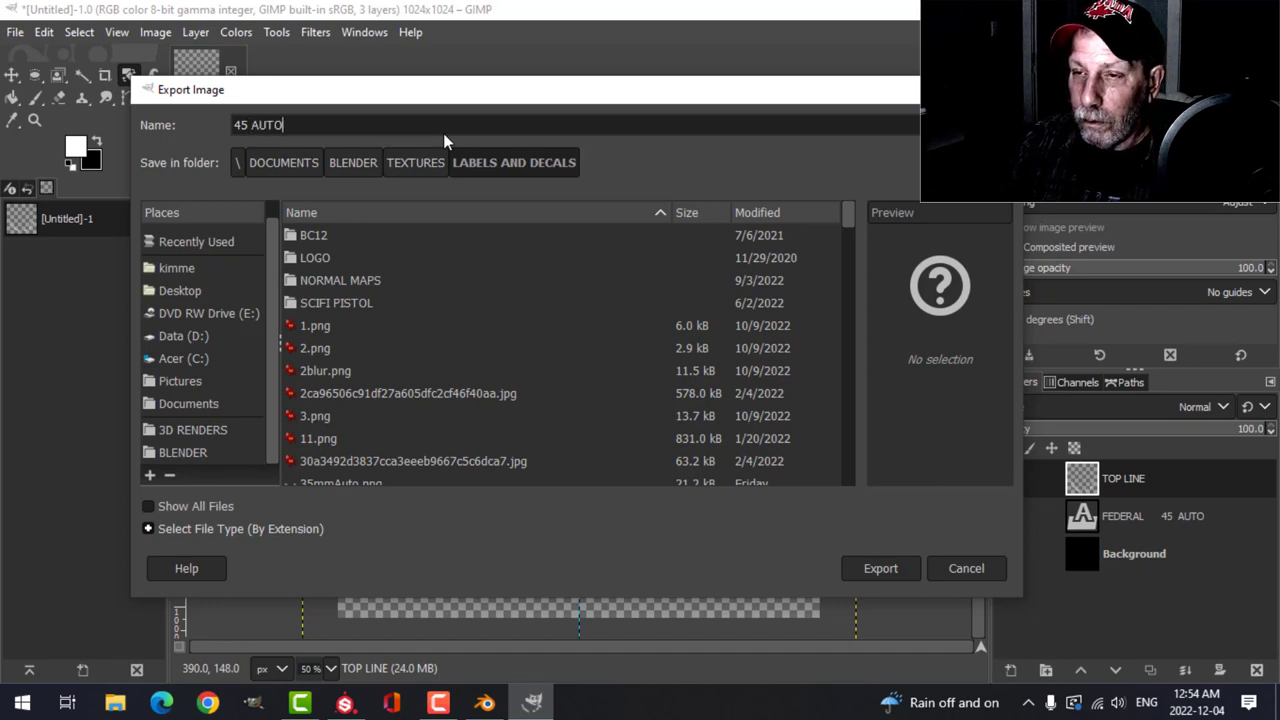
{"action": "type", "text": ".png"}
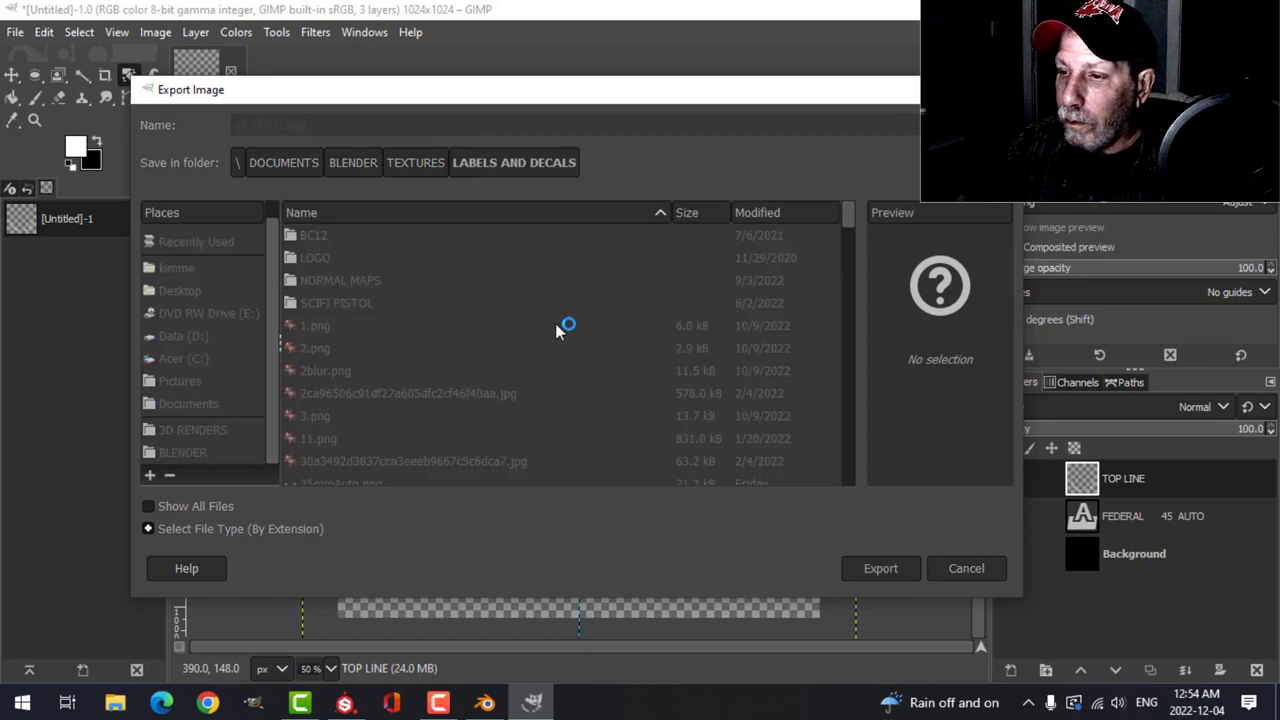
{"action": "left_click", "coordinate": [880, 568]}
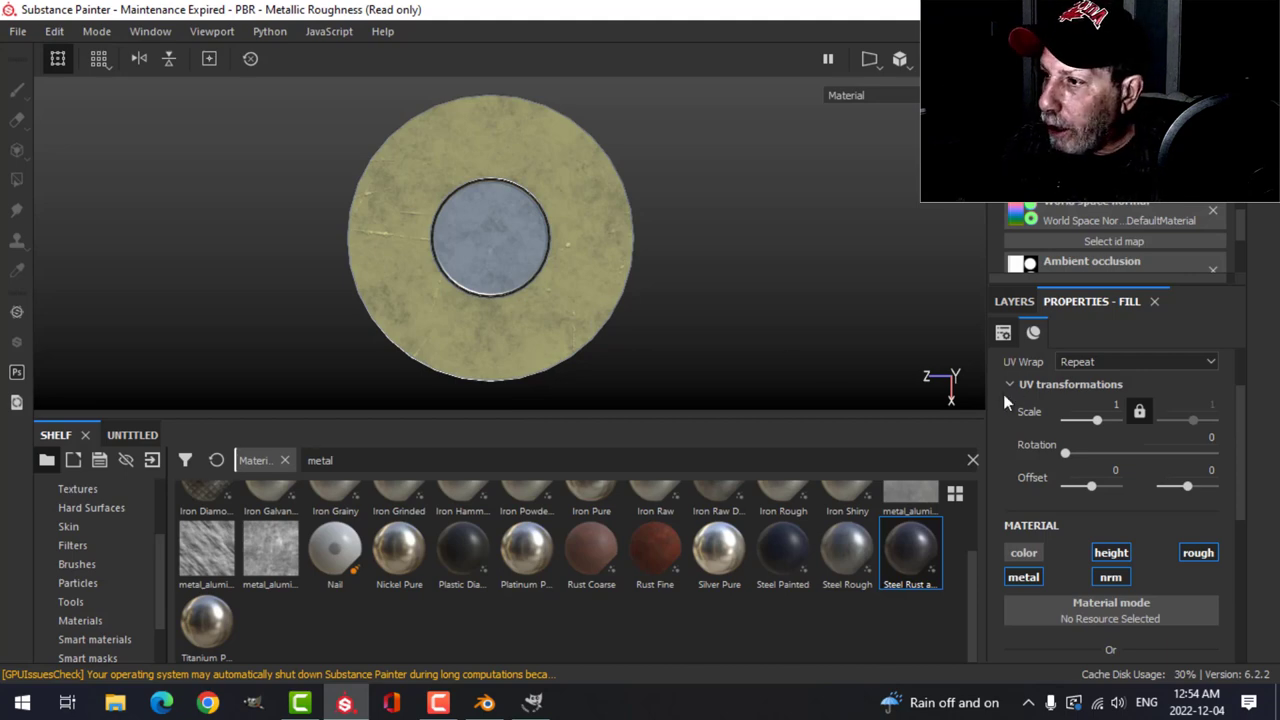
- Add a fill layer with height about -0.15 for engraving and start Import resources
{"action": "left_click", "coordinate": [1014, 300]}
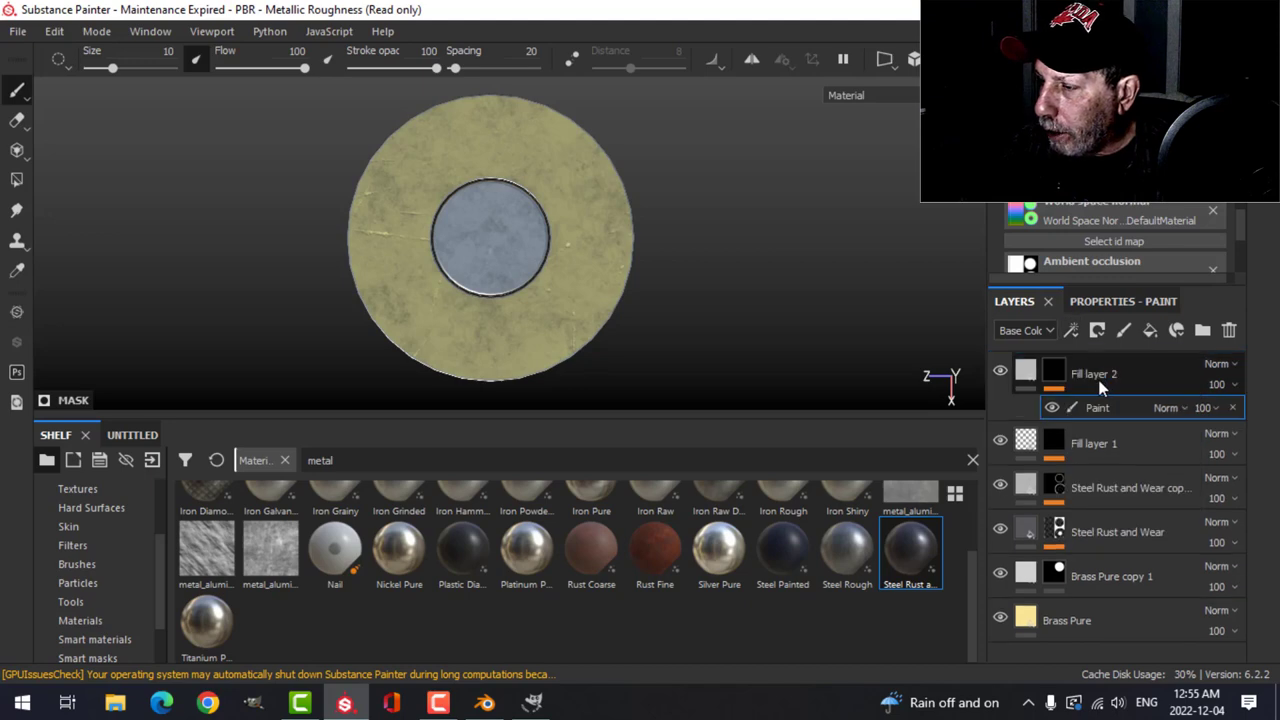
{"action": "left_click", "coordinate": [1092, 374]}
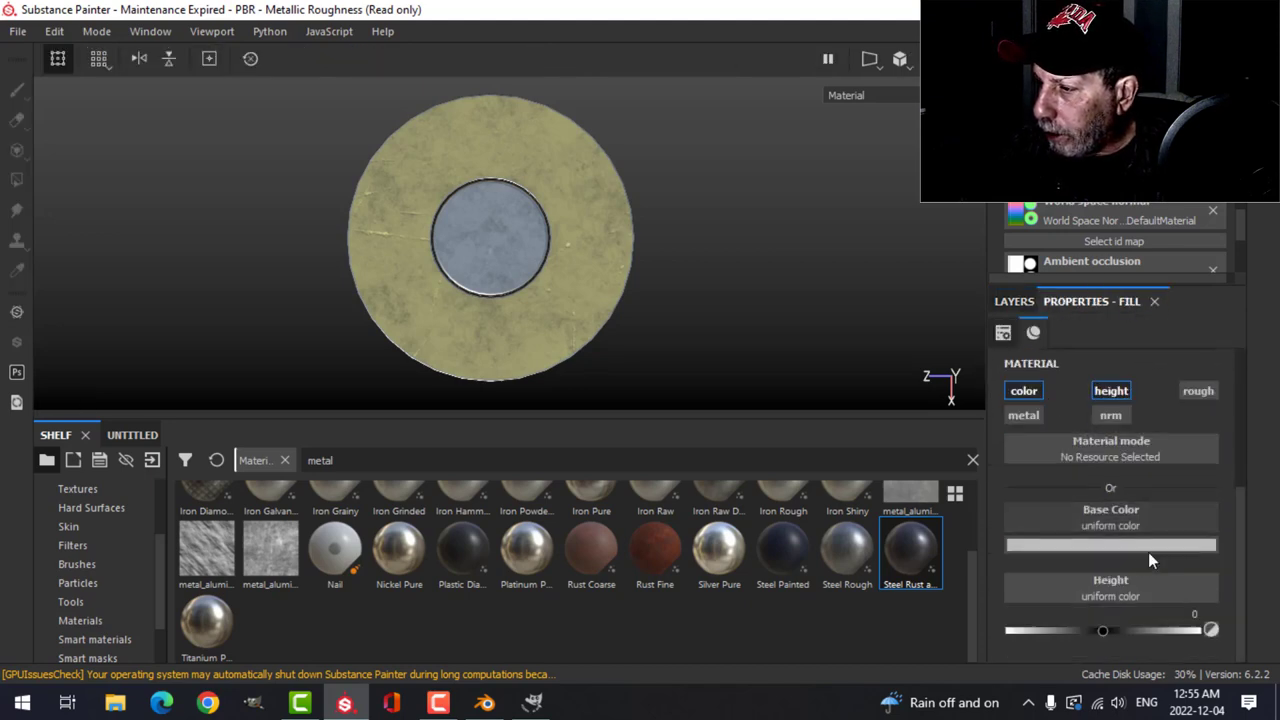
{"action": "left_click", "coordinate": [1110, 544]}
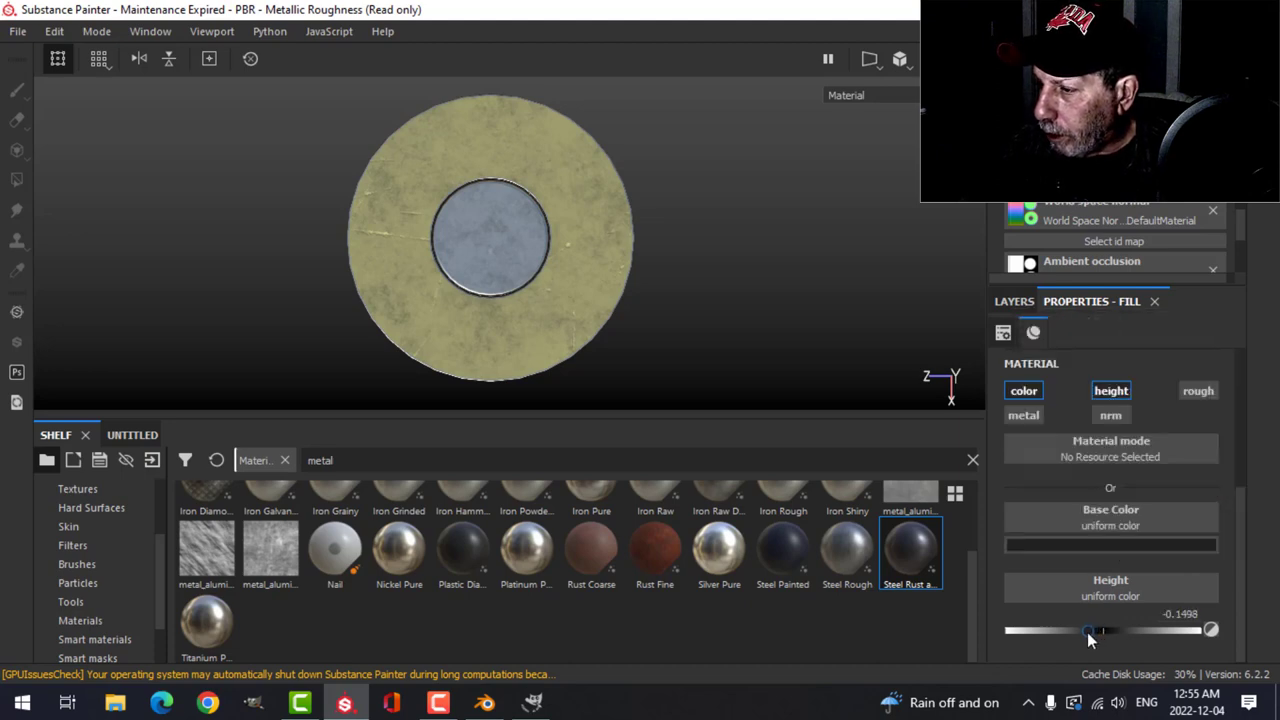
{"action": "left_click", "coordinate": [1014, 300]}
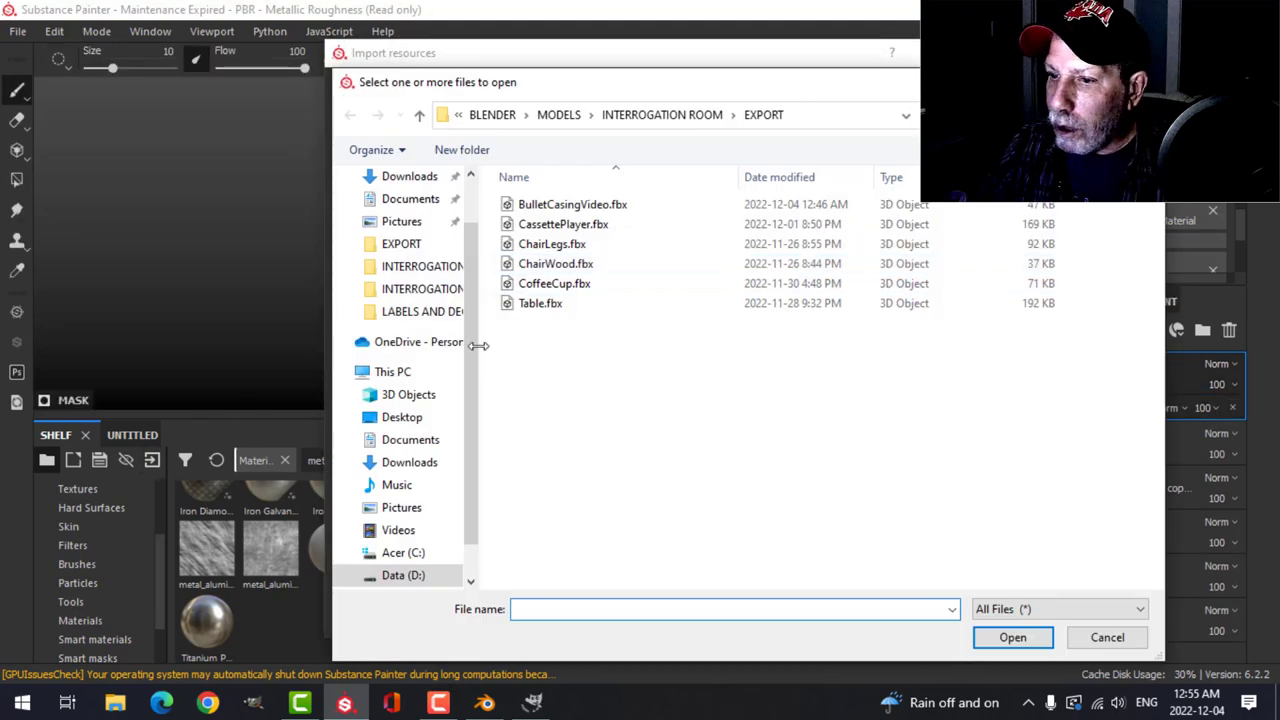
- Import 45 AUTO.png from Documents/Blender/Textures/Labels and Decals as an alpha stamp
{"action": "left_click", "coordinate": [404, 576]}
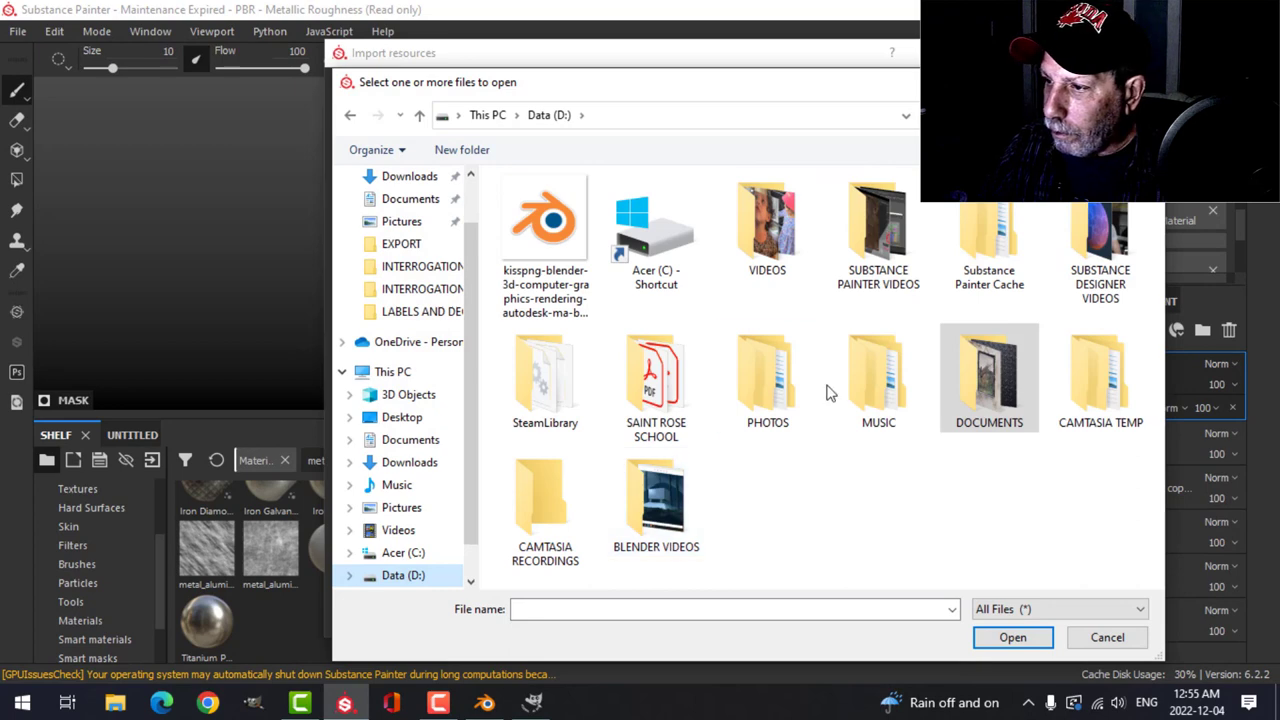
{"action": "double_click", "coordinate": [988, 376]}
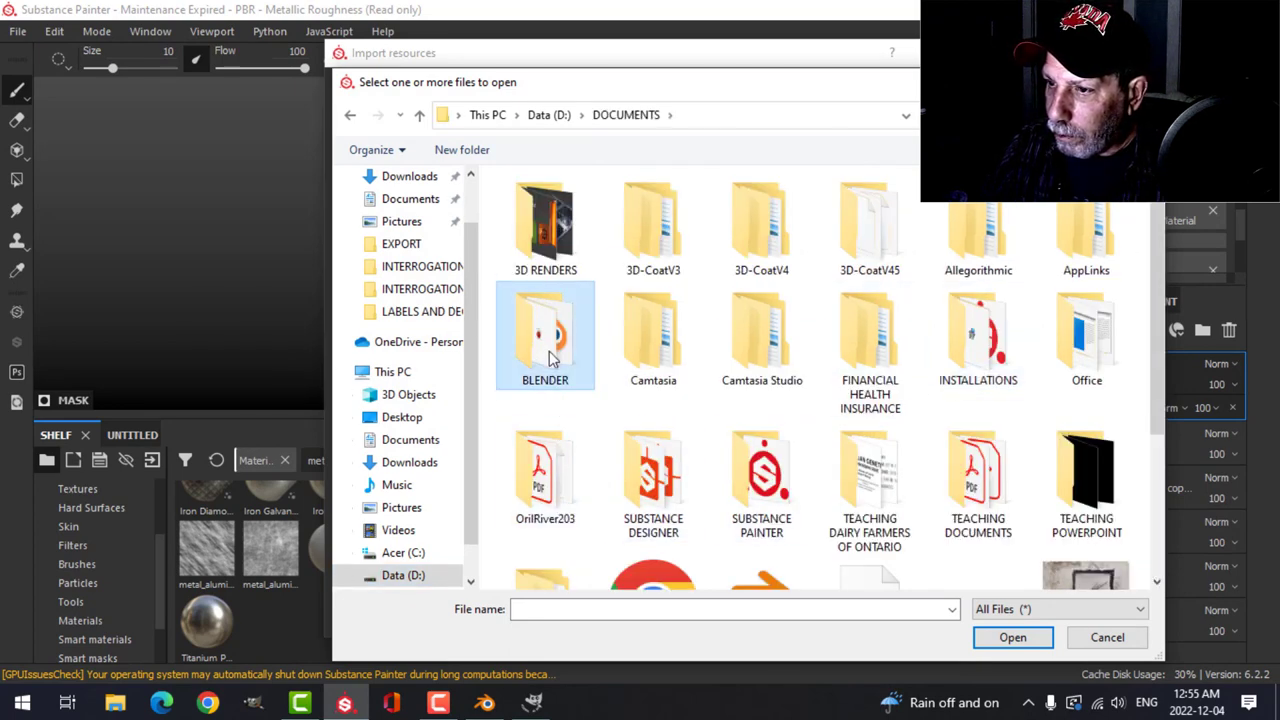
{"action": "double_click", "coordinate": [544, 336]}
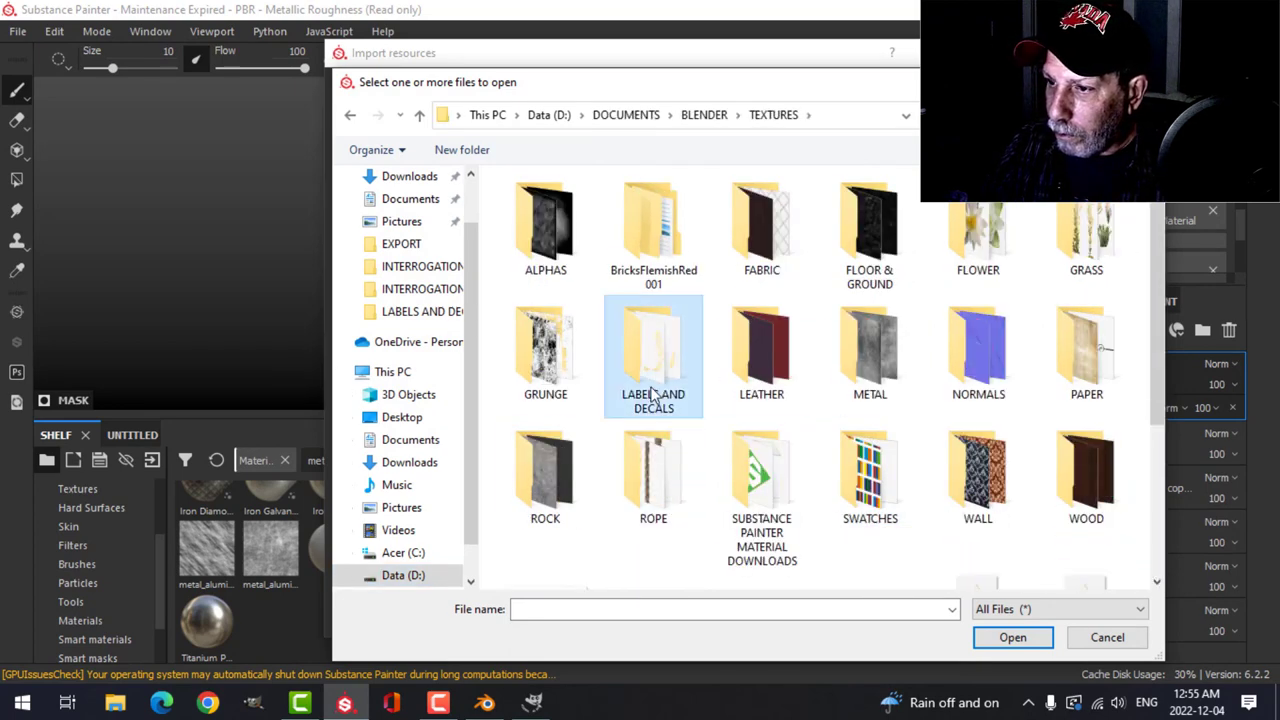
{"action": "double_click", "coordinate": [652, 350]}
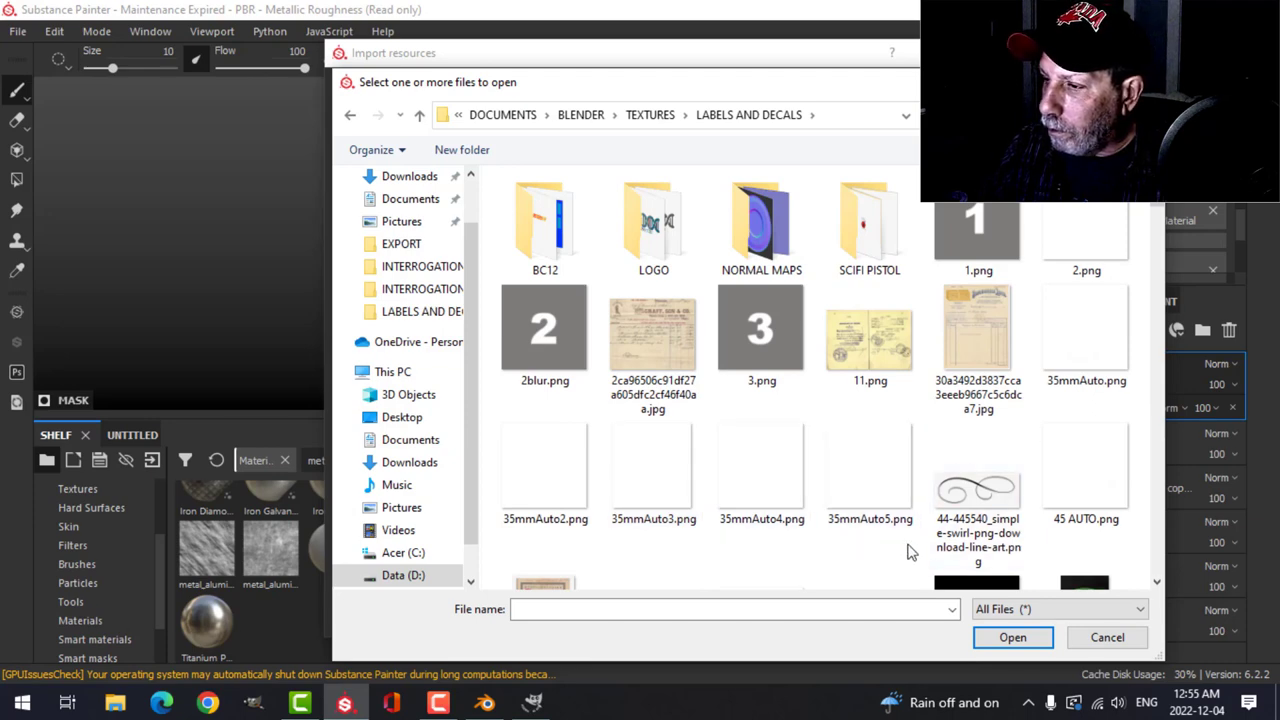
{"action": "left_click", "coordinate": [1012, 636]}
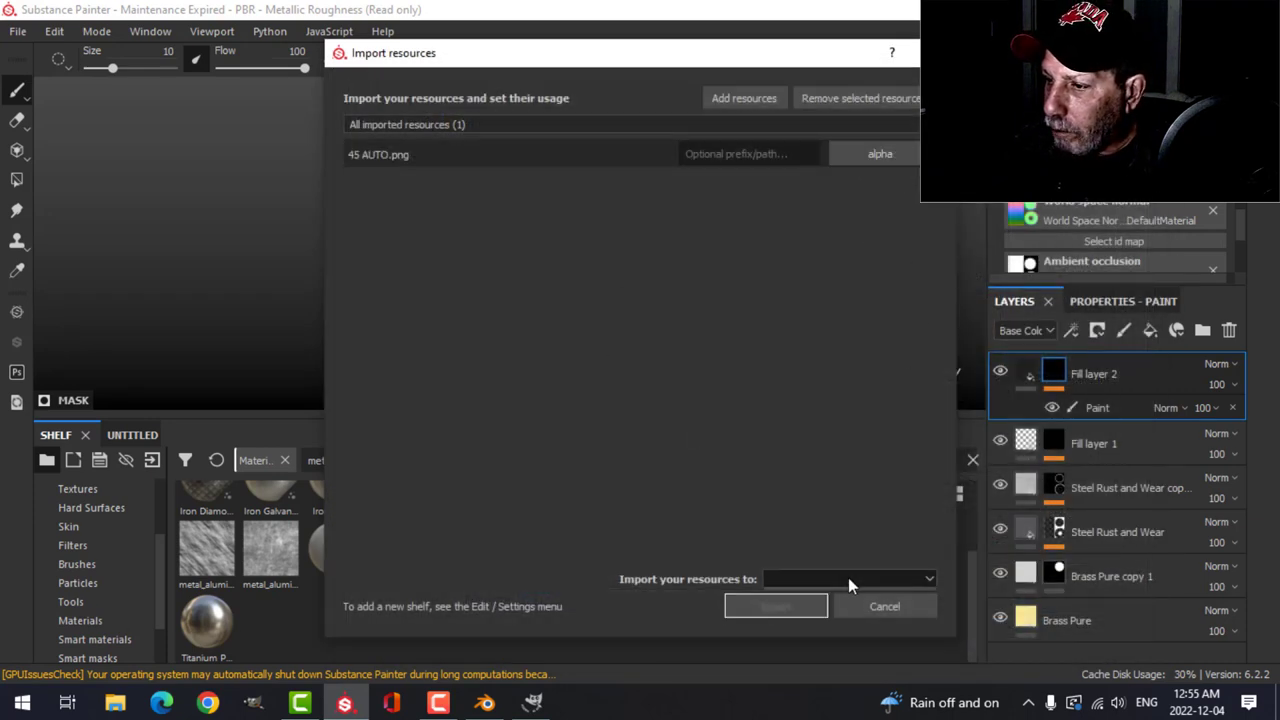
{"action": "left_click", "coordinate": [776, 606]}
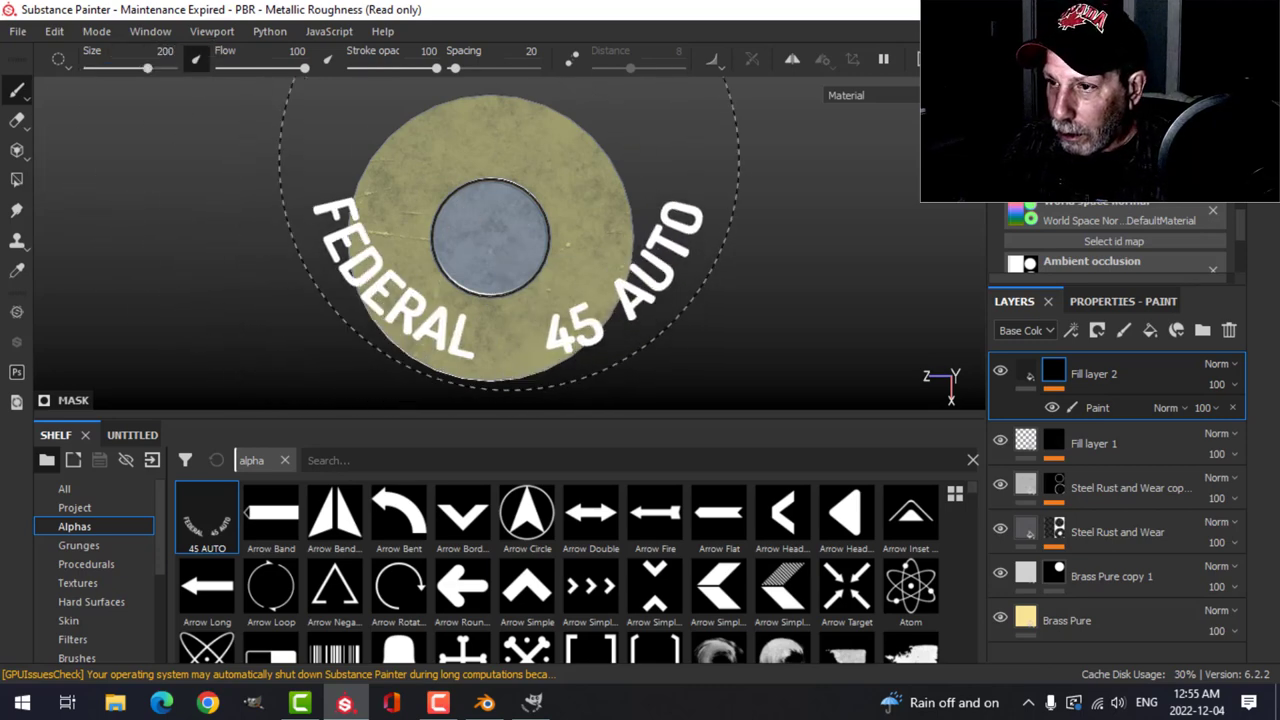
- Adjust the brush Size until the FEDERAL 45 AUTO alpha fits within the casing head rim
{"action": "left_click_drag", "start_coordinate": [148, 68], "coordinate": [128, 68]}
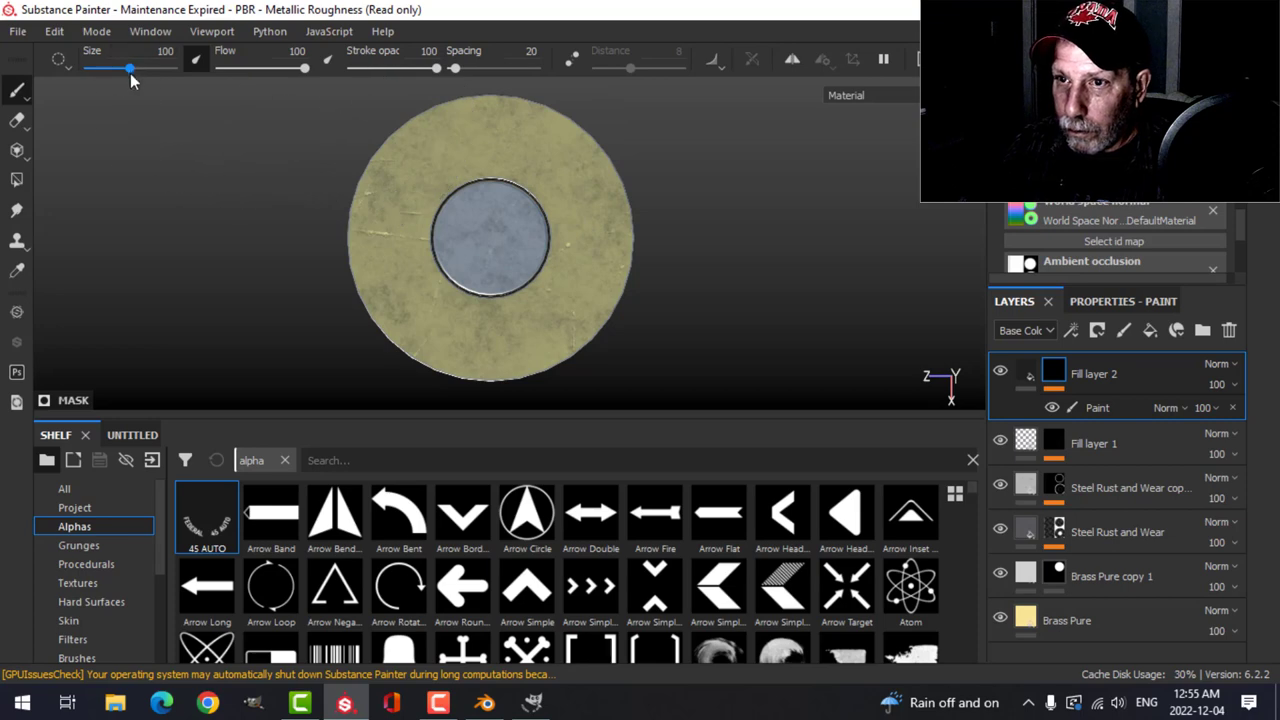
{"action": "left_click_drag", "start_coordinate": [128, 68], "coordinate": [158, 68]}
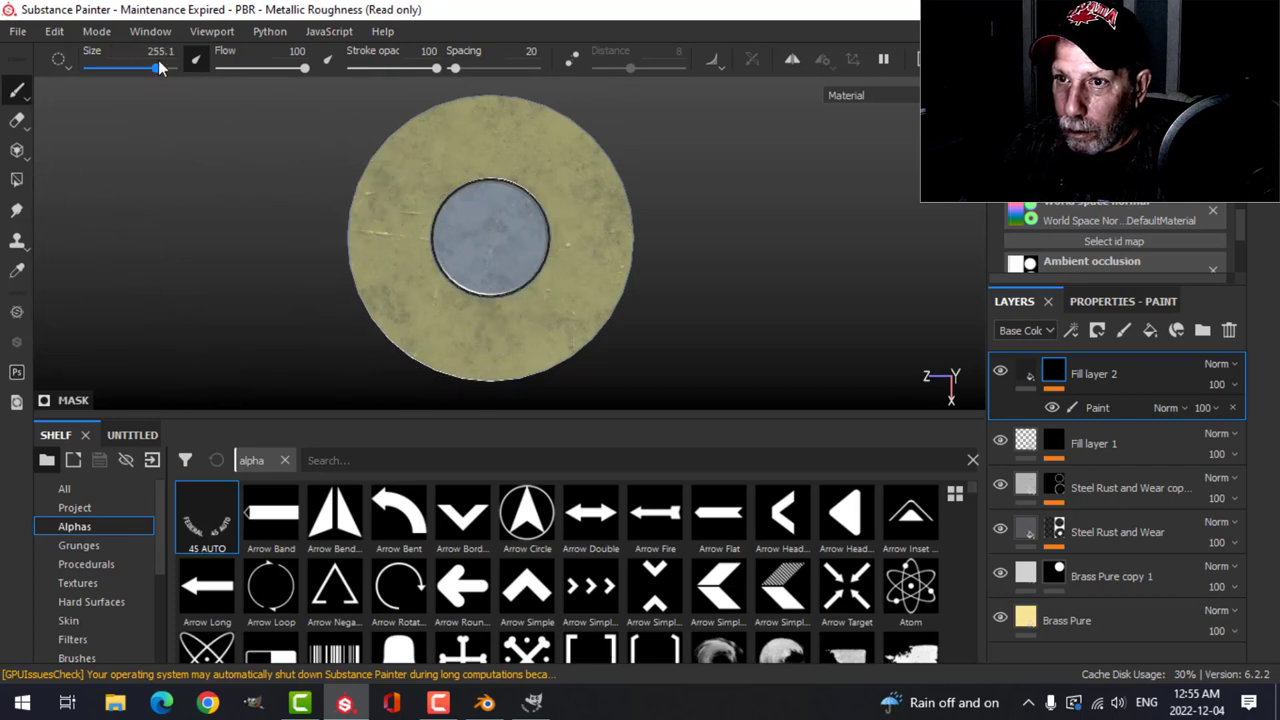
{"action": "left_click_drag", "start_coordinate": [160, 68], "coordinate": [146, 68]}
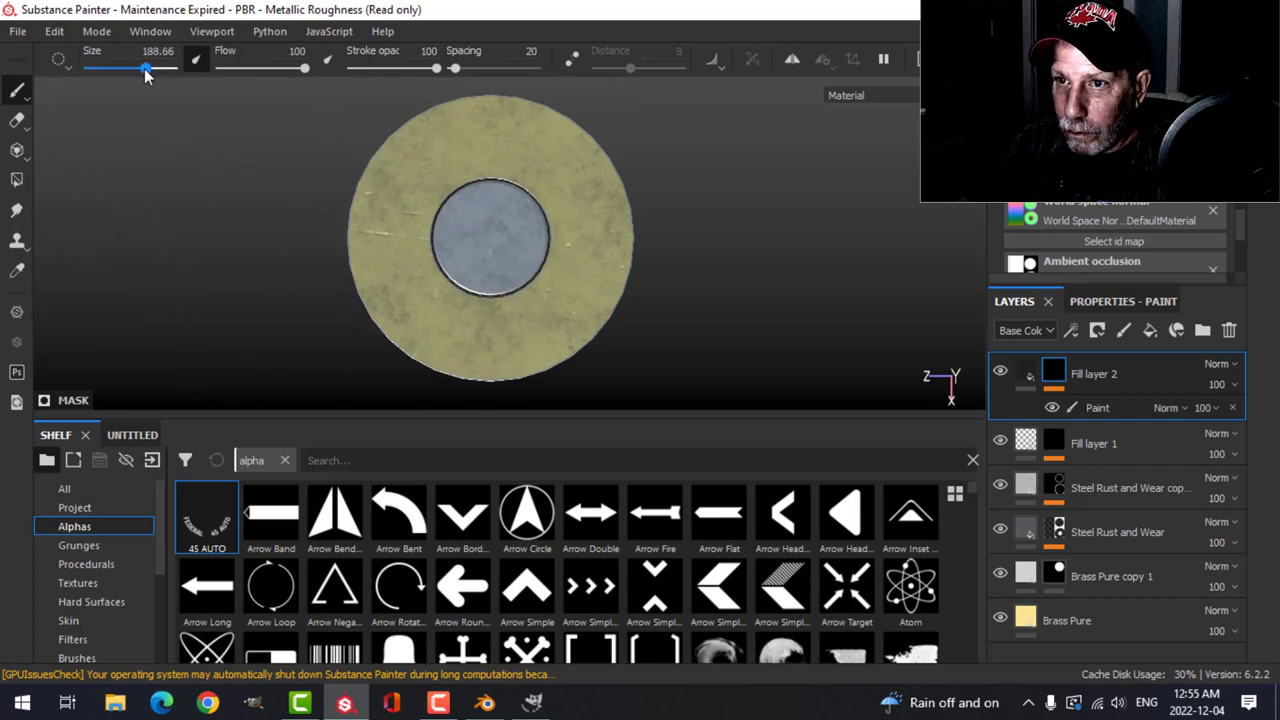
{"action": "left_click_drag", "start_coordinate": [148, 68], "coordinate": [144, 68]}
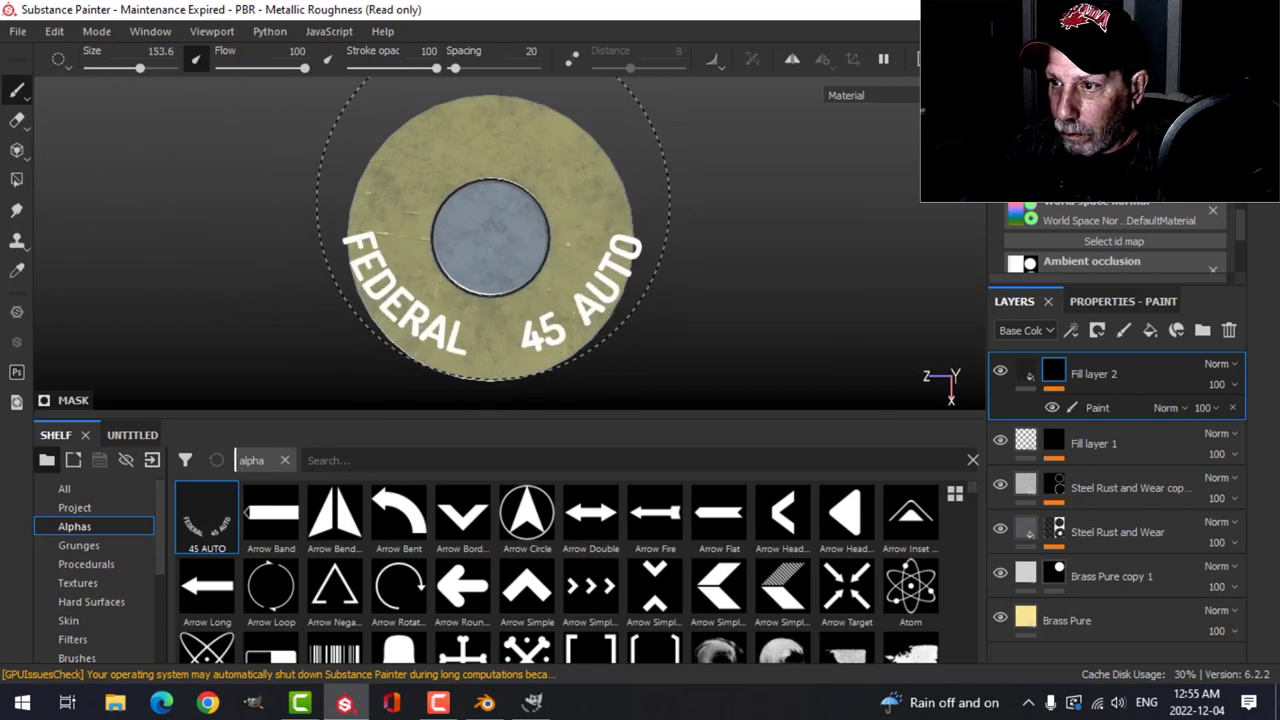
{"action": "left_click_drag", "start_coordinate": [140, 68], "coordinate": [138, 68]}
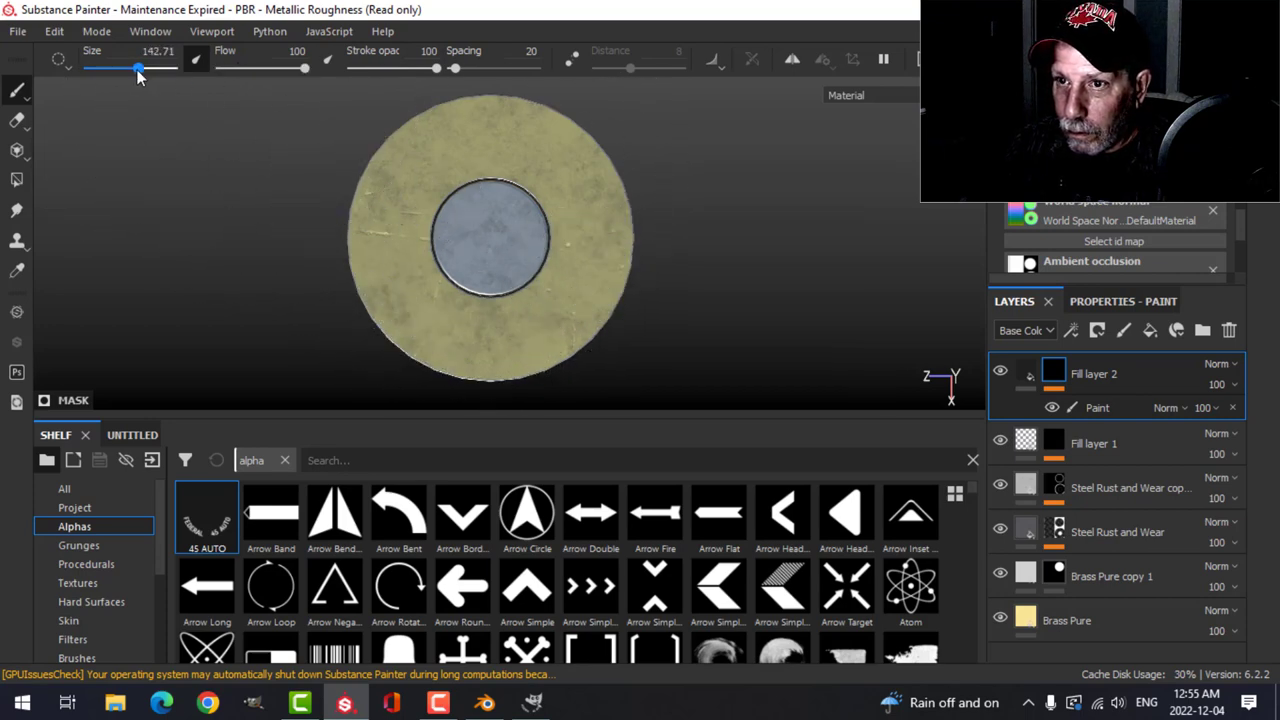
{"action": "left_click_drag", "start_coordinate": [138, 68], "coordinate": [132, 68]}
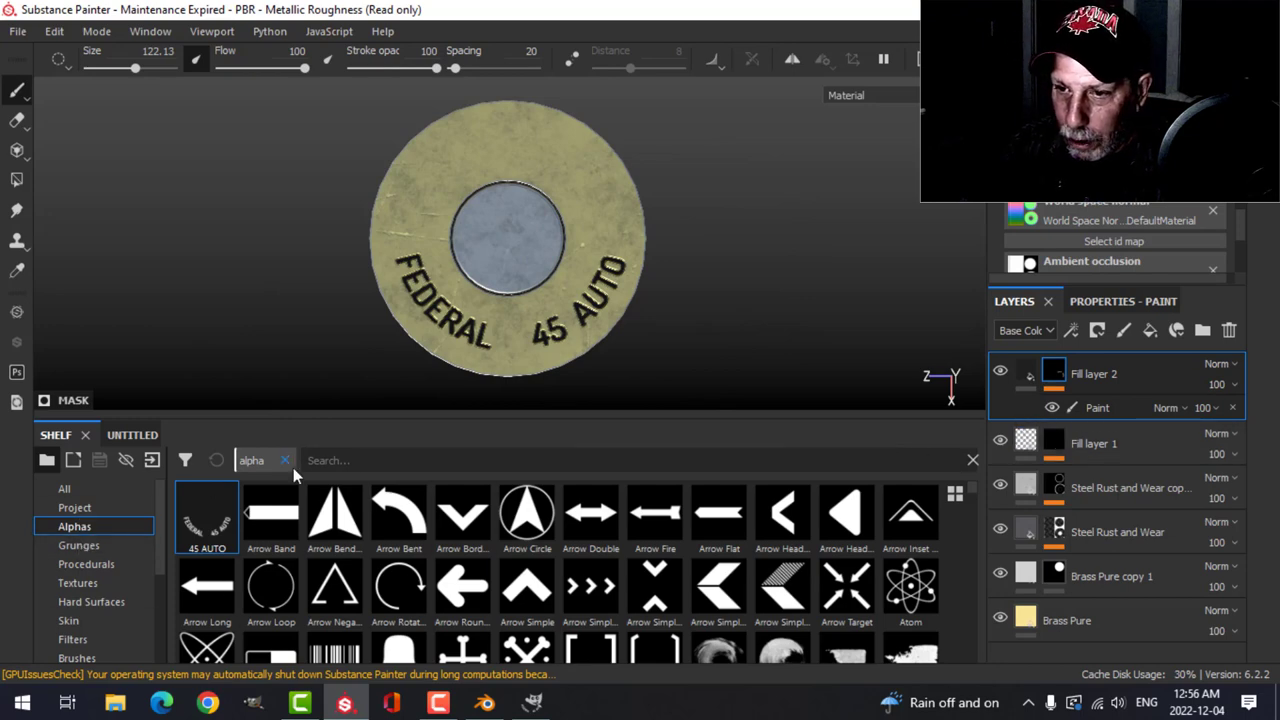
- Find the Sign Radiation alpha via 'radi' and stamp it on the casing head
{"action": "type", "text": "radi"}
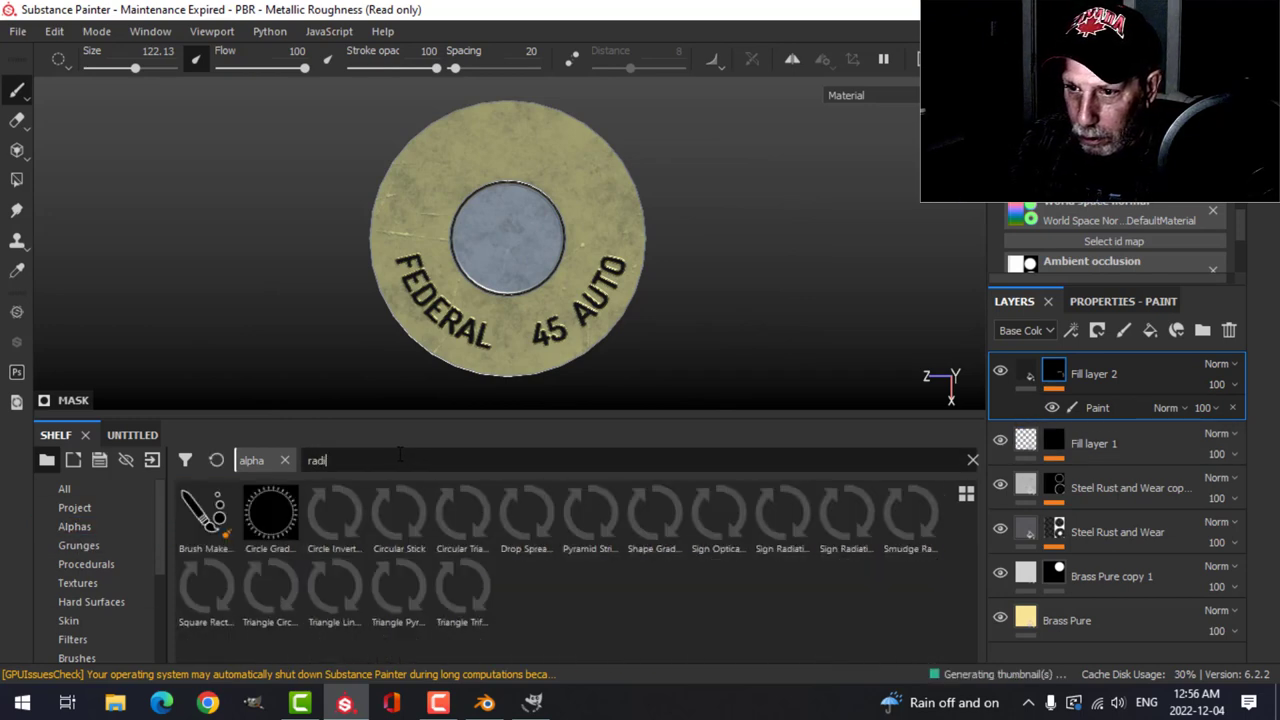
{"action": "left_click", "coordinate": [844, 512]}
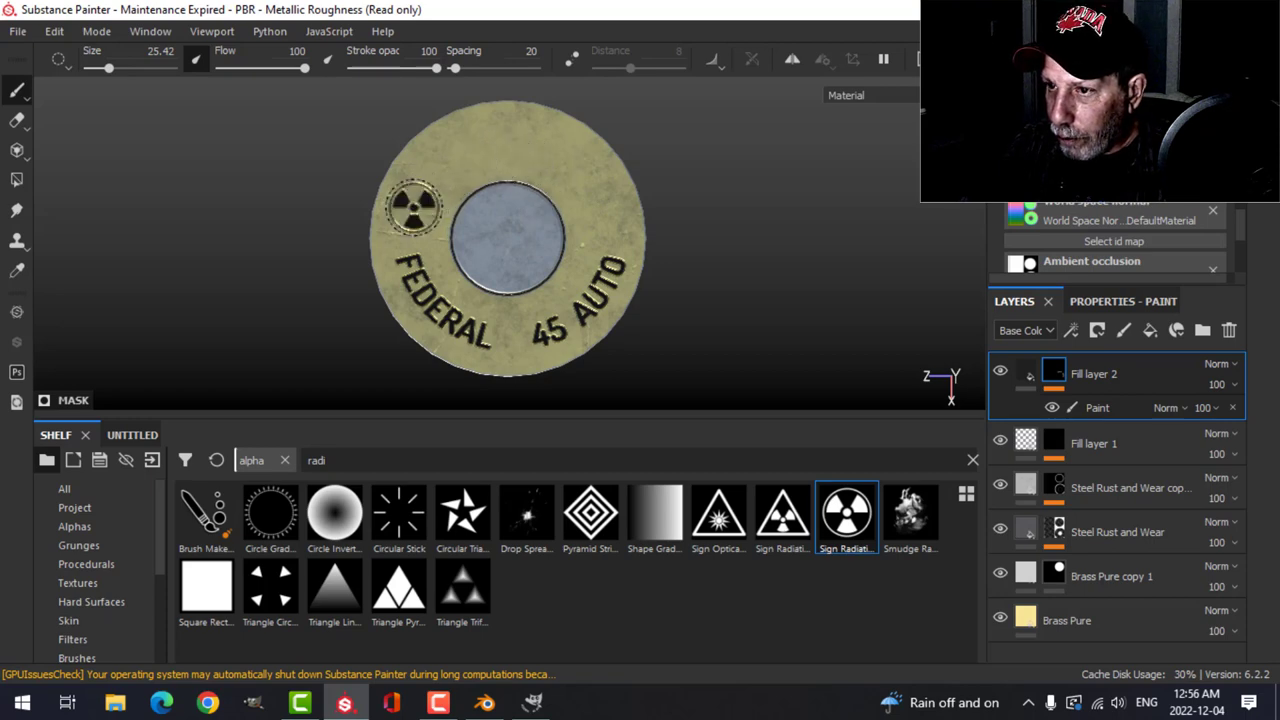
{"action": "left_click", "coordinate": [610, 204]}
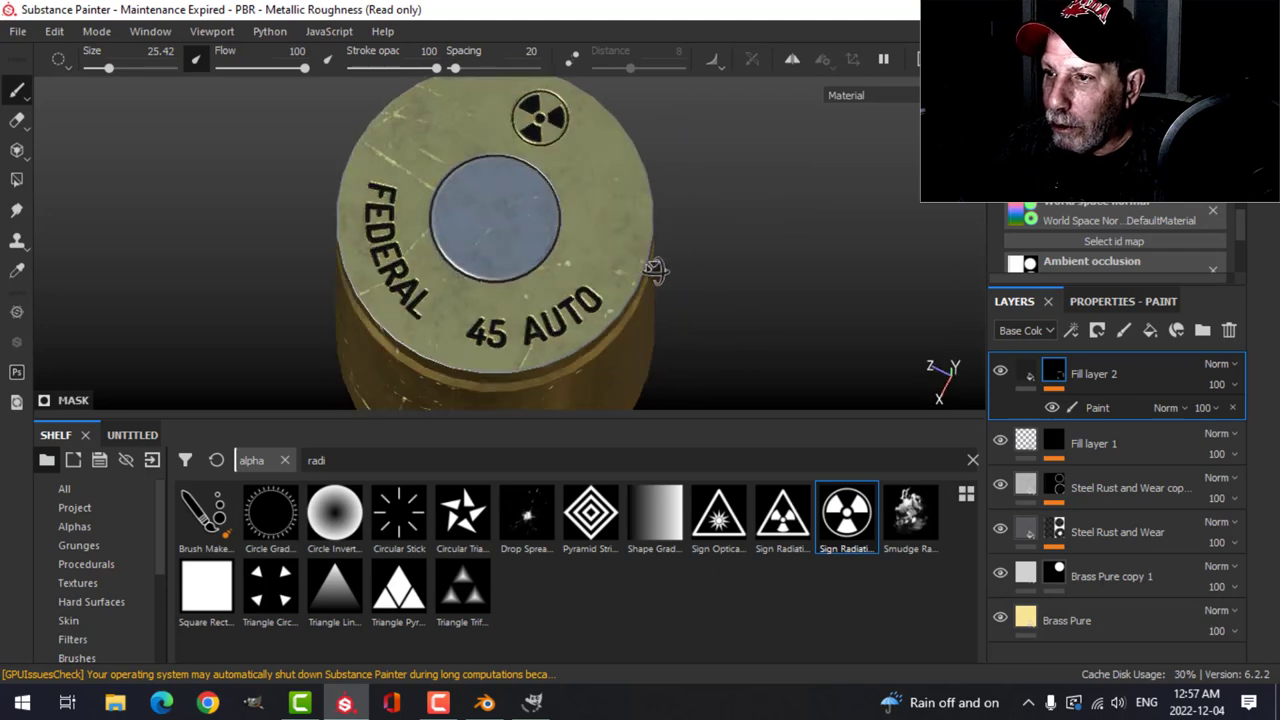
- Rename the layer 'scratches' and orbit to inspect the finished headstamp
{"action": "left_click_drag", "start_coordinate": [650, 270], "coordinate": [710, 310]}
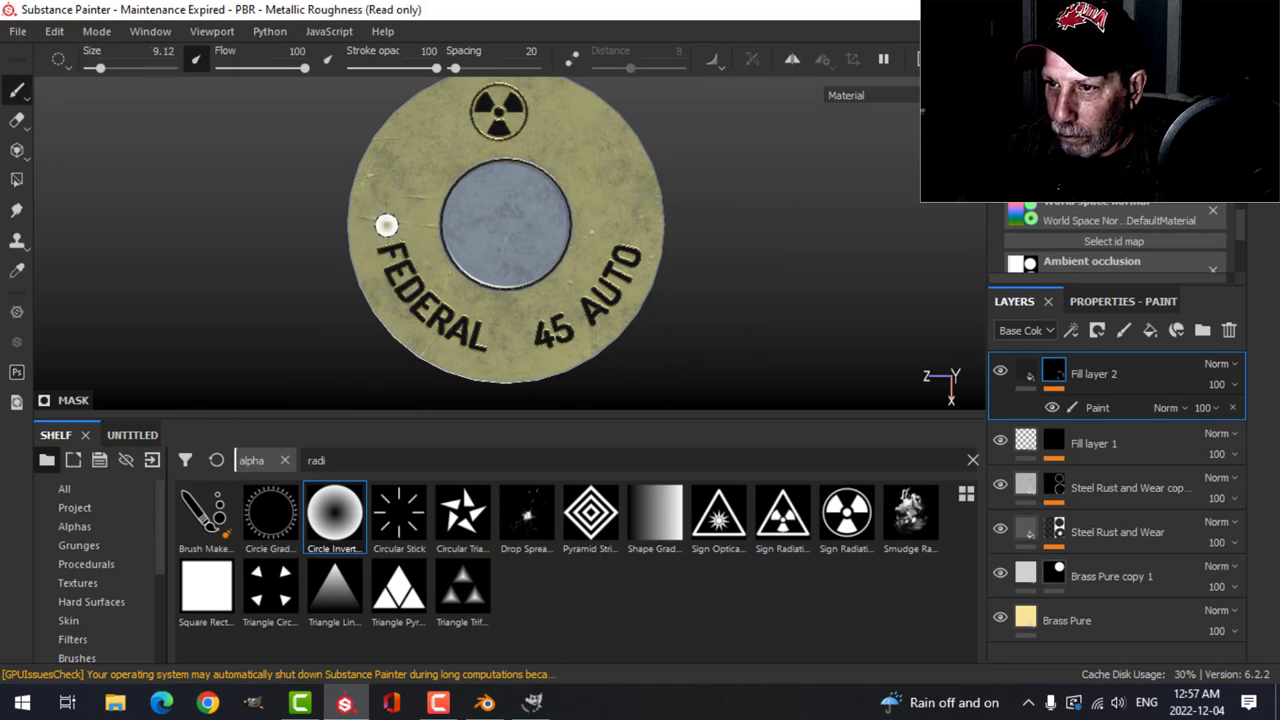
{"action": "mouse_move", "coordinate": [628, 220]}
{"action": "type", "text": "text"}
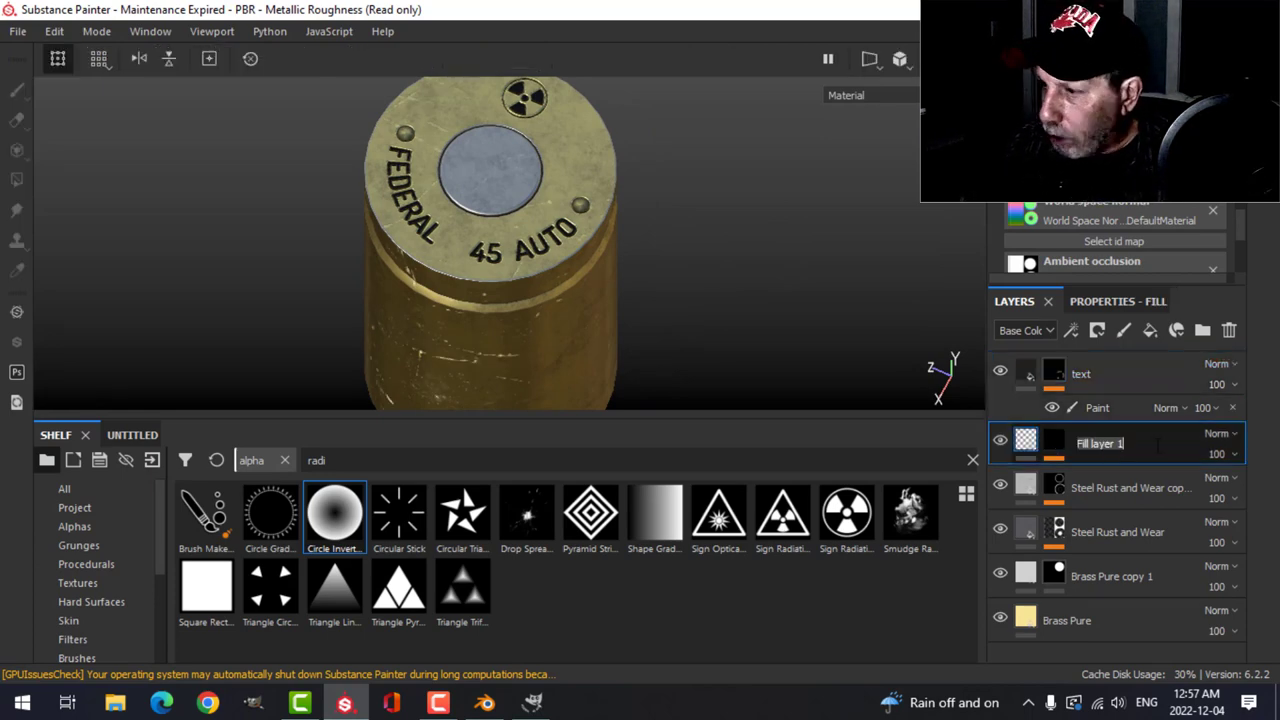
{"action": "type", "text": "scratches"}
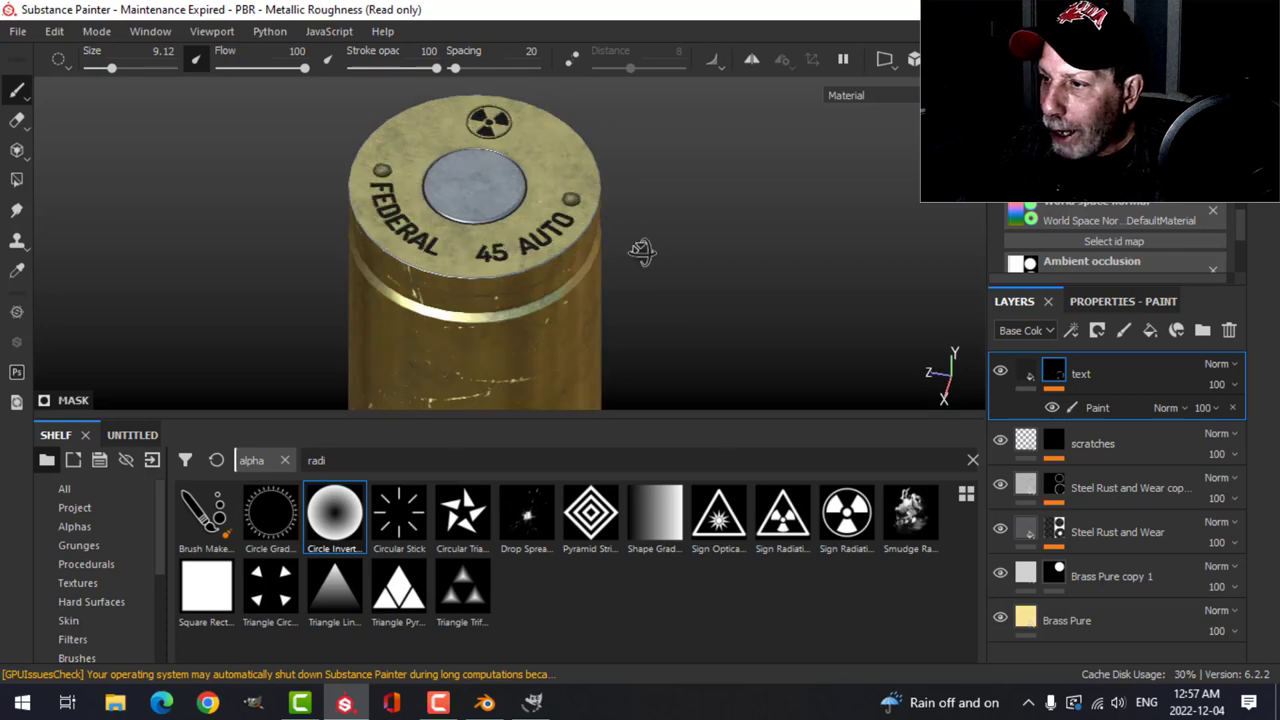
{"action": "left_click_drag", "start_coordinate": [640, 250], "coordinate": [680, 276]}
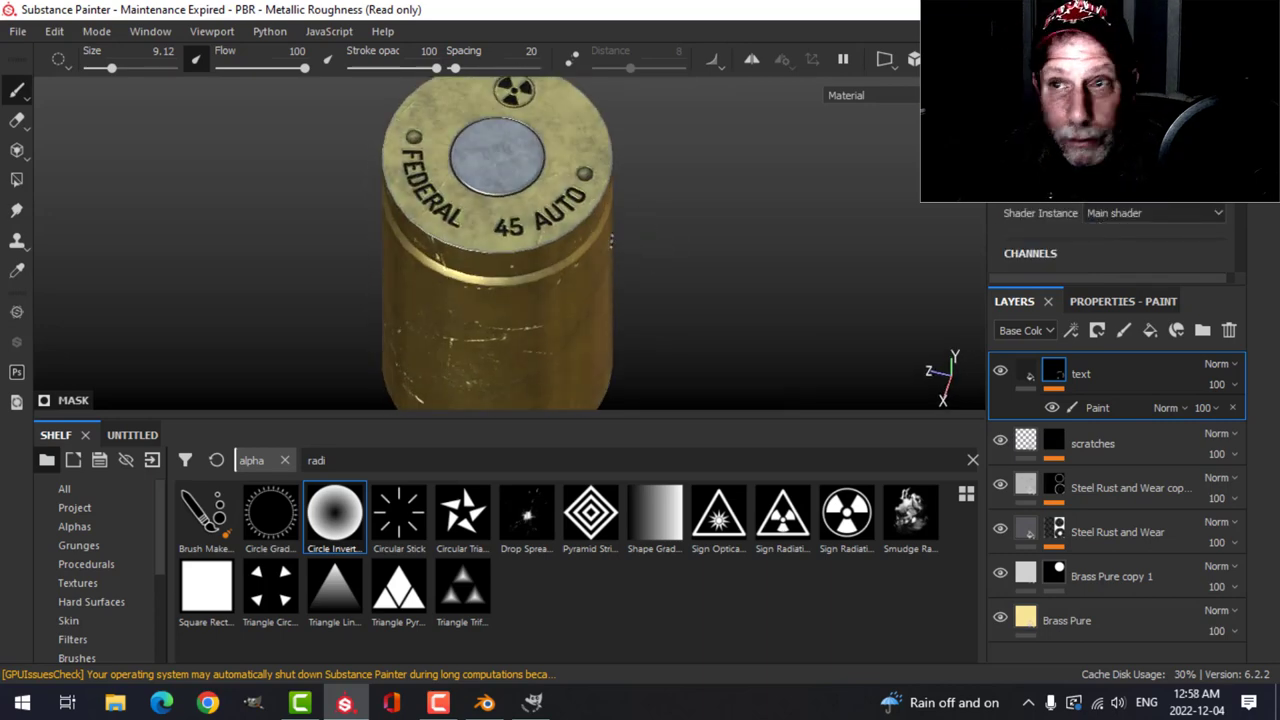
- In Blender's Shading workspace, load the BulletCasing texture maps via Principled Texture Setup
{"action": "left_click", "coordinate": [484, 702]}
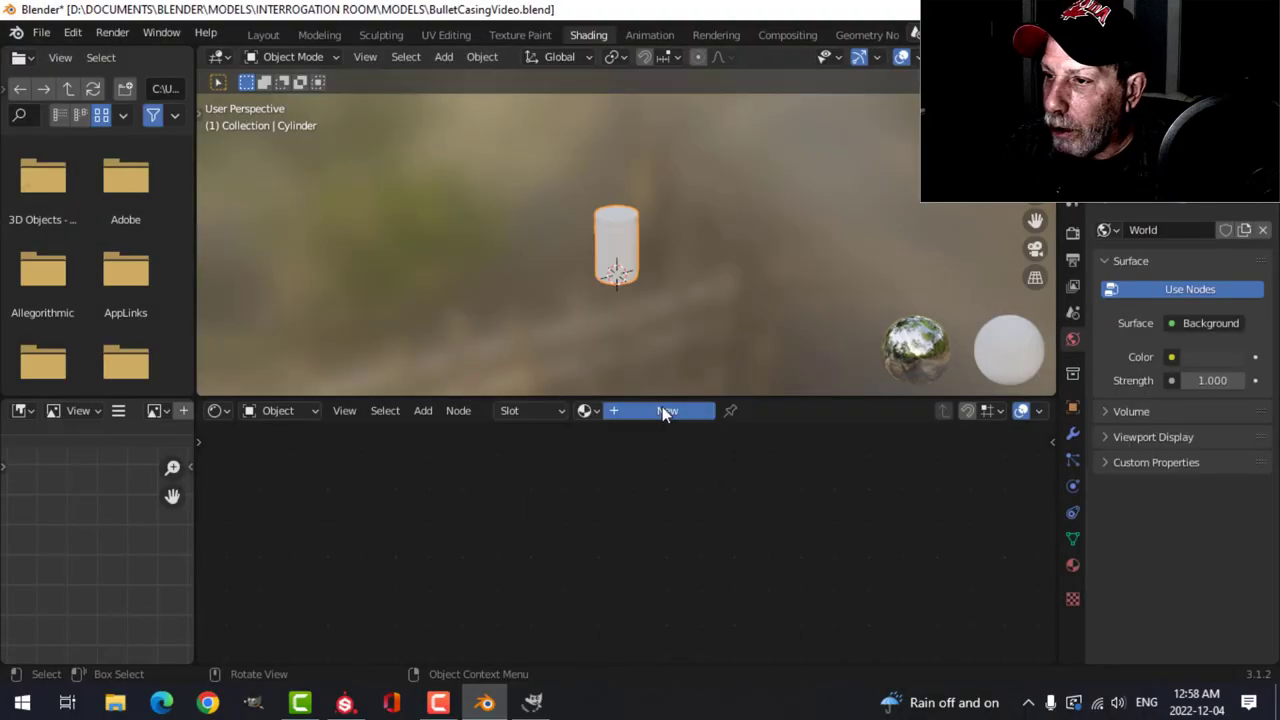
{"action": "left_click", "coordinate": [658, 412]}
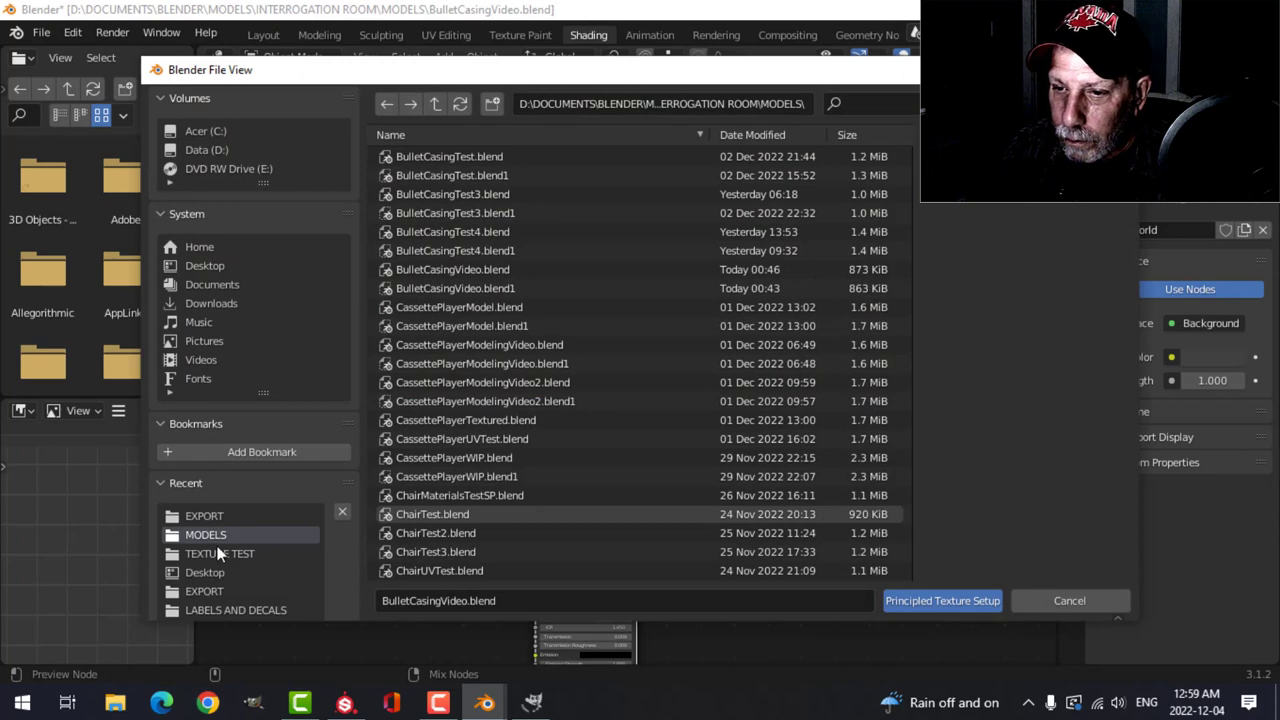
{"action": "scroll", "scroll_direction": "down", "scroll_amount": 3}
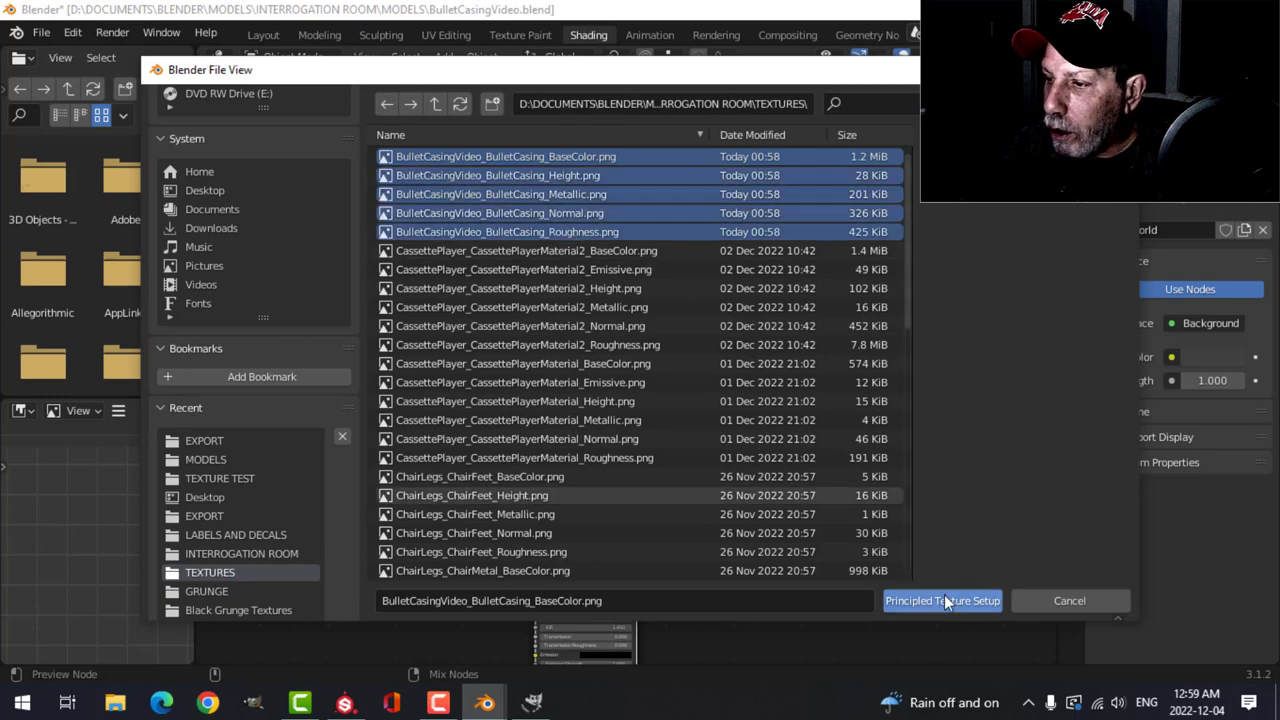
{"action": "left_click", "coordinate": [940, 600]}
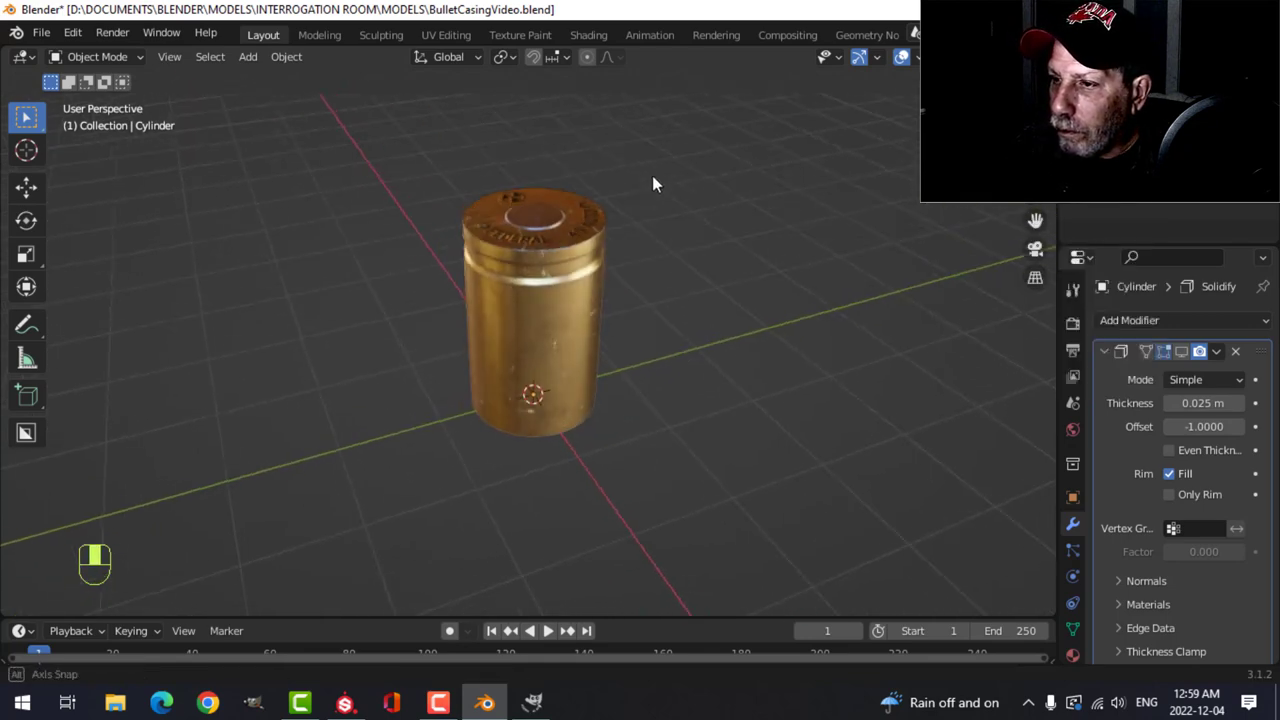
{"action": "left_click_drag", "start_coordinate": [656, 184], "coordinate": [678, 326]}
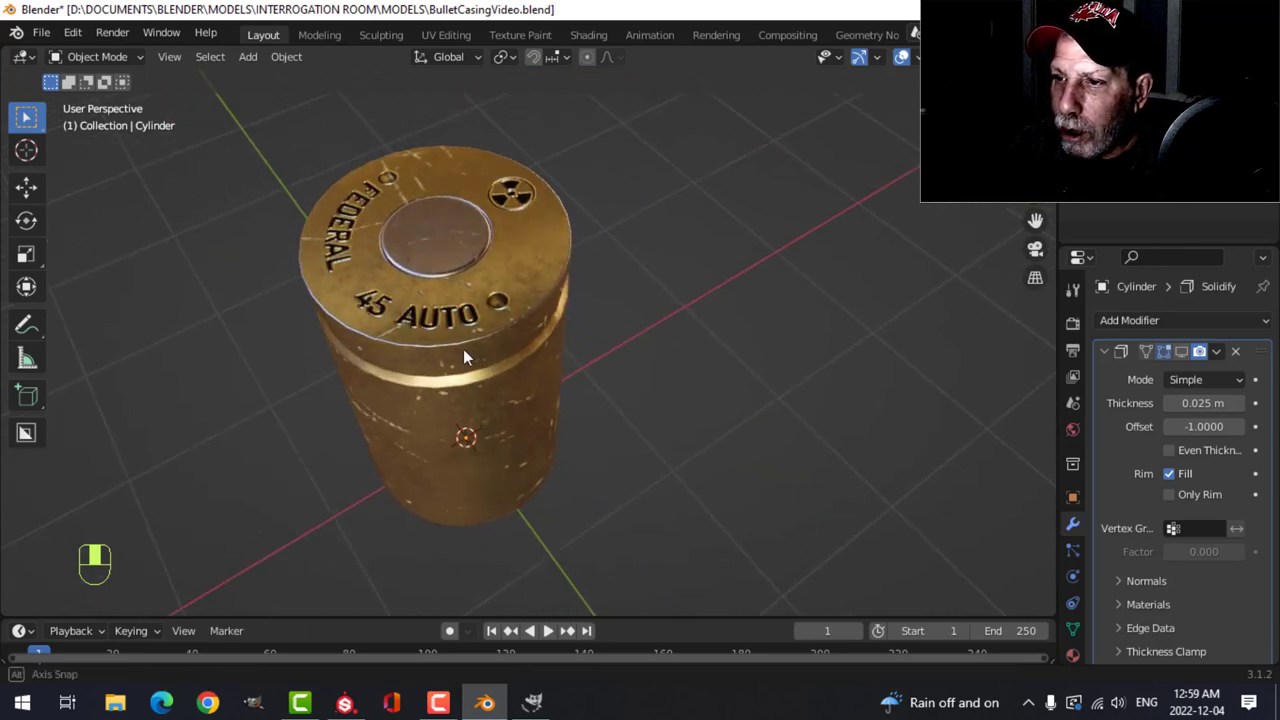
{"action": "left_click_drag", "start_coordinate": [464, 356], "coordinate": [610, 216]}
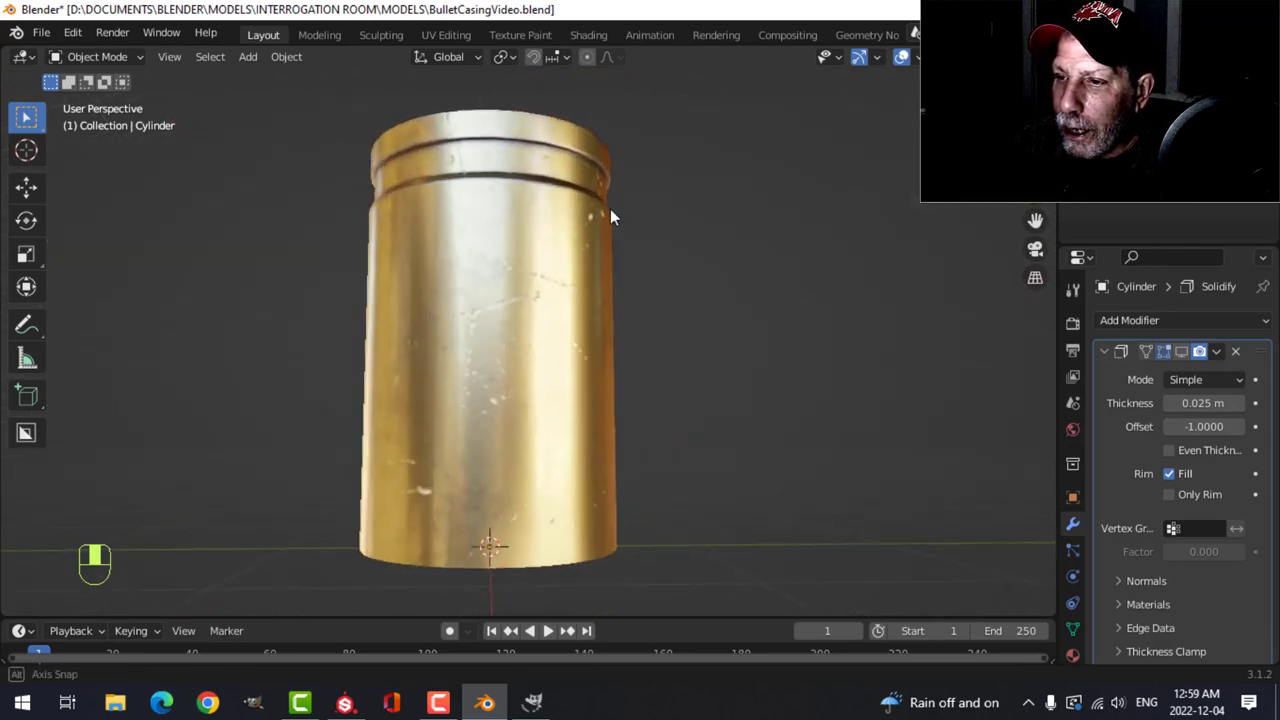
{"action": "left_click_drag", "start_coordinate": [612, 216], "coordinate": [640, 330]}
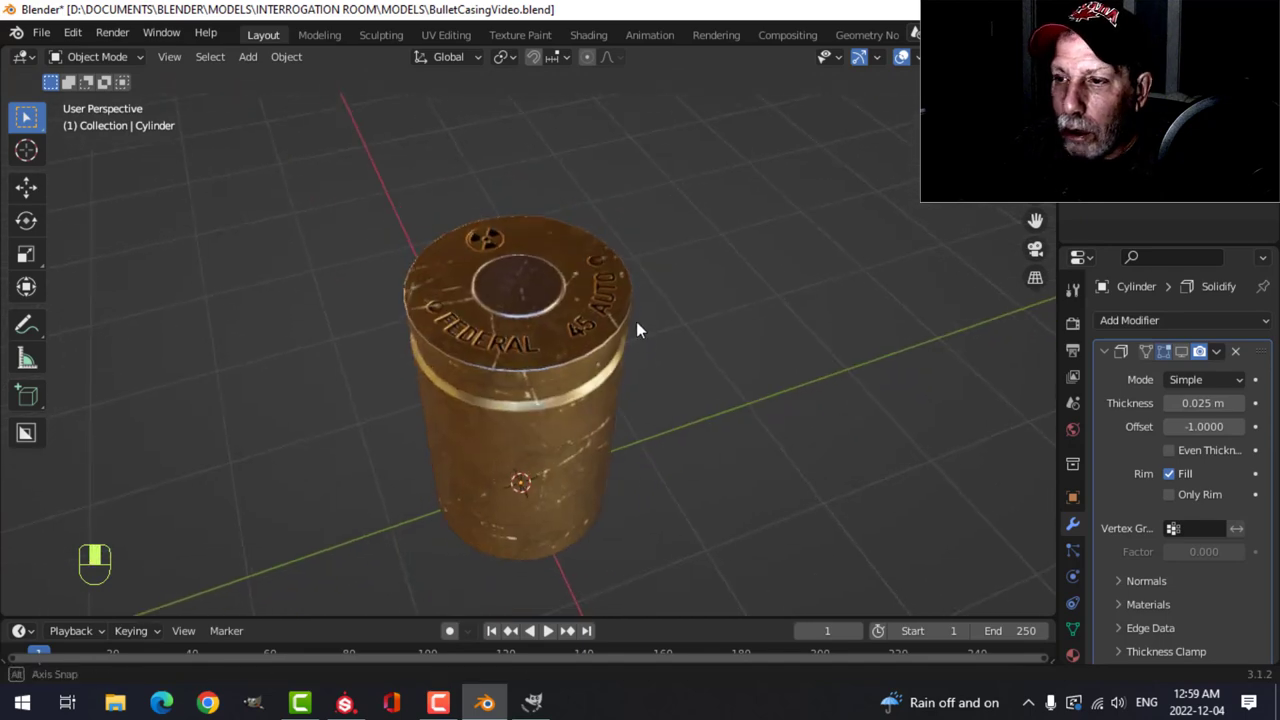